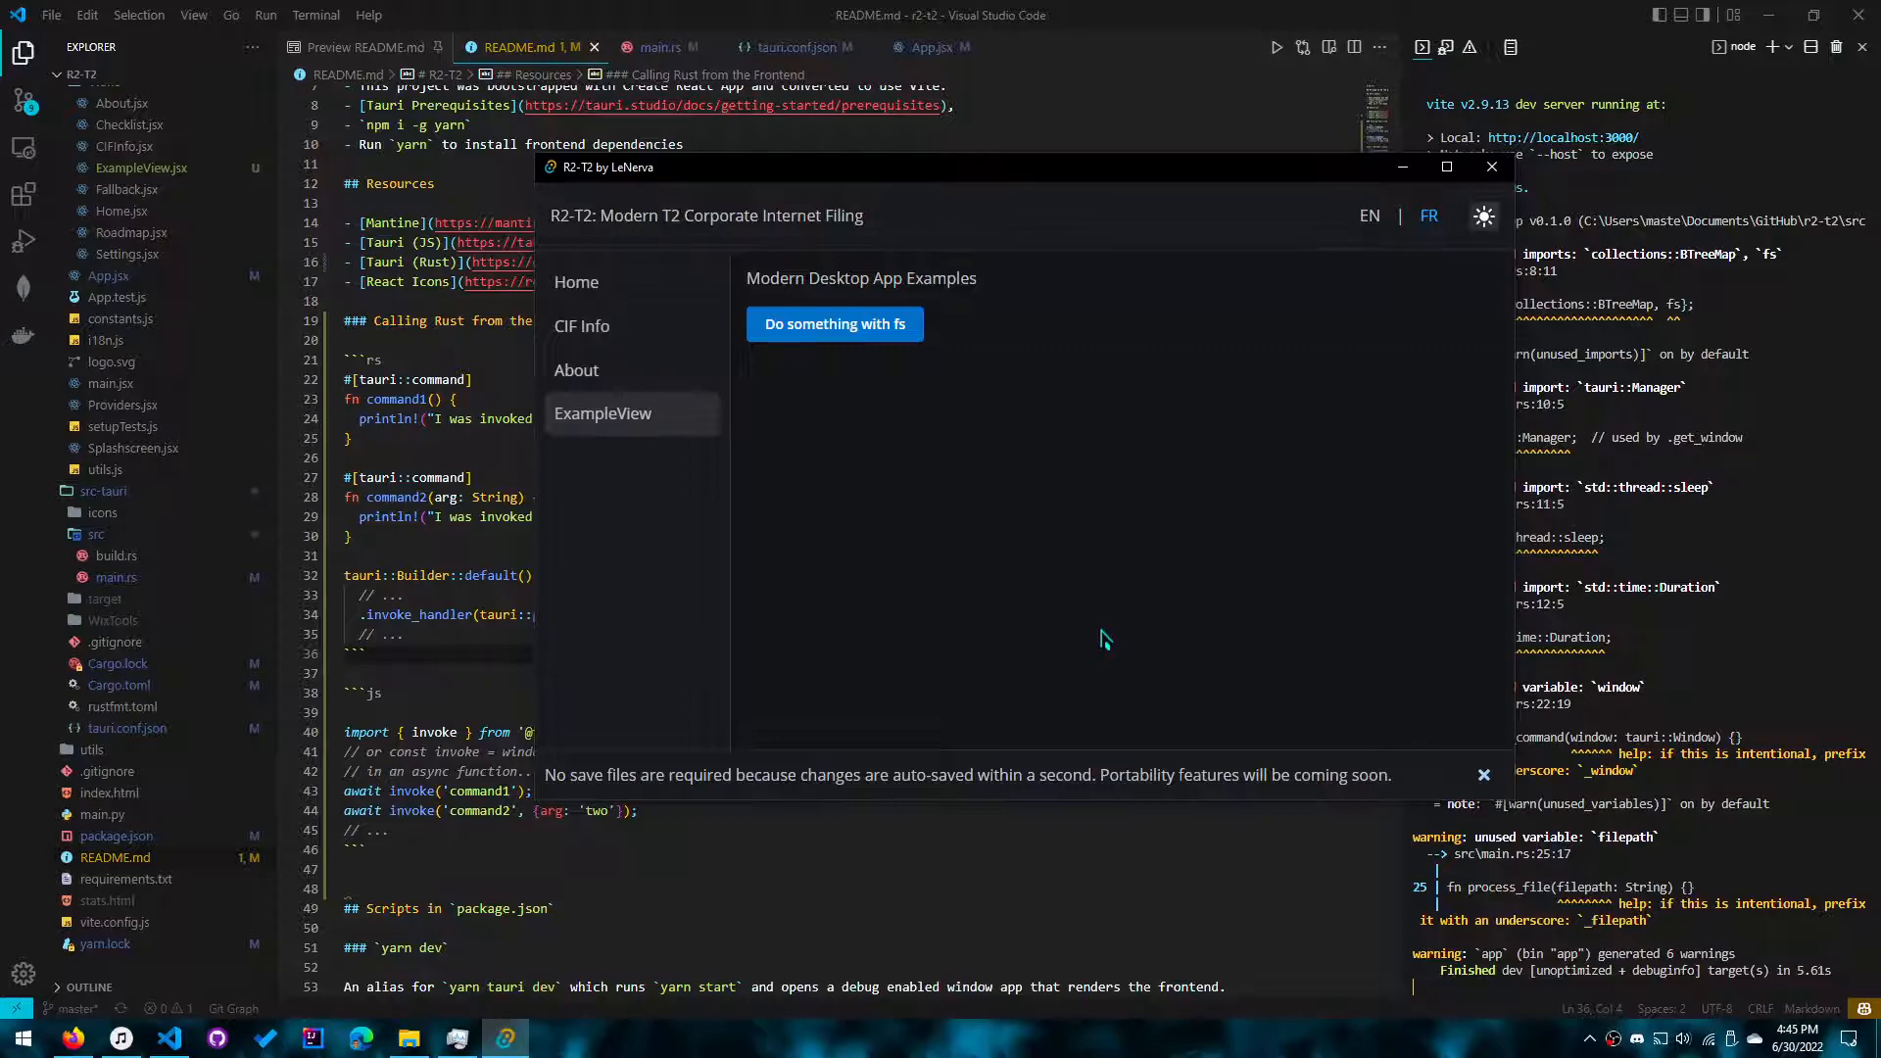
mouse_move(1097, 640)
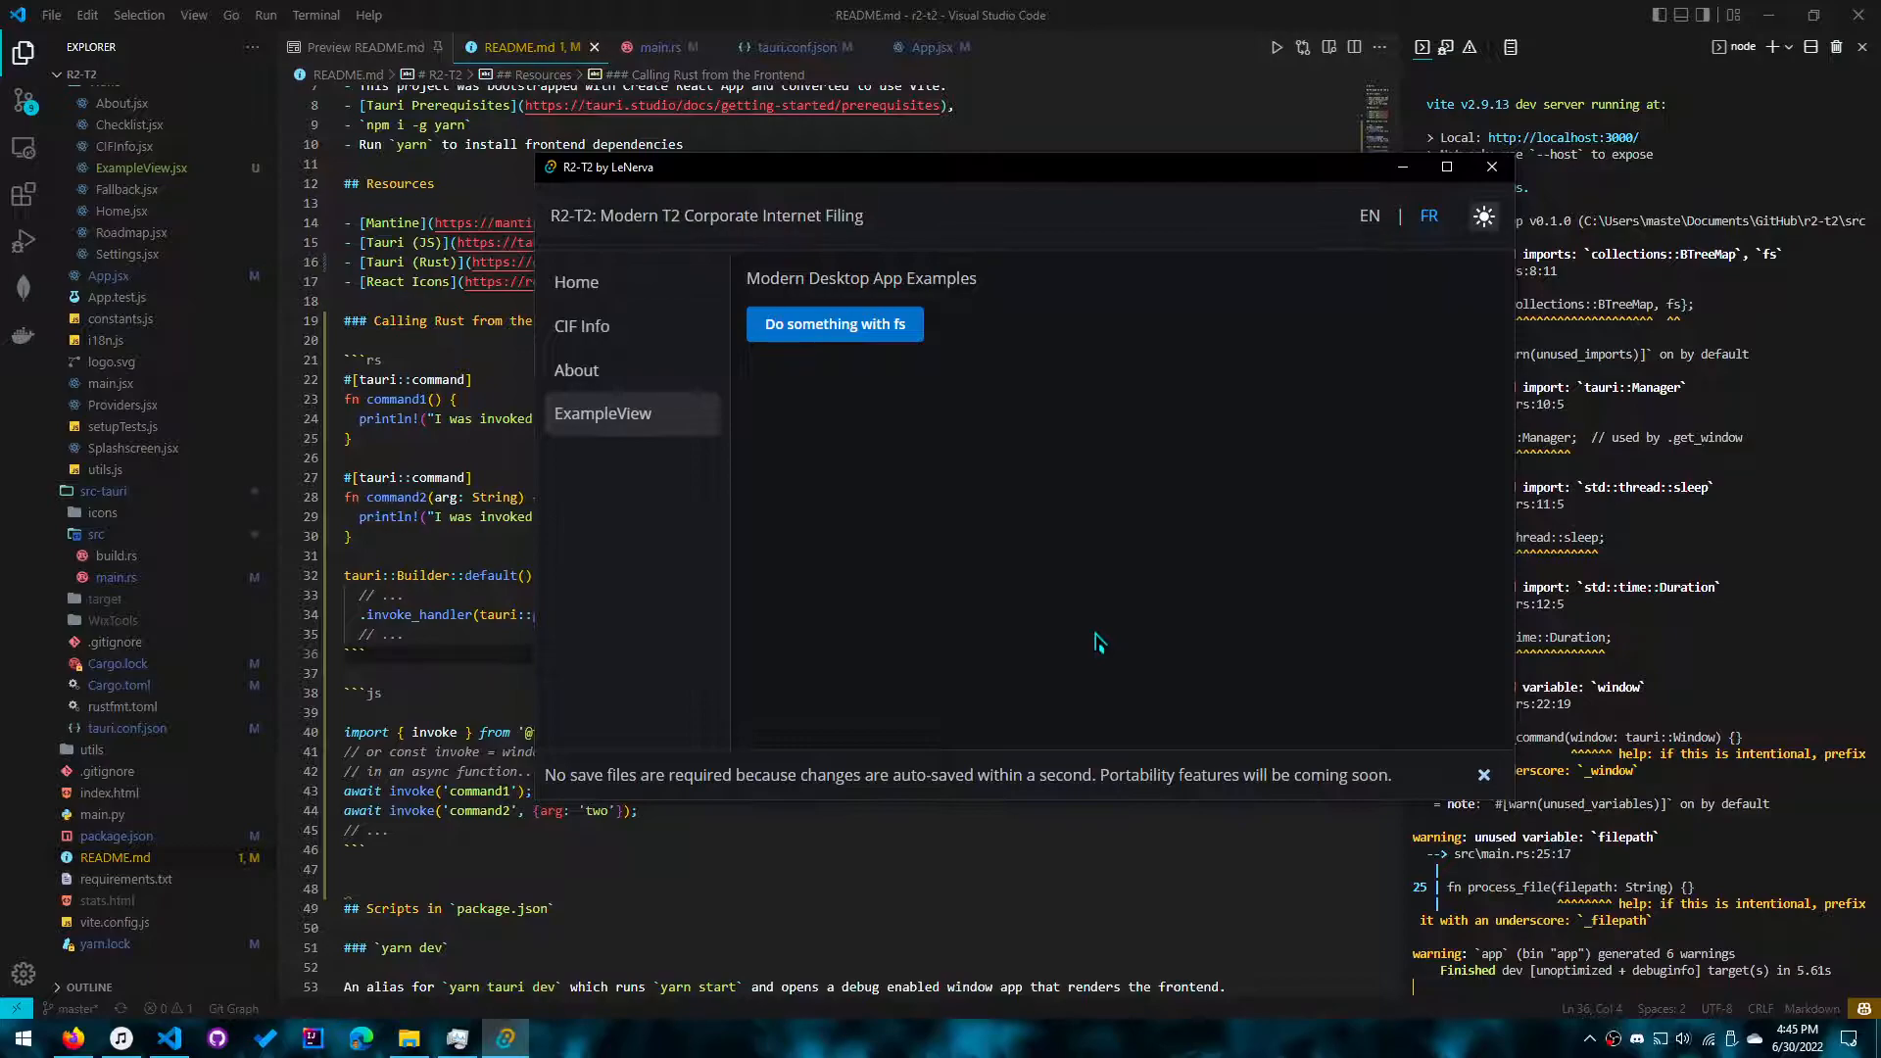
mouse_move(1030, 708)
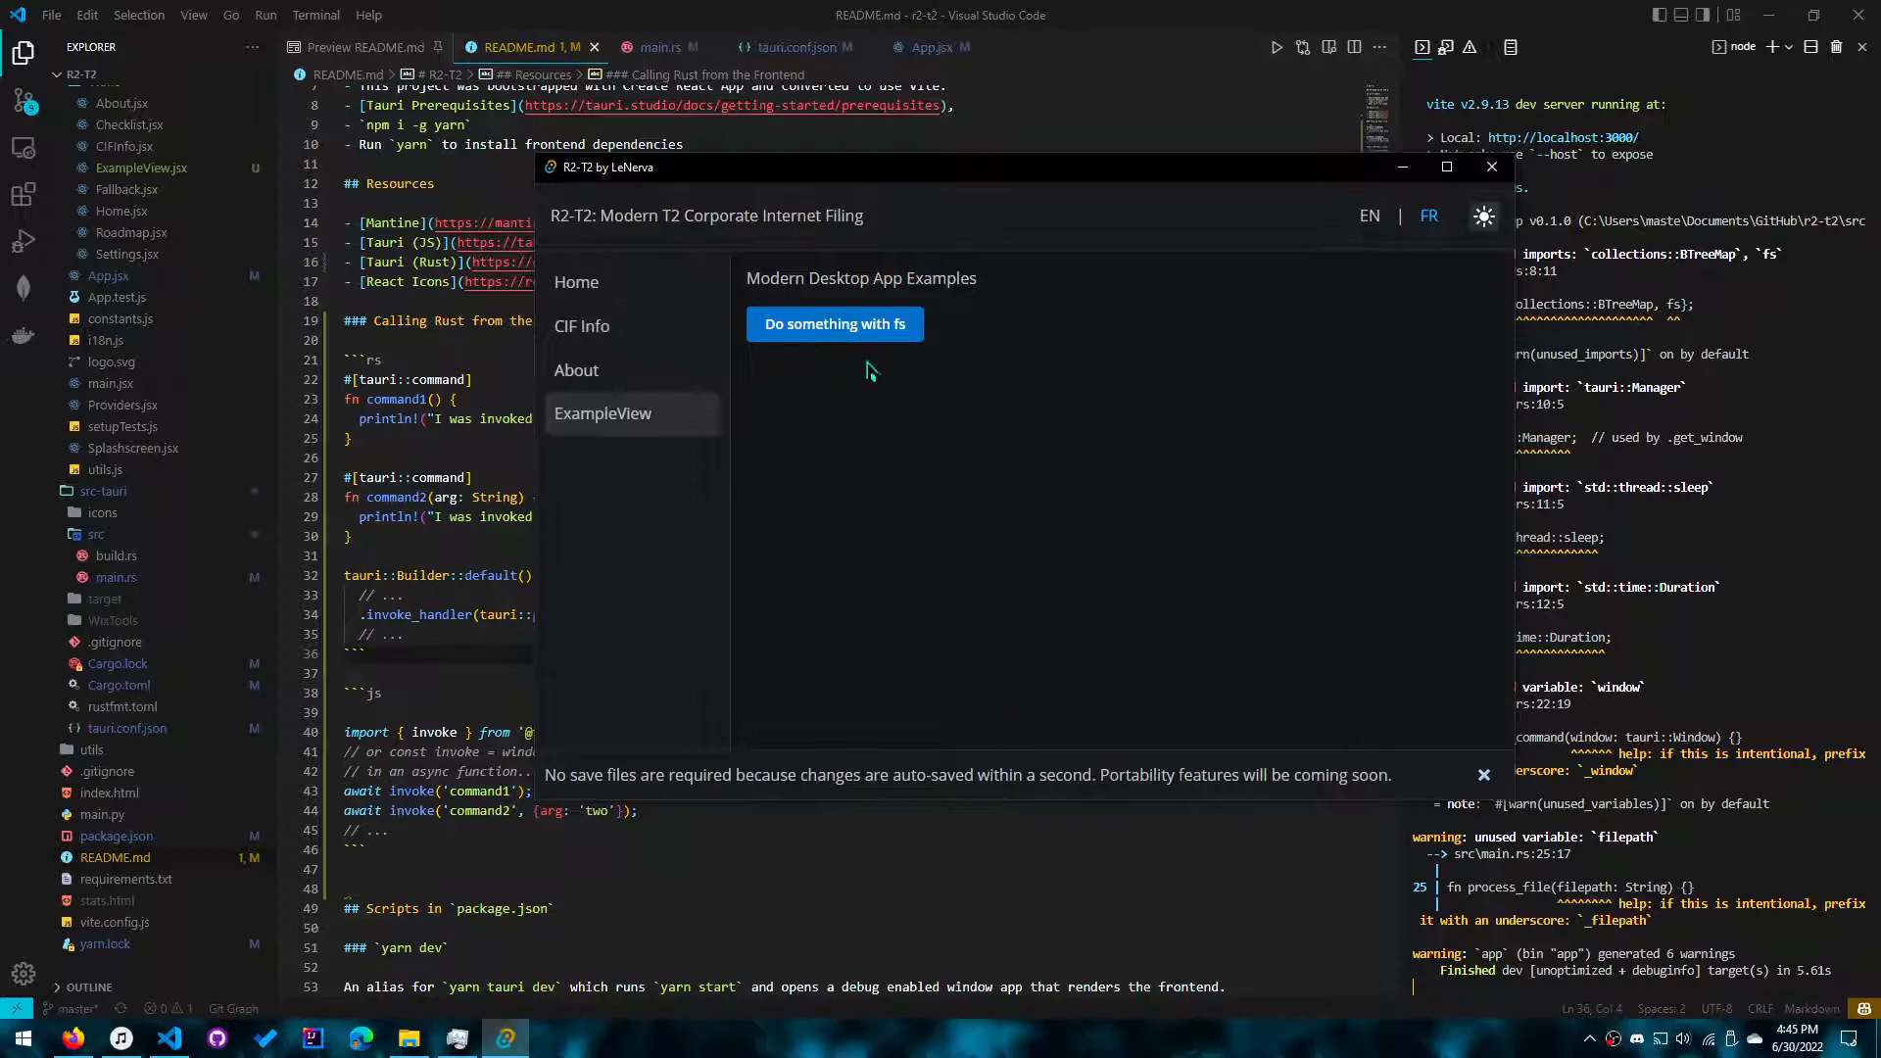
mouse_move(928, 447)
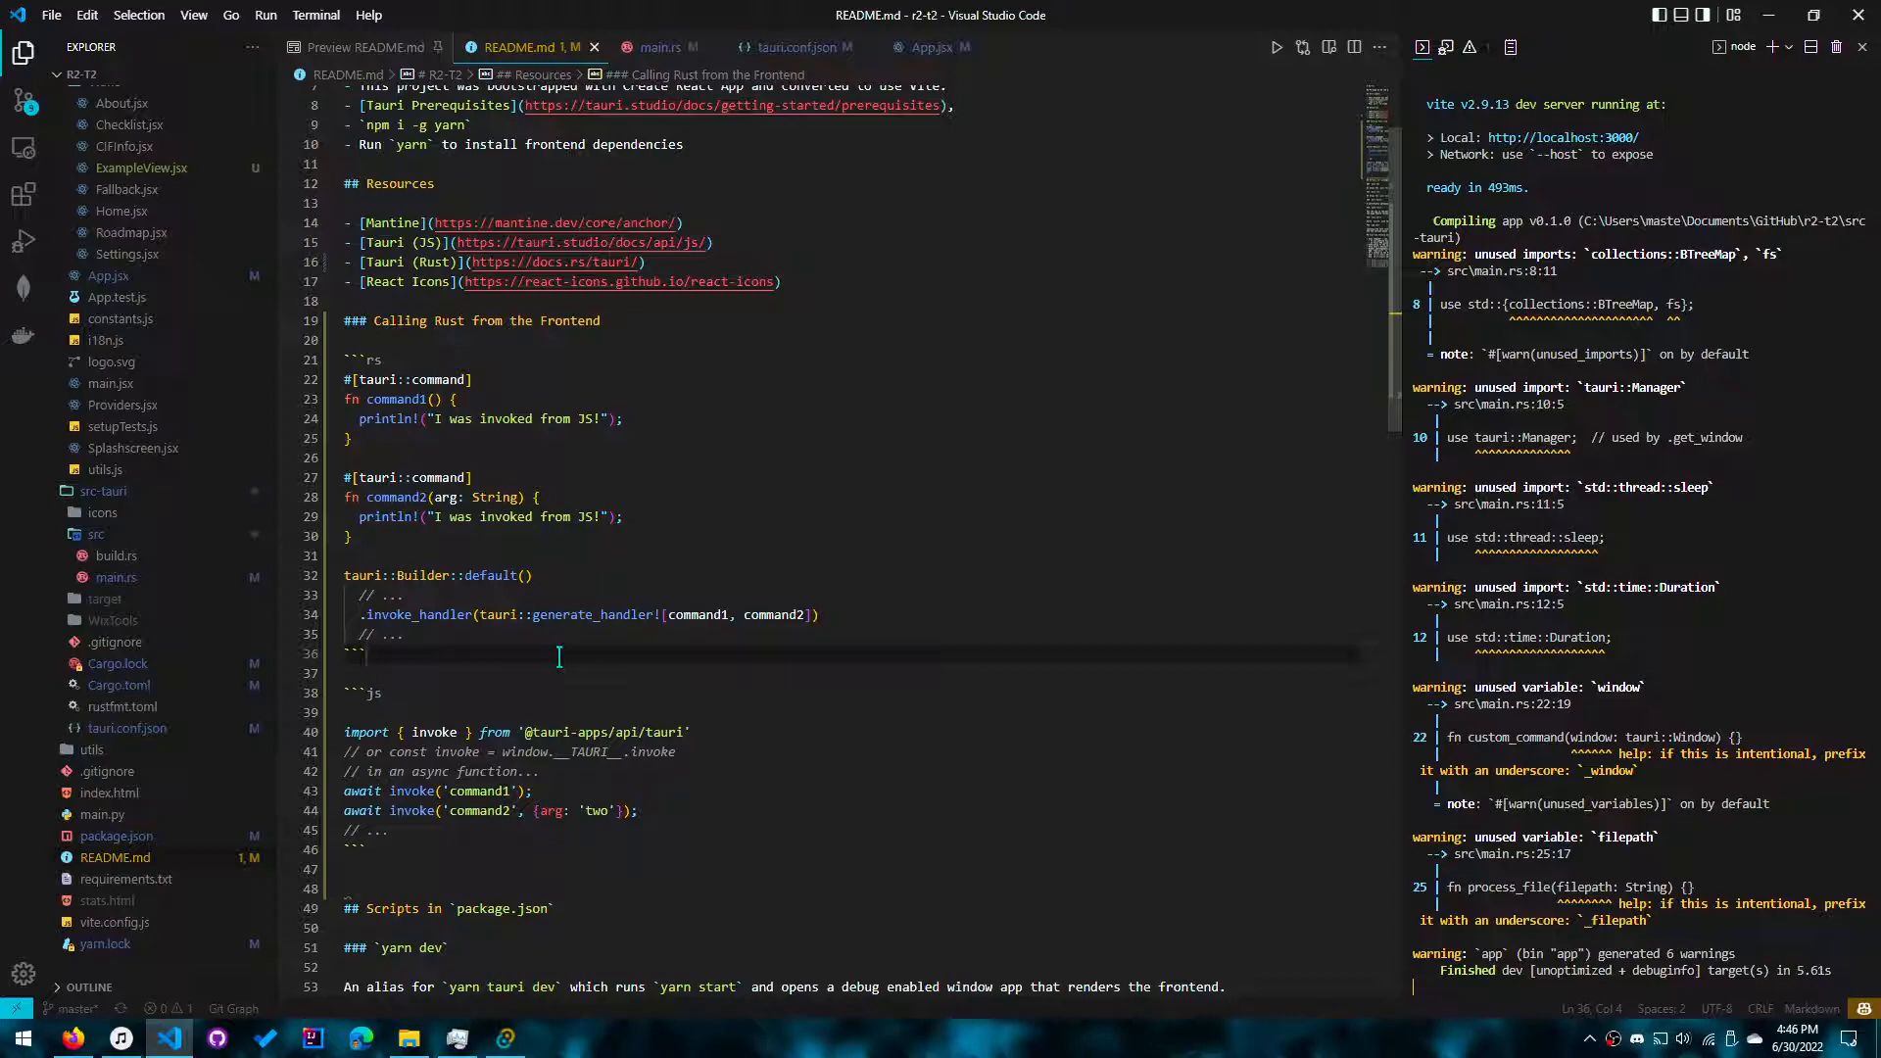
mouse_move(804, 47)
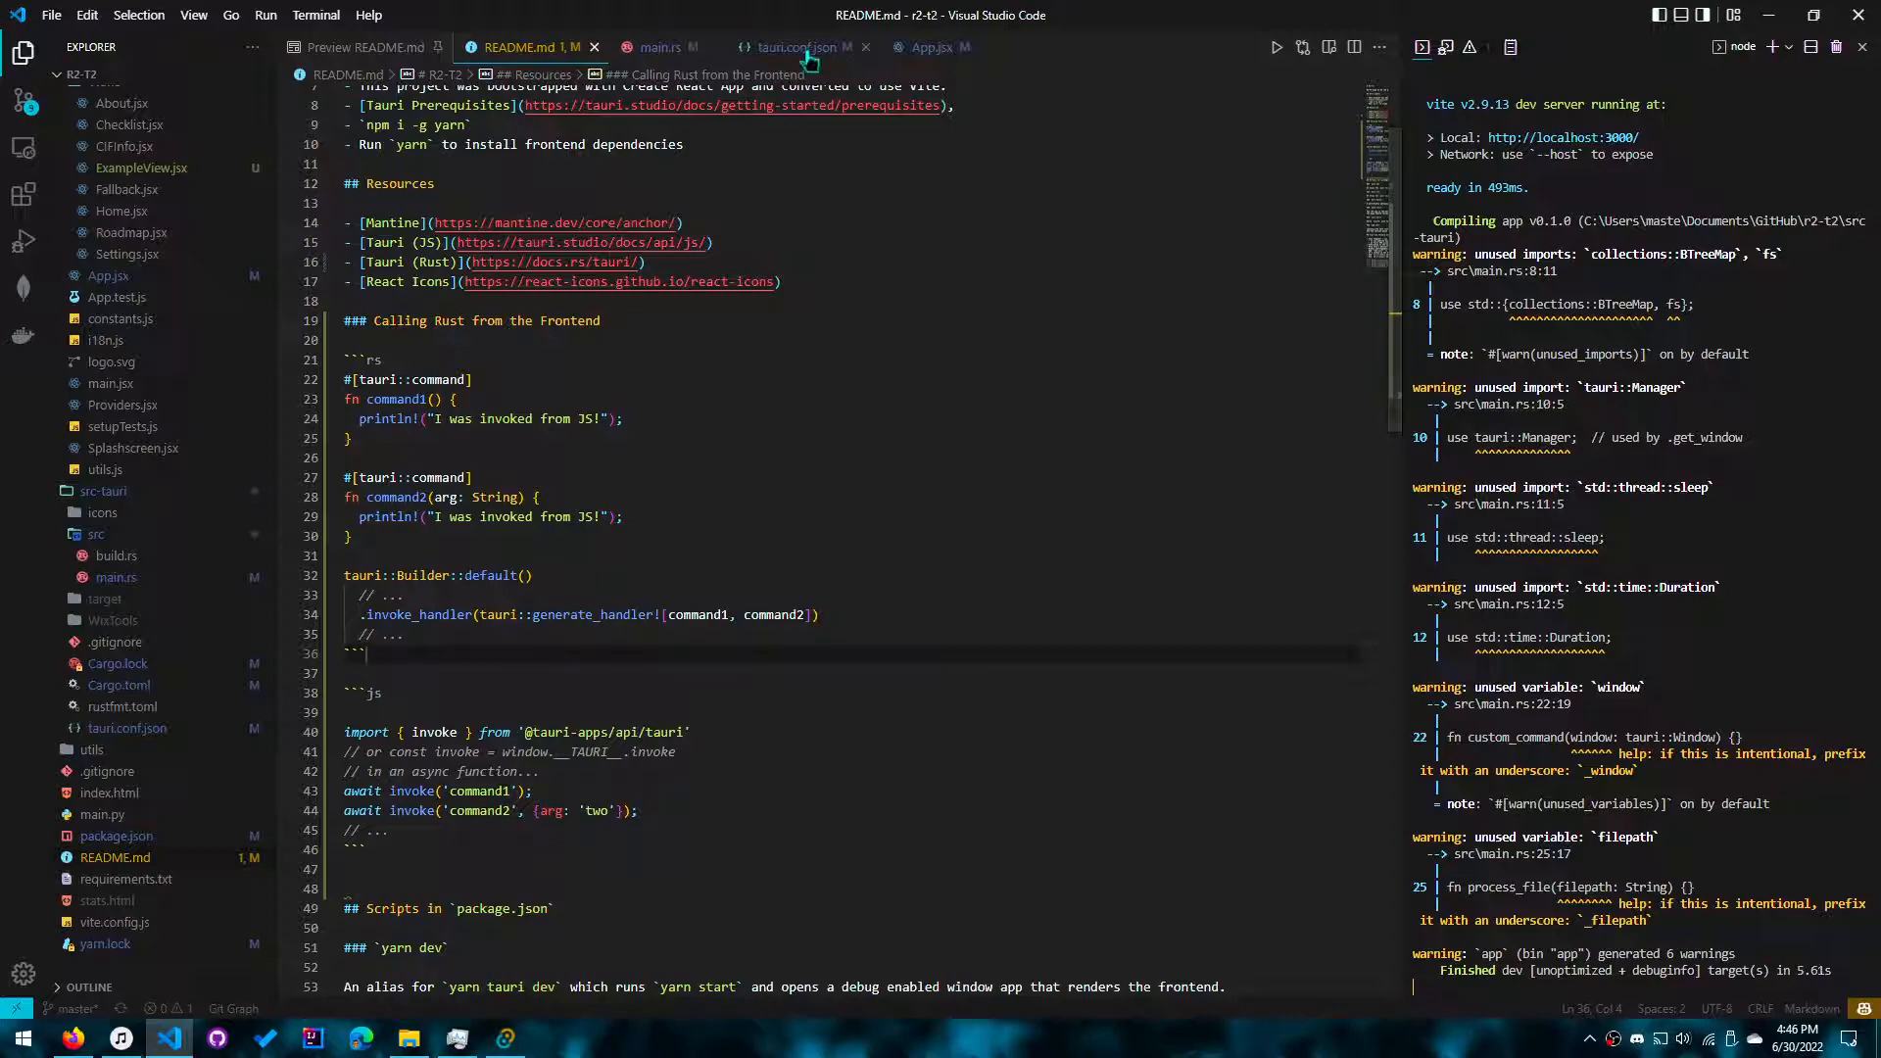
Step: Open tauri.conf.json and inspect the fs allowlist scope for $APP/* and $DOWNLOAD/*
left_click(798, 47)
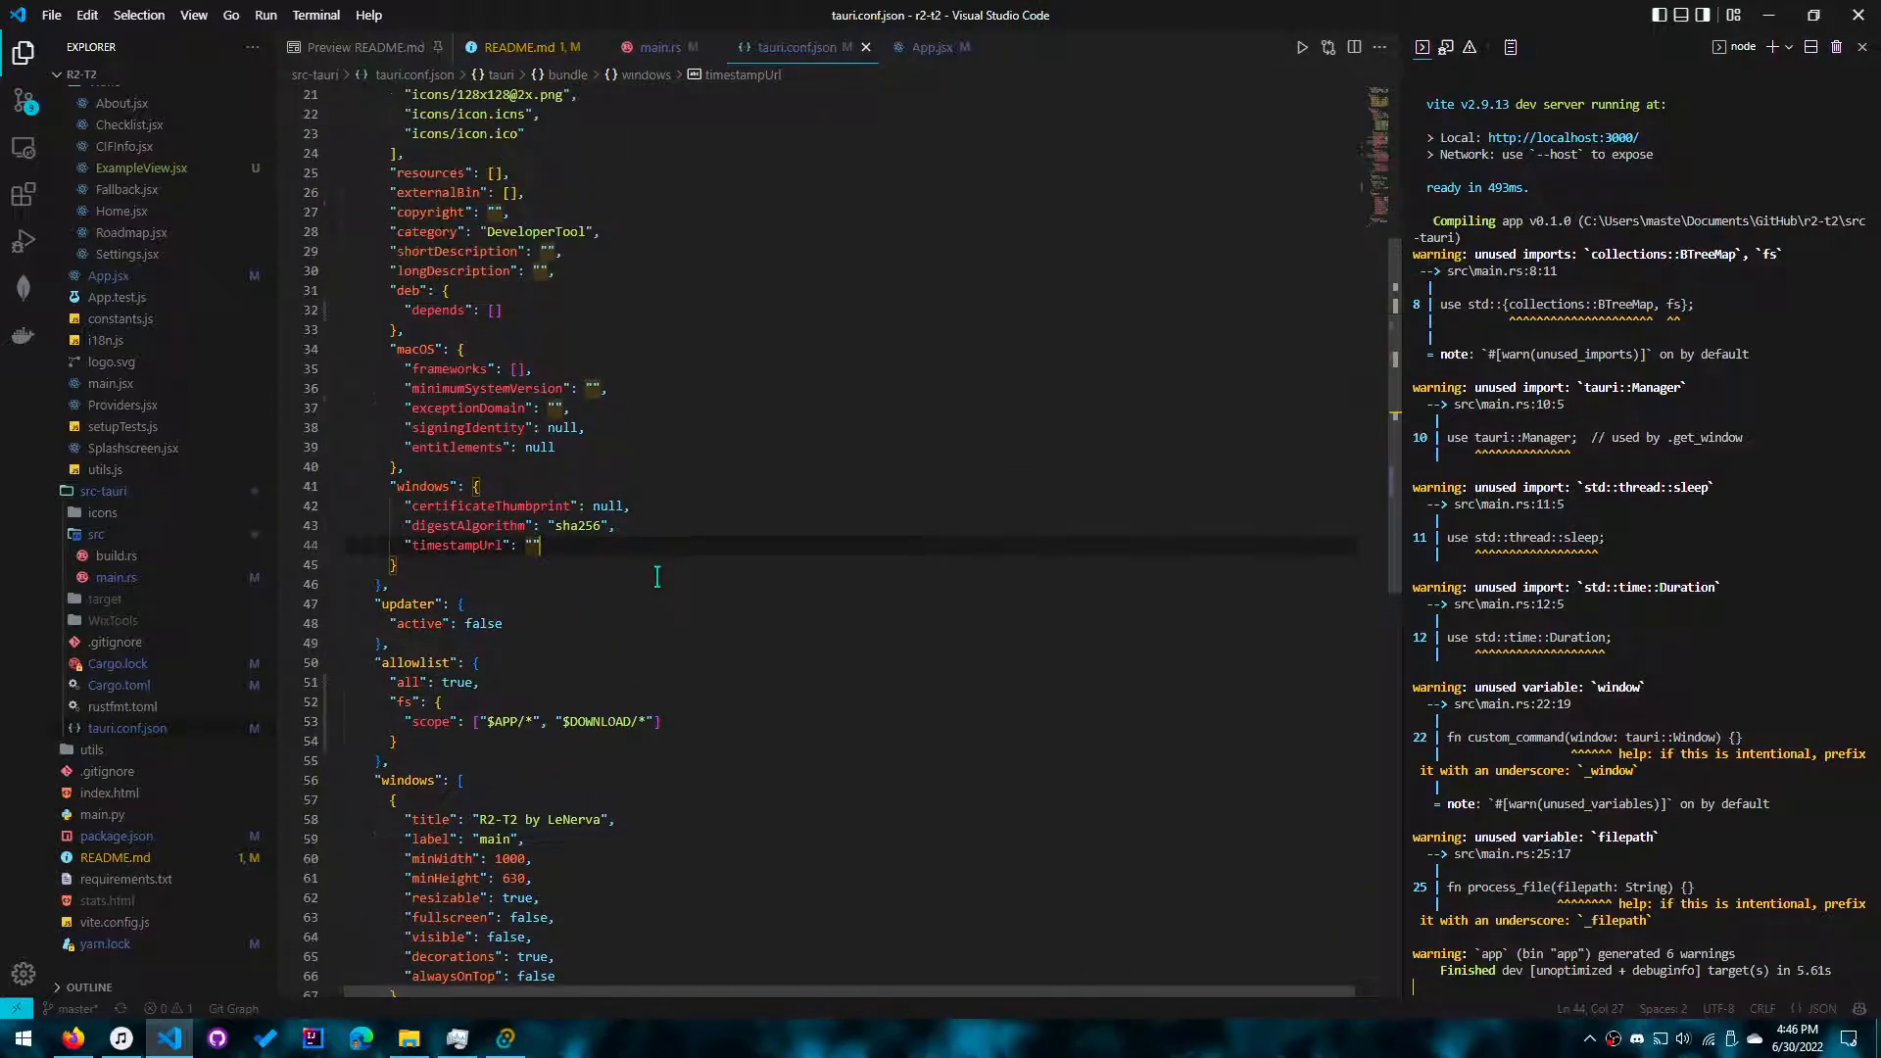
scroll("up", 3)
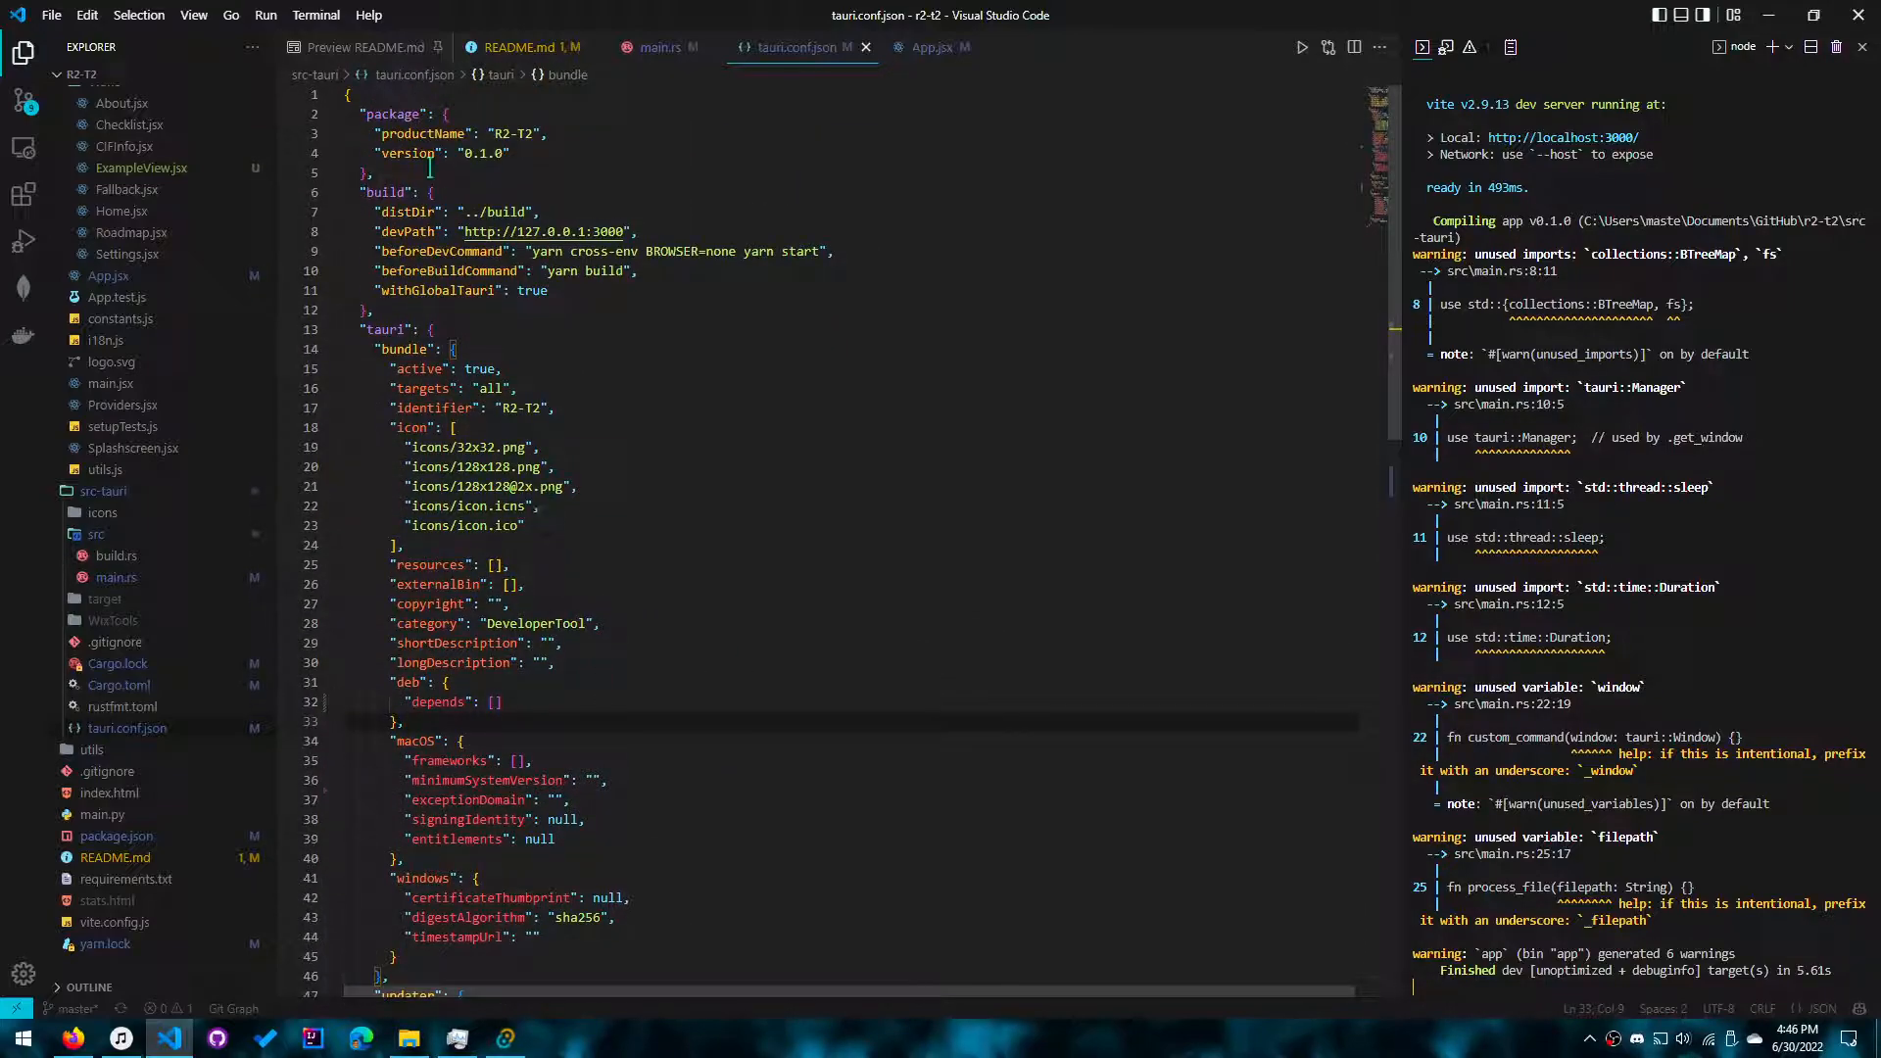
scroll("down", 3)
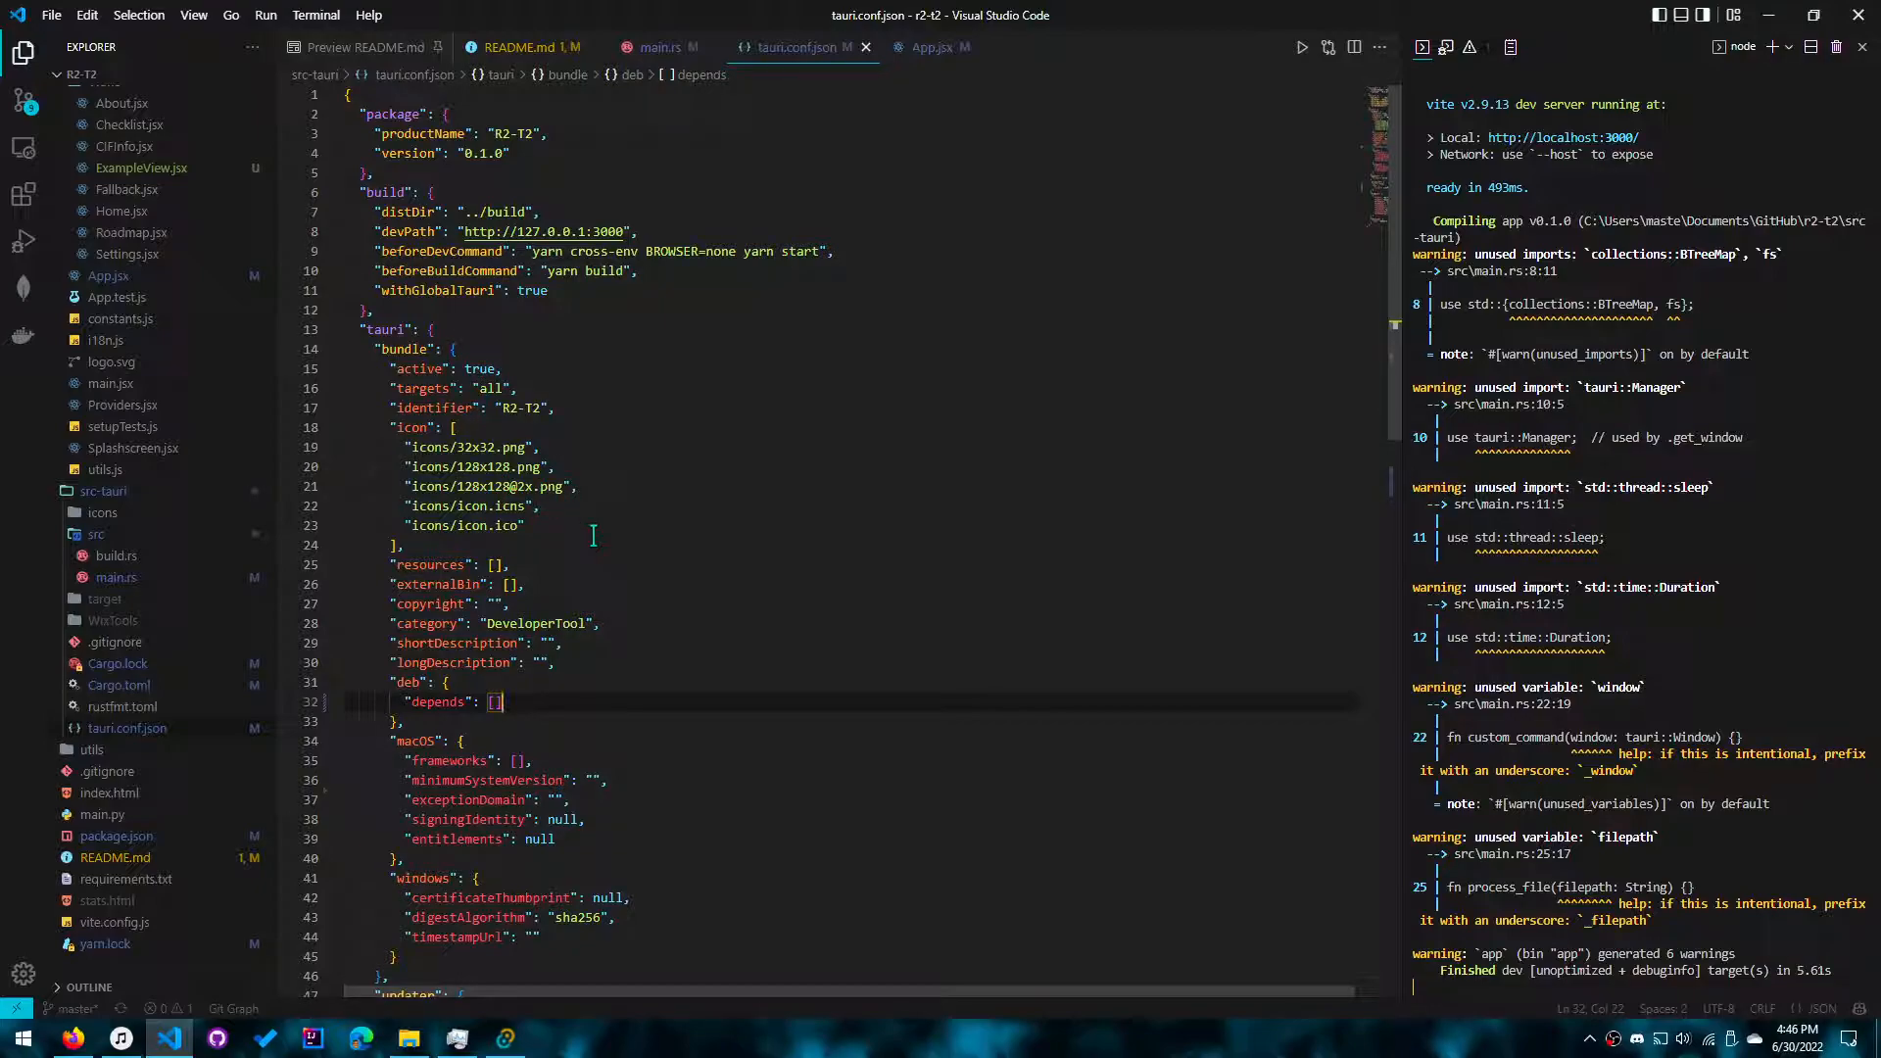
scroll("down", 3)
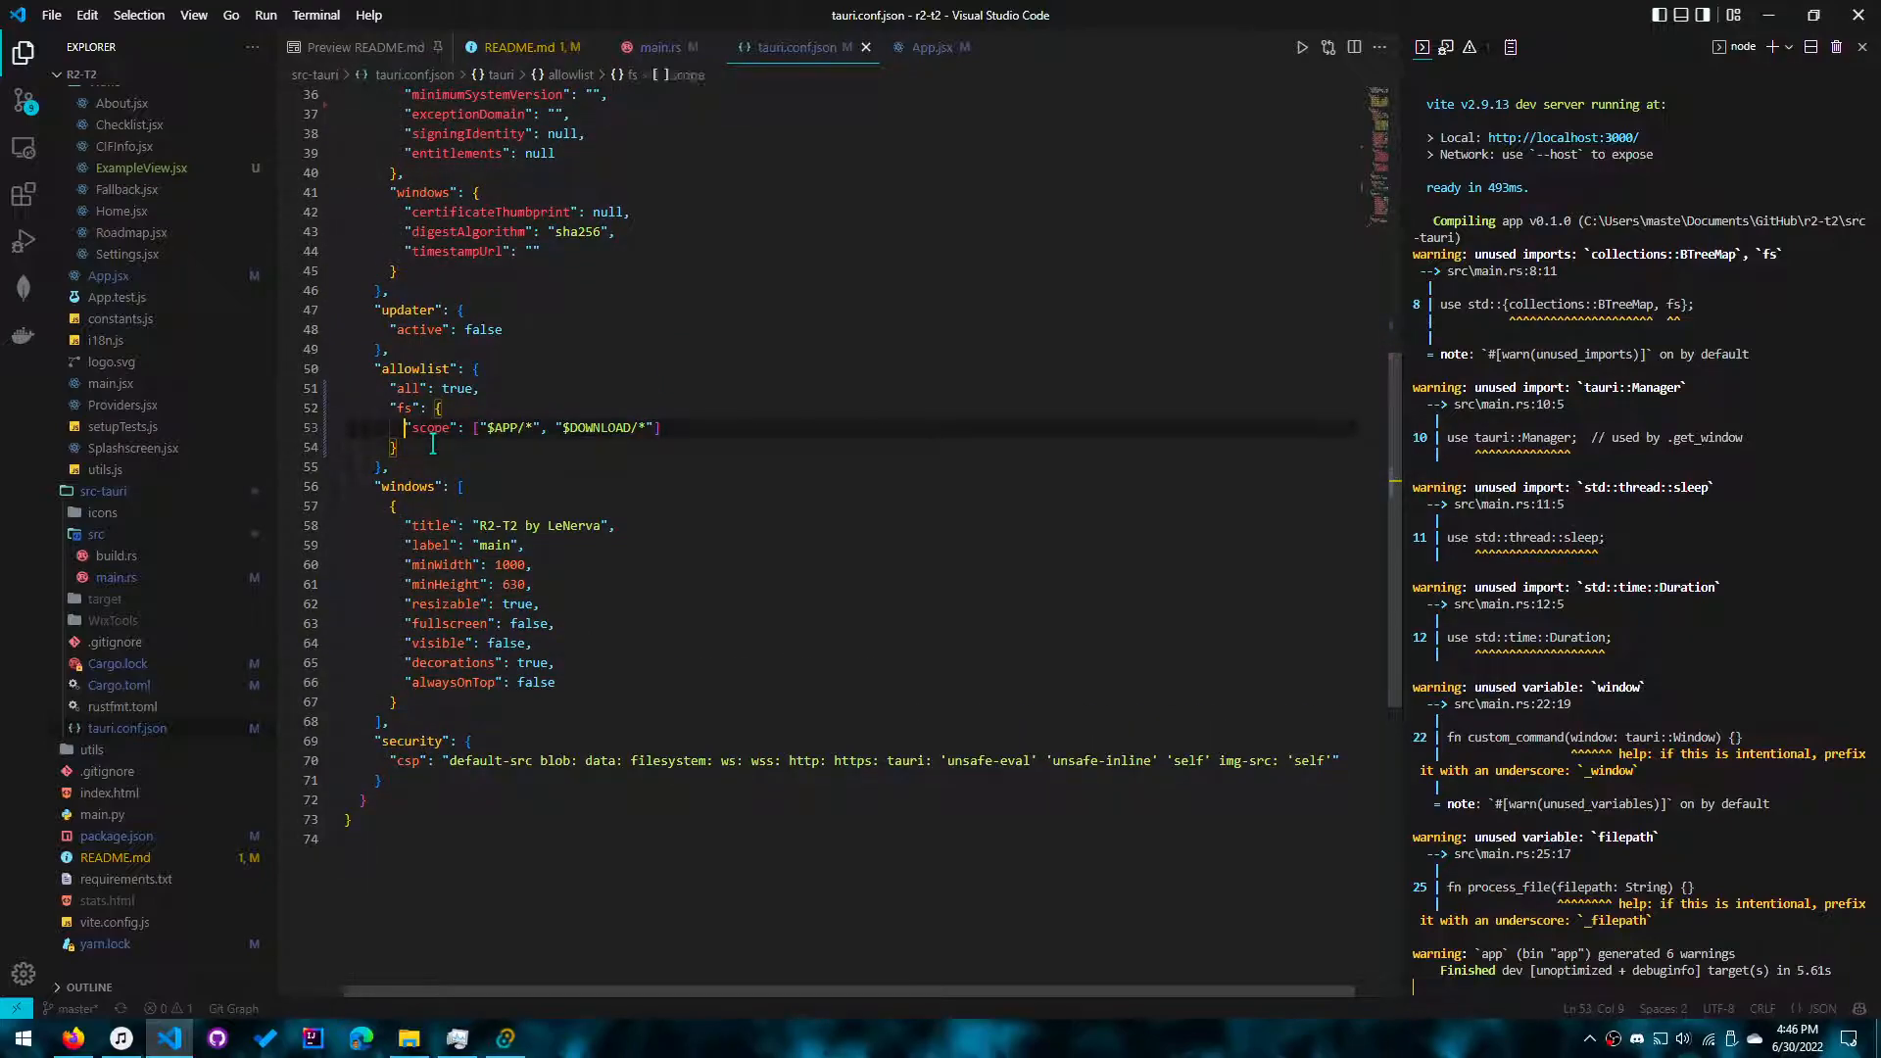
double_click(432, 428)
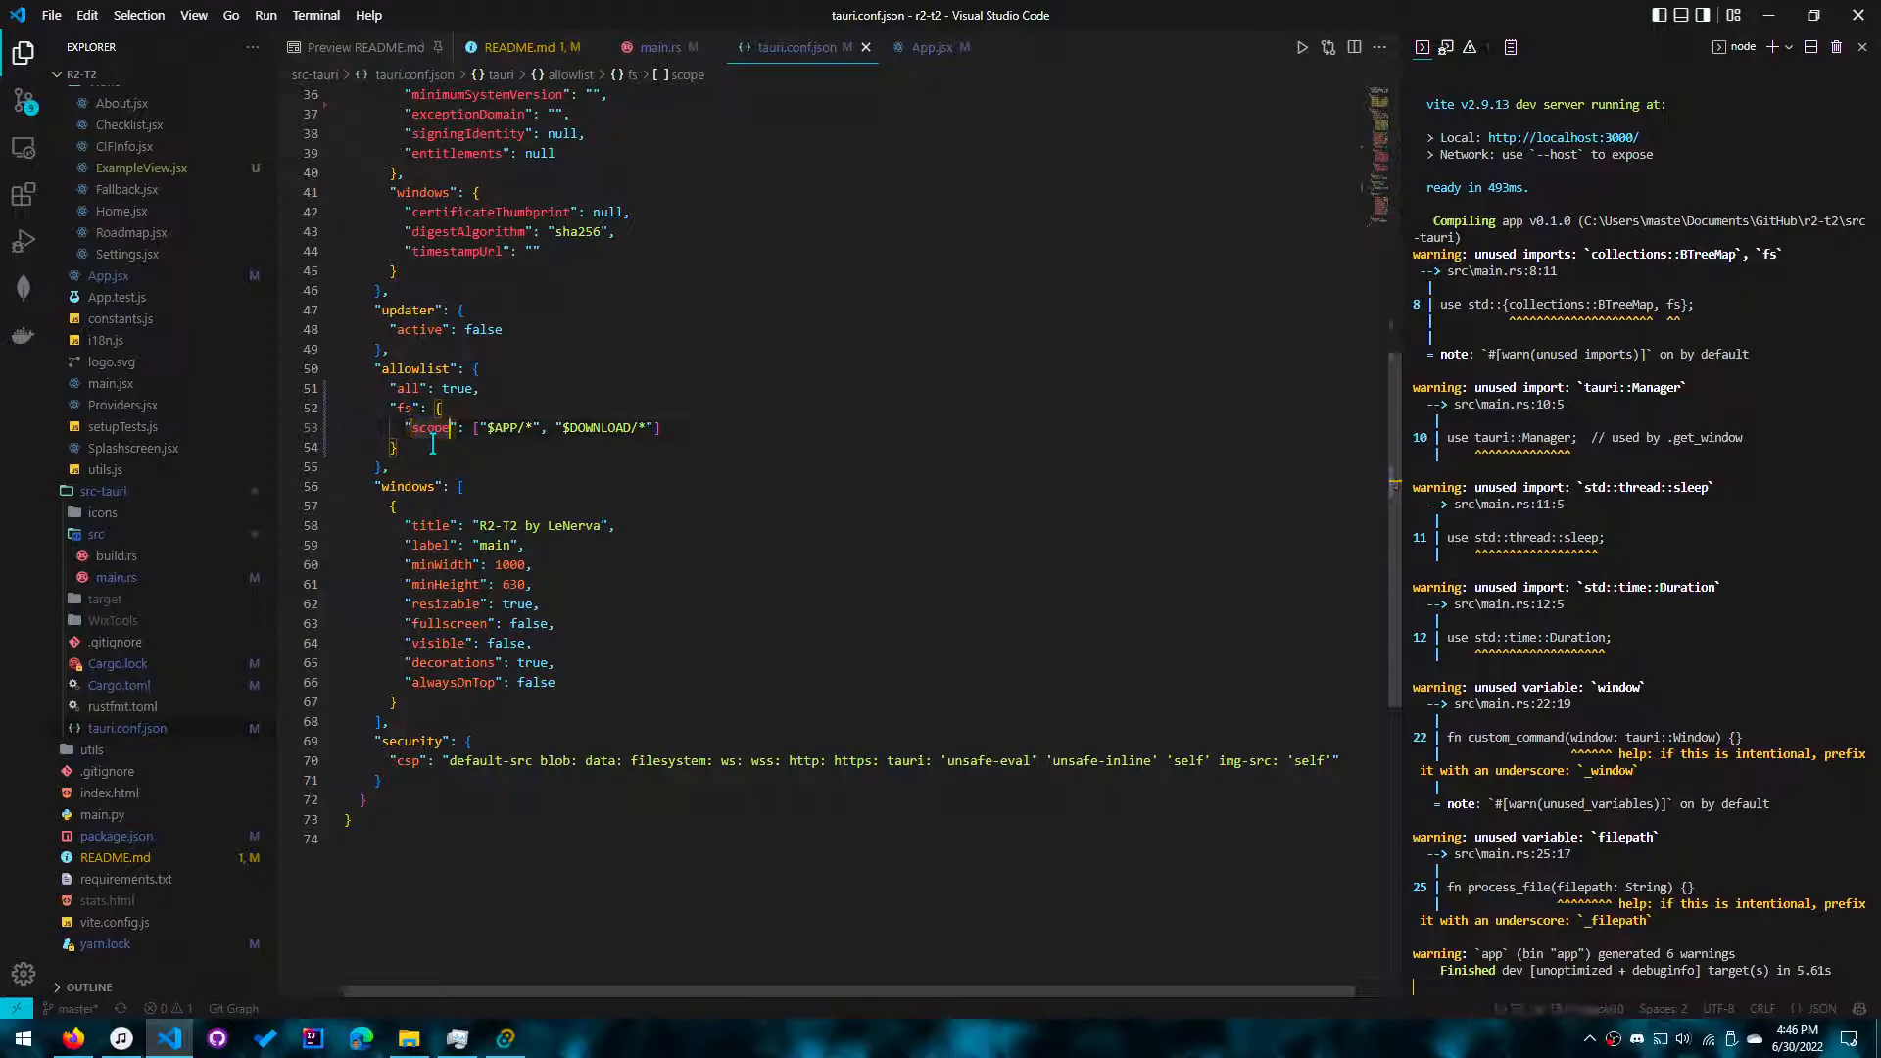
left_click(444, 428)
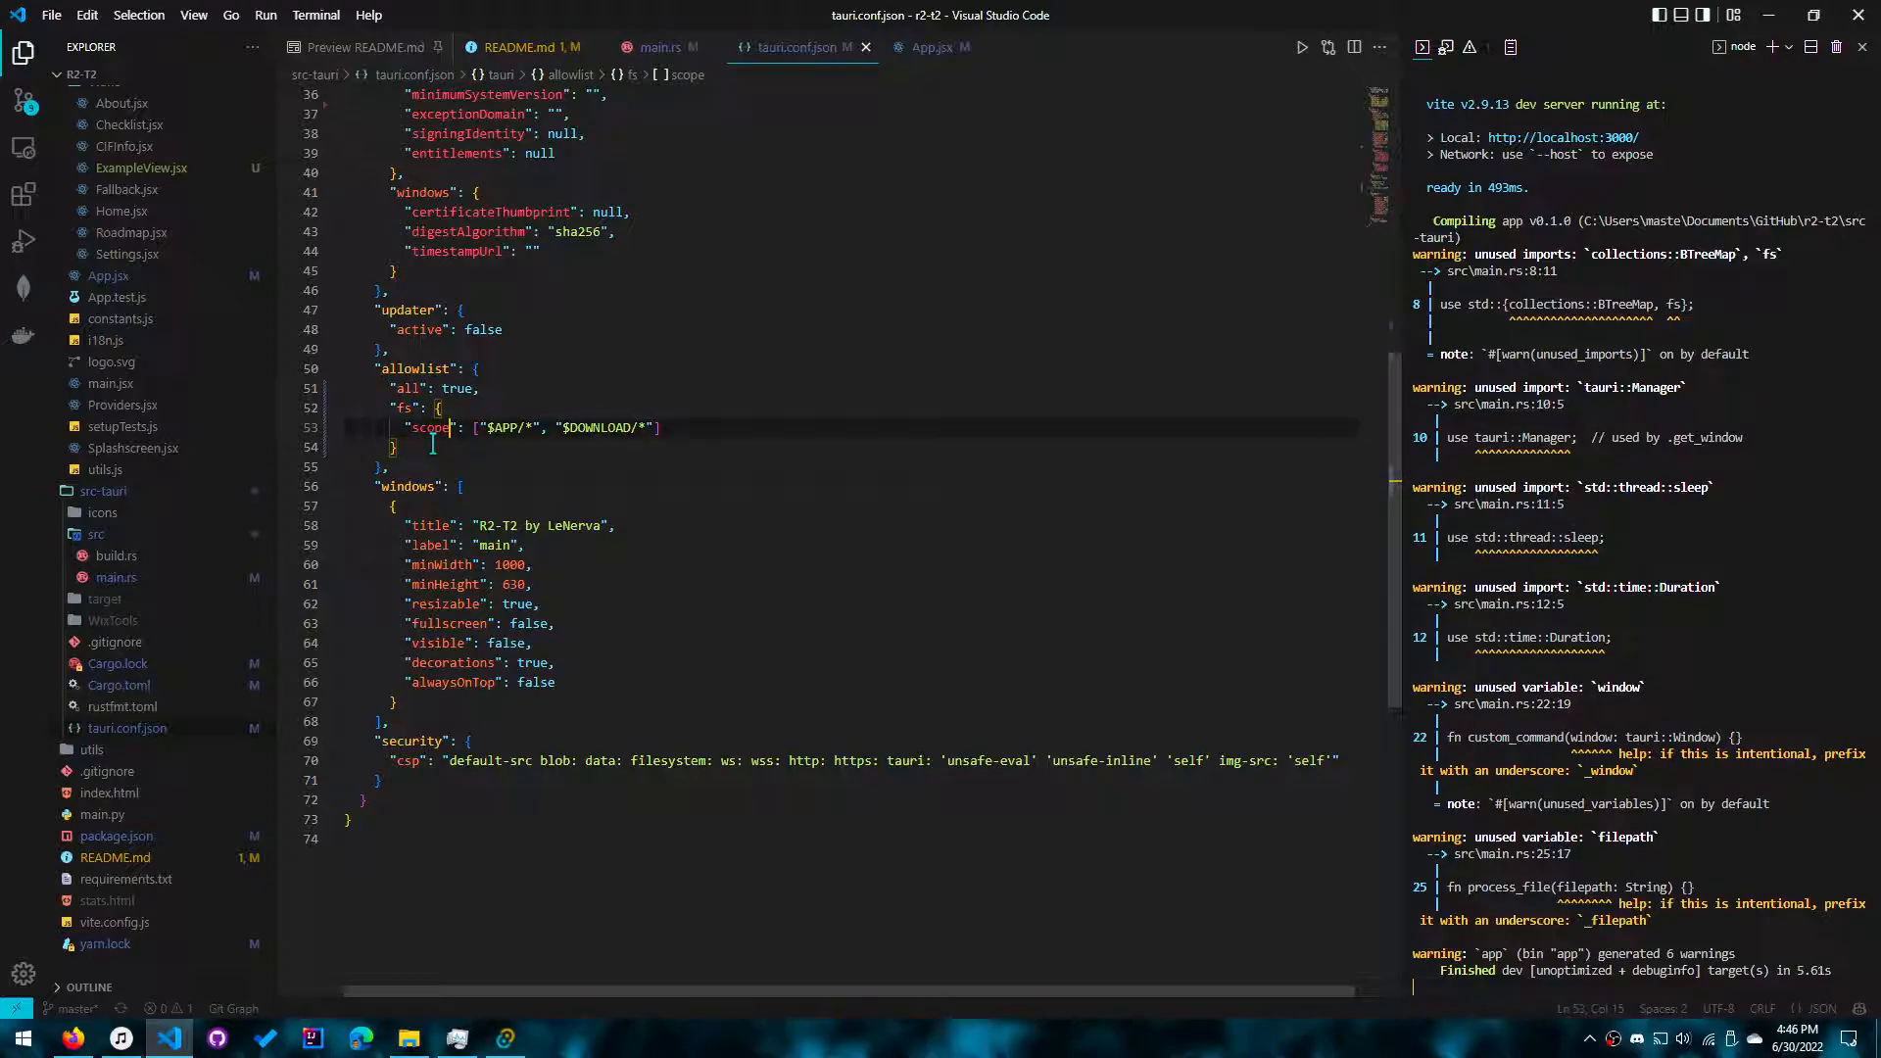
double_click(502, 427)
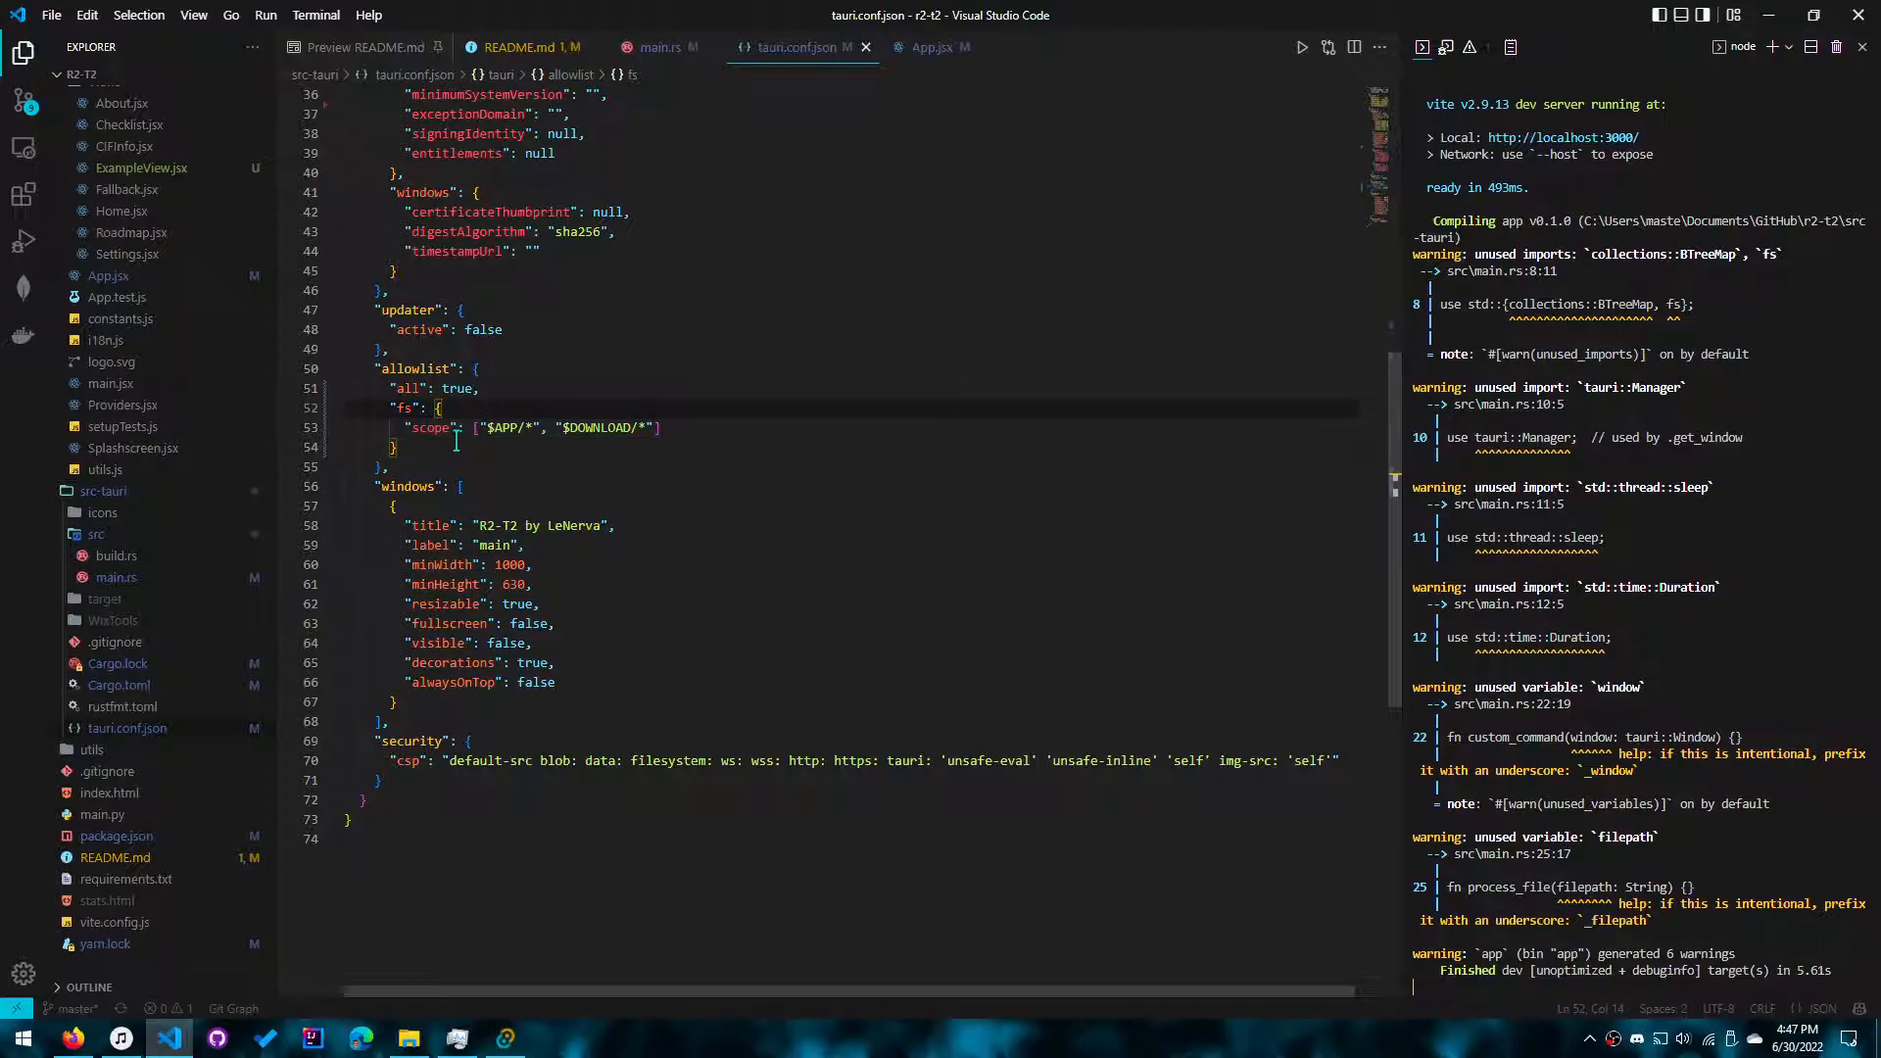
double_click(412, 760)
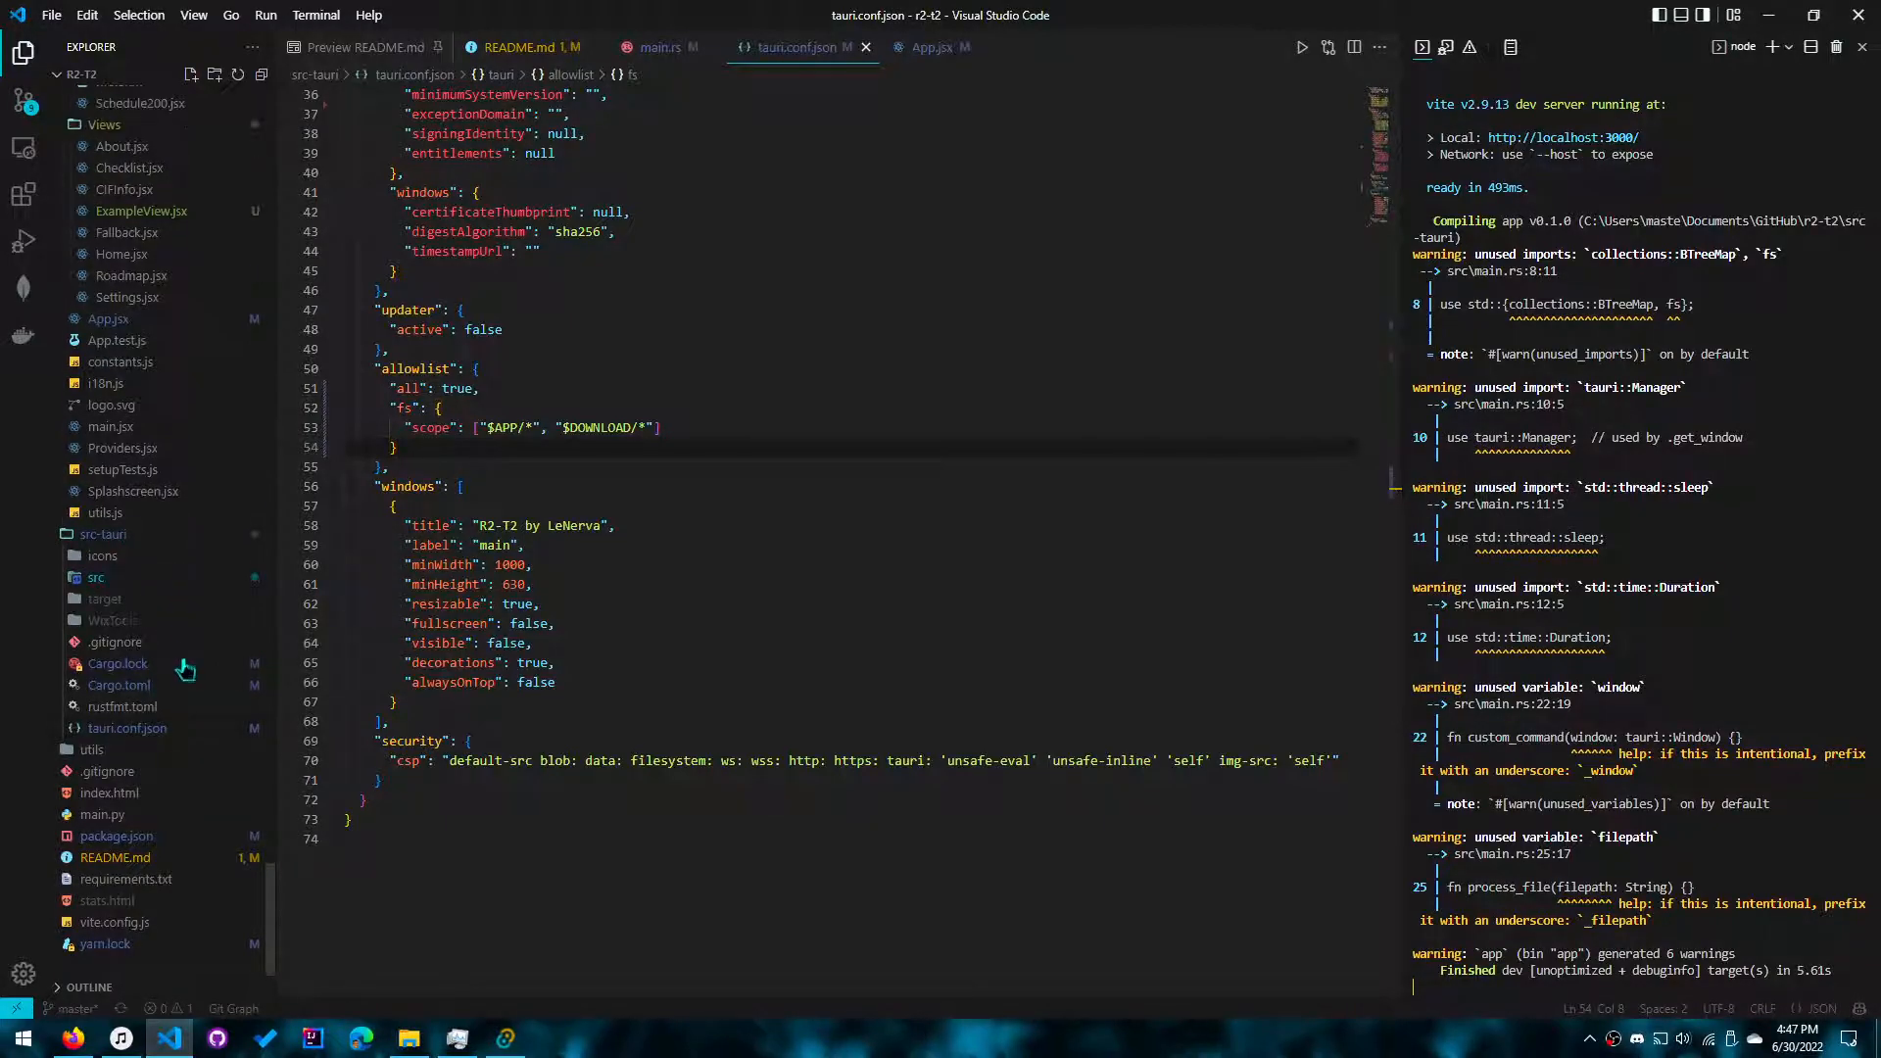
Step: Open ExampleView.jsx via quick open 'example' and begin typing window.__TAURI
type("example")
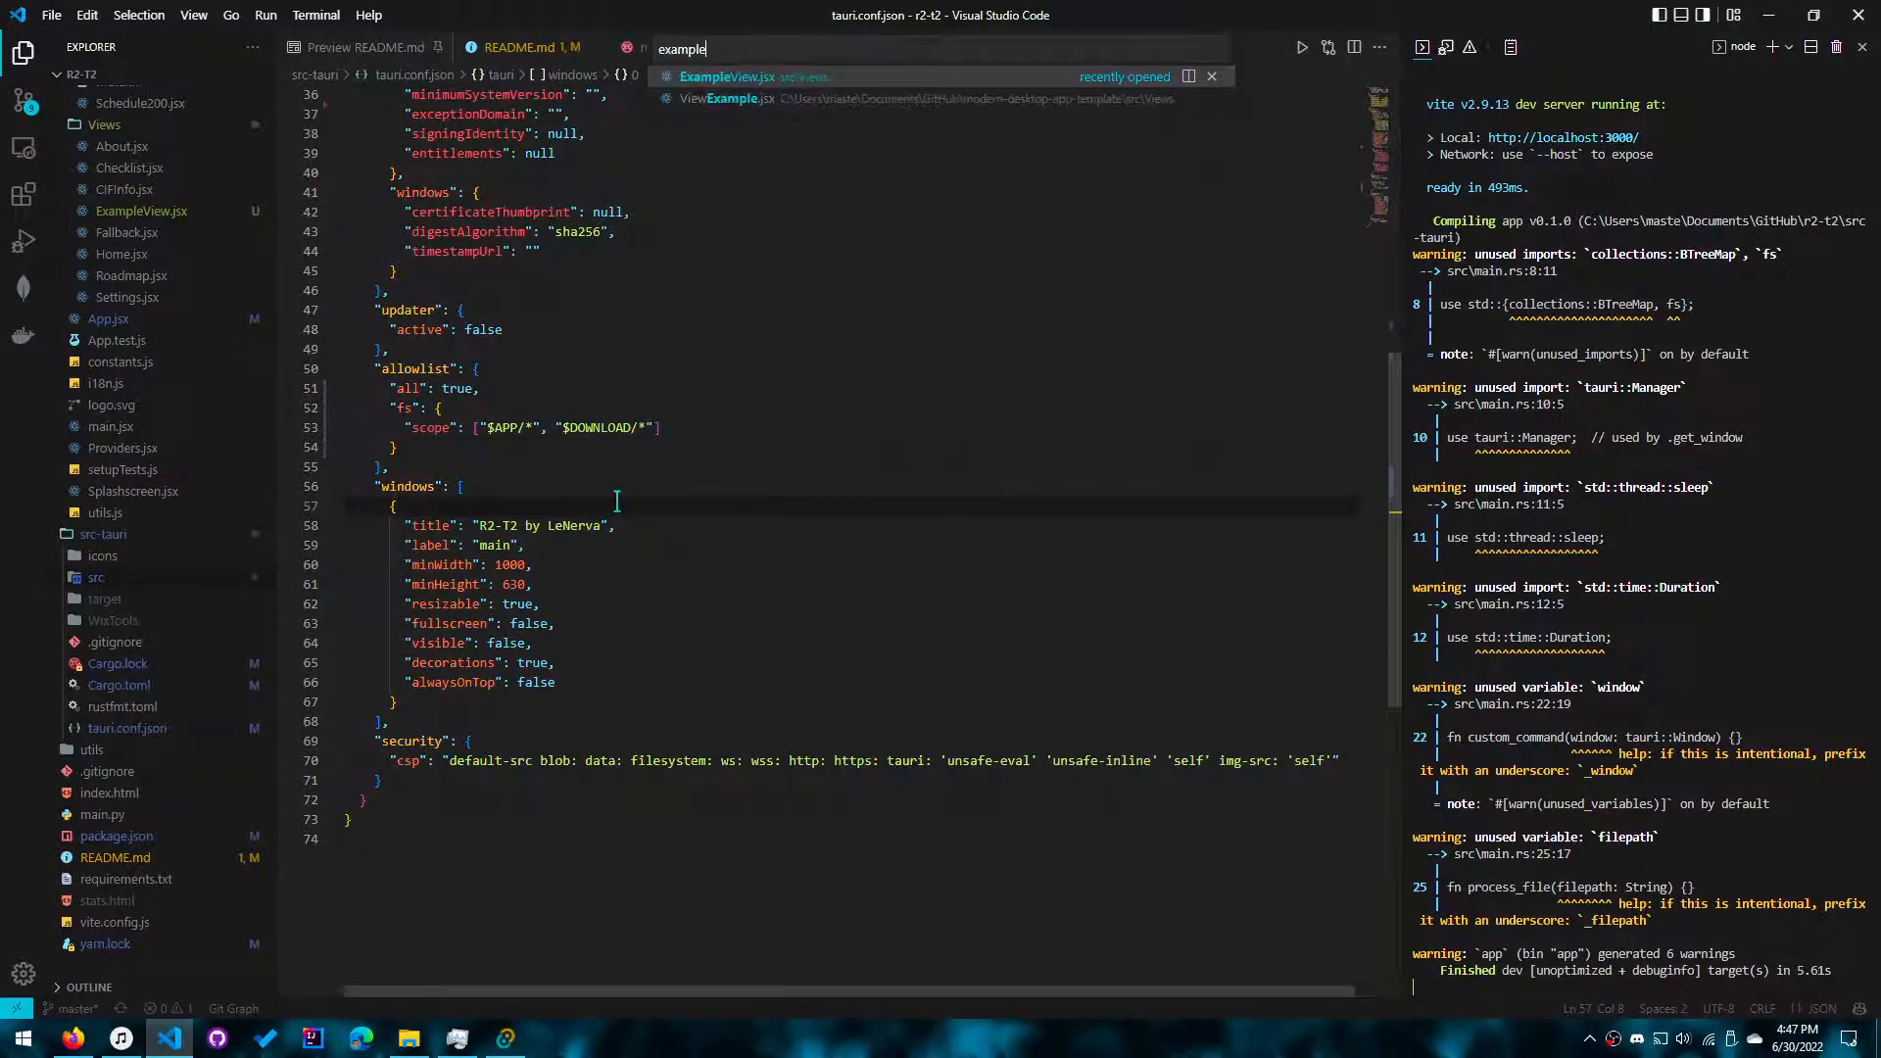
left_click(726, 76)
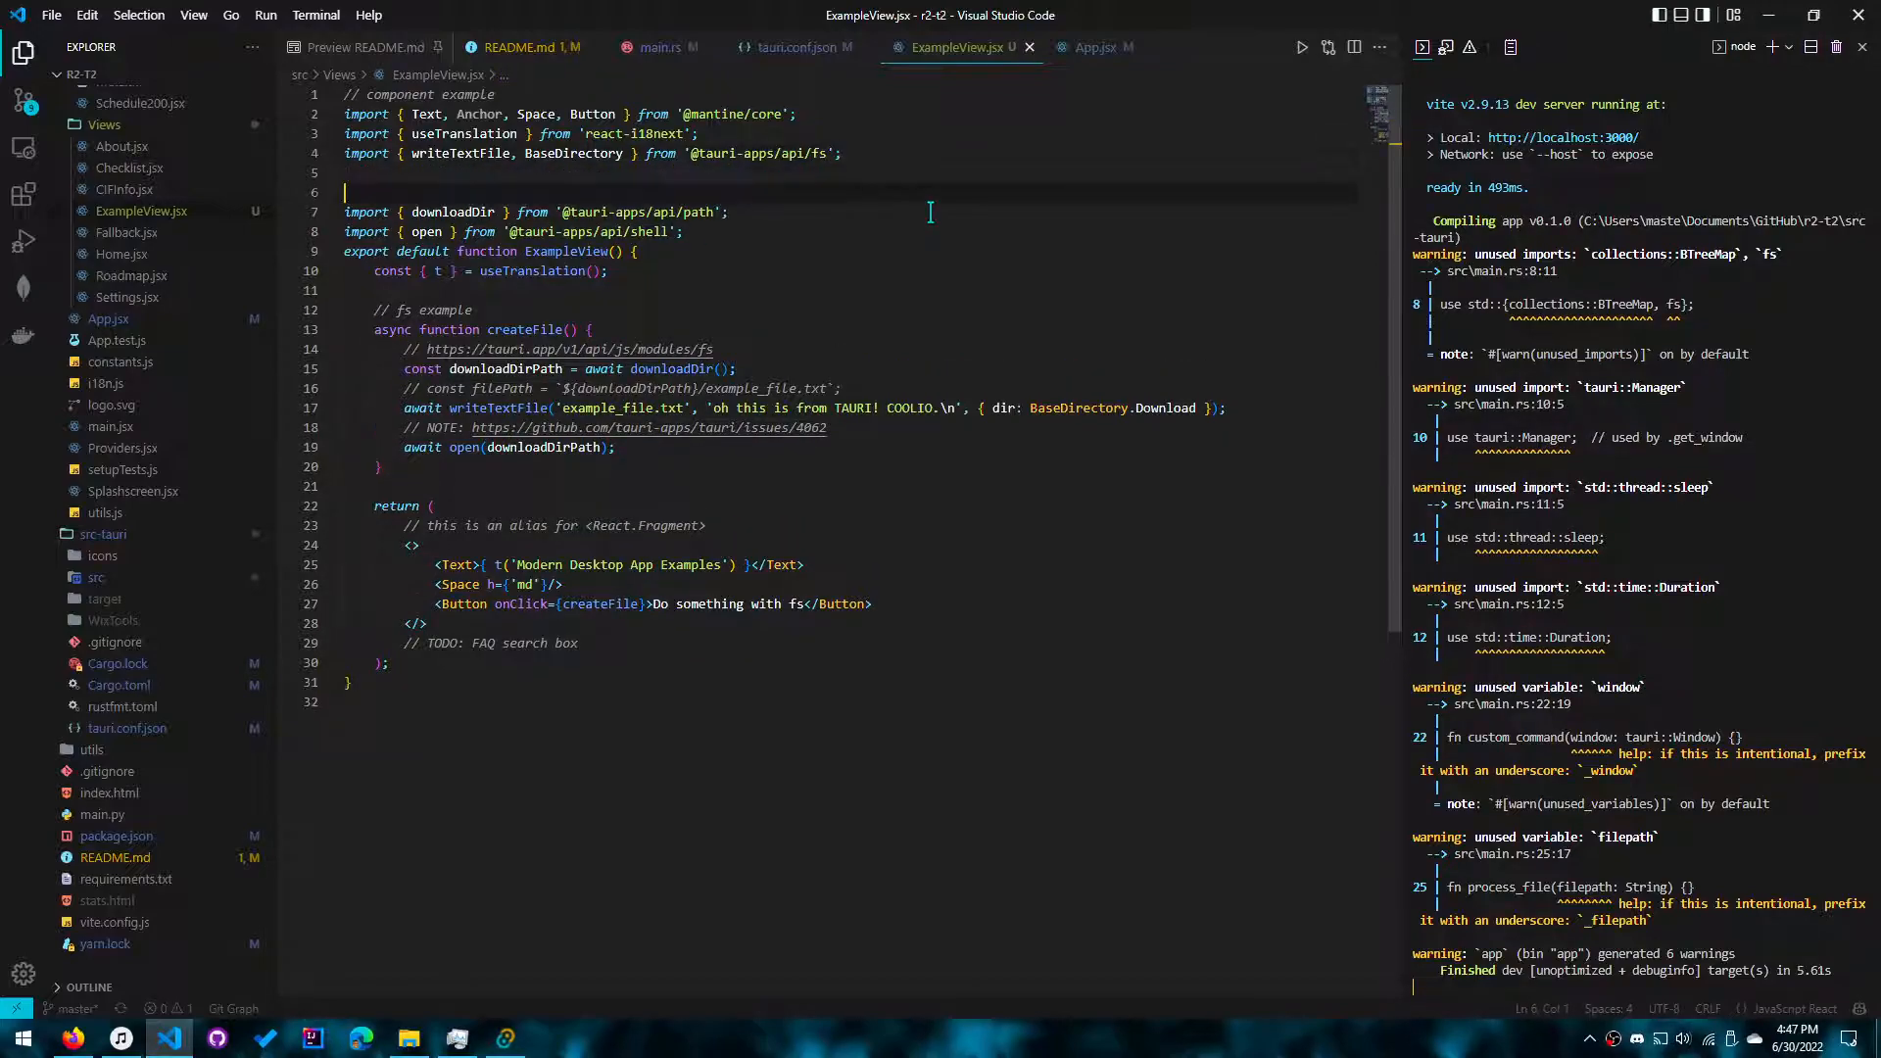
type("window")
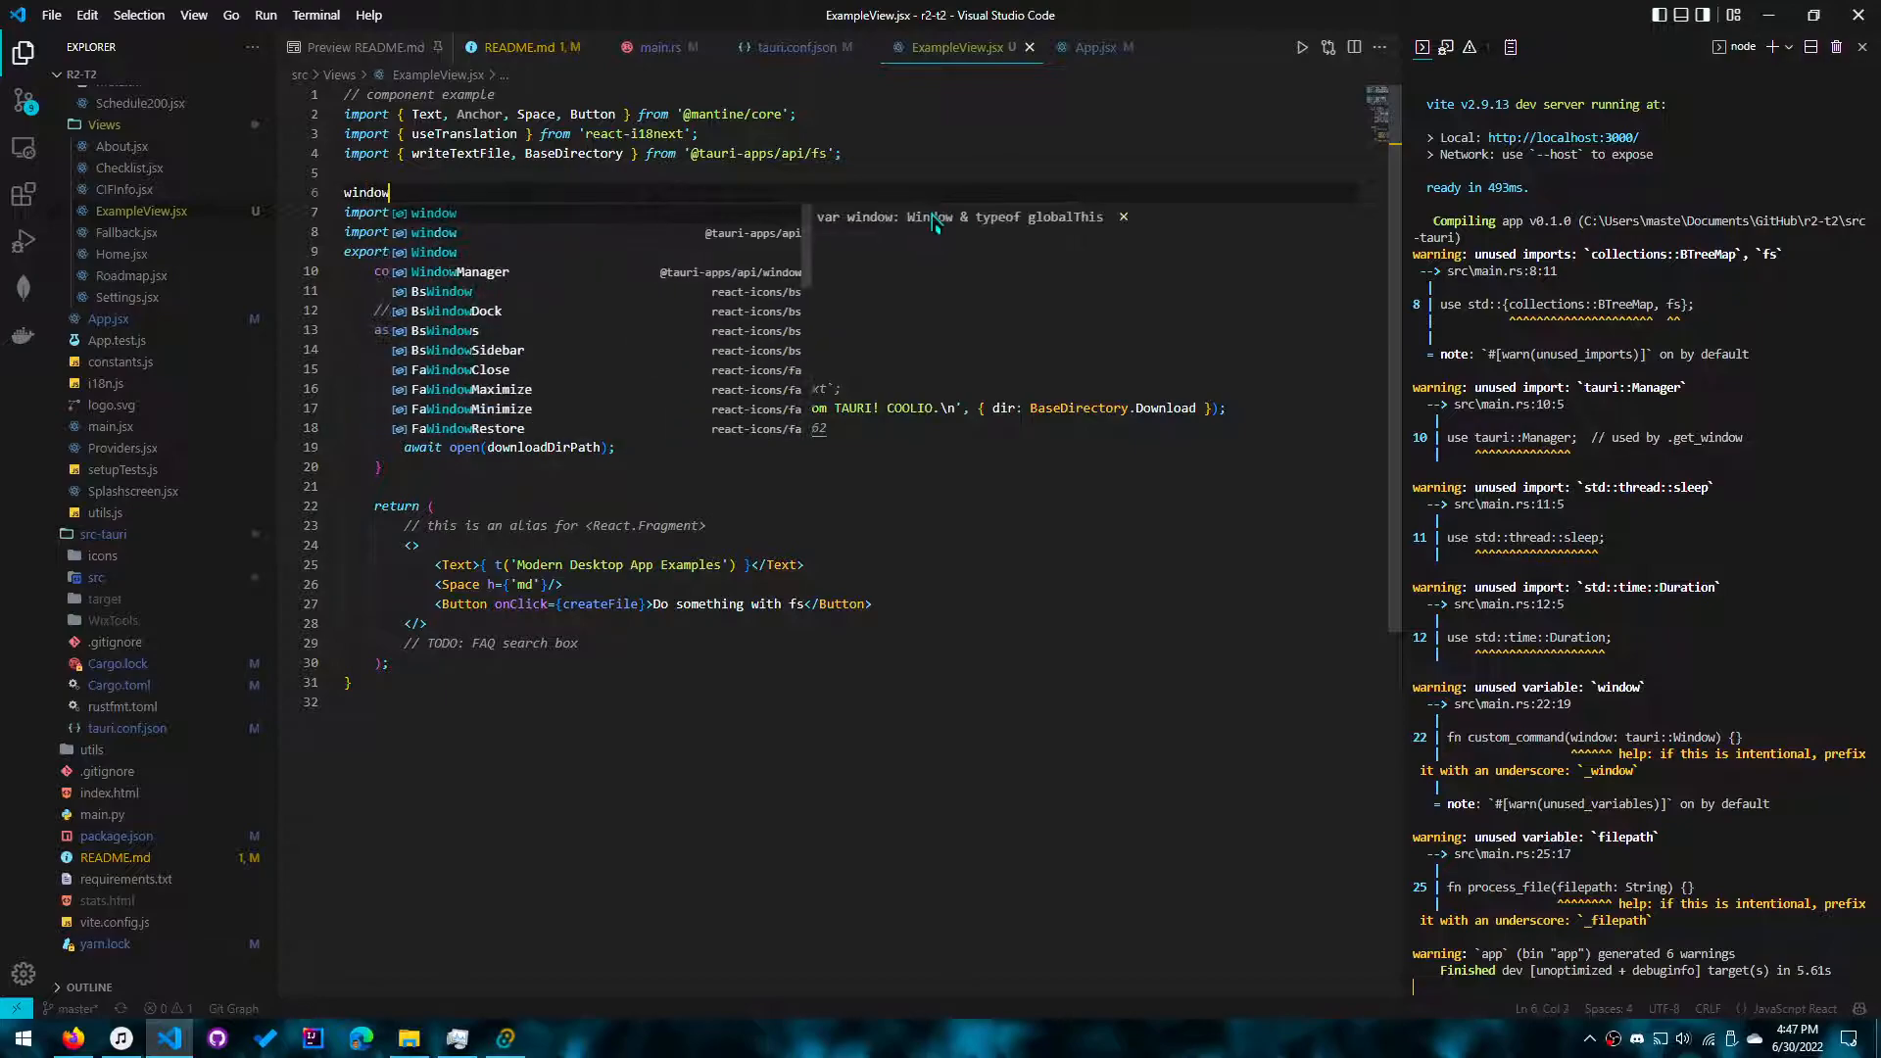
type(".__TAURI")
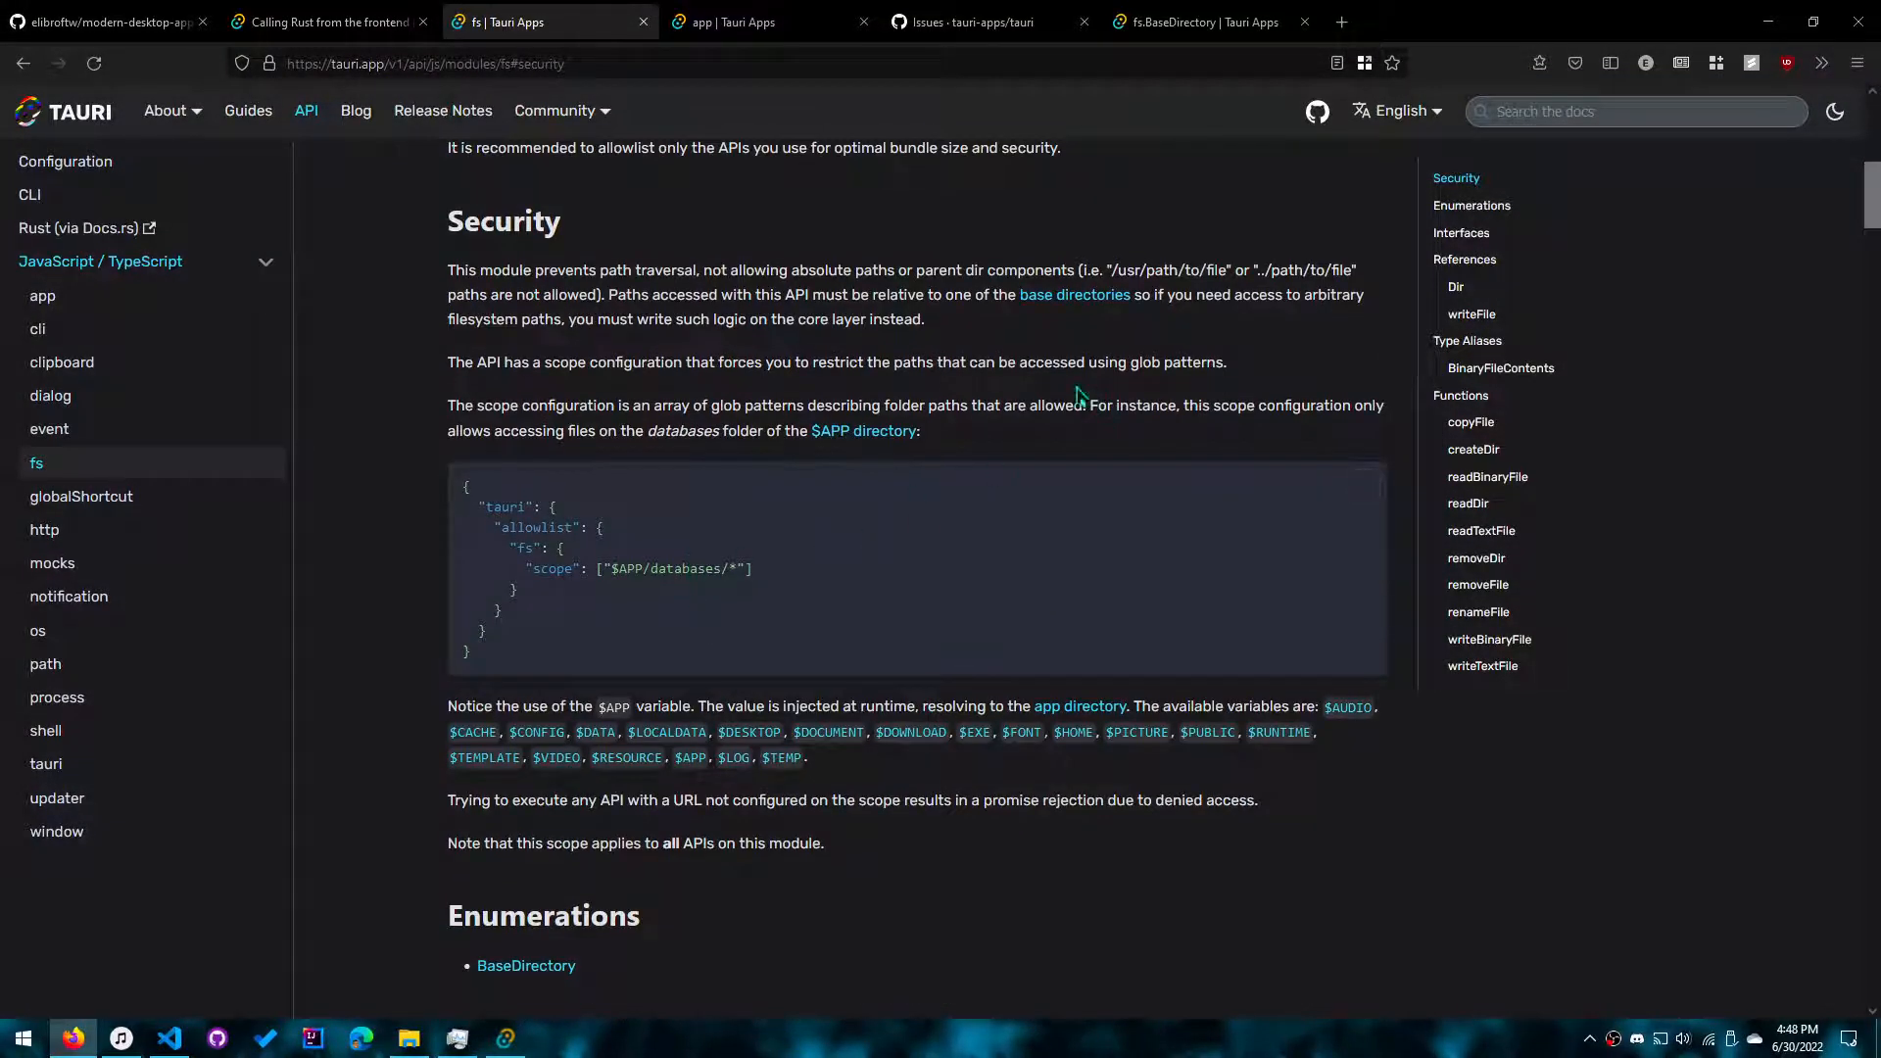
Step: Read the fs Security docs on scope glob patterns, after glancing at the GitHub issue tab
left_click_drag(1218, 294, 923, 320)
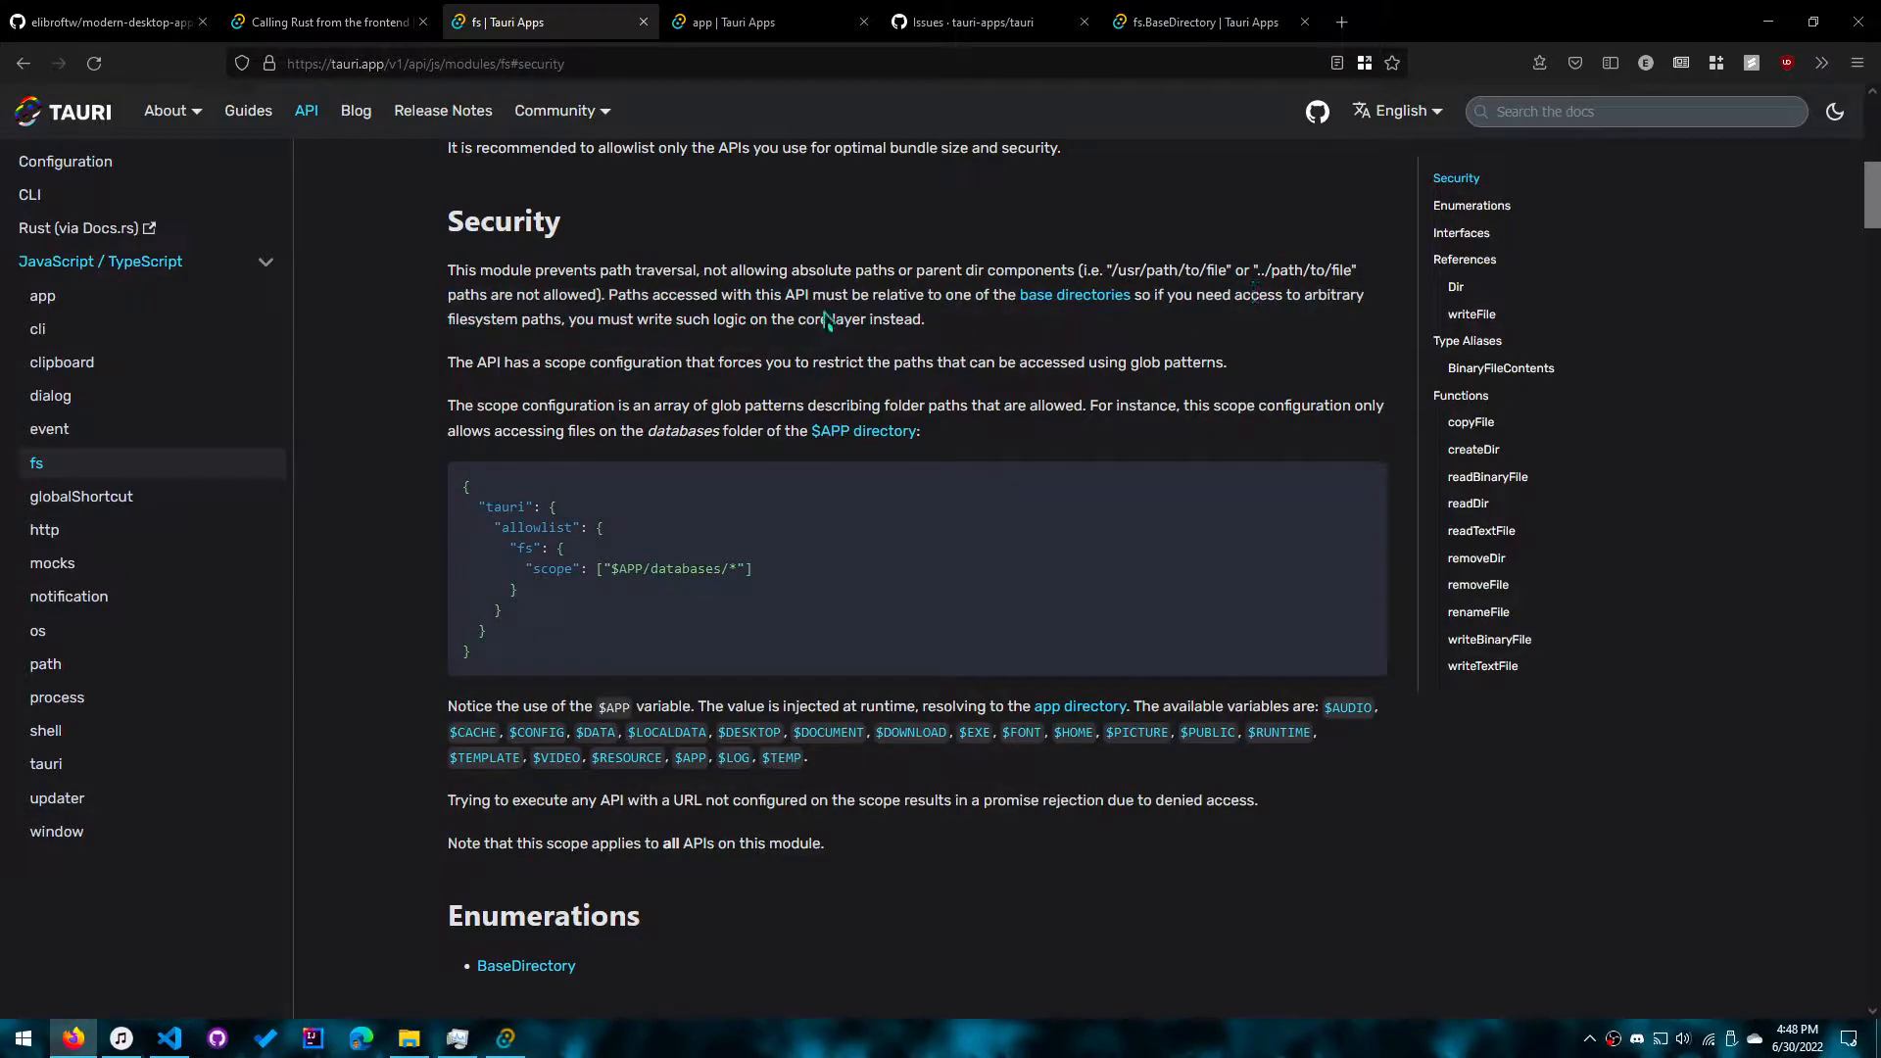
left_click(750, 21)
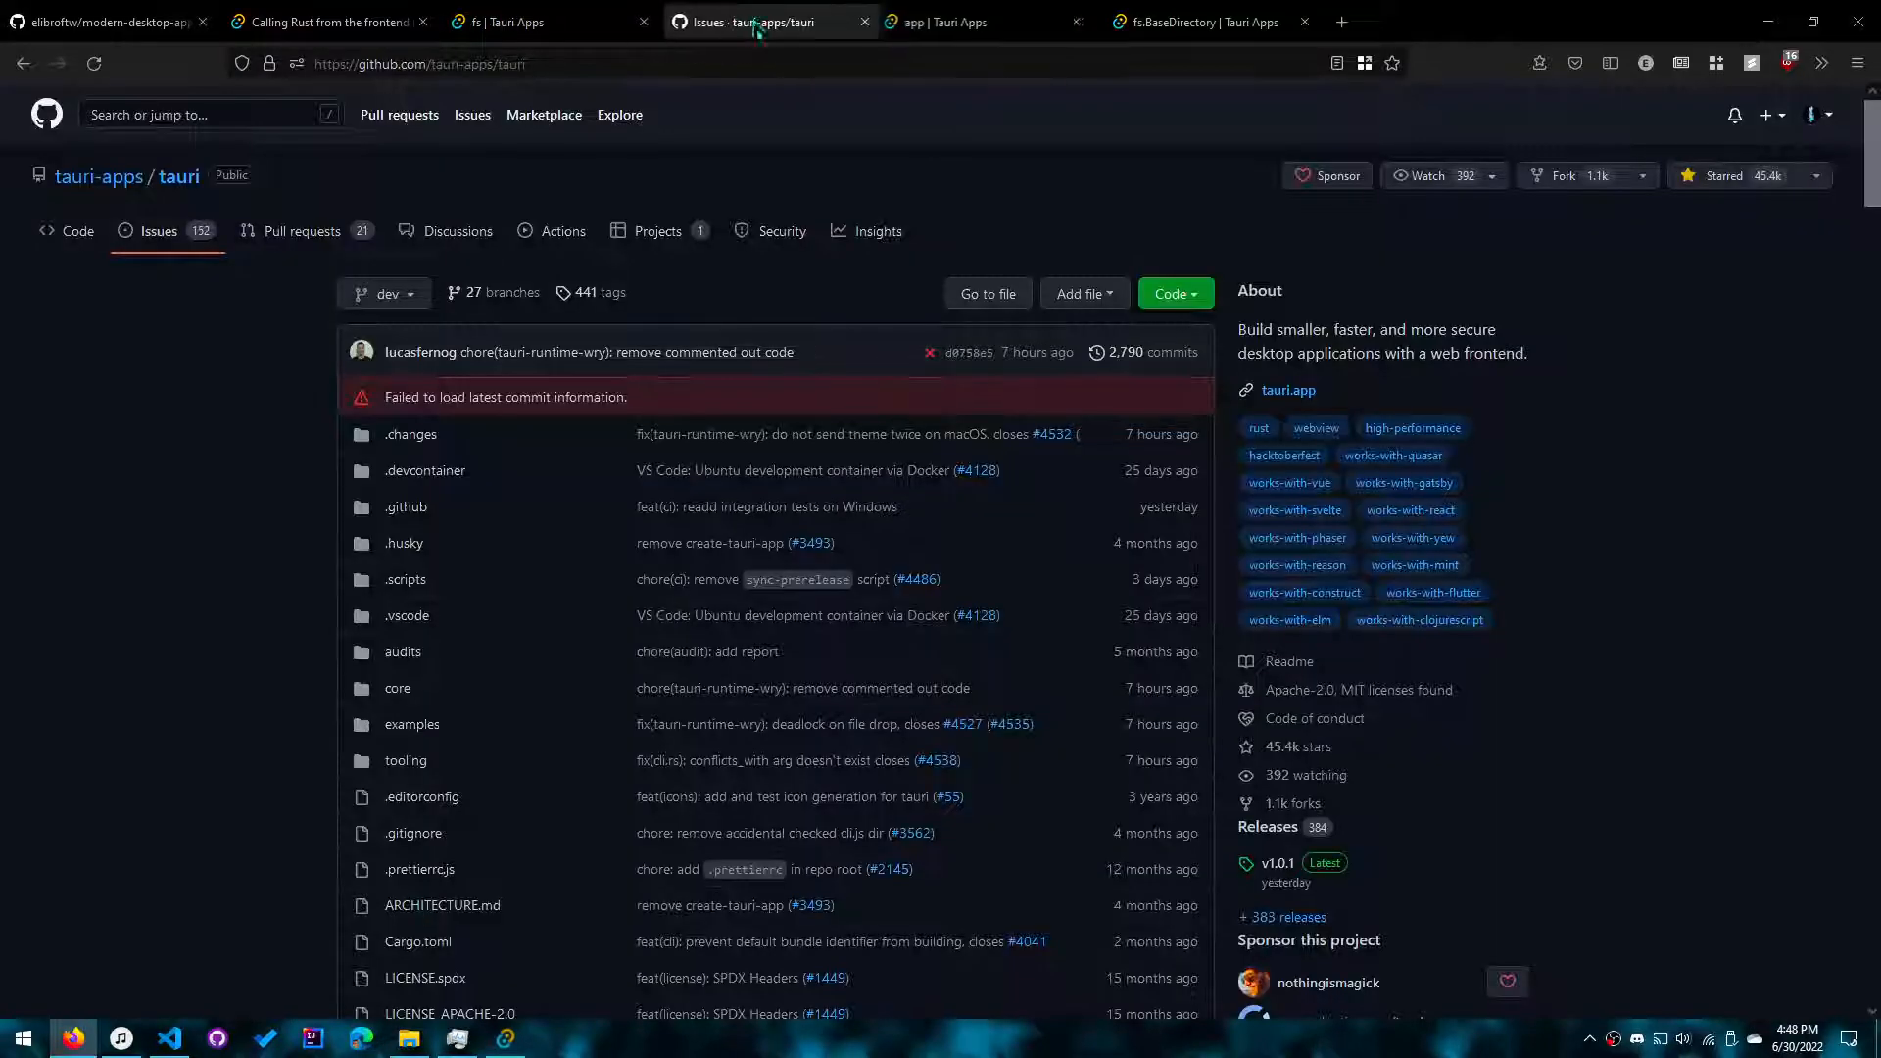
left_click(157, 230)
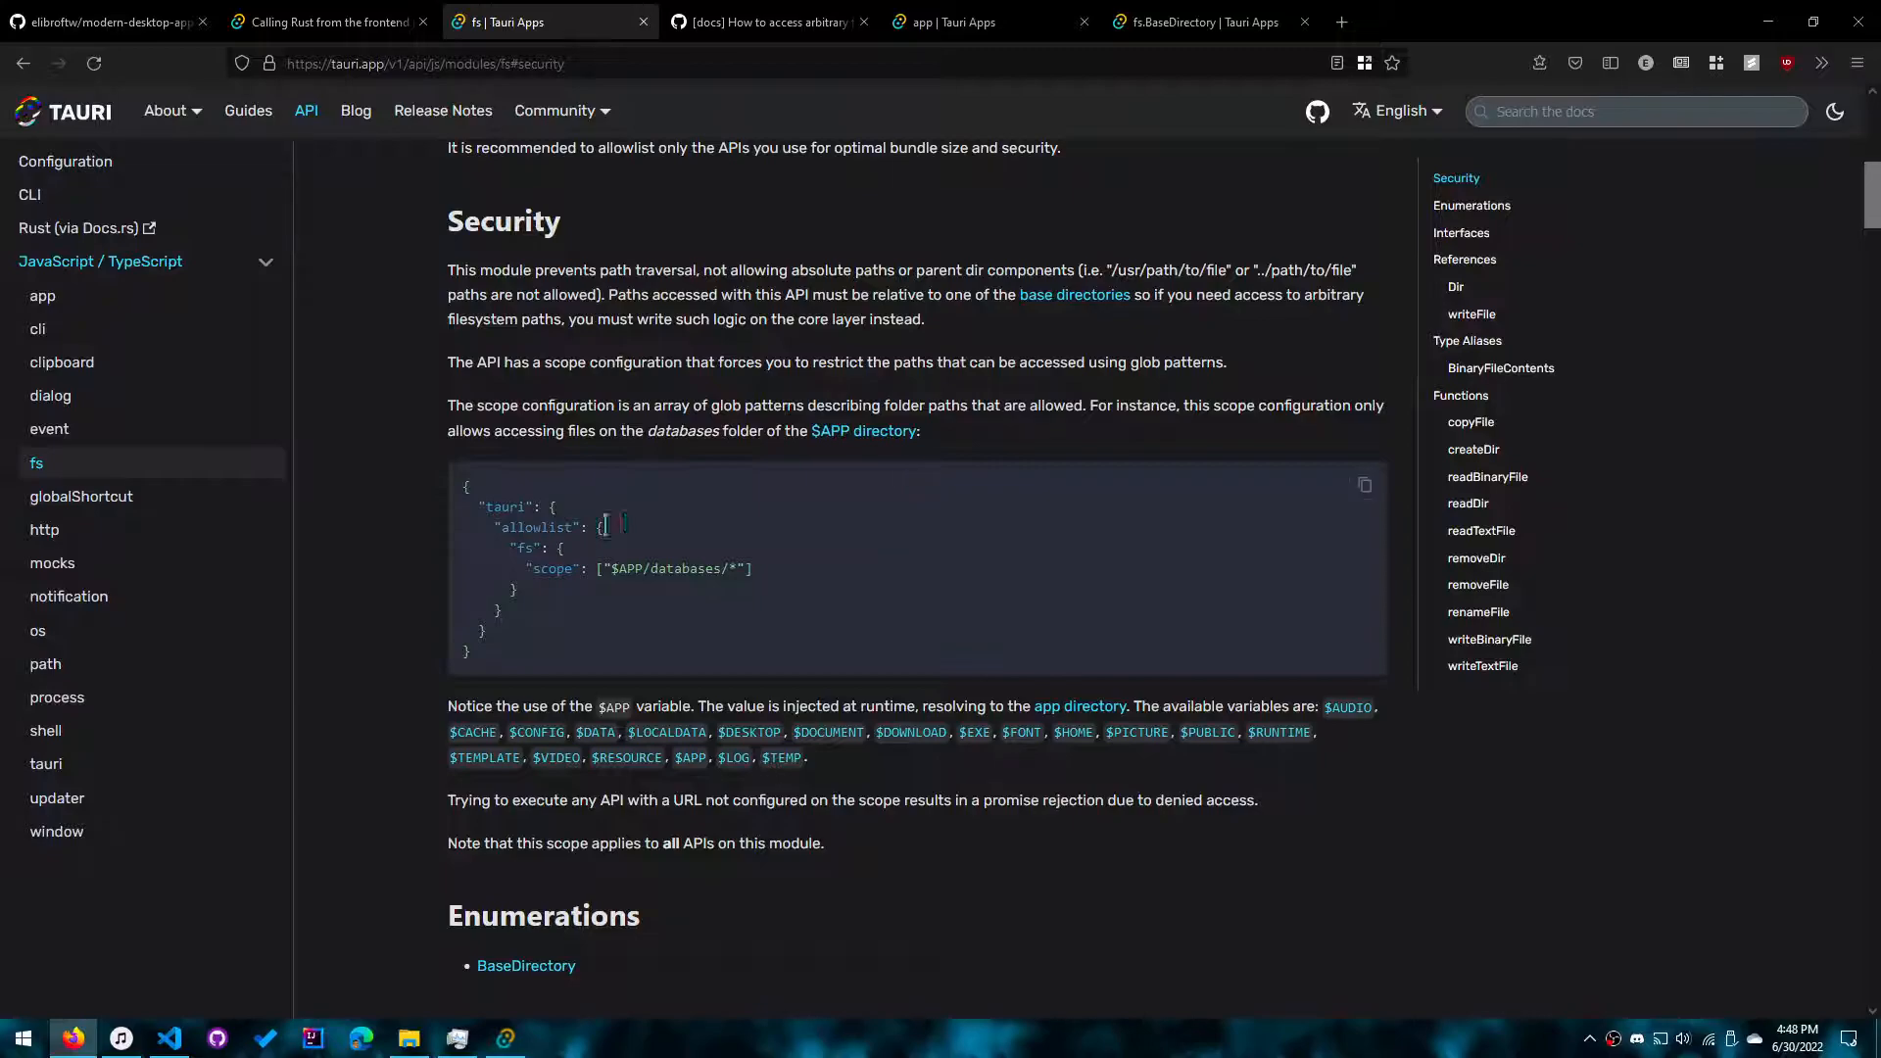
scroll("down", 3)
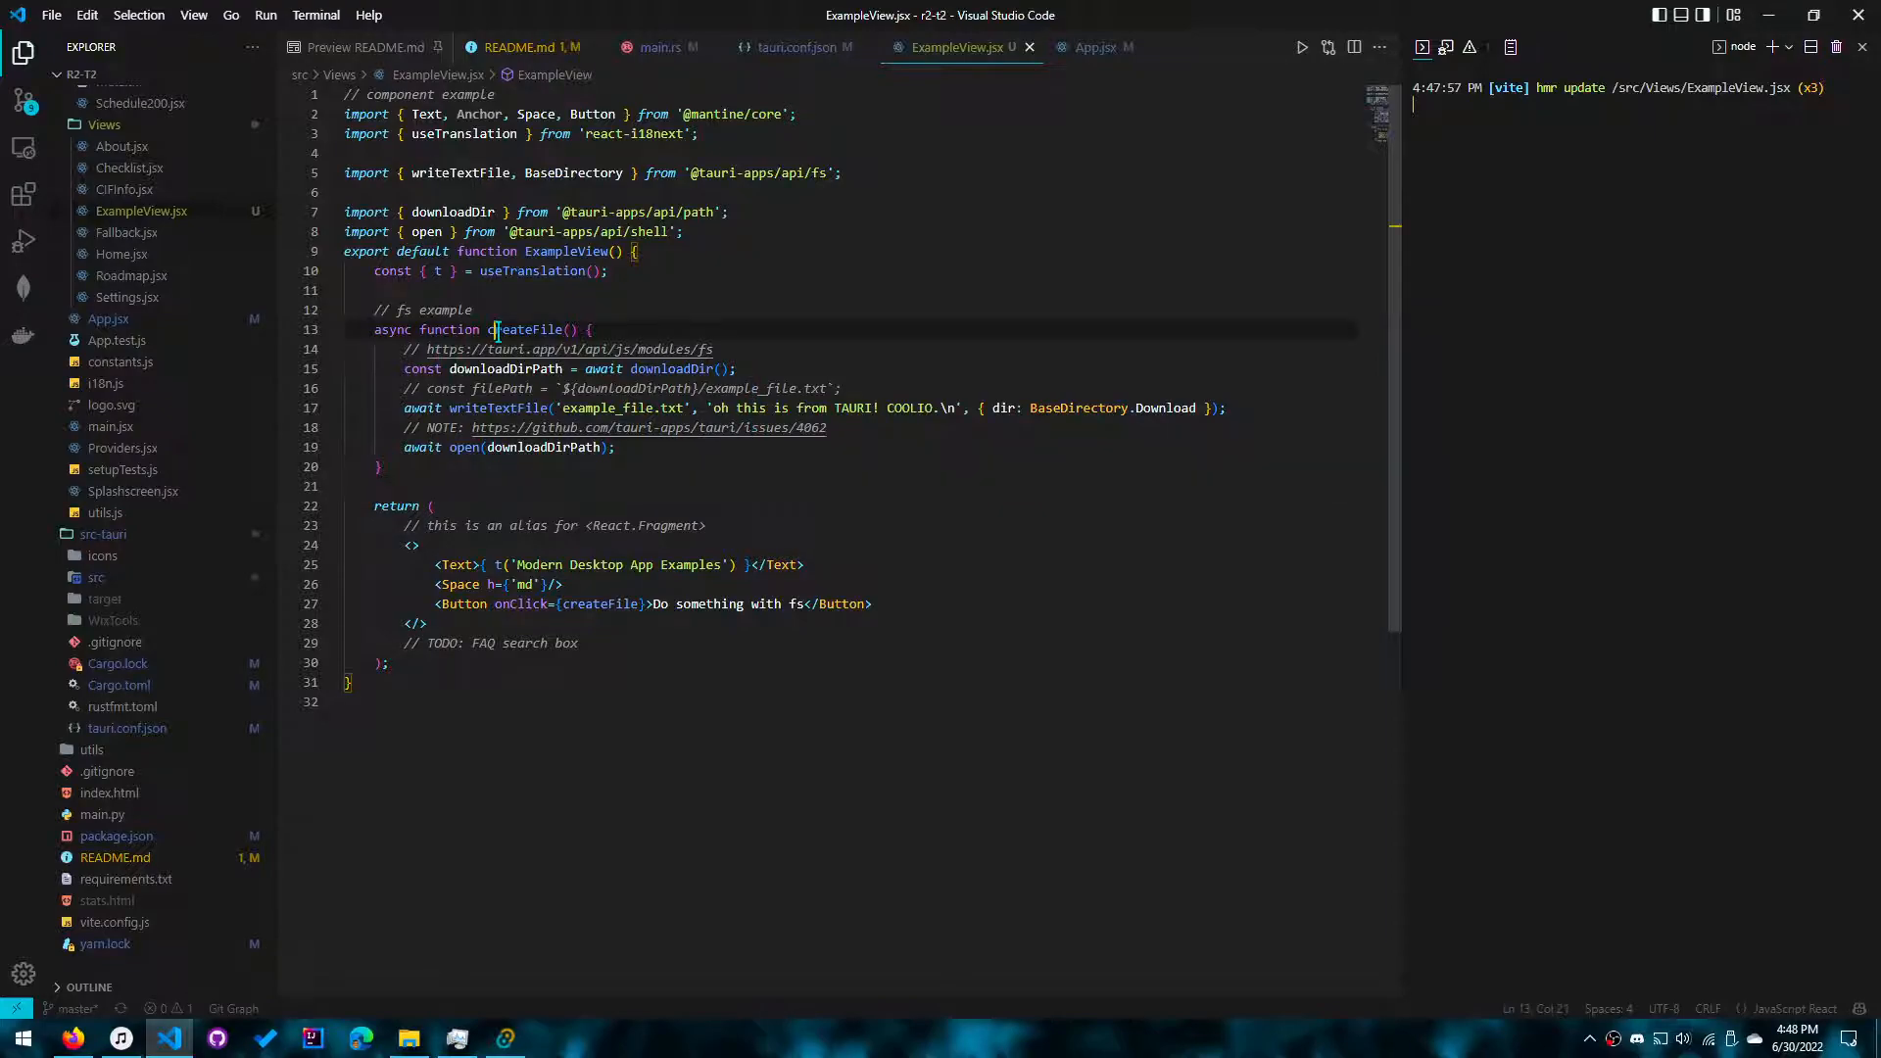
Step: Group the writeTextFile, downloadDir and open imports into one block in ExampleView.jsx
double_click(524, 329)
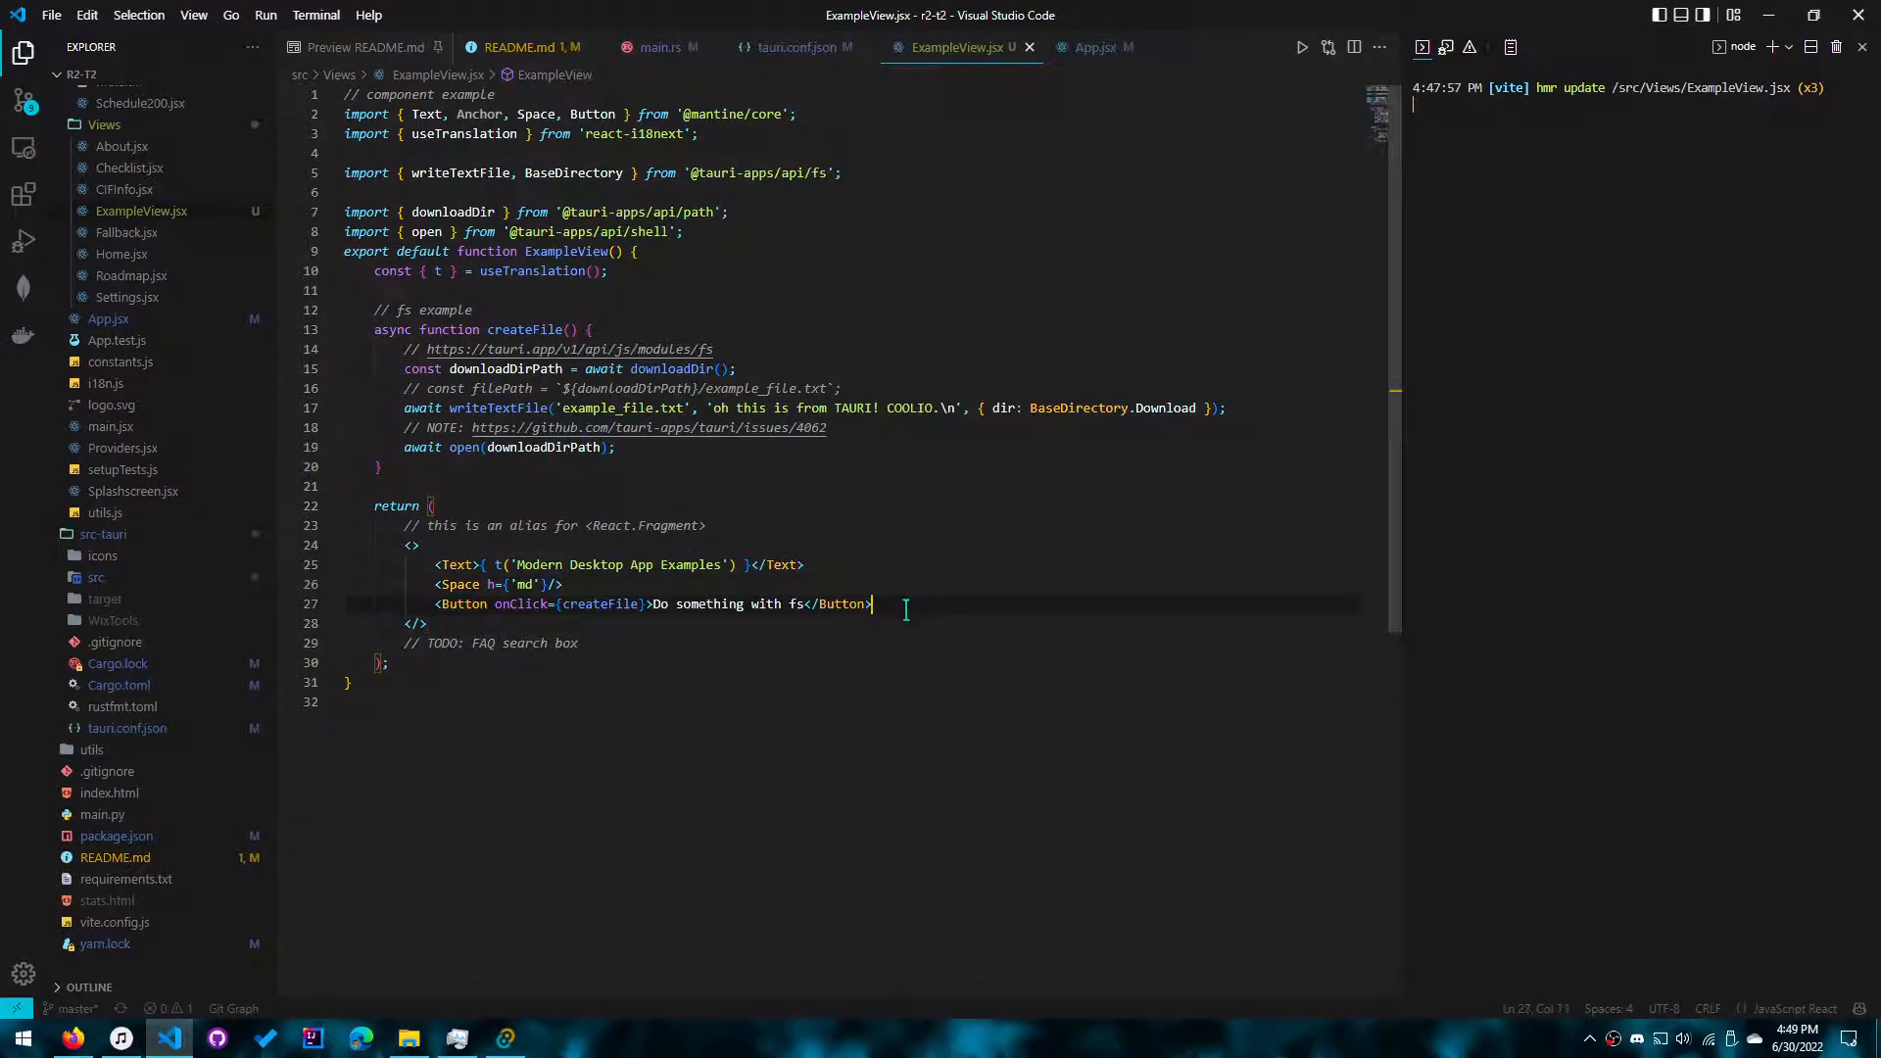
mouse_move(817, 530)
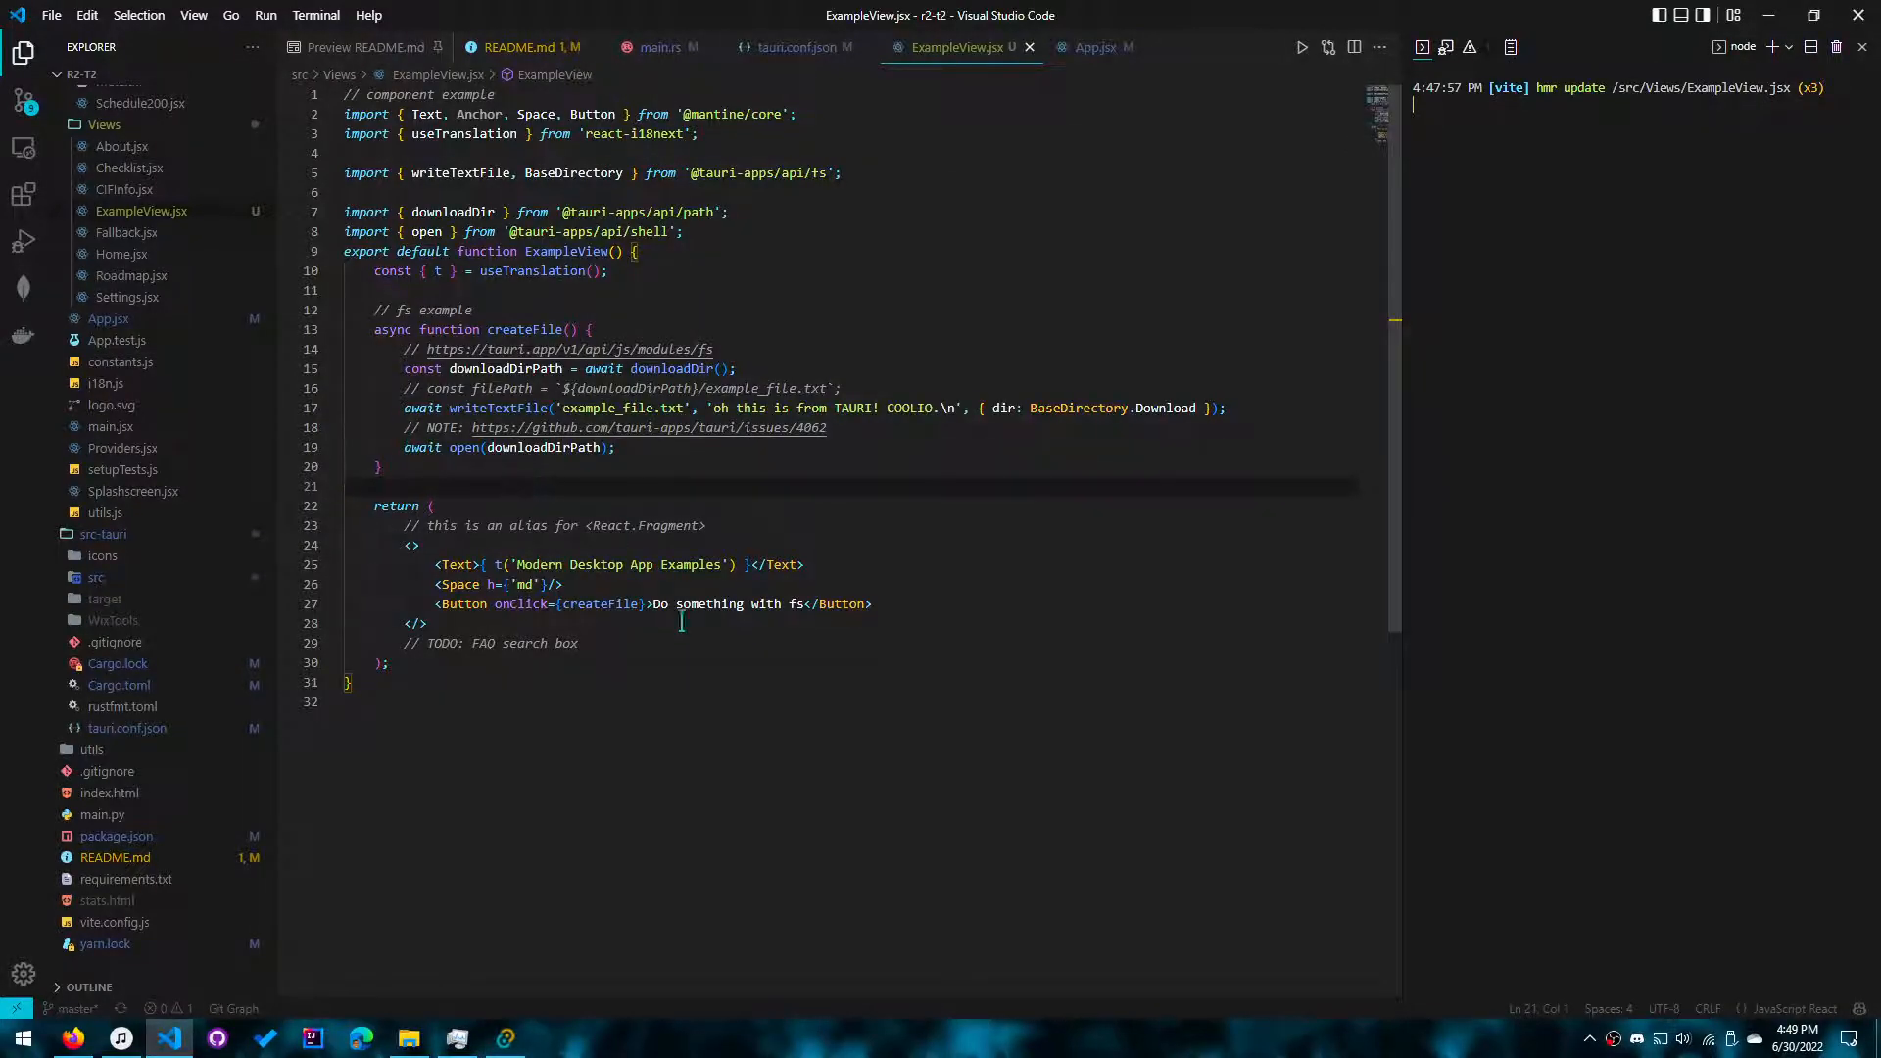
double_click(523, 330)
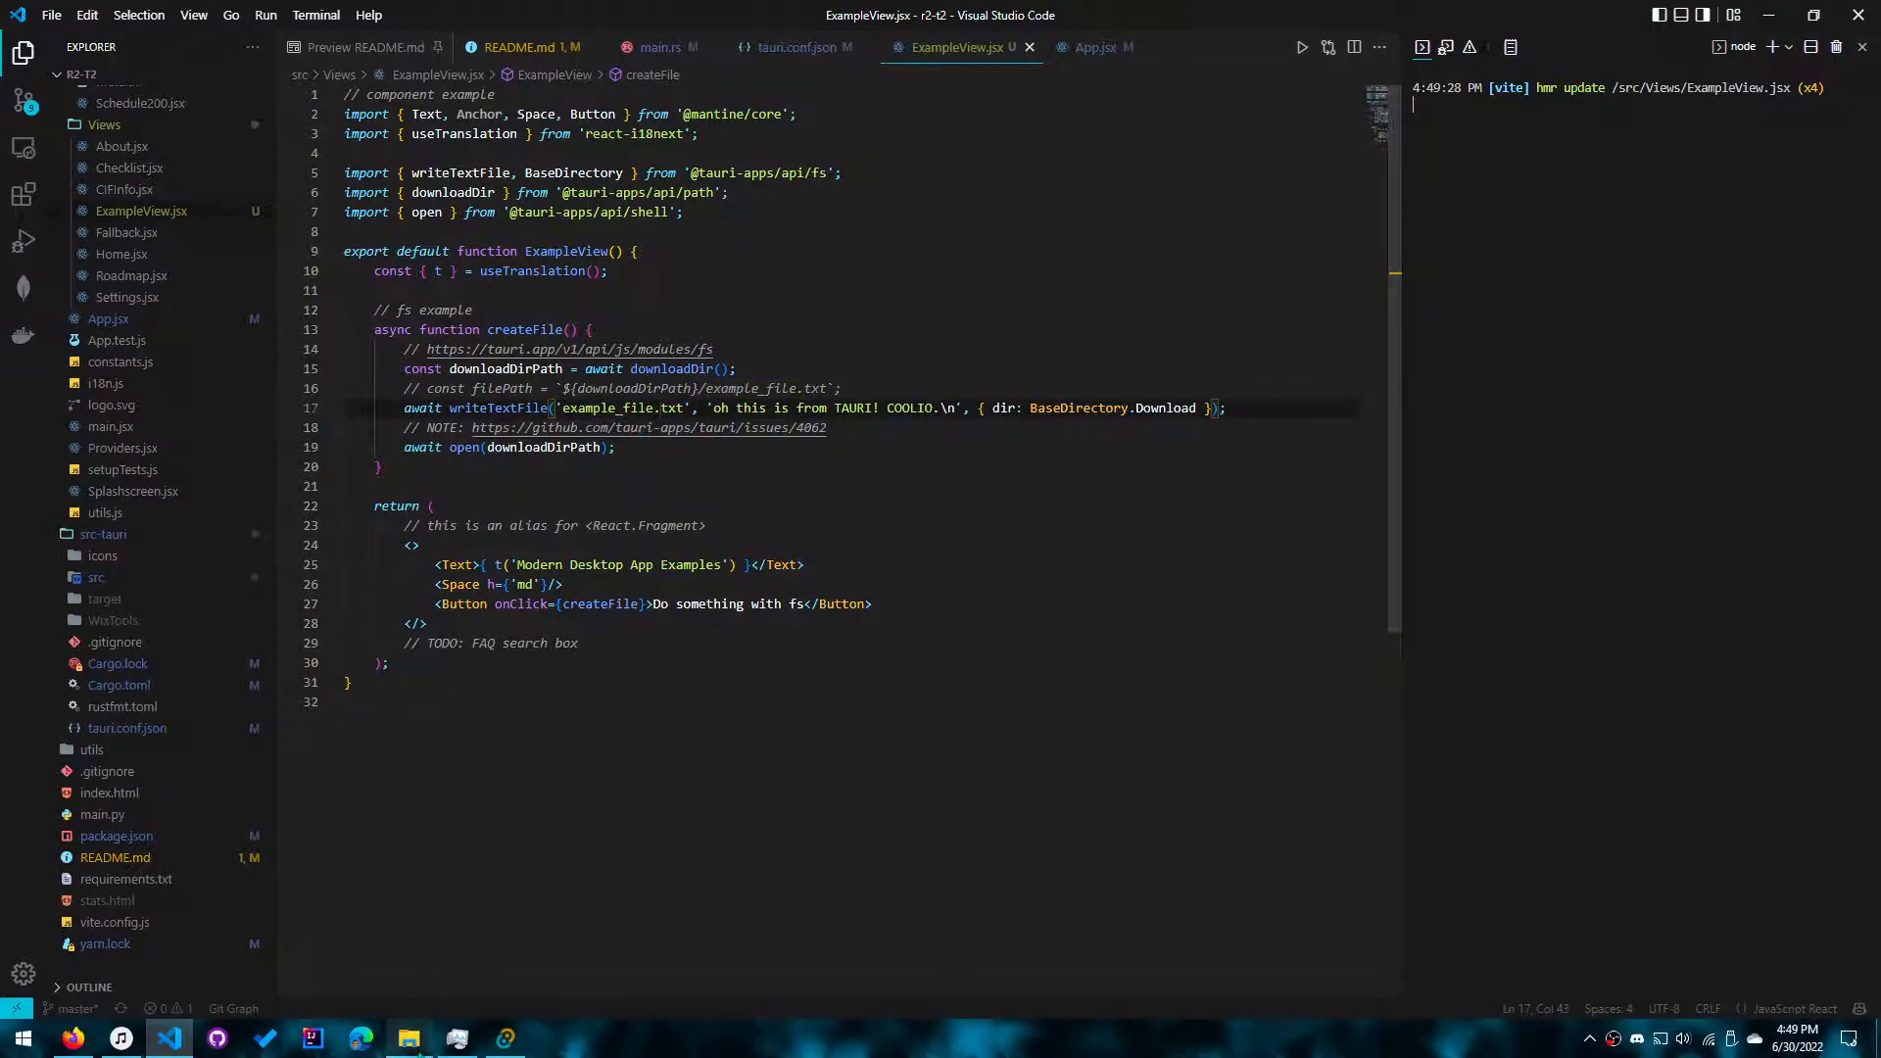
left_click(408, 1038)
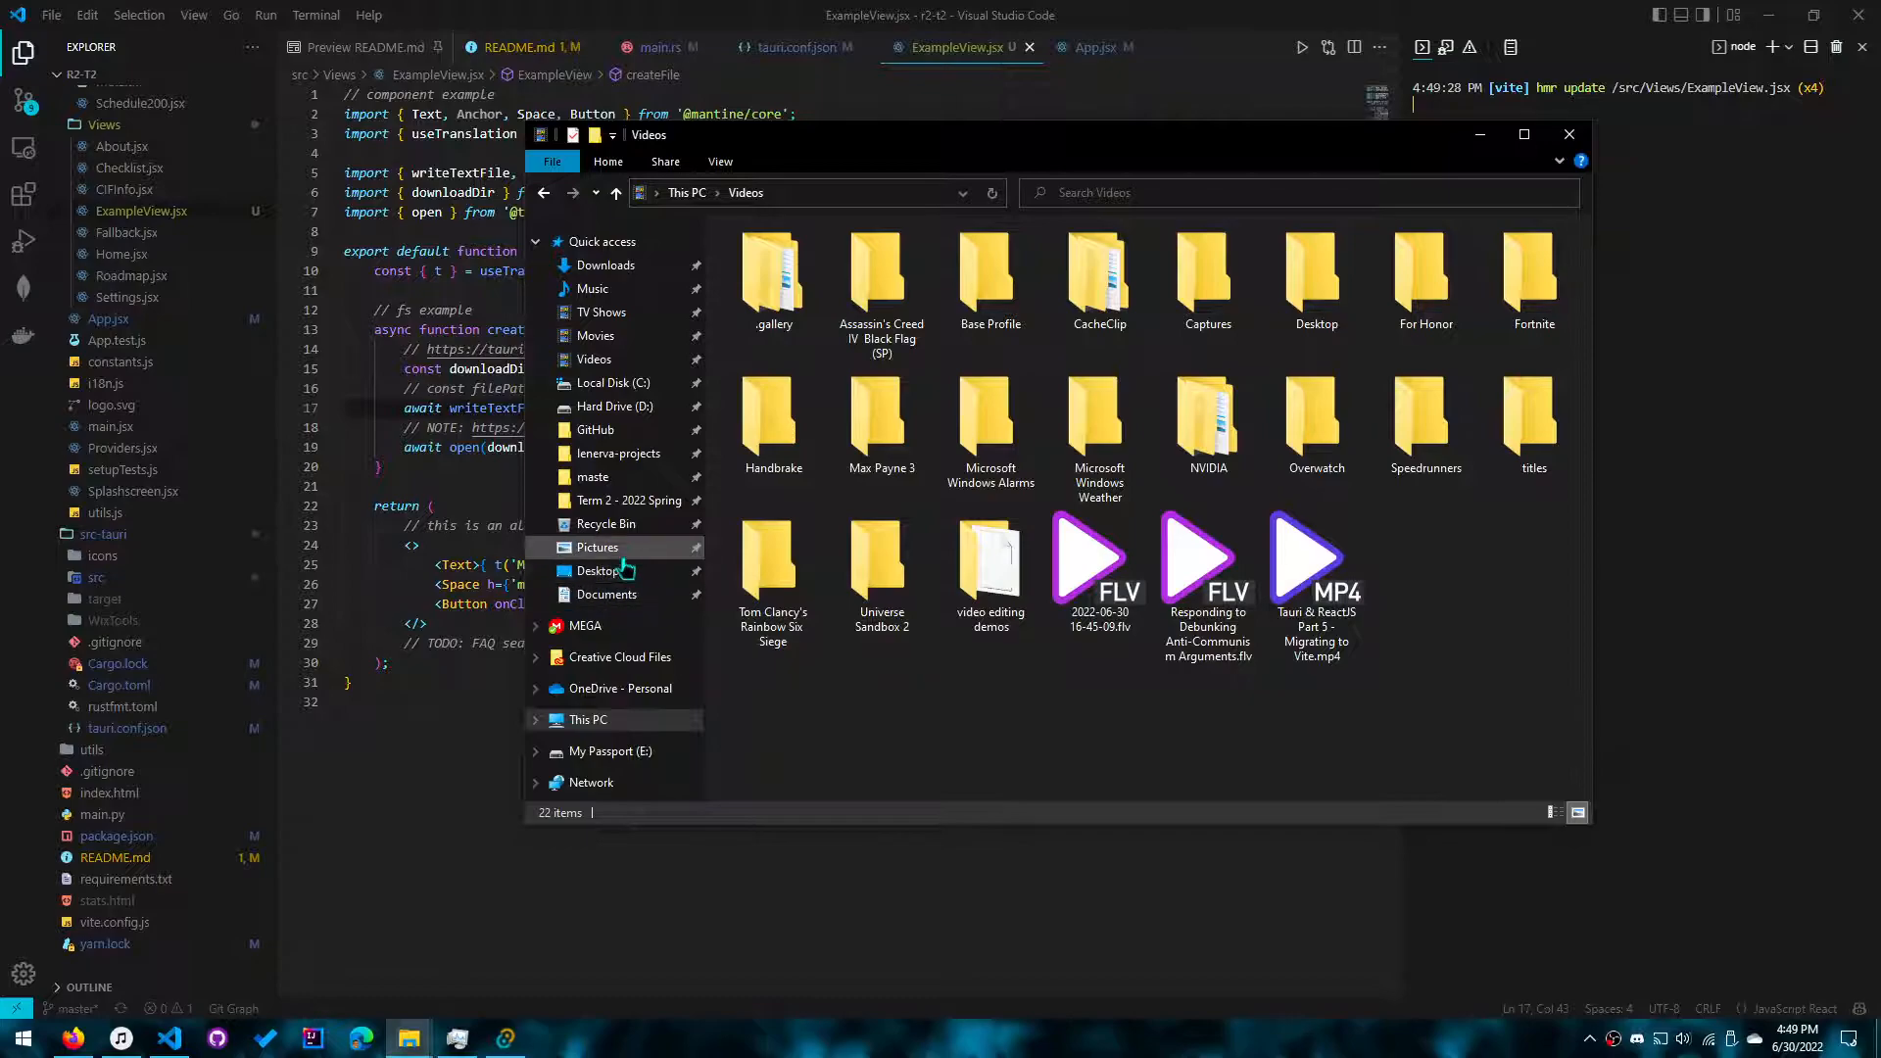
Step: Browse the Downloads folder in File Explorer to check for example_file.txt
left_click(606, 266)
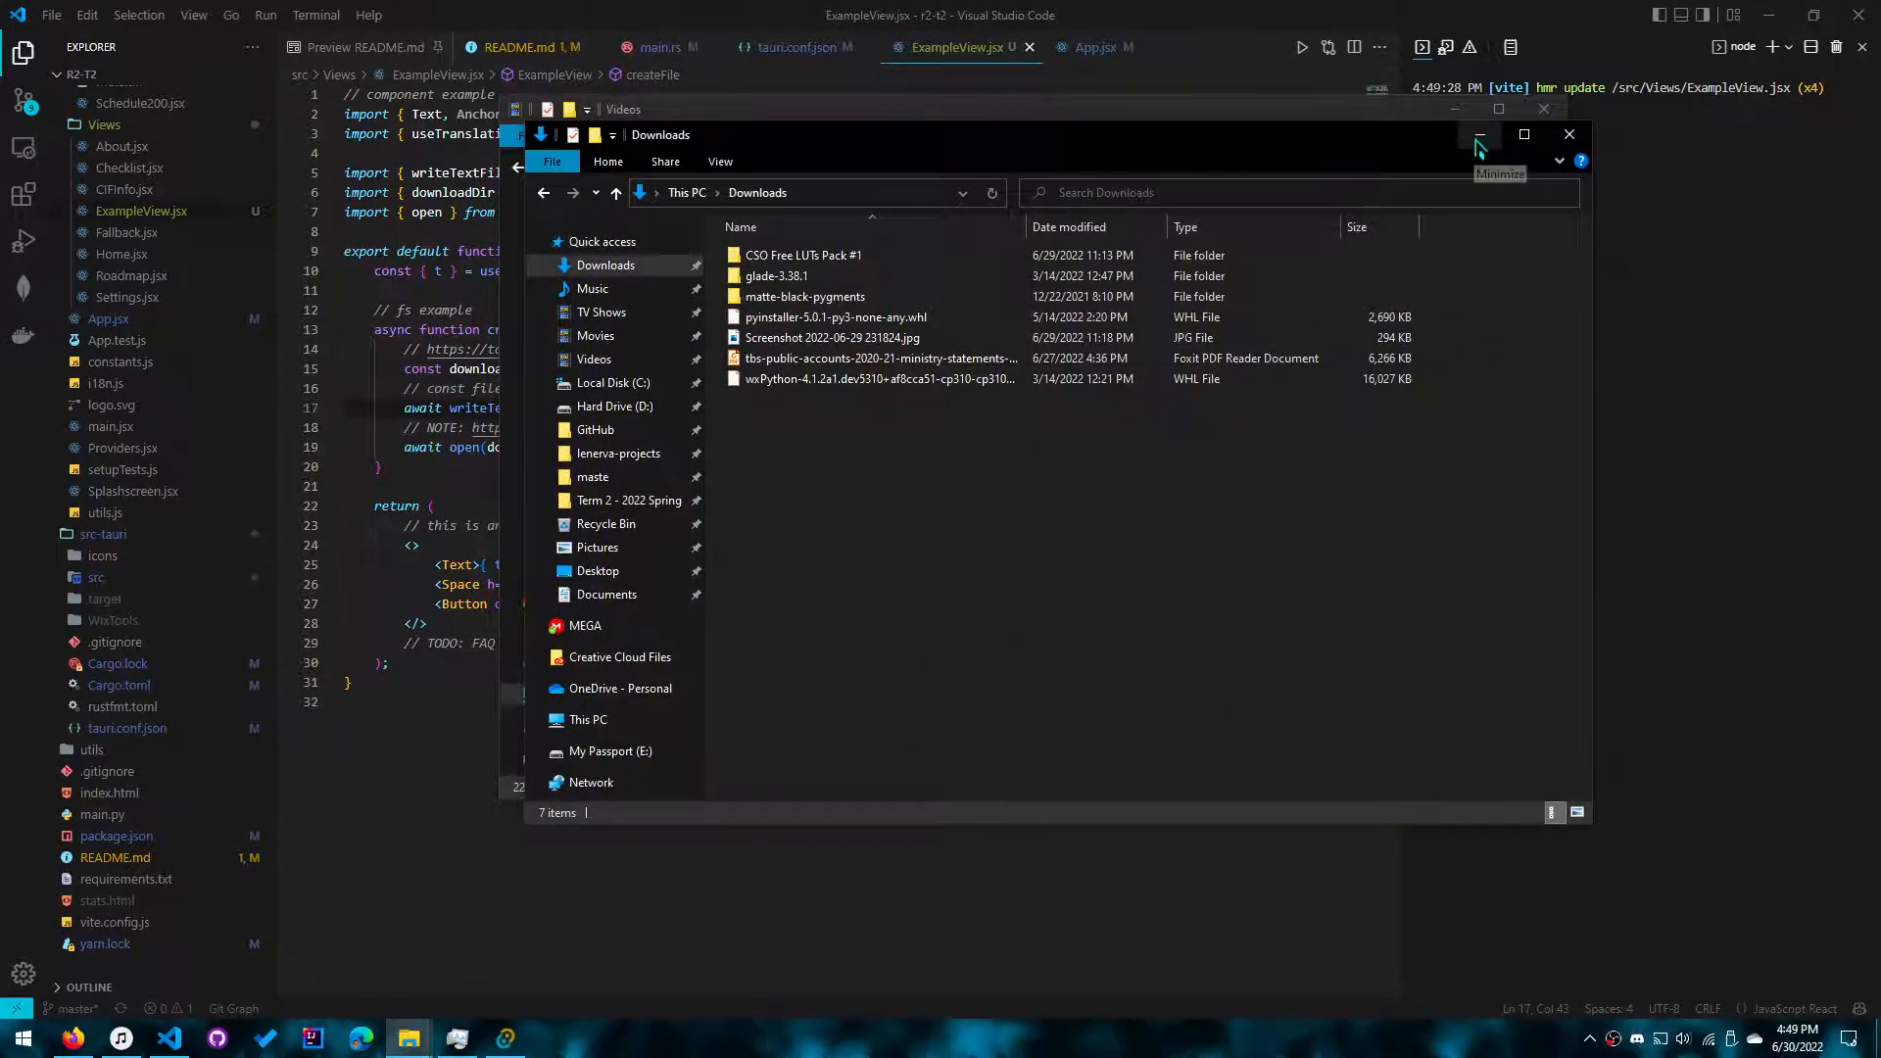
left_click(1479, 135)
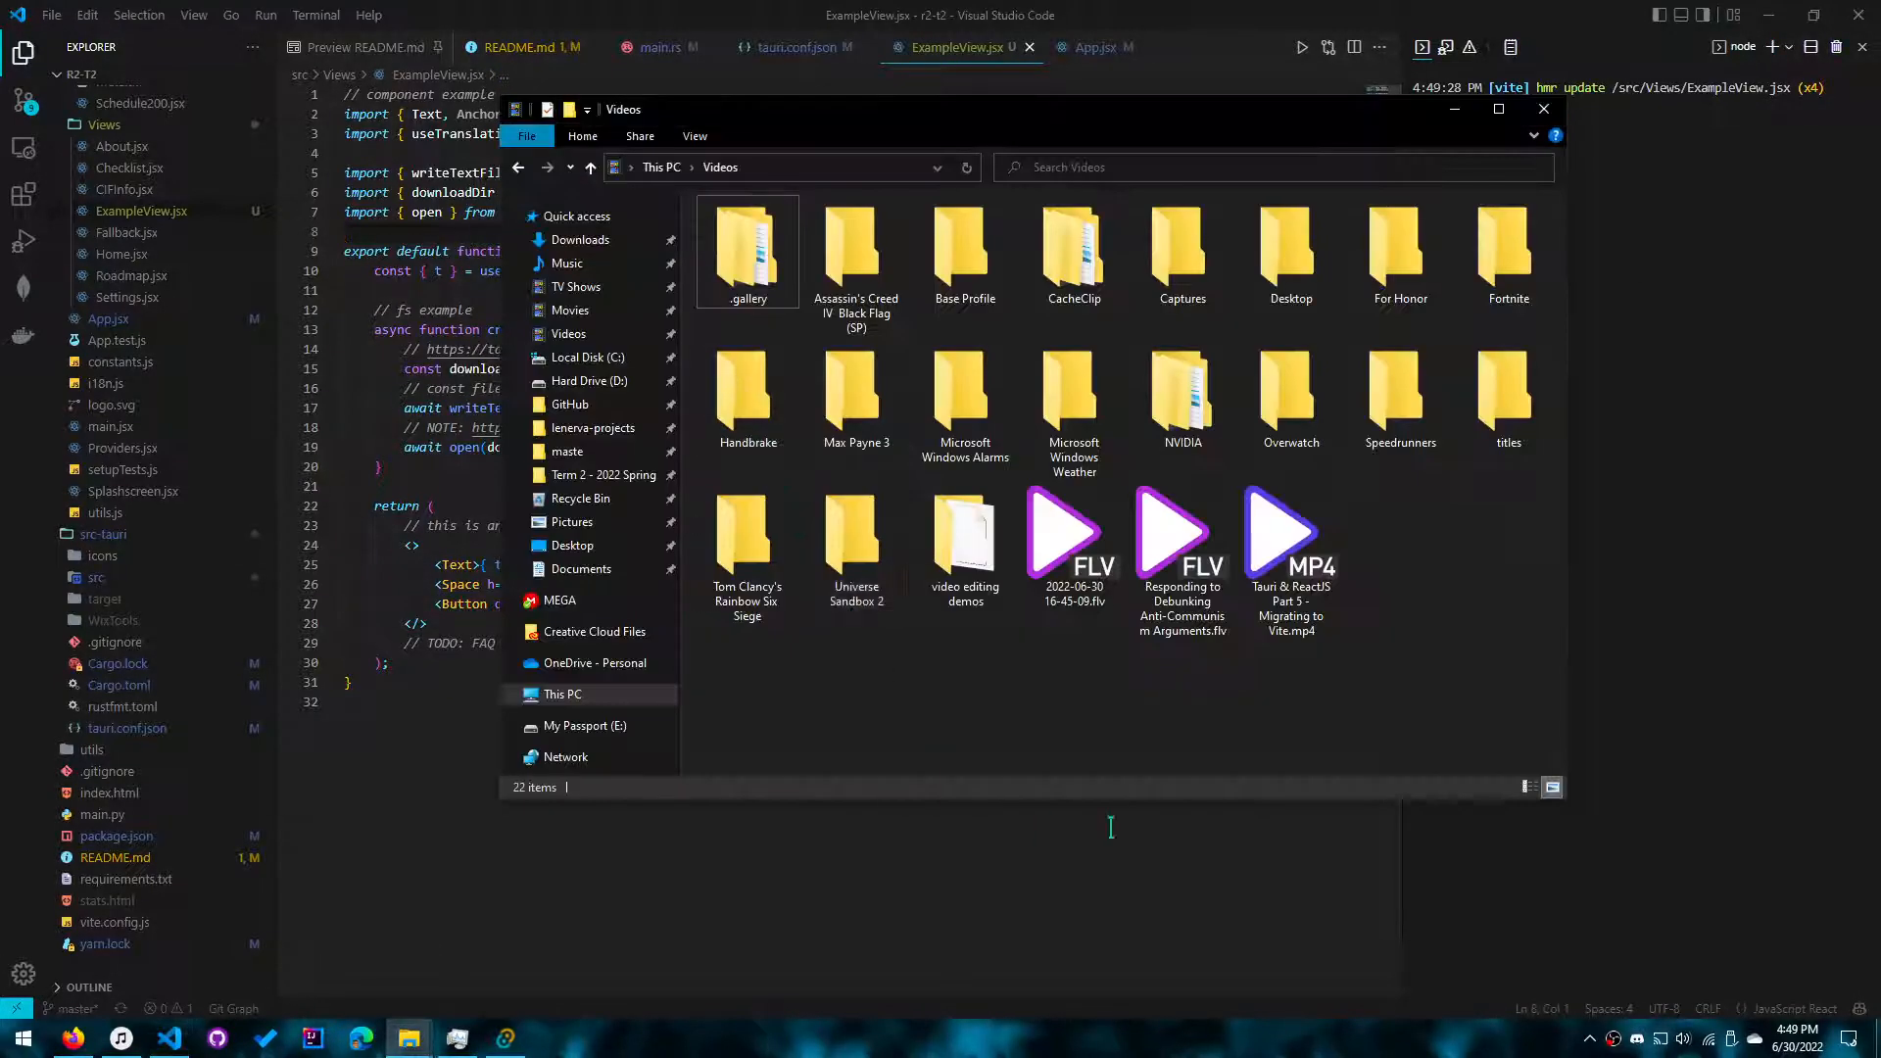
left_click(581, 239)
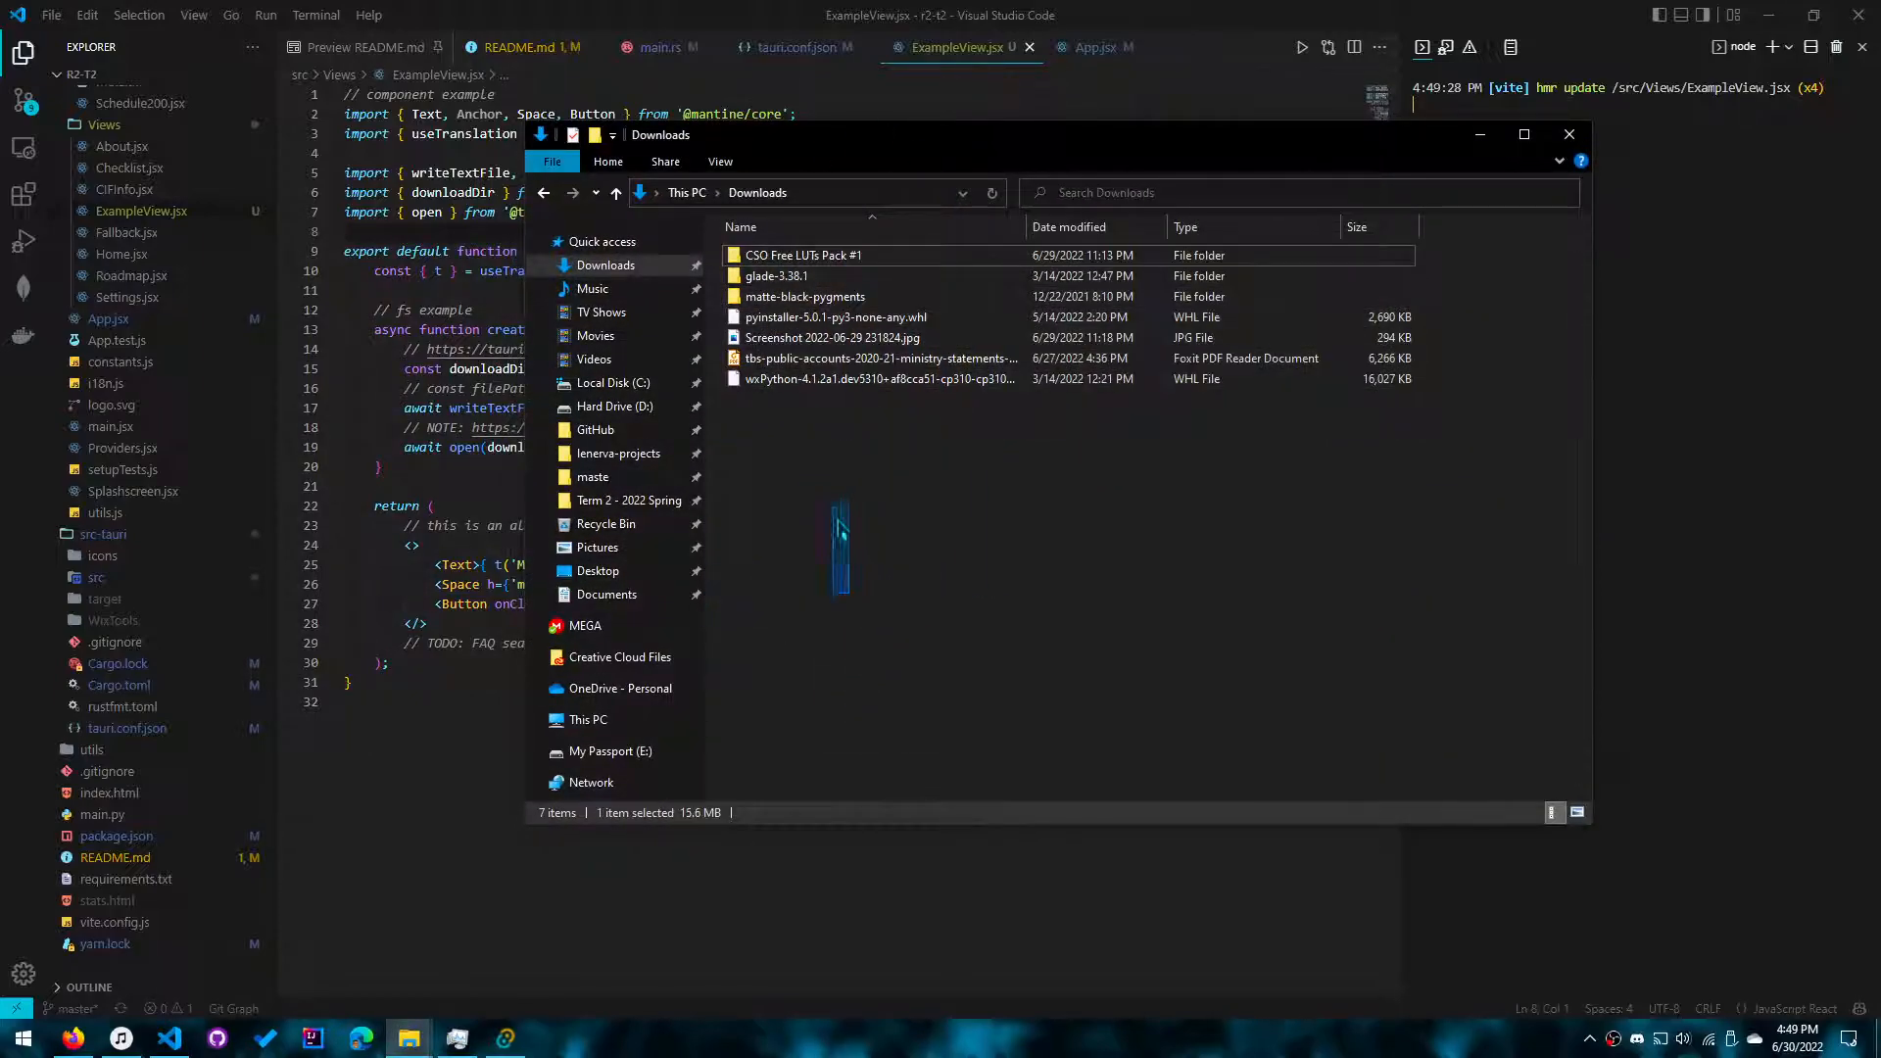
left_click(805, 295)
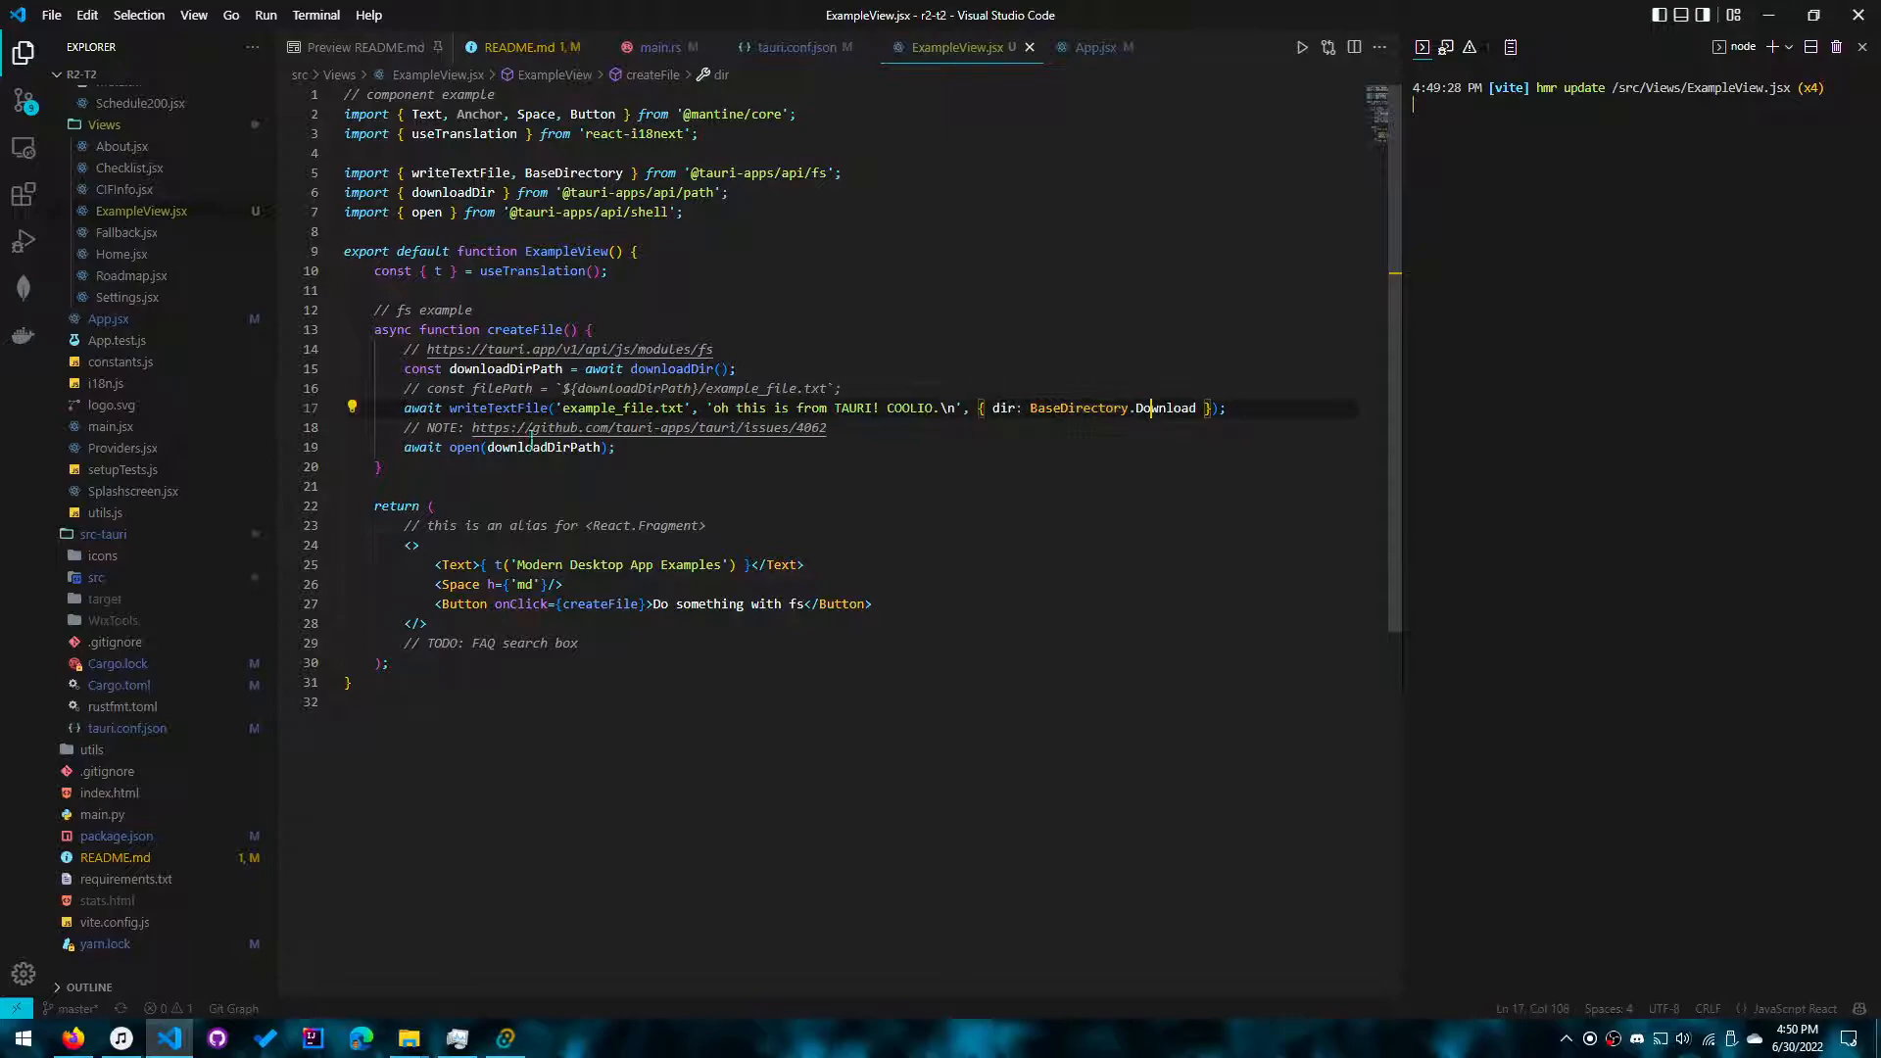
double_click(622, 408)
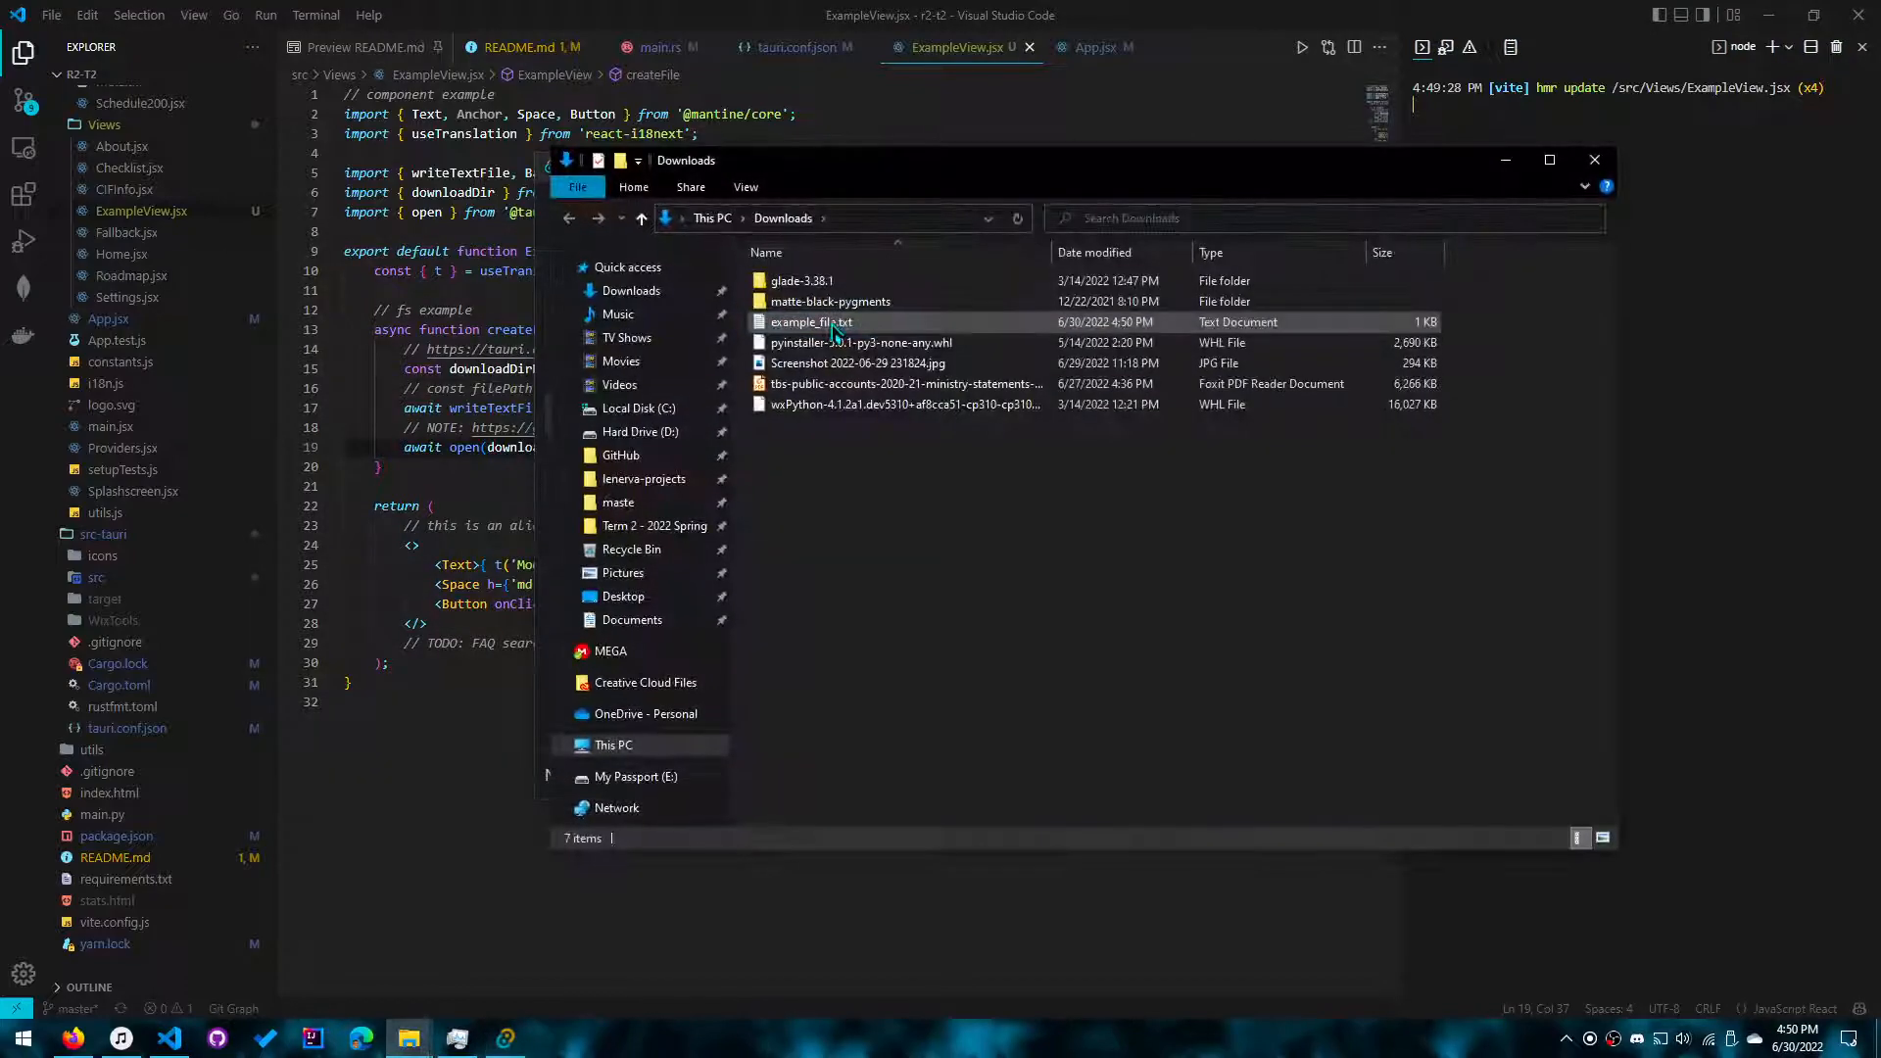
Step: Confirm the 31-byte example_file.txt exists in Downloads, then minimize File Explorer
left_click(813, 321)
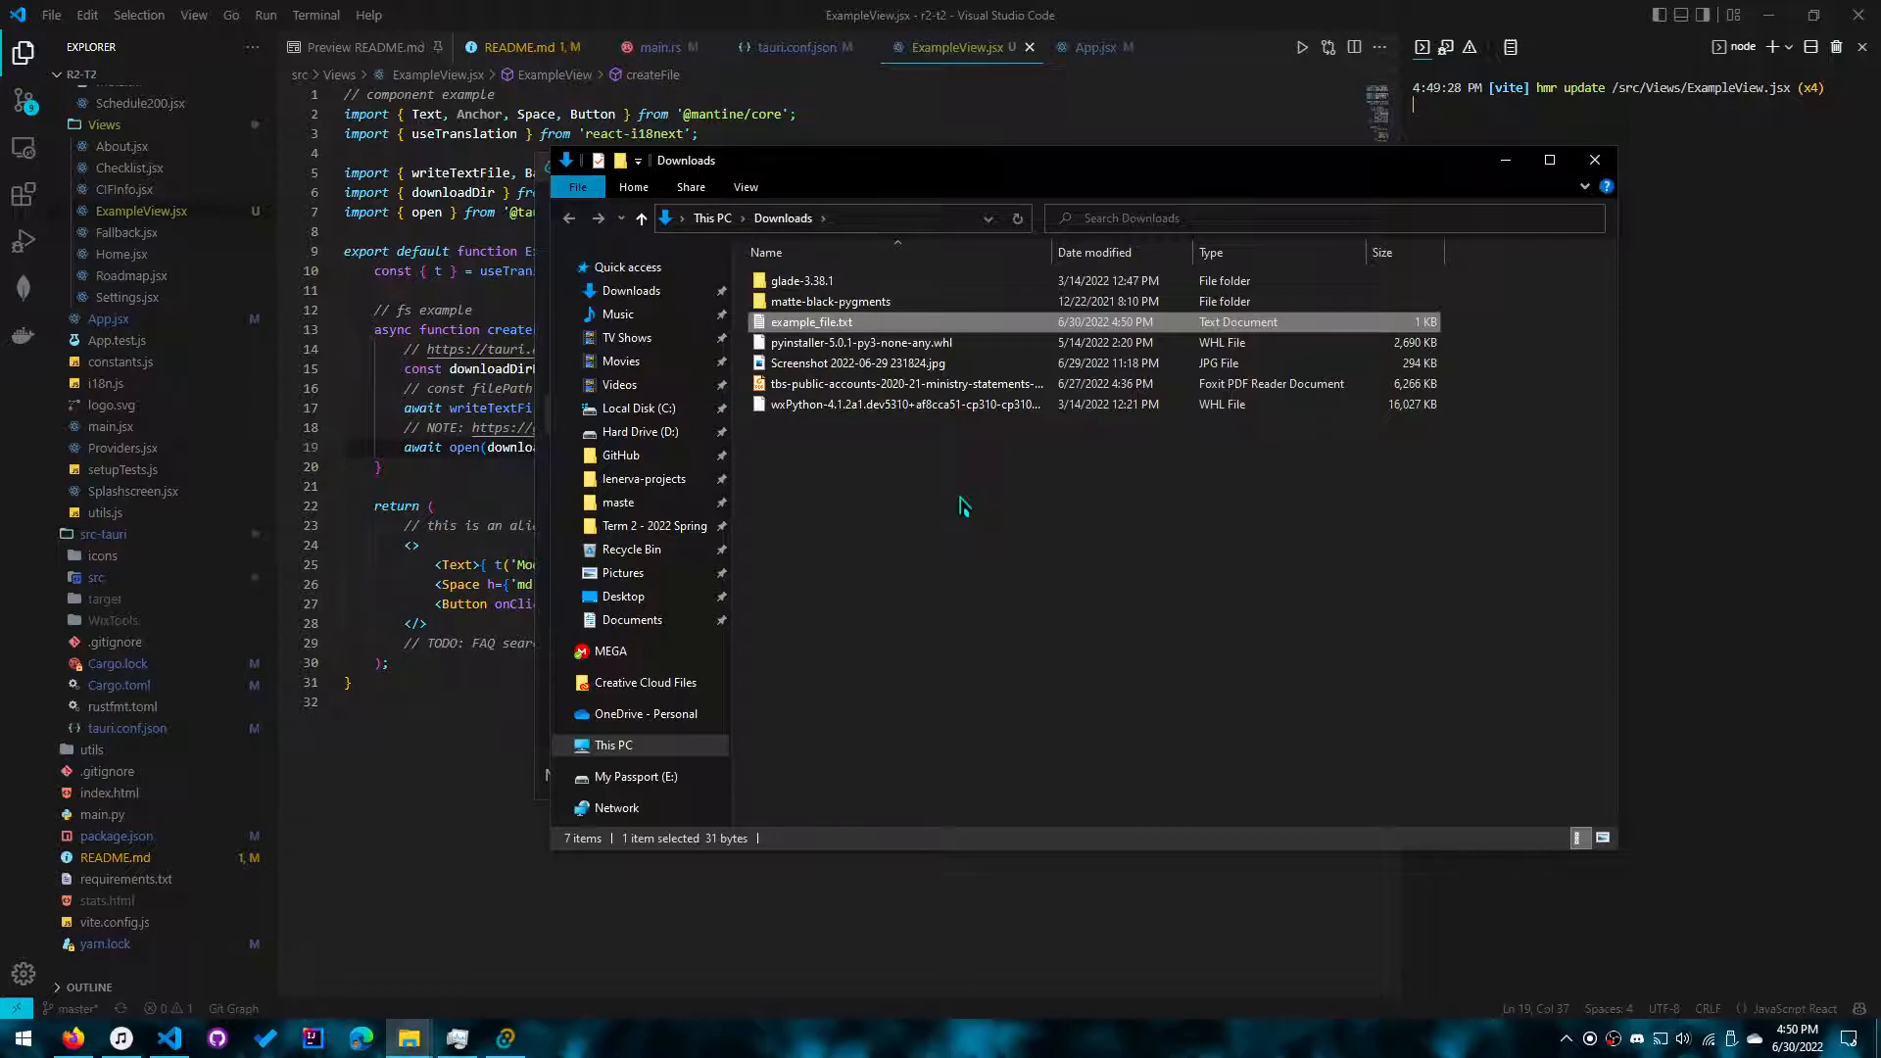
mouse_move(894, 483)
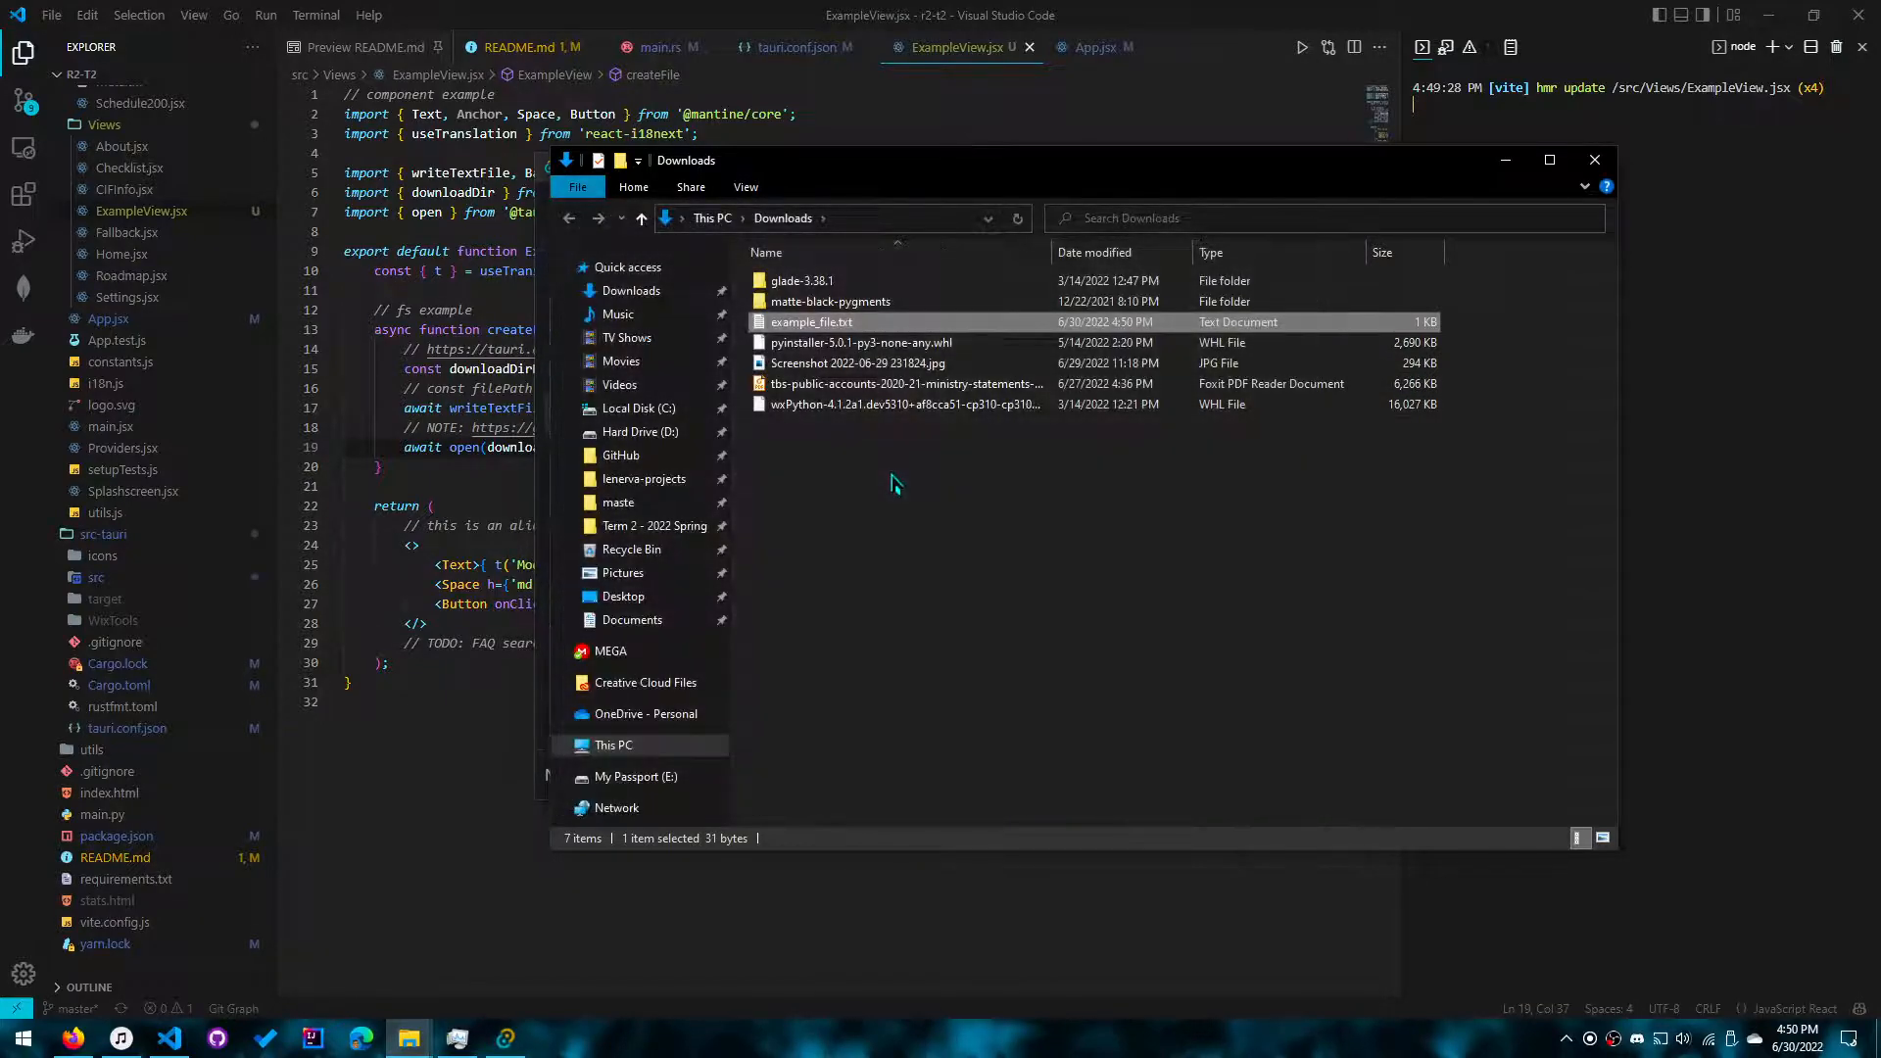
double_click(812, 322)
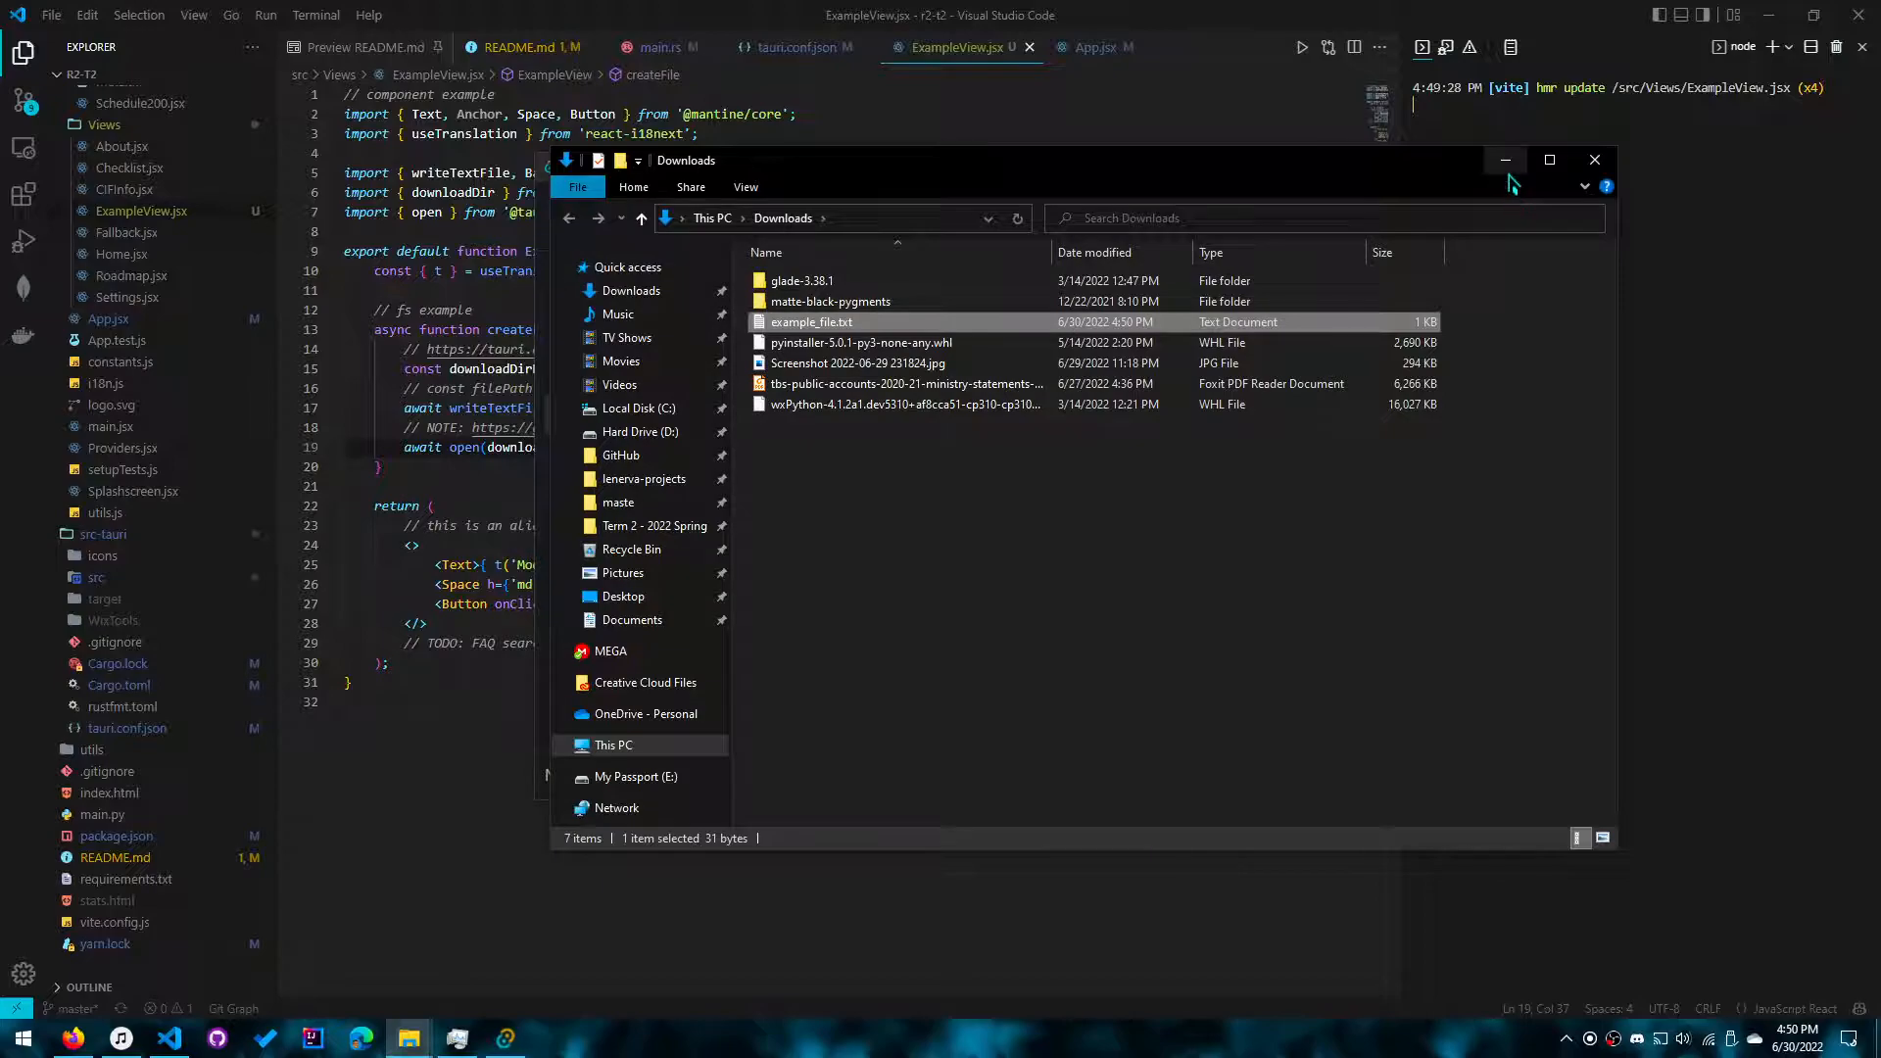
left_click(1594, 160)
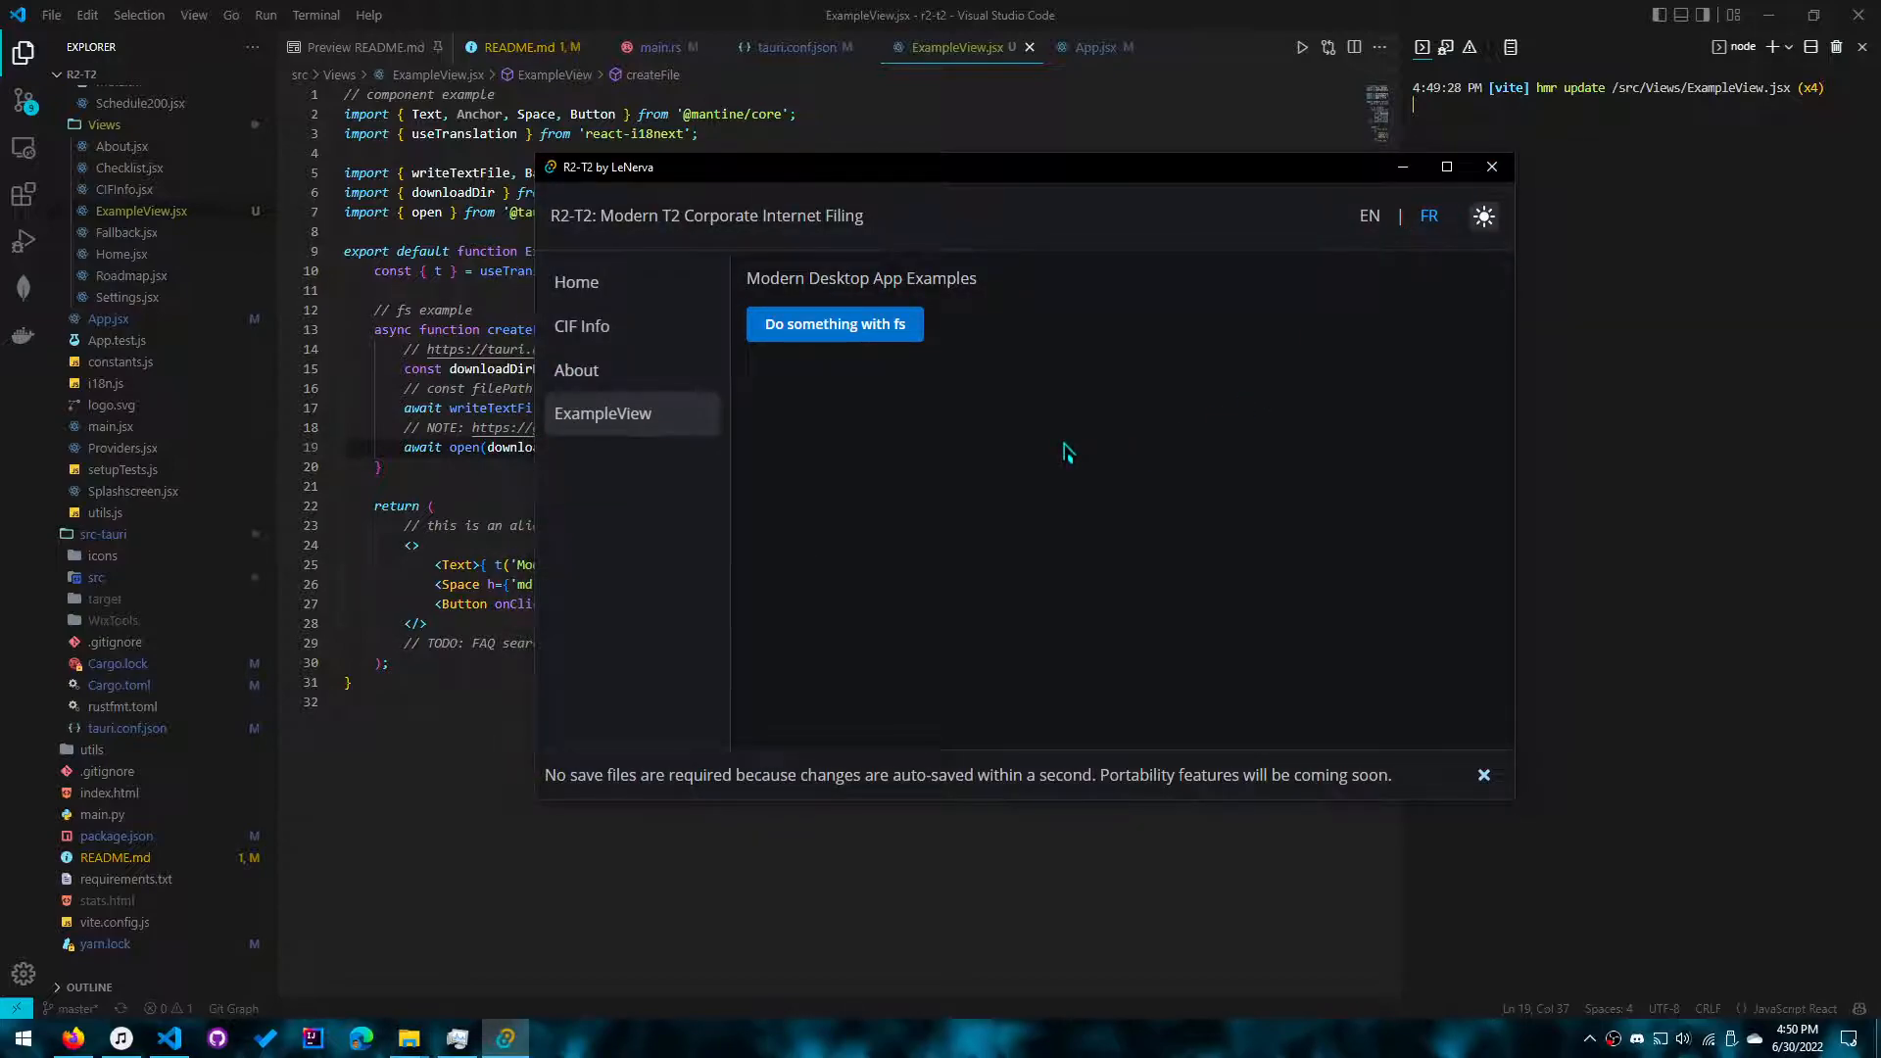
left_click(1492, 167)
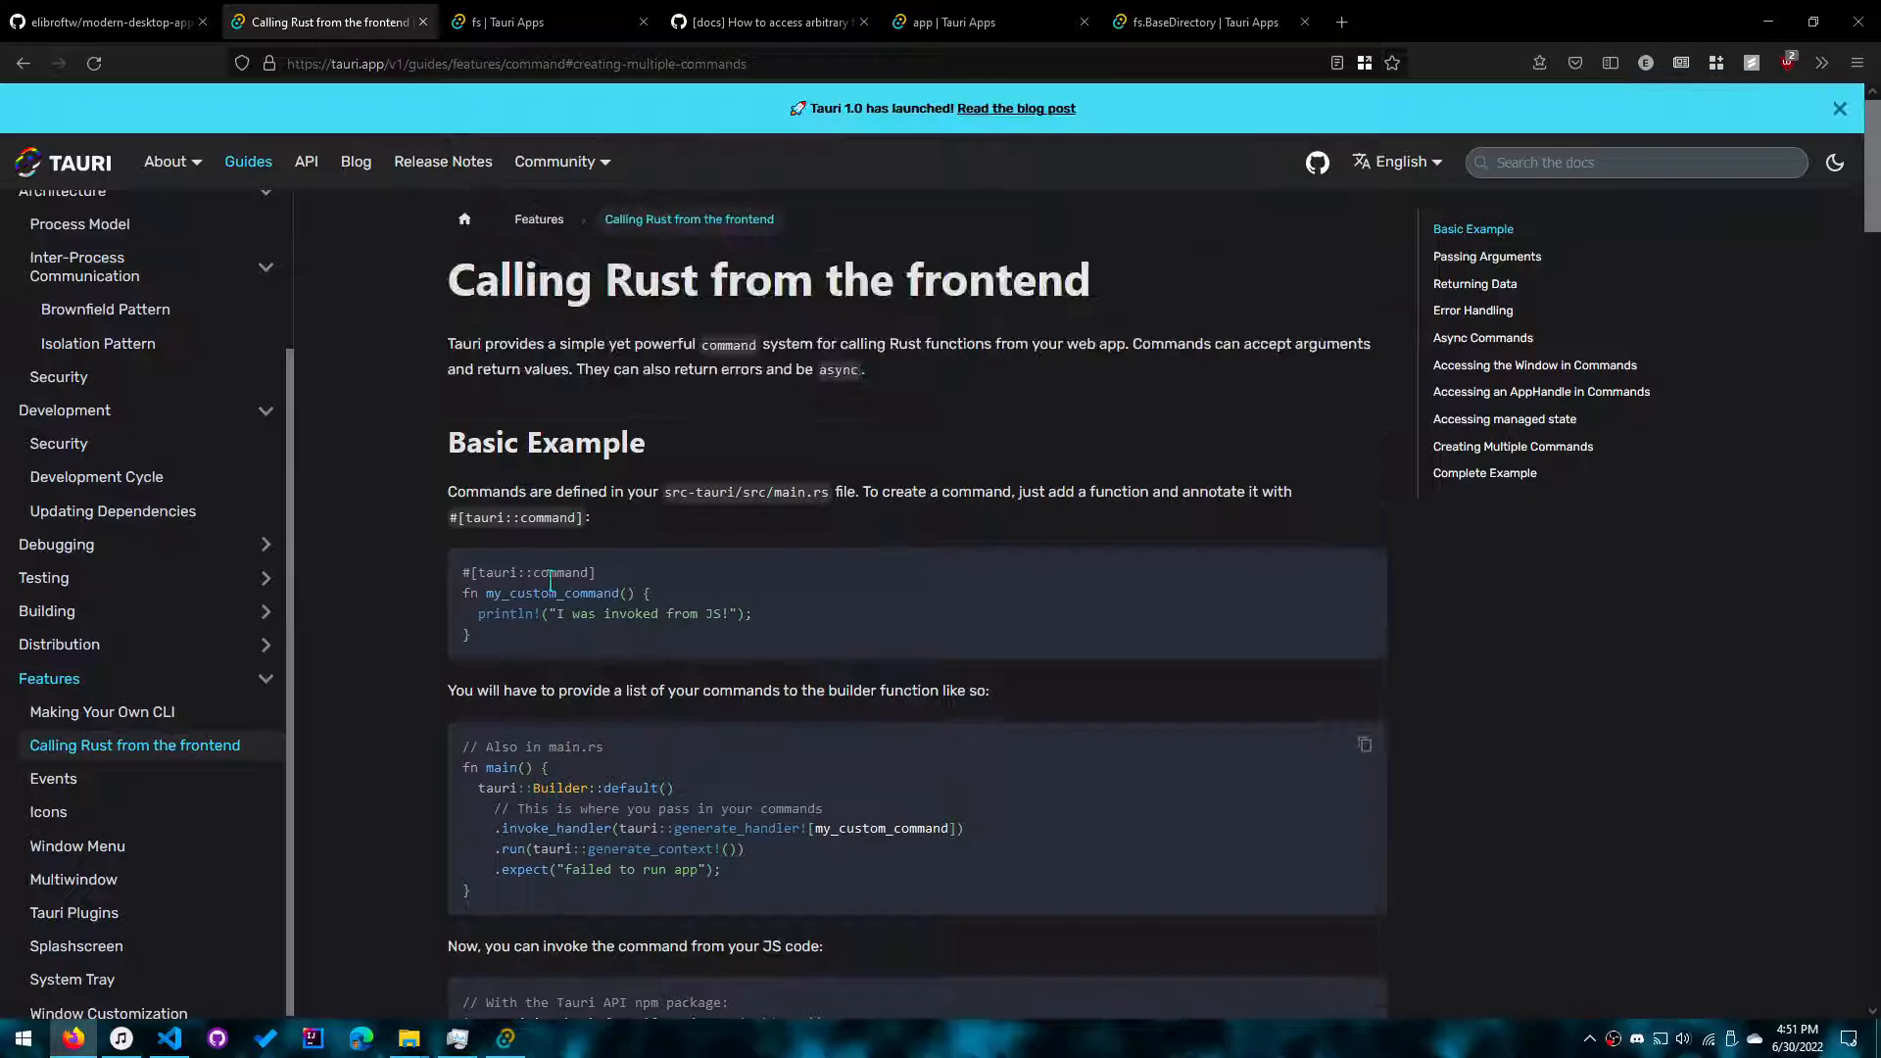
Step: Read the Calling Rust from the frontend guide down to Creating Multiple Commands
scroll("down", 3)
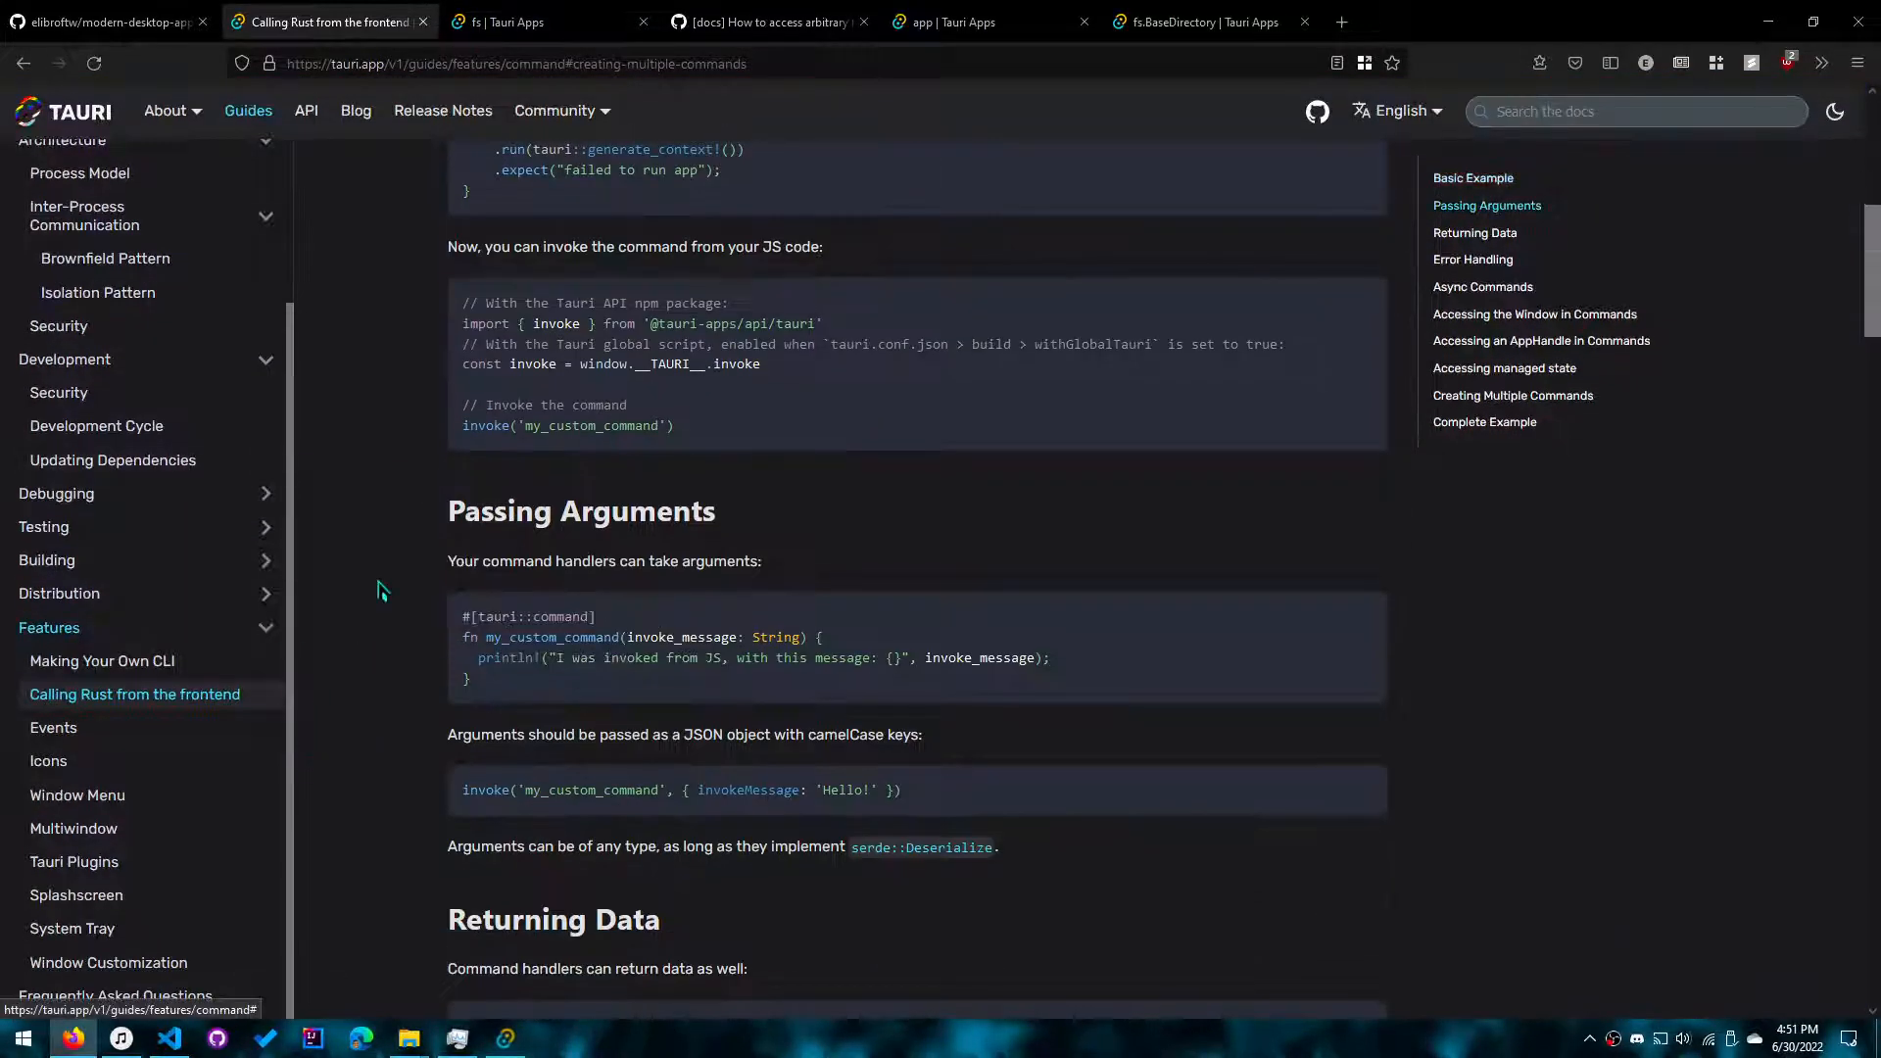
scroll("down", 3)
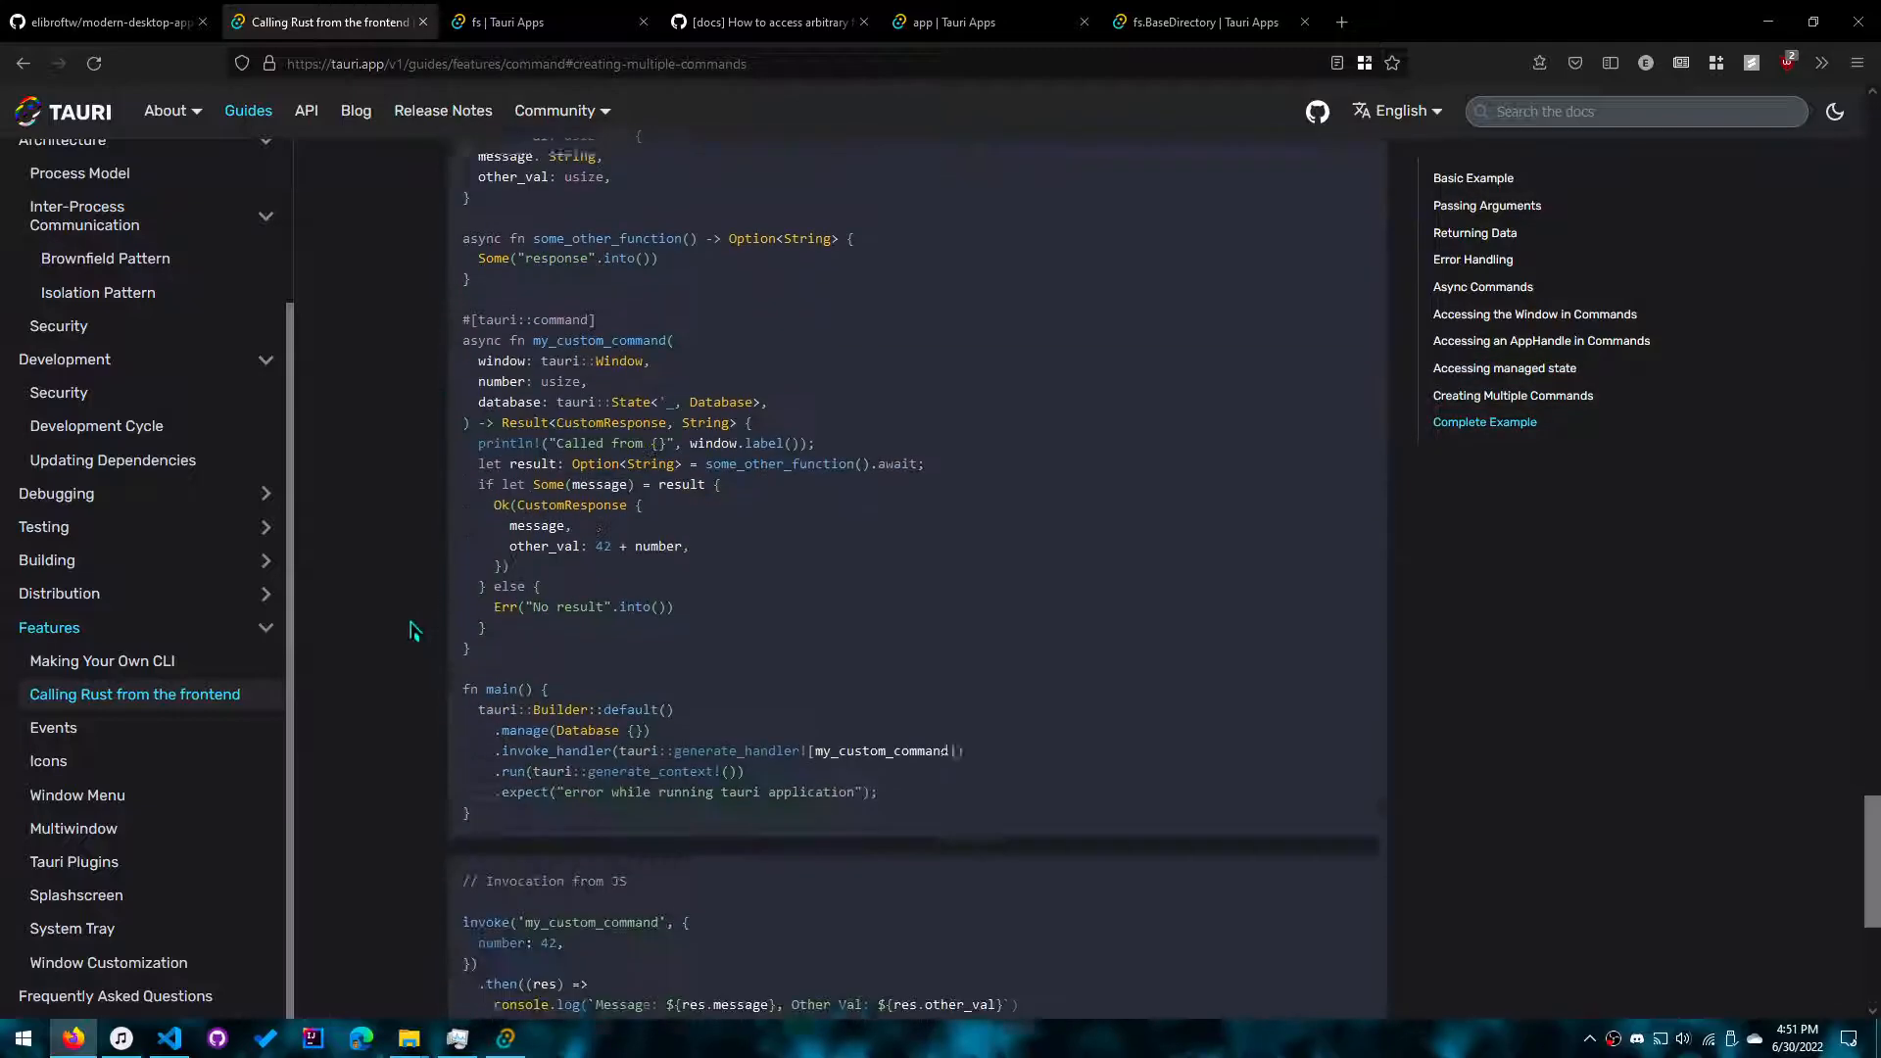
scroll("down", 3)
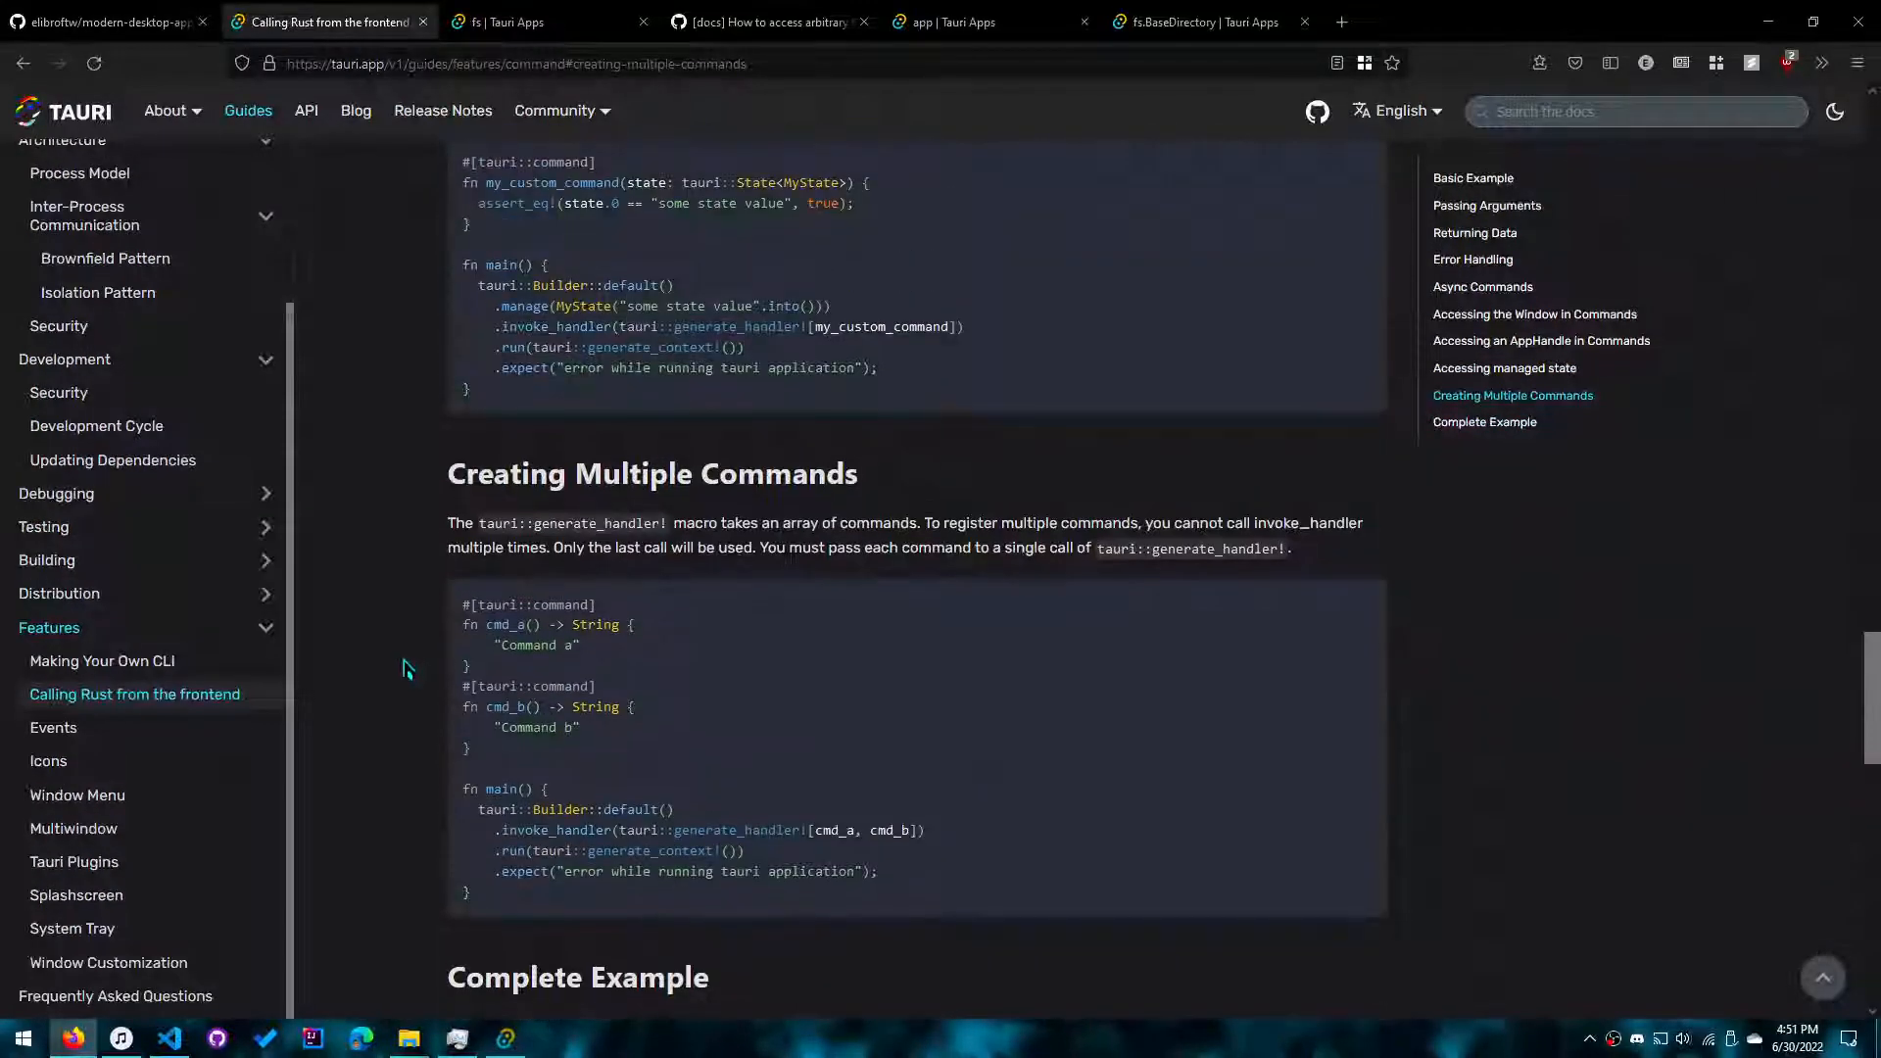
left_click(168, 1038)
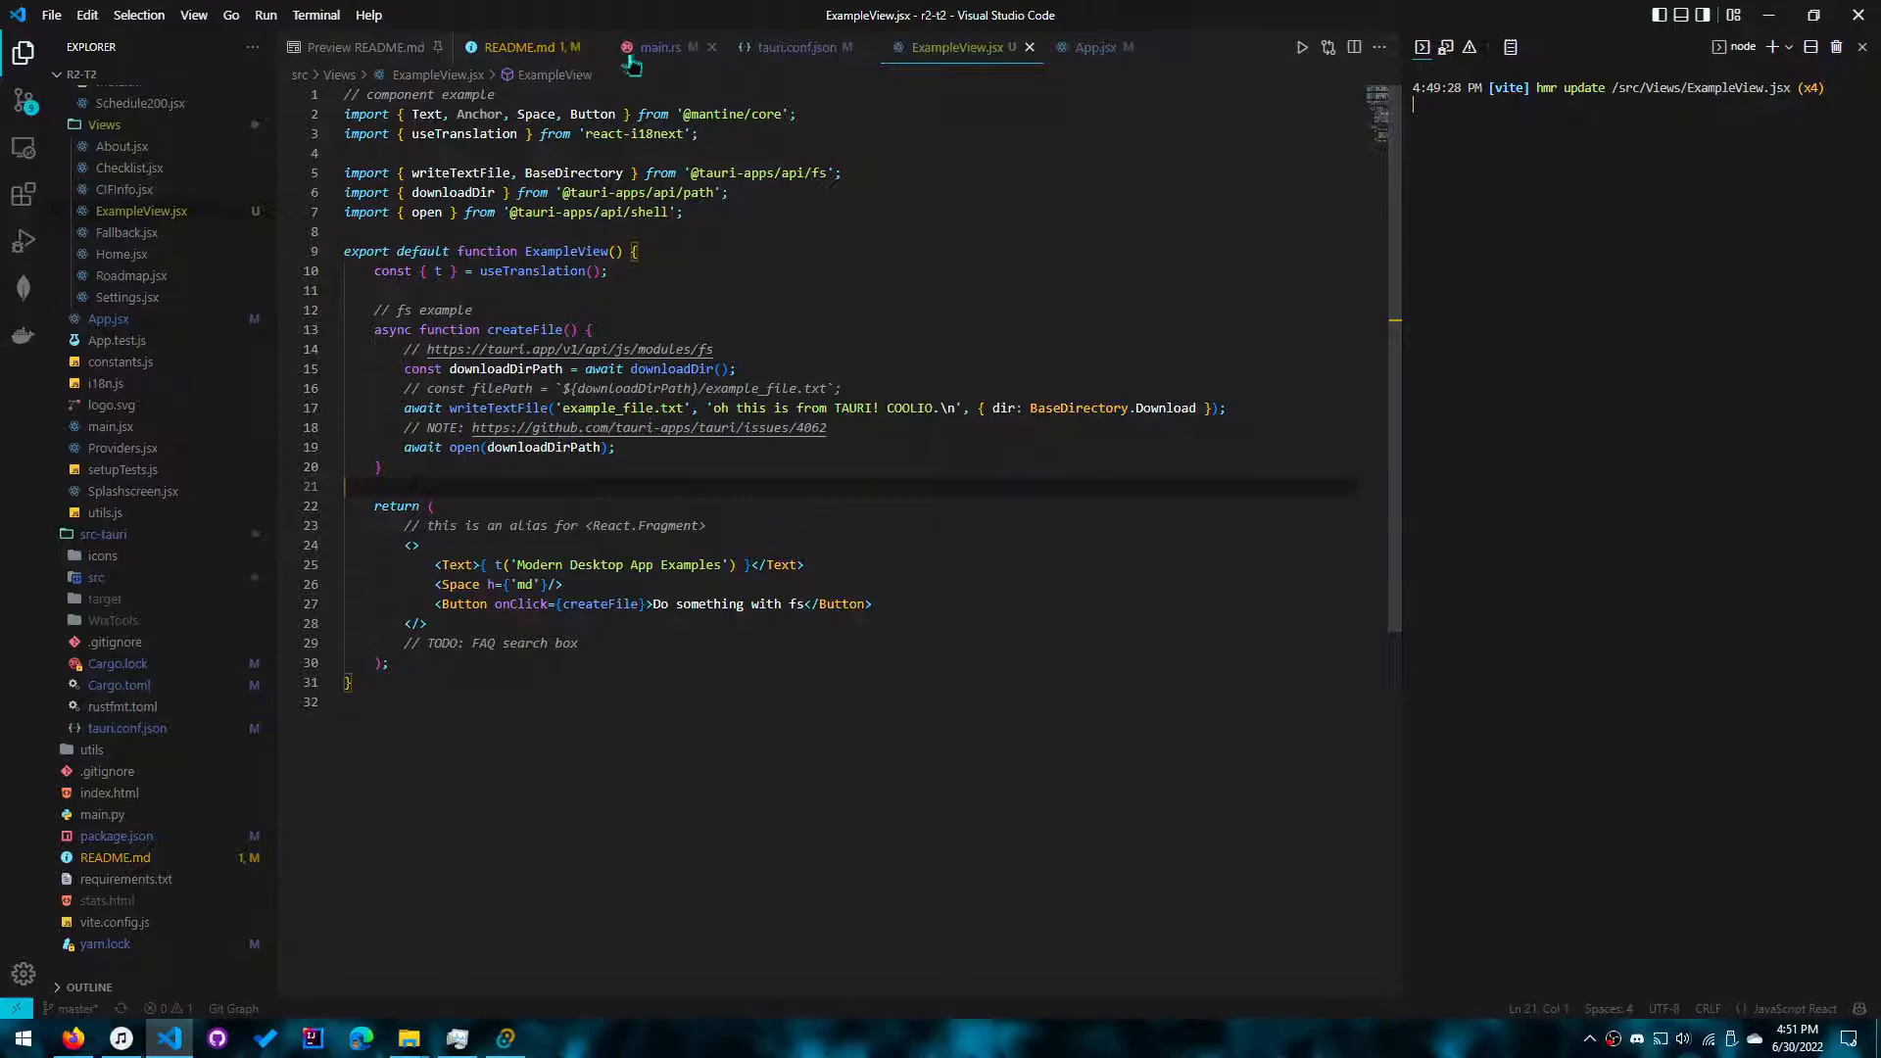
Step: Add println!("Processing file: {}", filepath); to process_file in main.rs and check invoke_handler
left_click(658, 47)
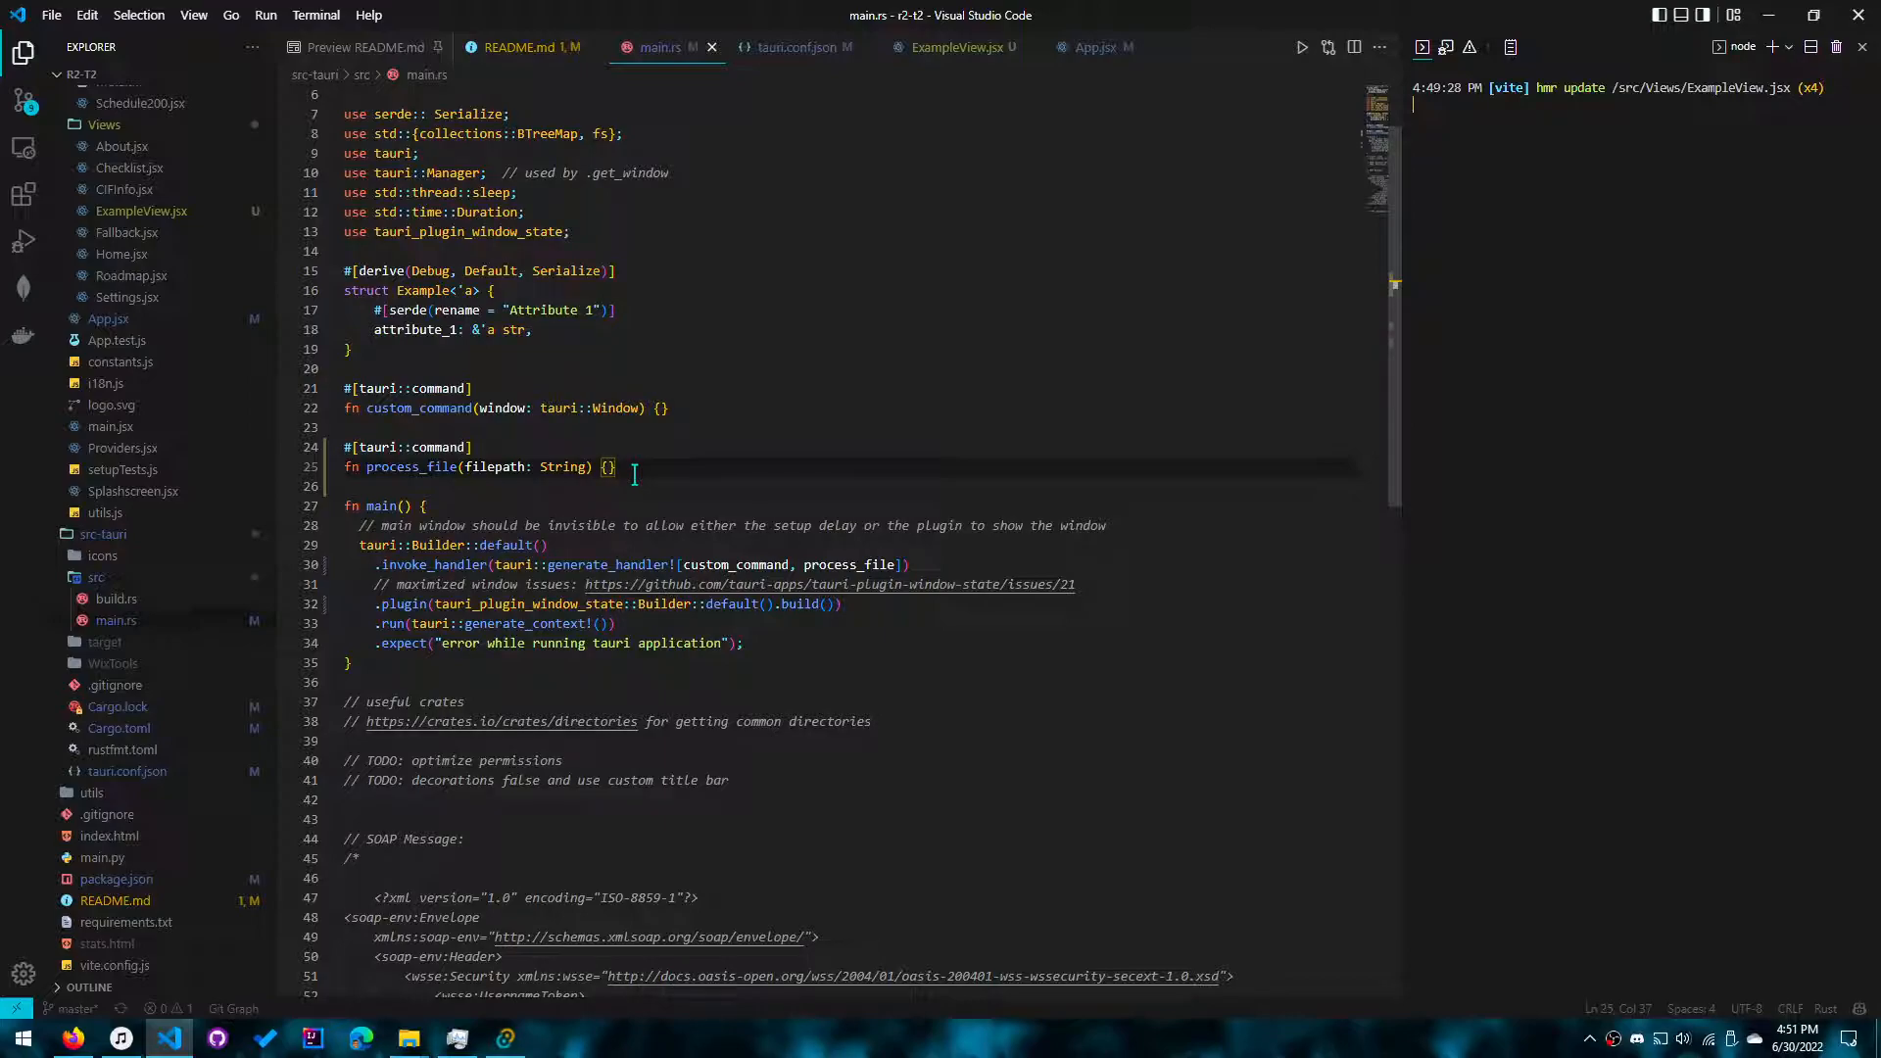
left_click(704, 565)
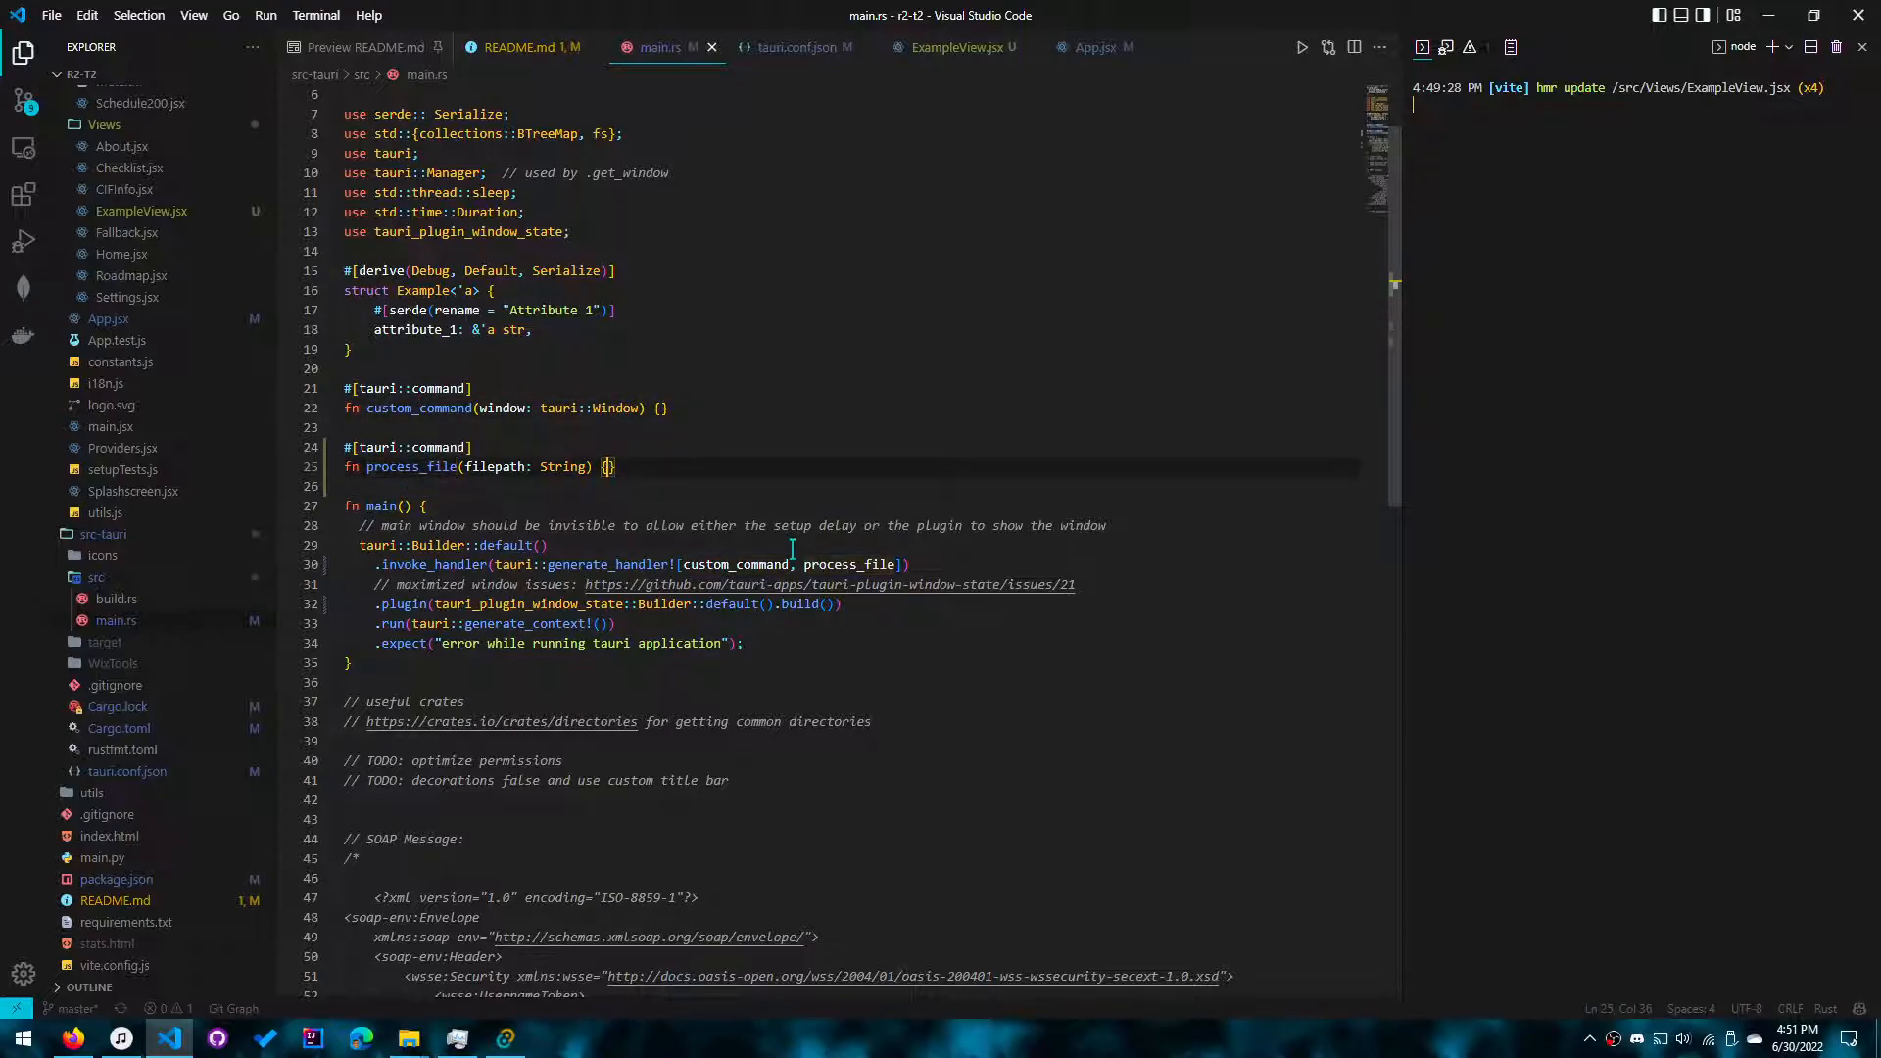
type("println!(\"Processing file: {}\", filepath);")
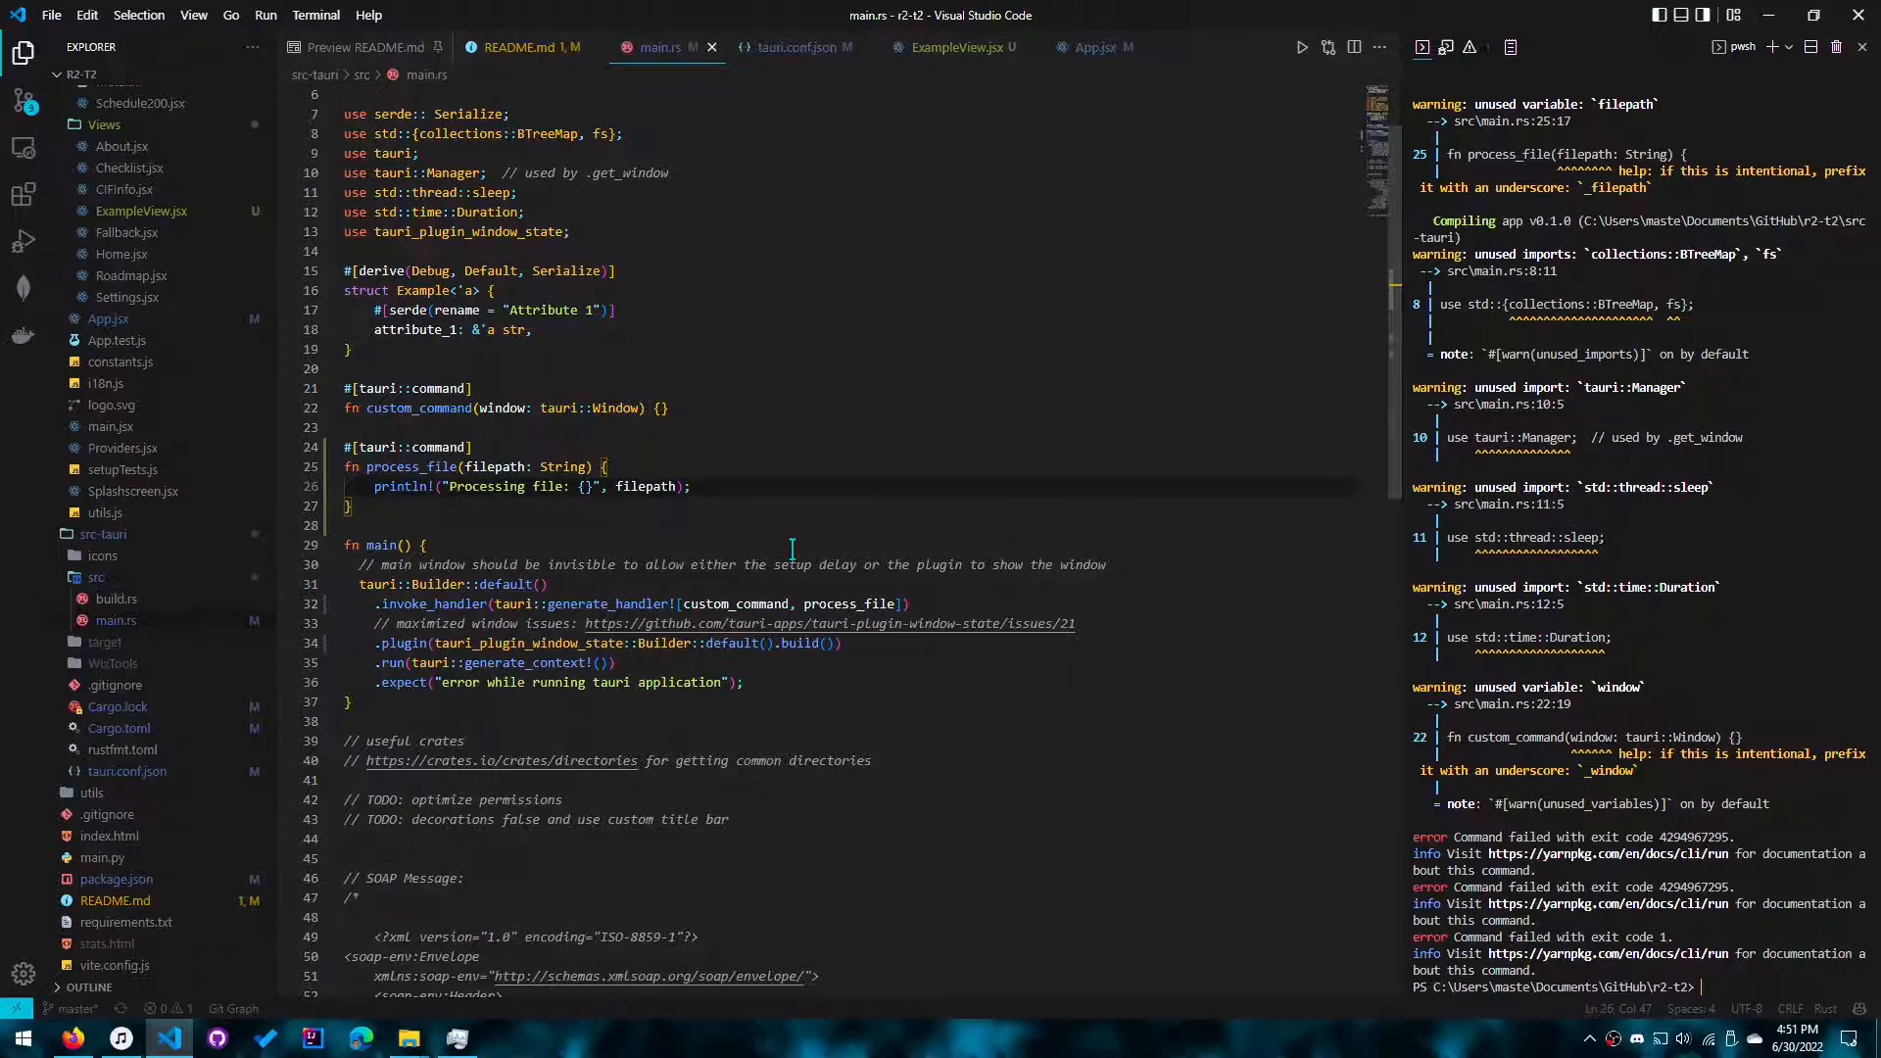
left_click(690, 486)
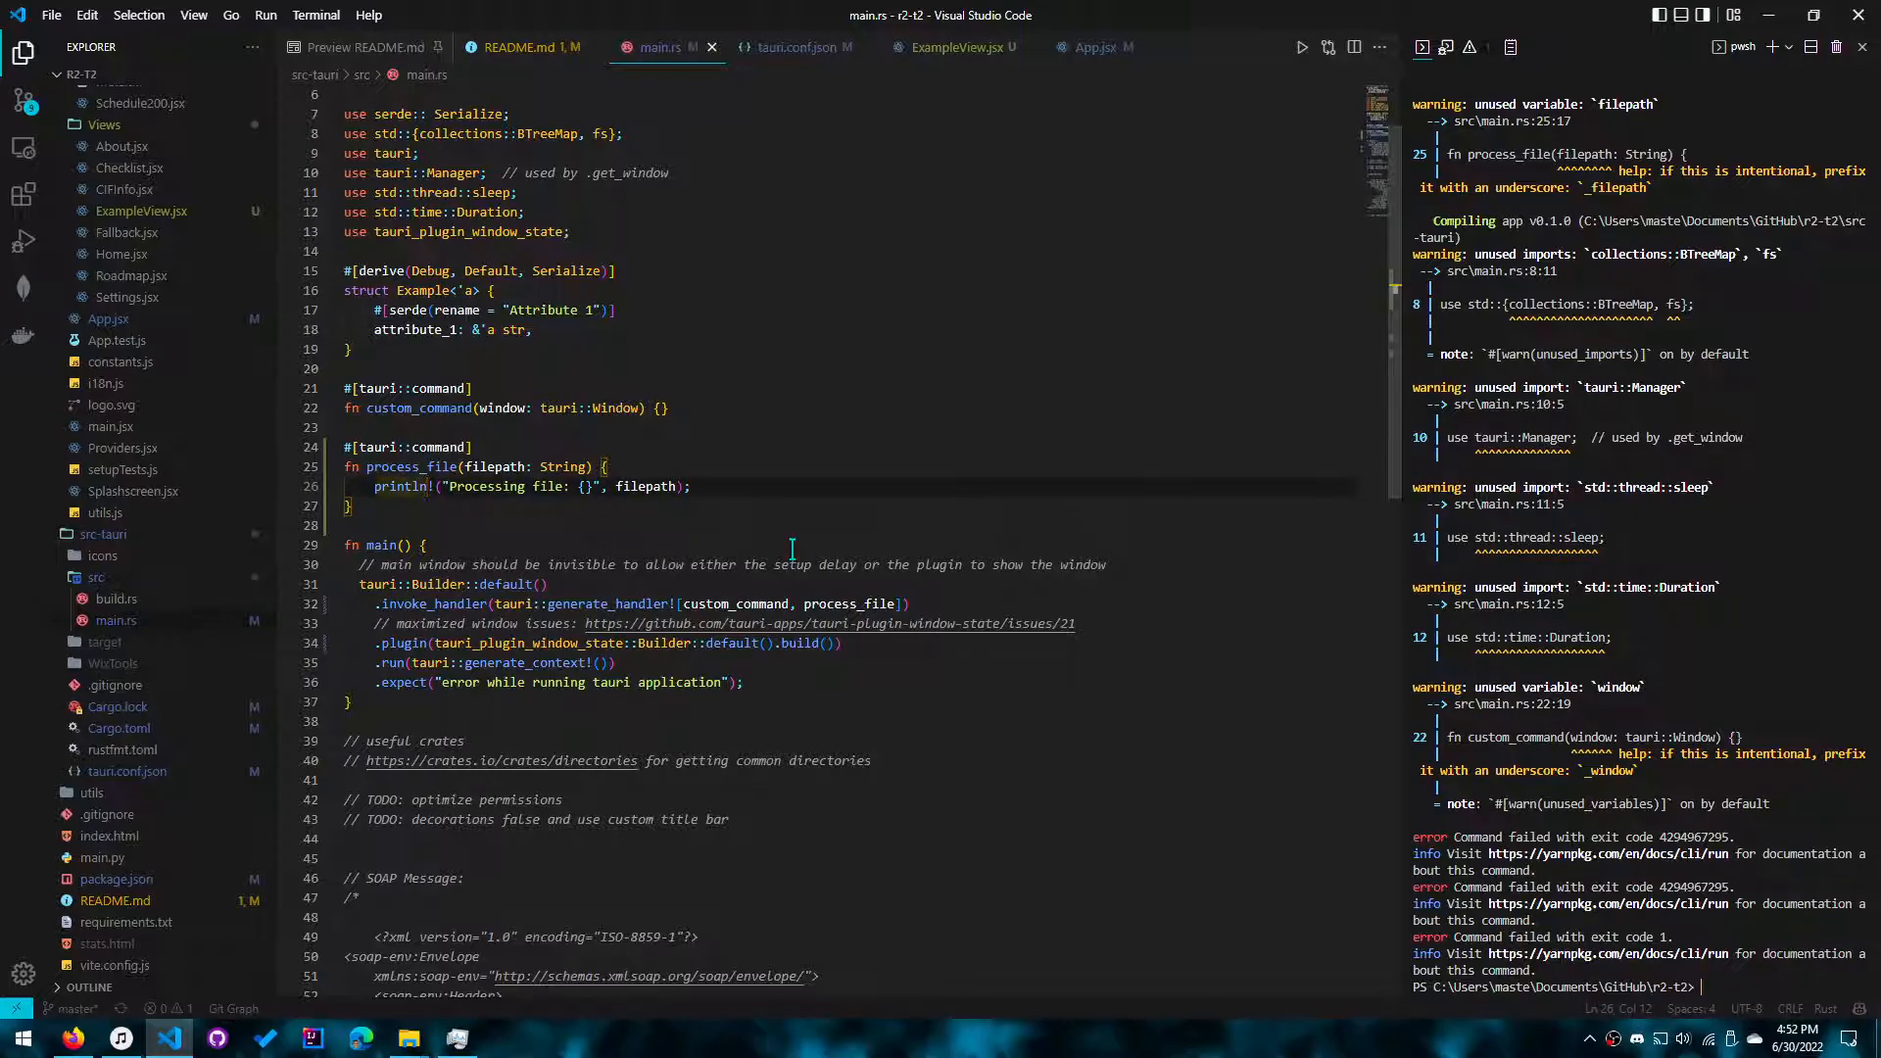
double_click(427, 467)
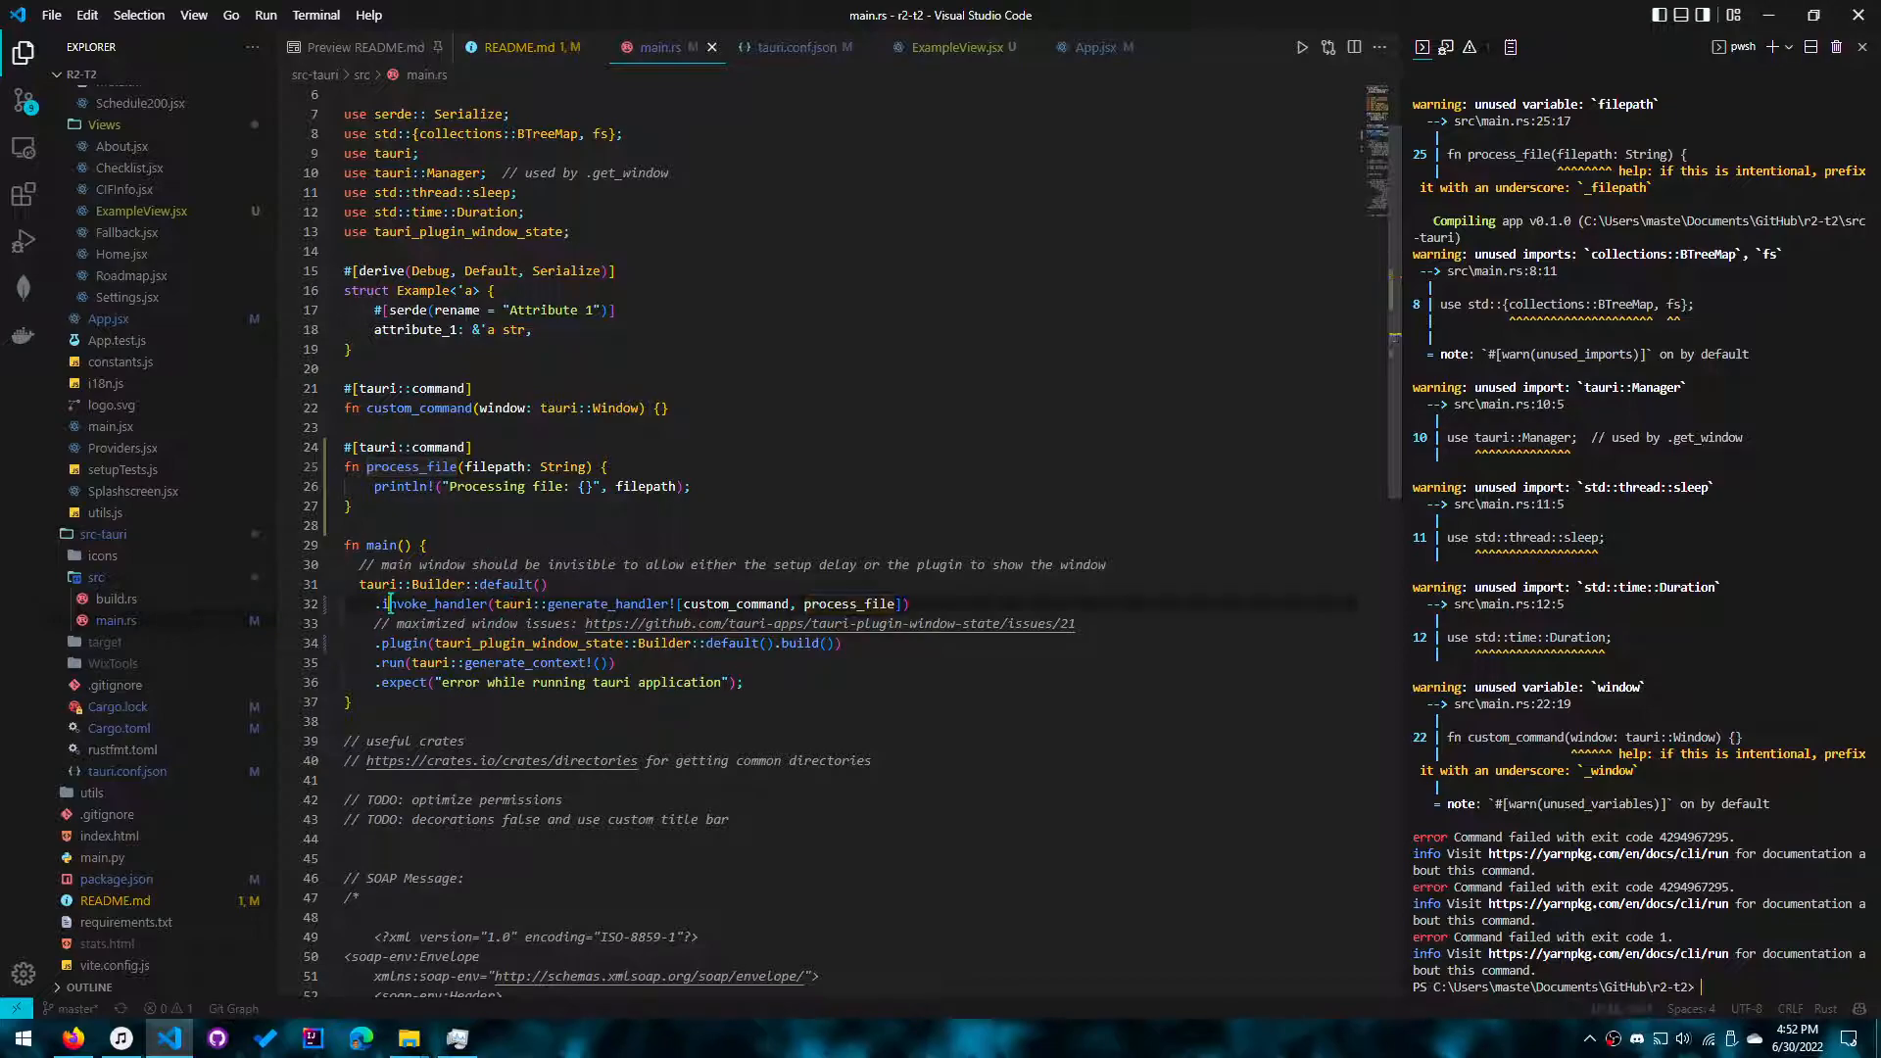
double_click(732, 604)
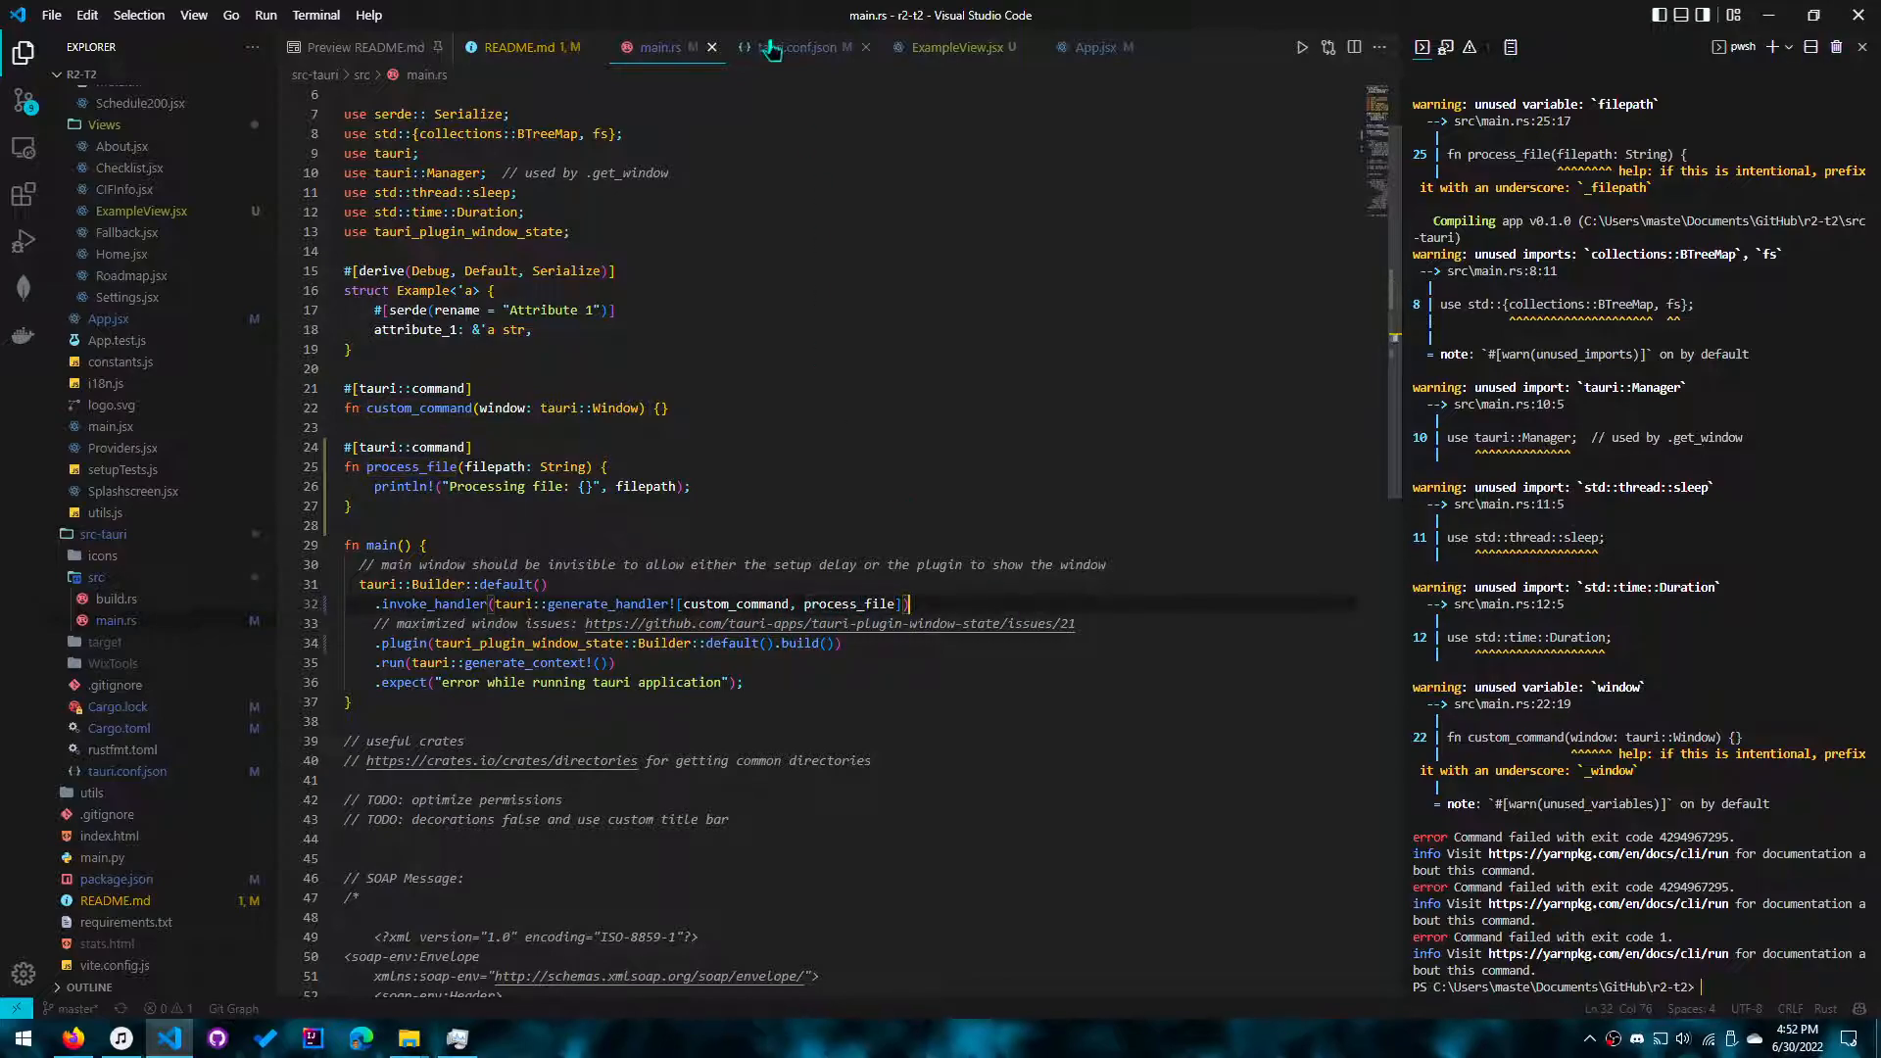
left_click(947, 47)
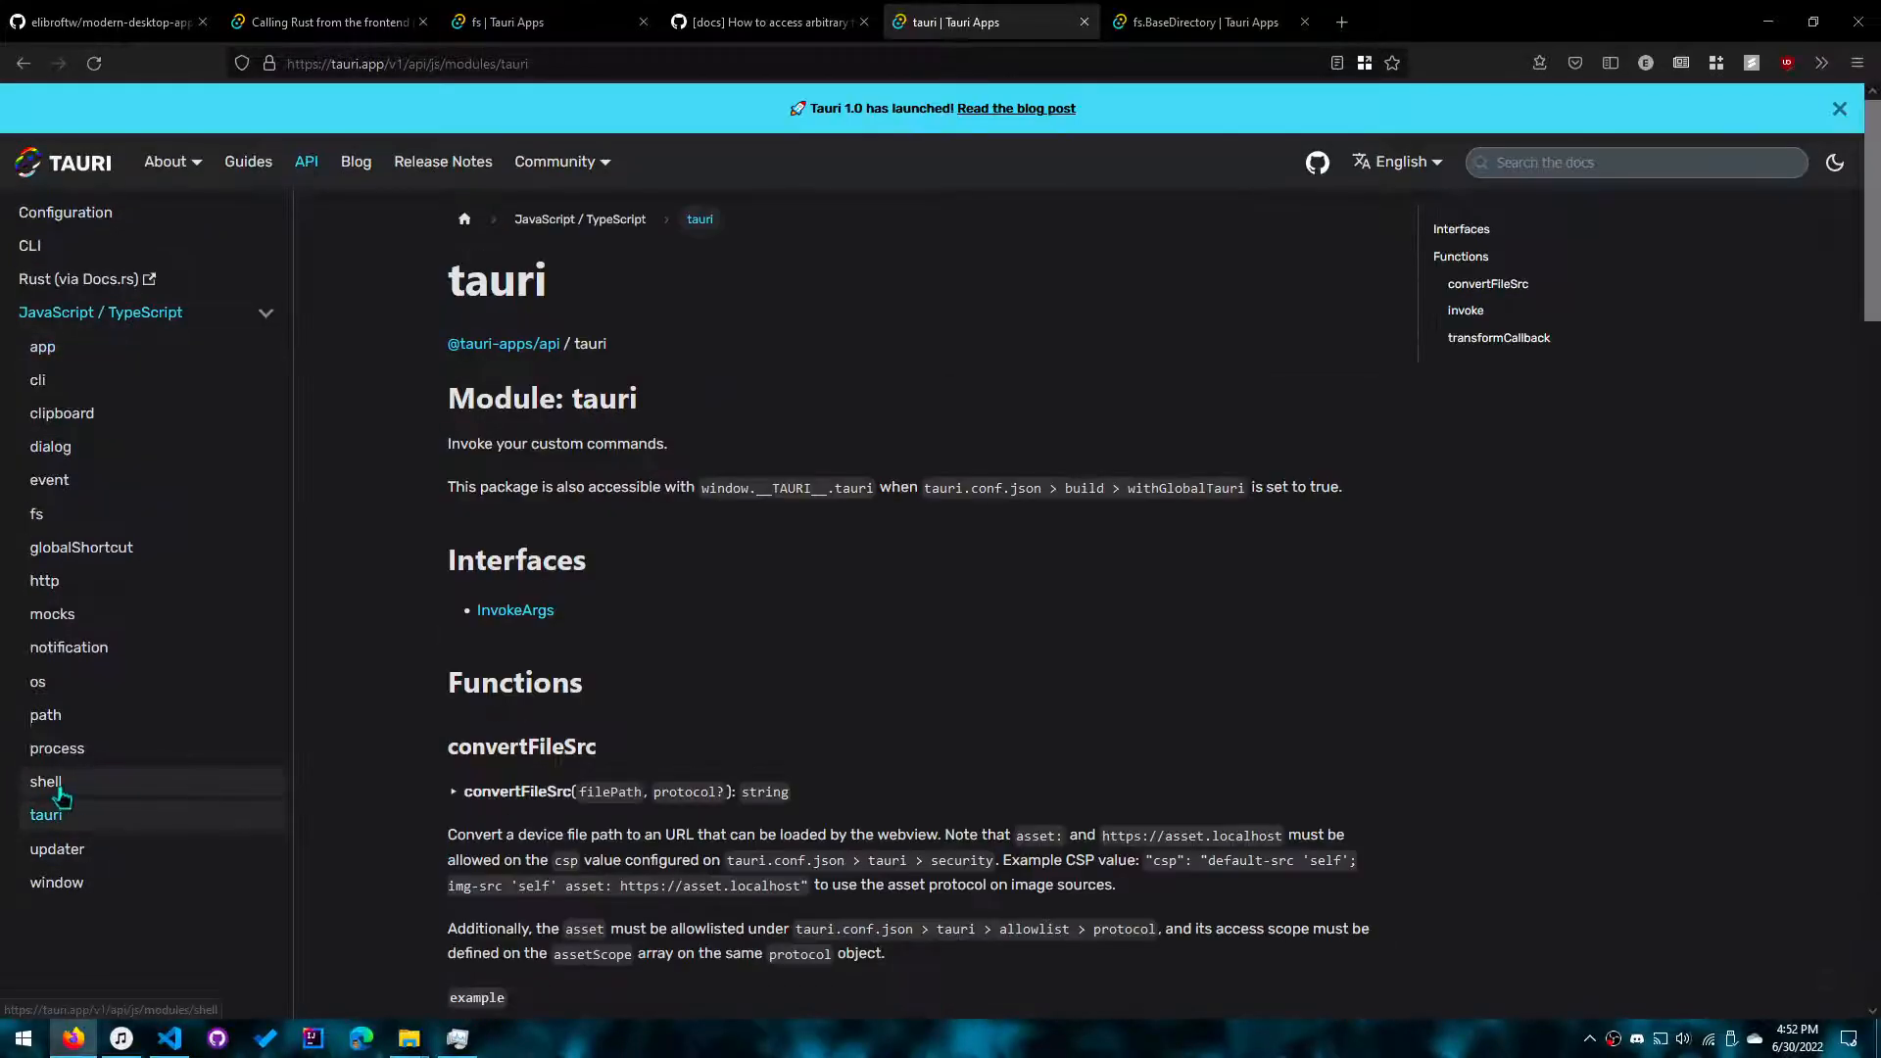
left_click(324, 22)
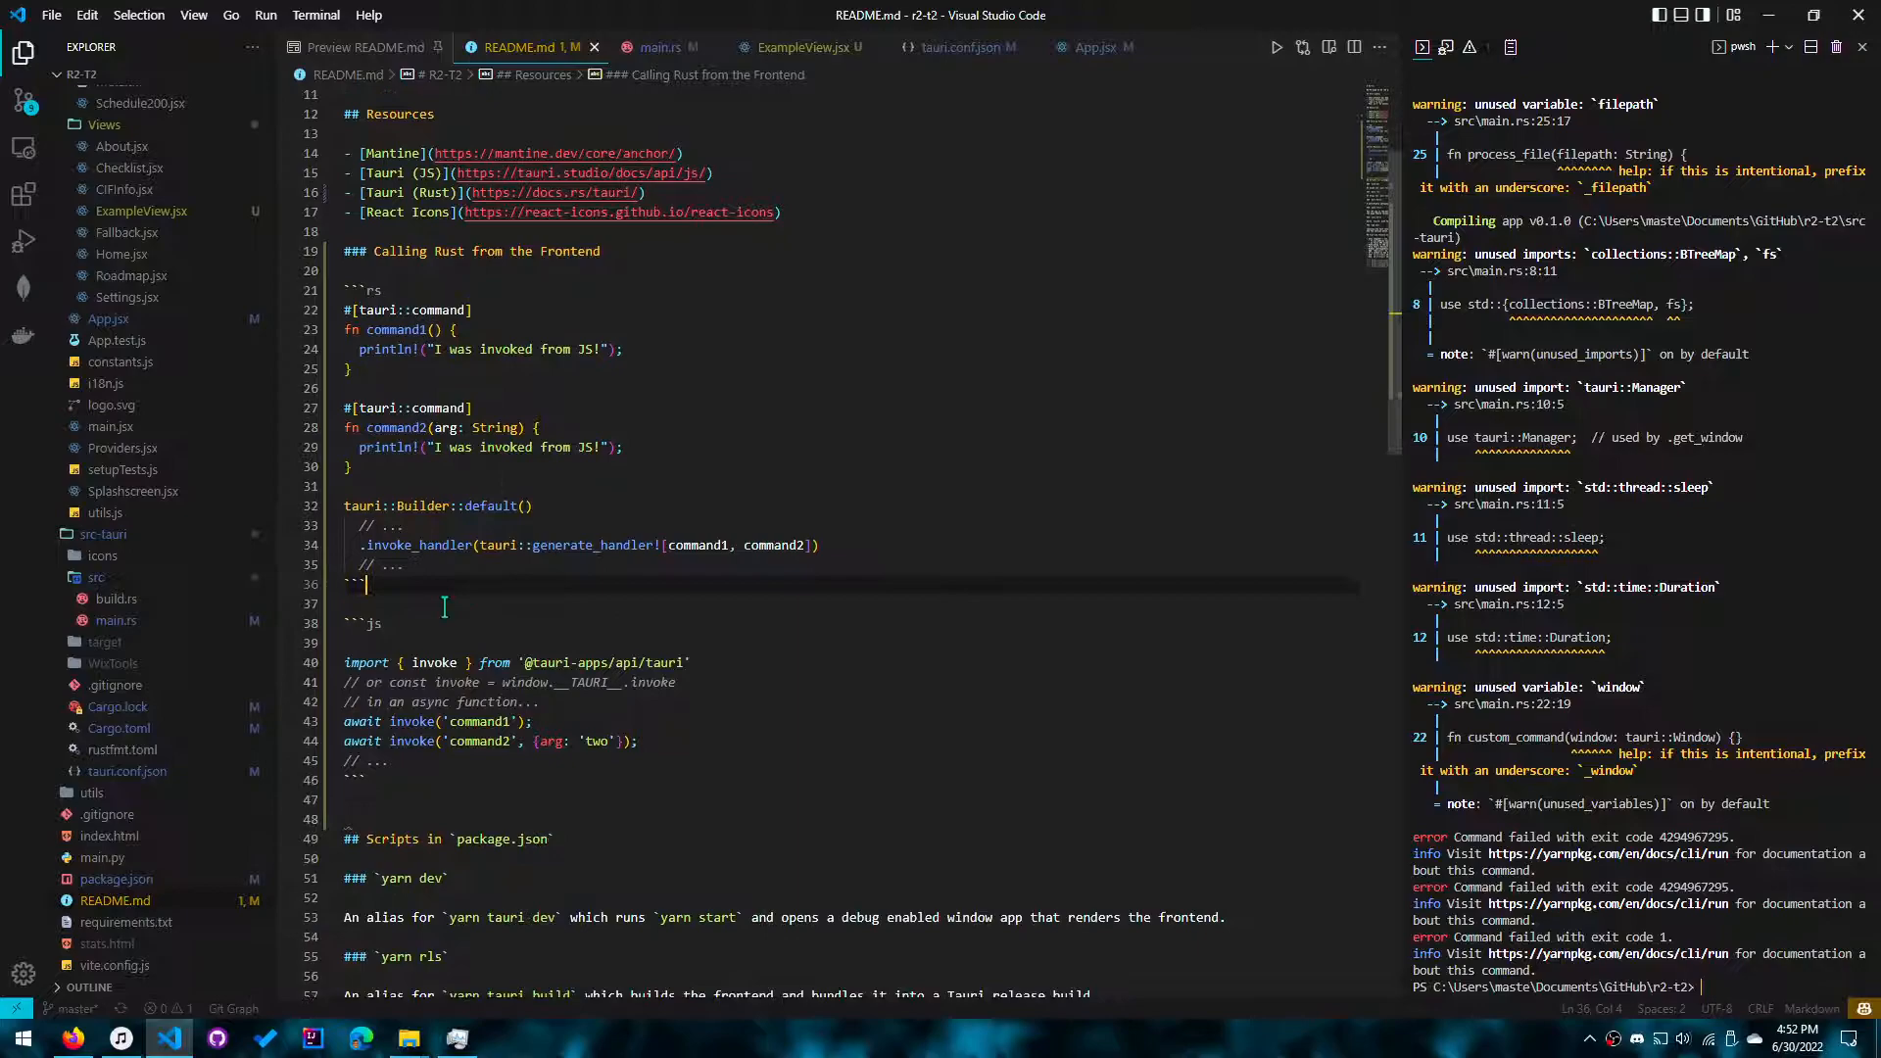
scroll("down", 3)
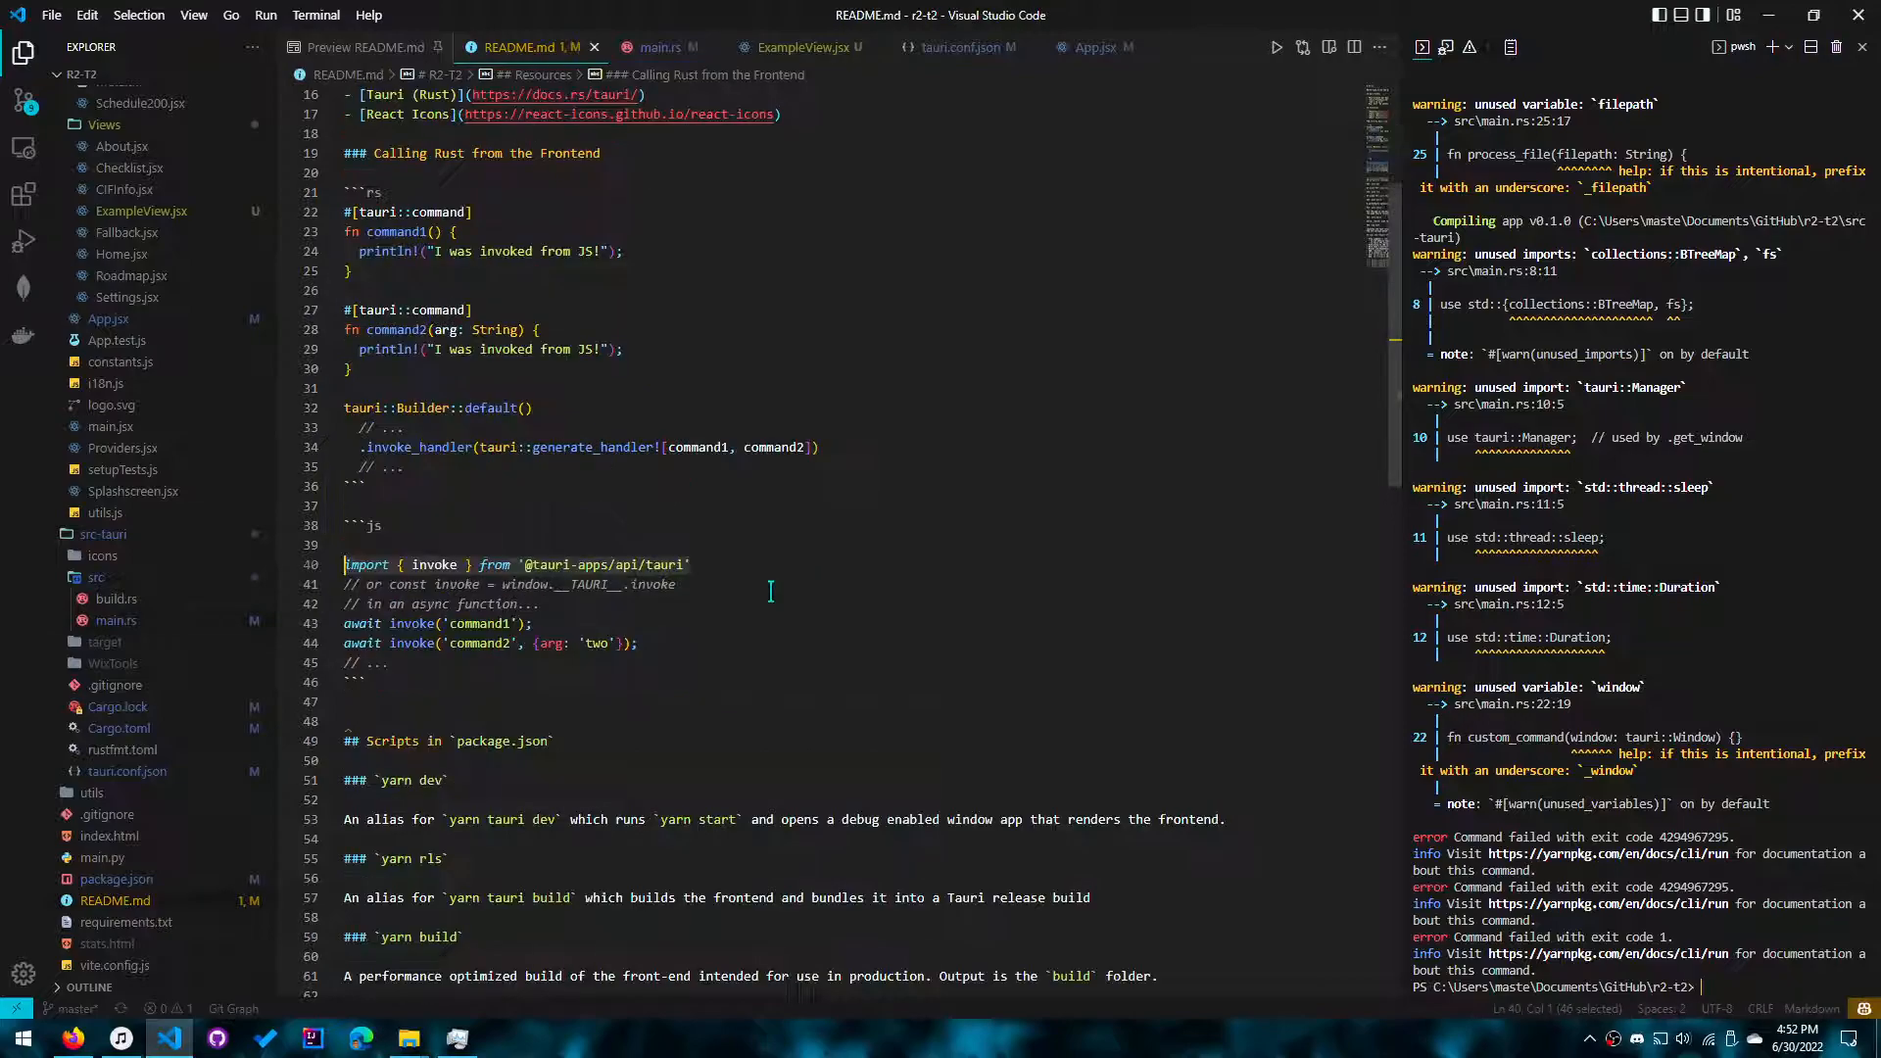
left_click(662, 47)
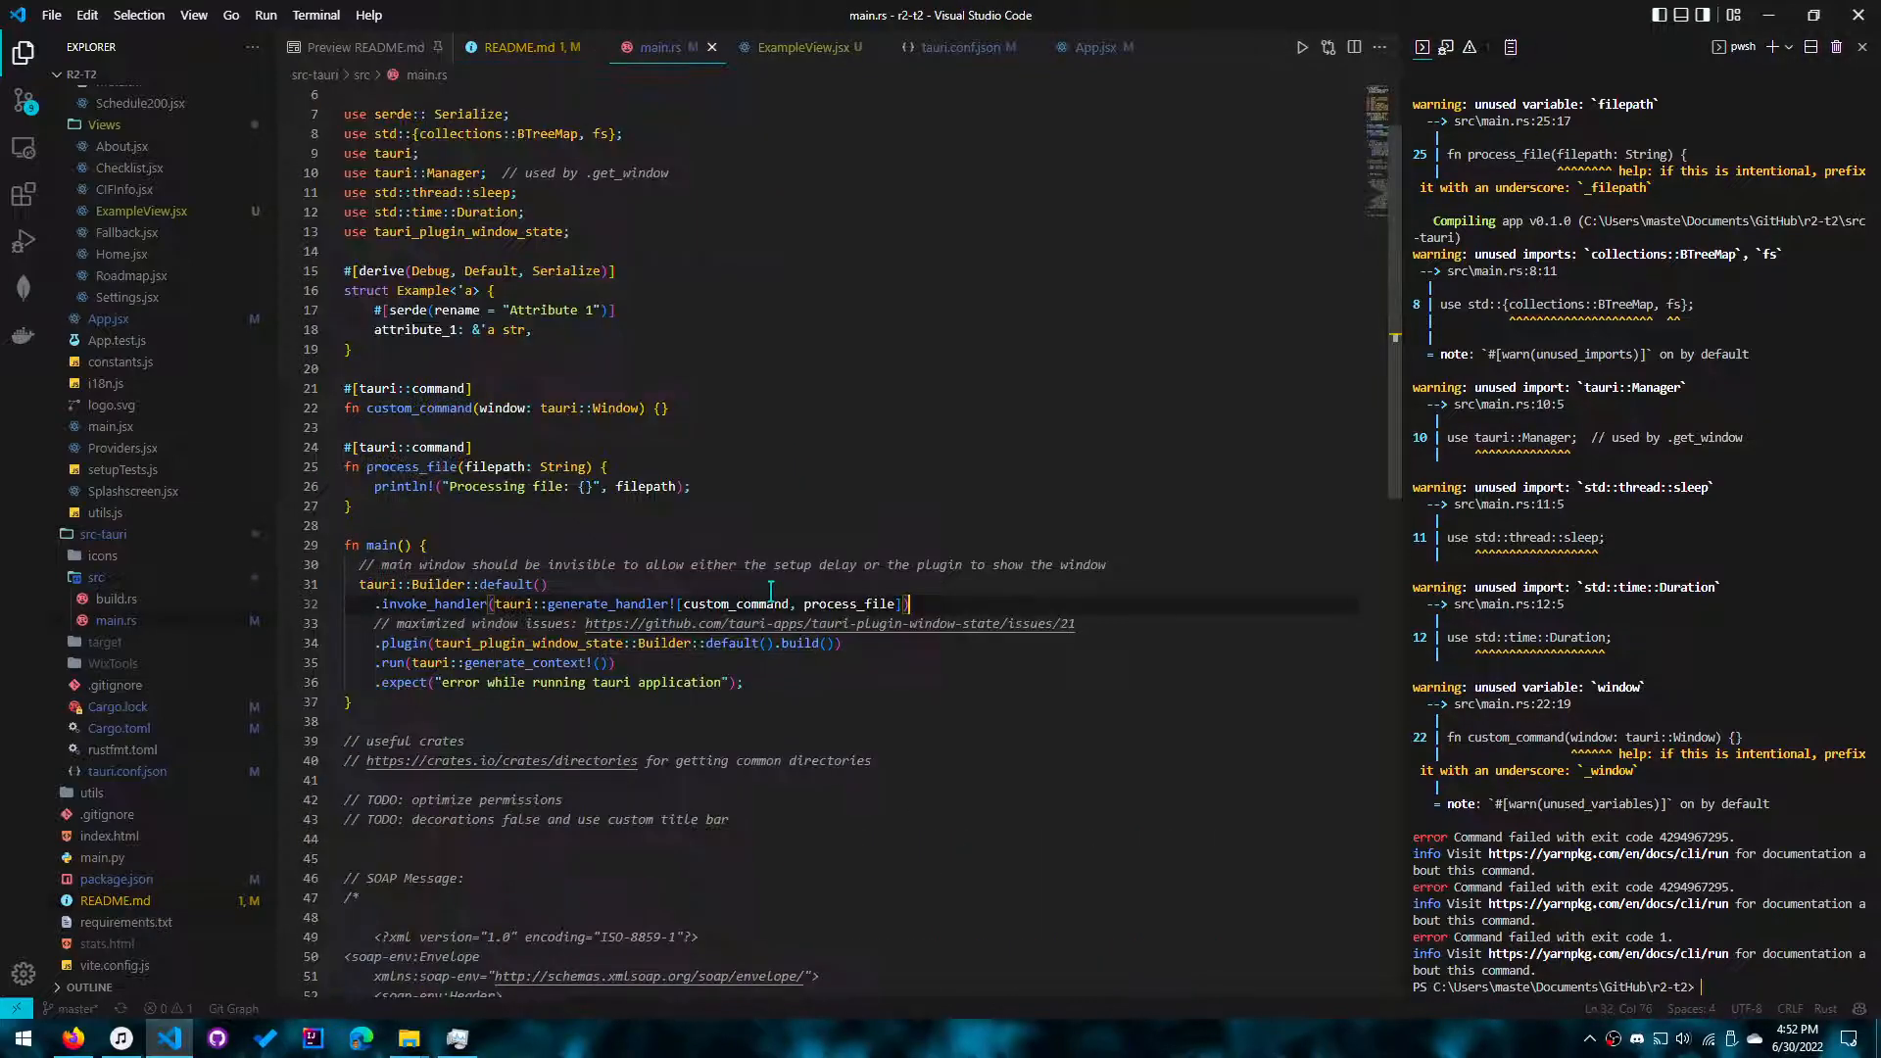
Step: Change the invoke call in createFile from command2 to process_file and start the invoke import
left_click(801, 47)
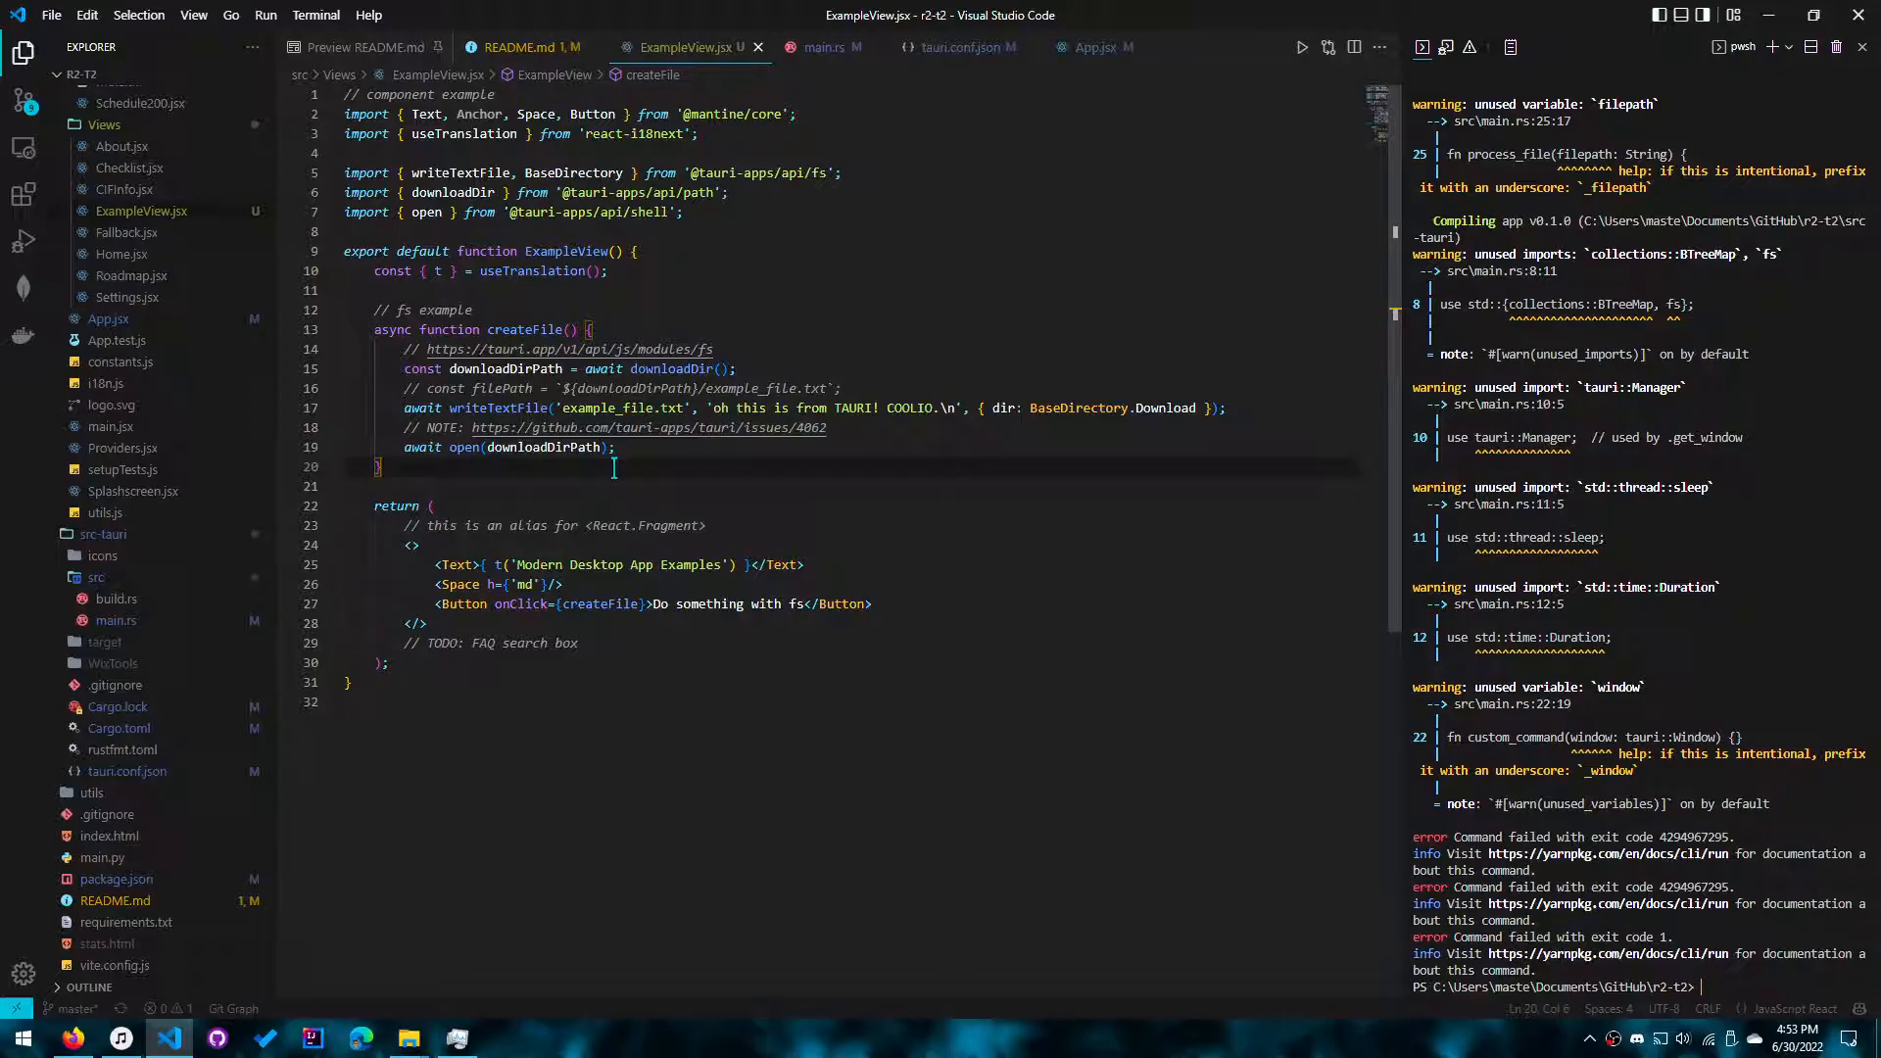
left_click(422, 624)
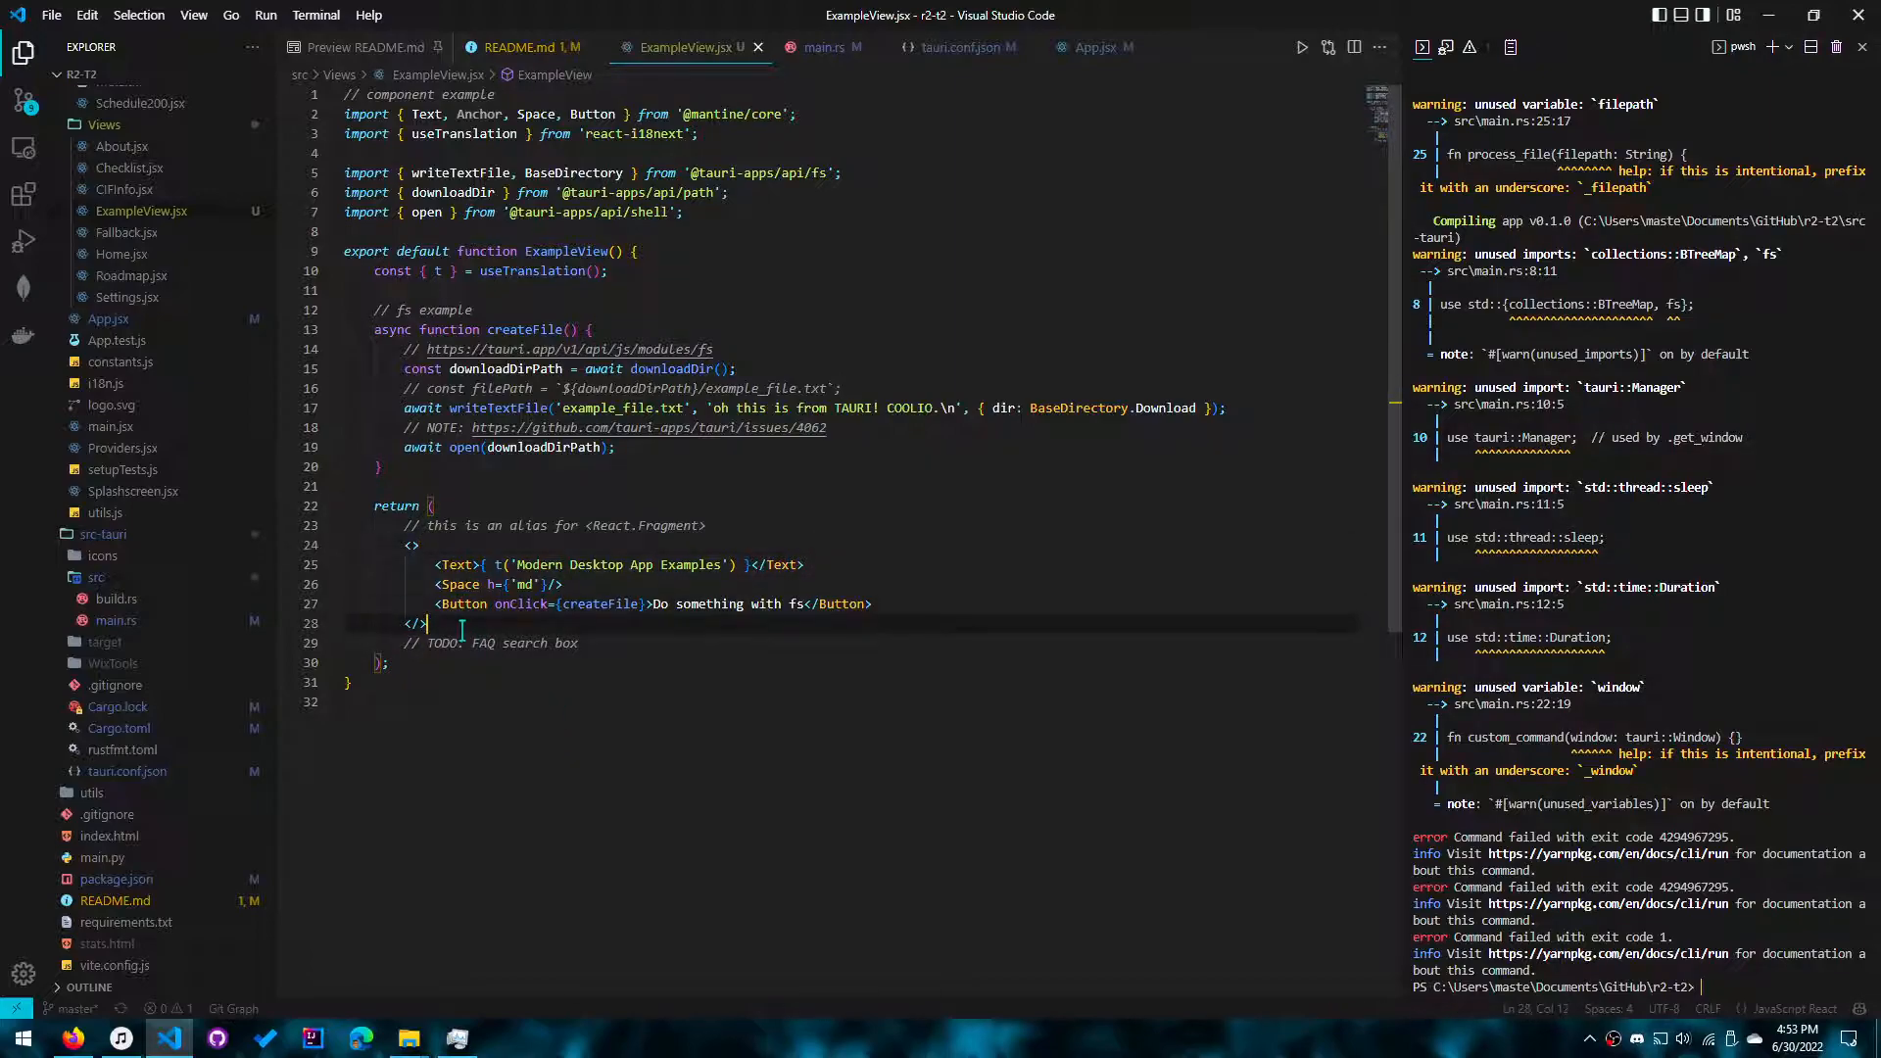
left_click(470, 643)
type("import { invoke } from '@tauri-apps/api/tauri'")
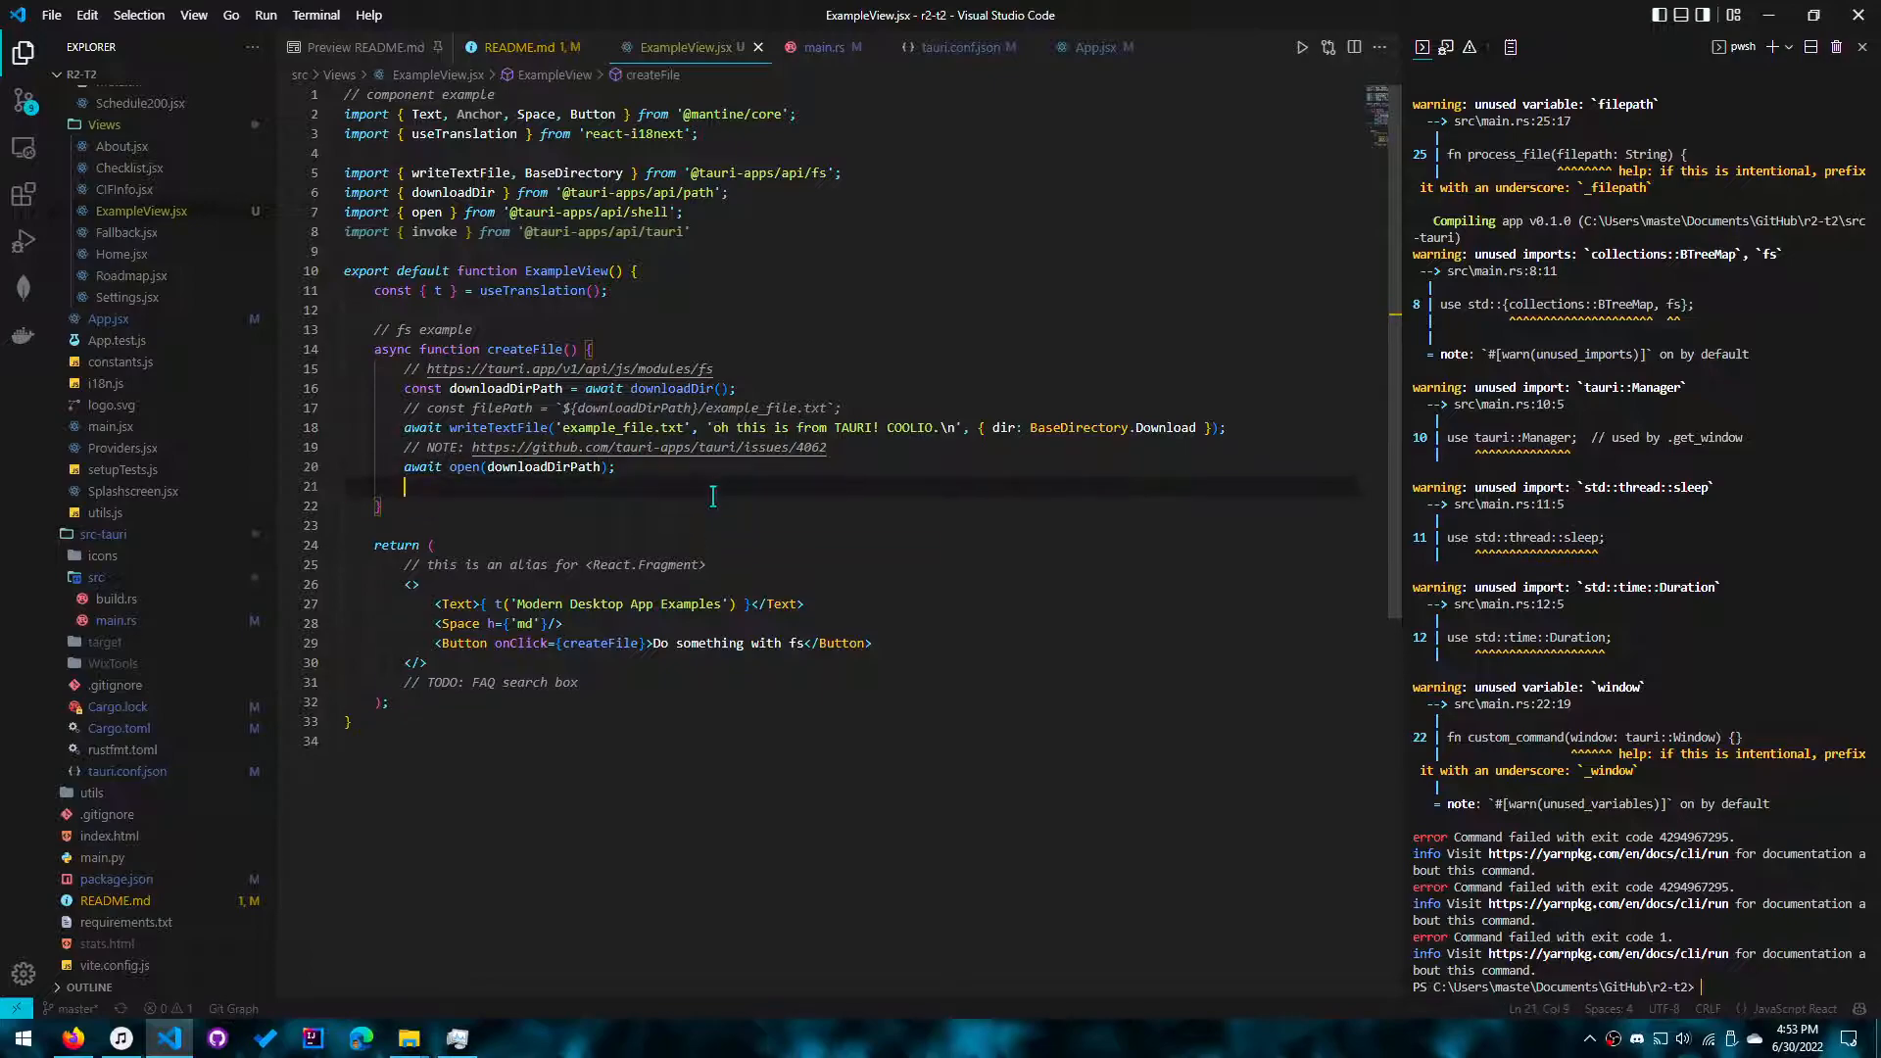
left_click(528, 47)
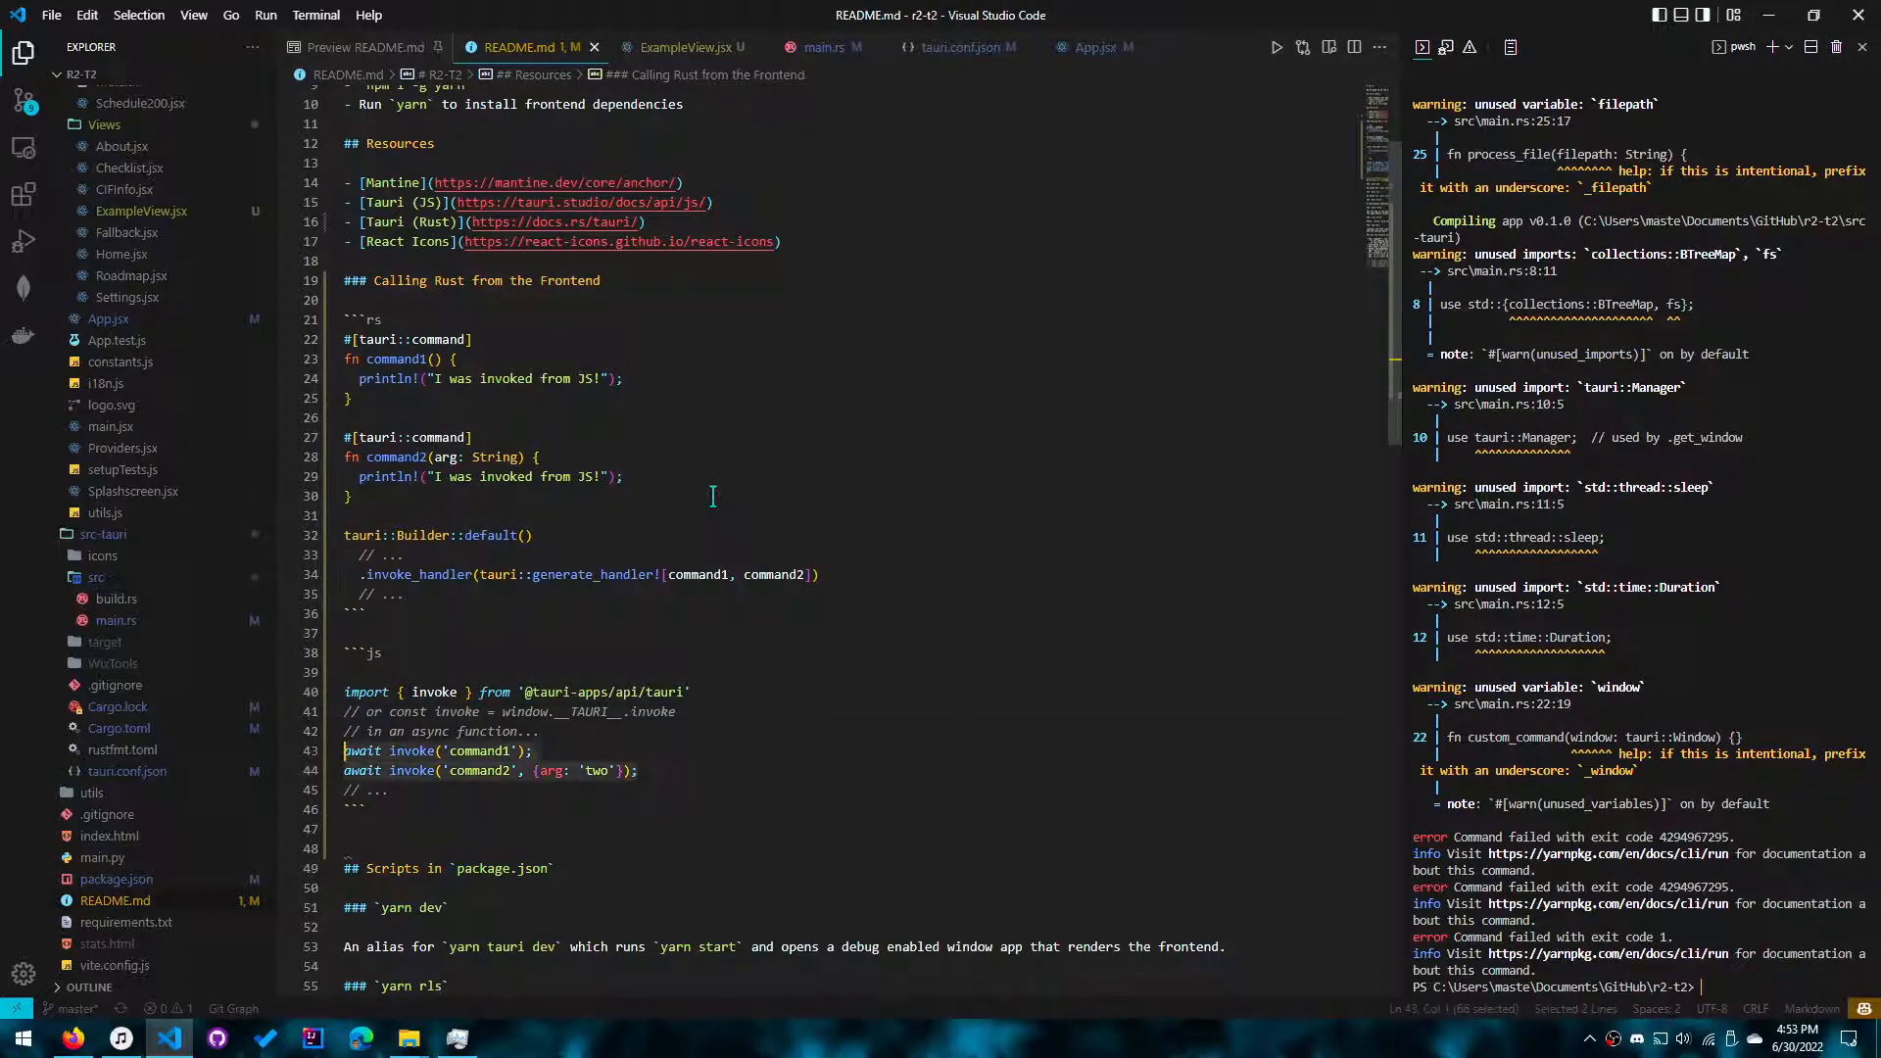
left_click(684, 47)
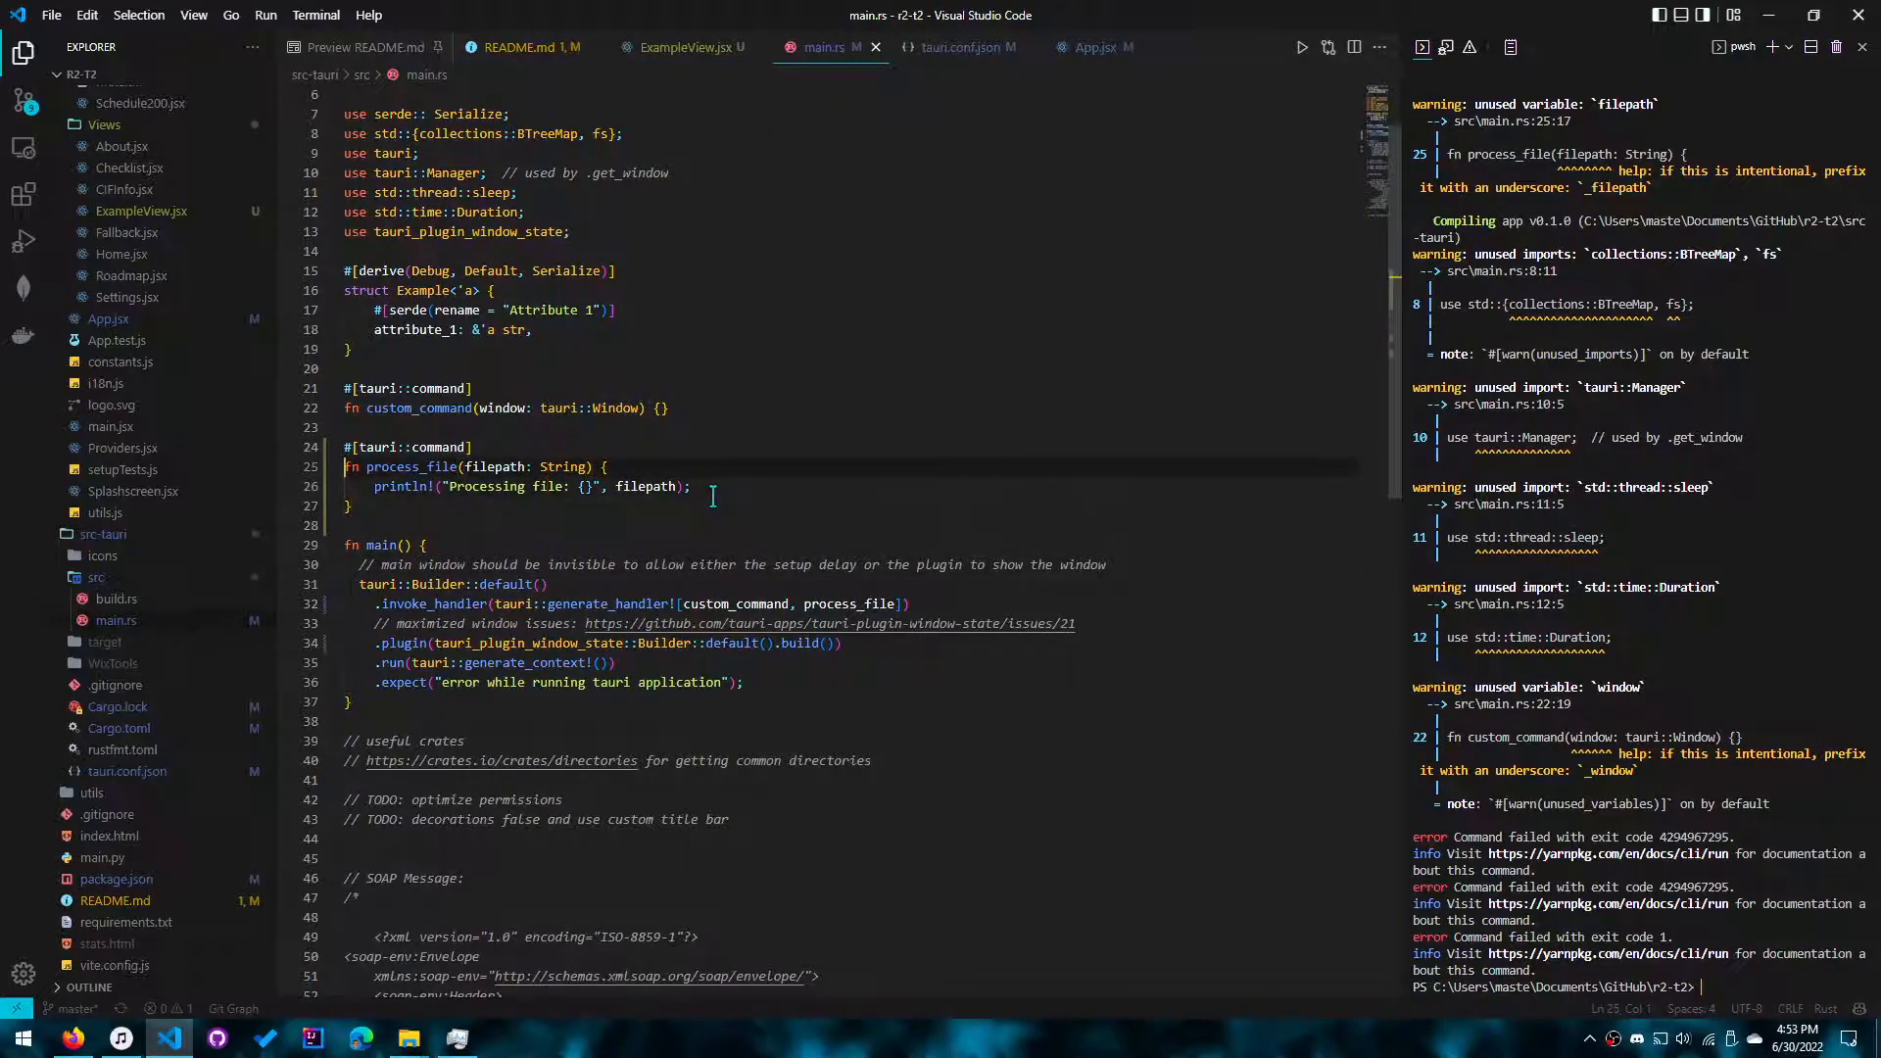
left_click(680, 47)
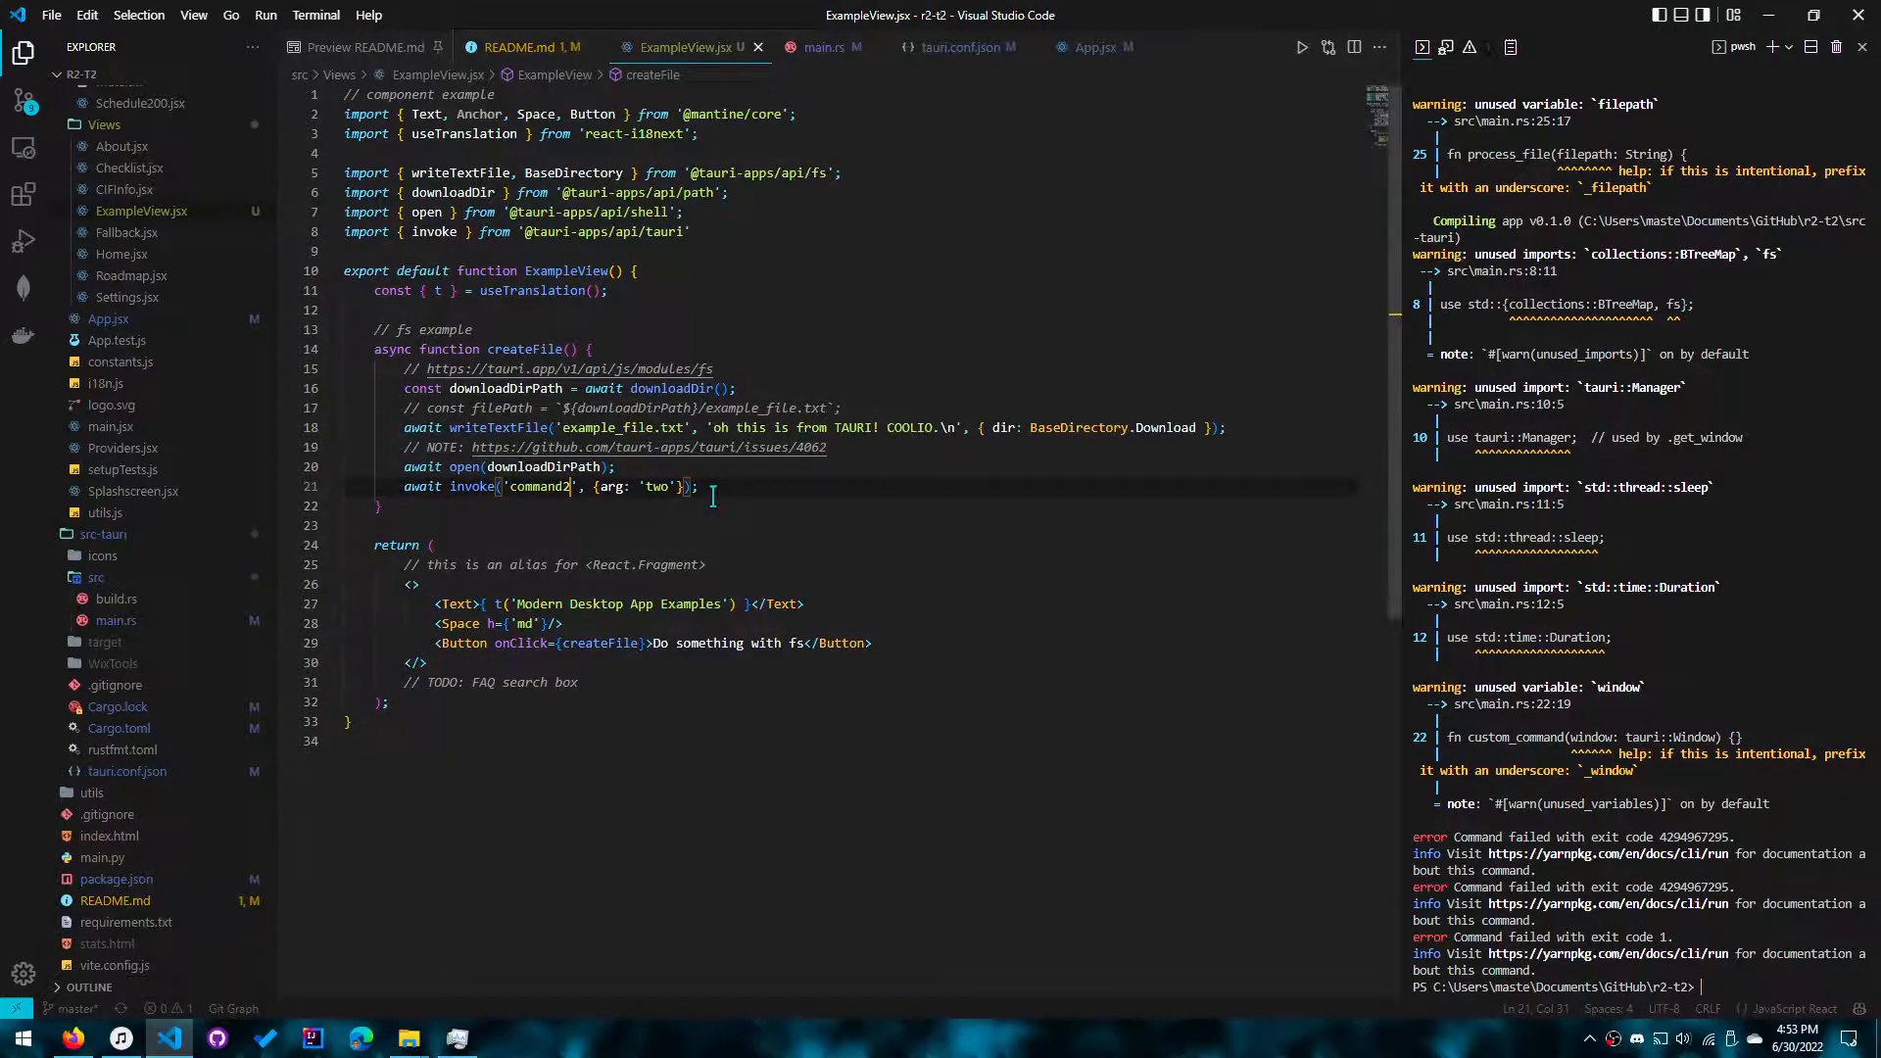
type("process_file")
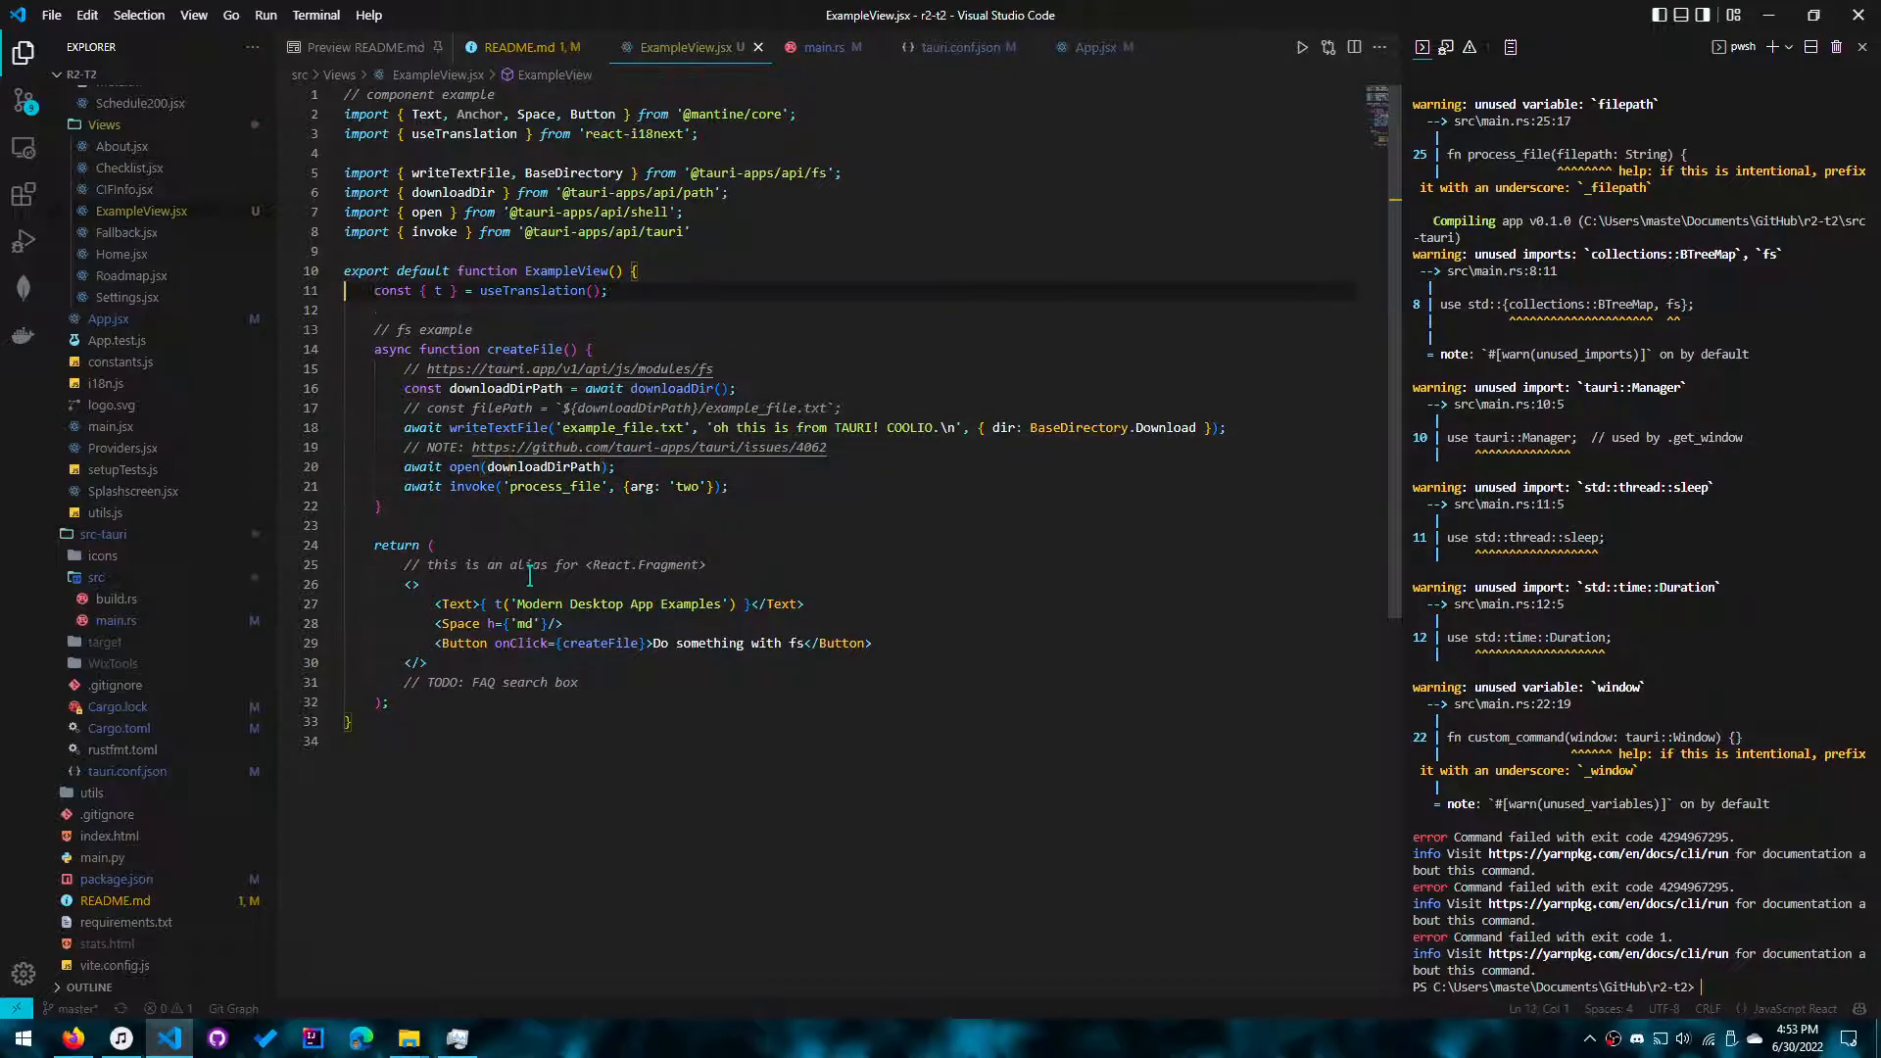
type("import { commandsList } from '@tauri-apps/api/tauri")
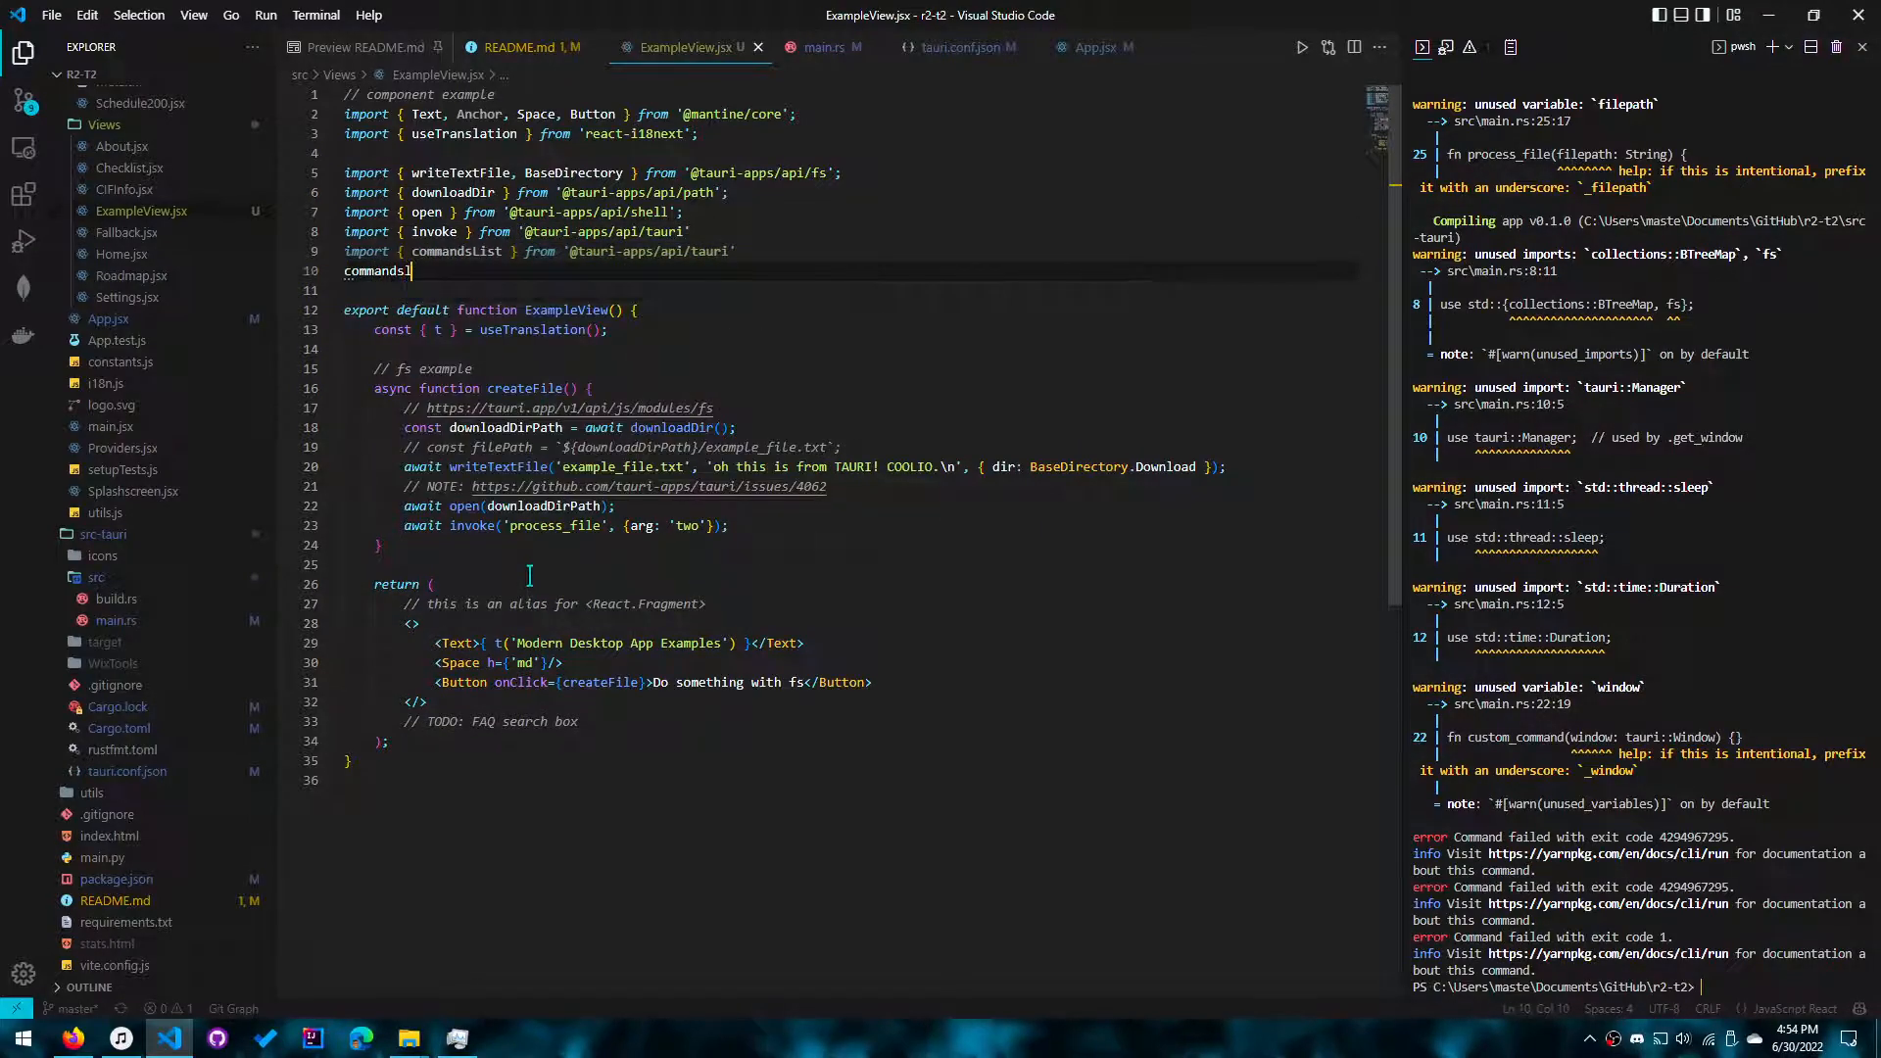
Step: Pass filePath instead of 'two' as the process_file invoke argument in ExampleView.jsx
type(".")
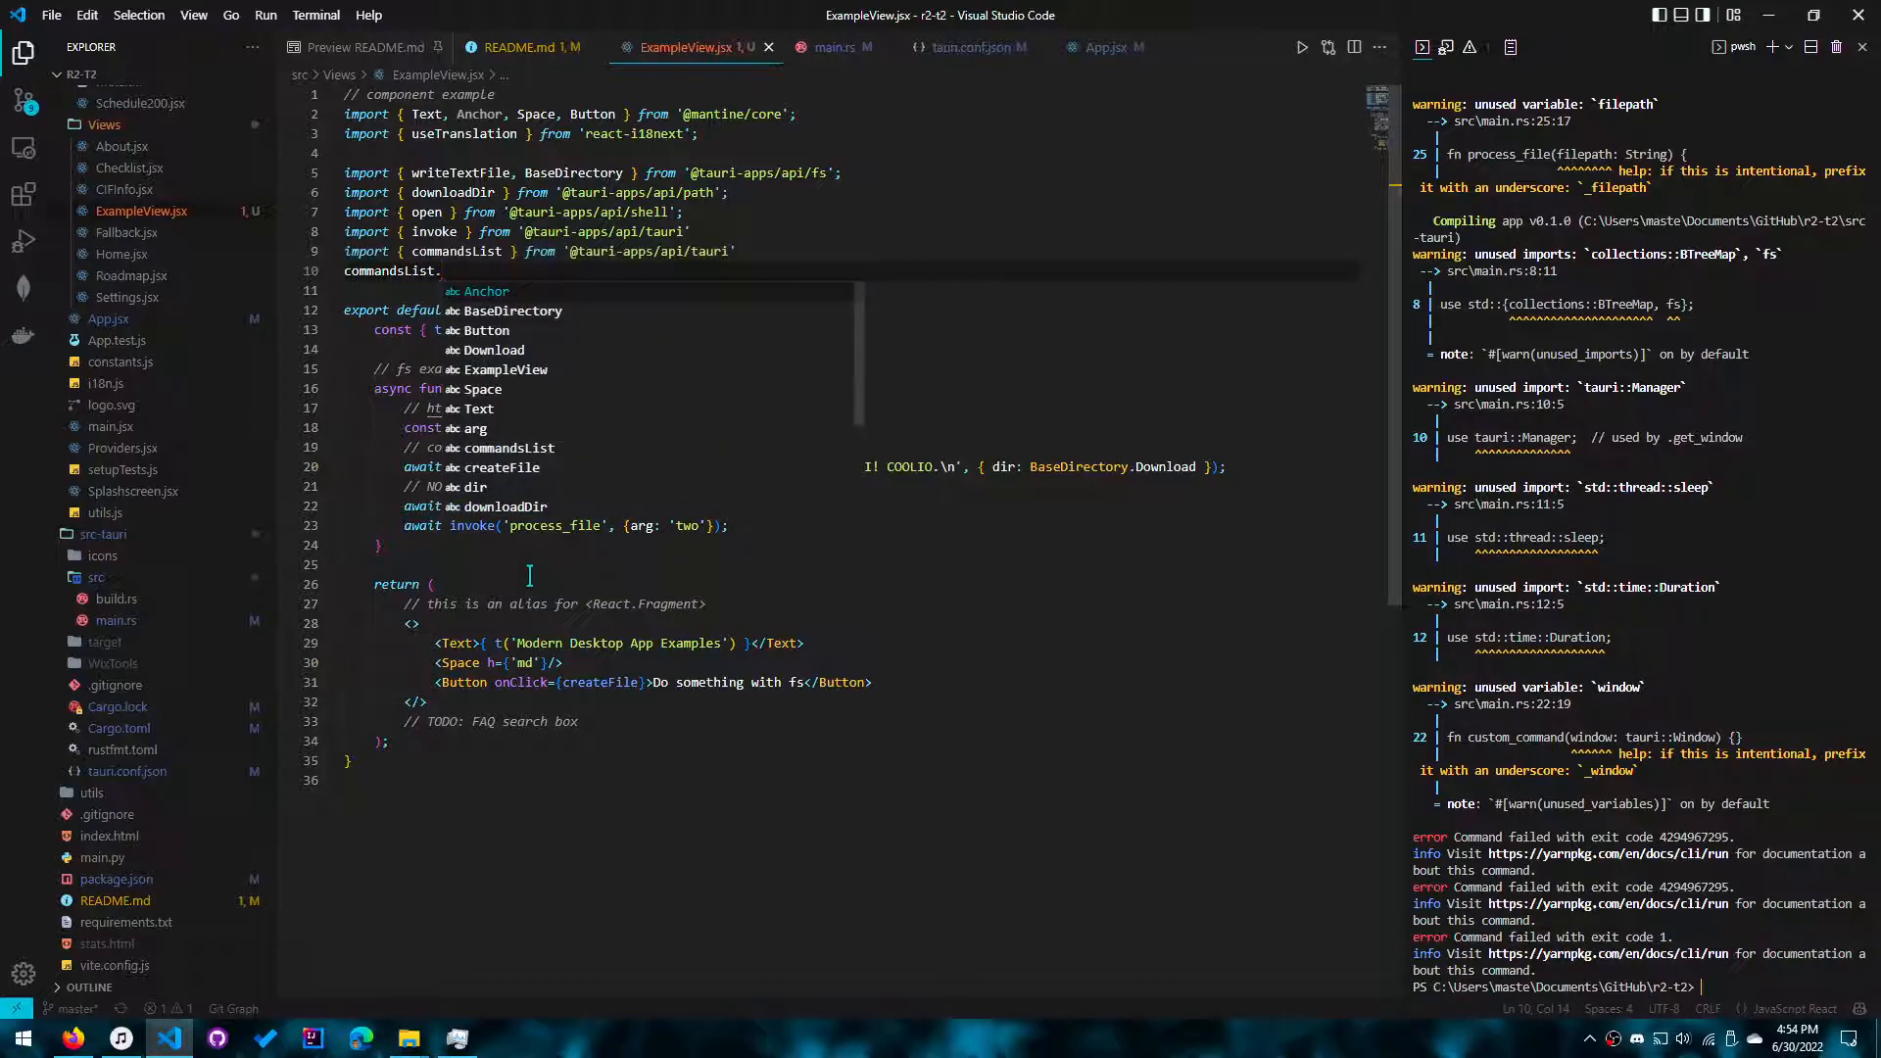
type("proces_")
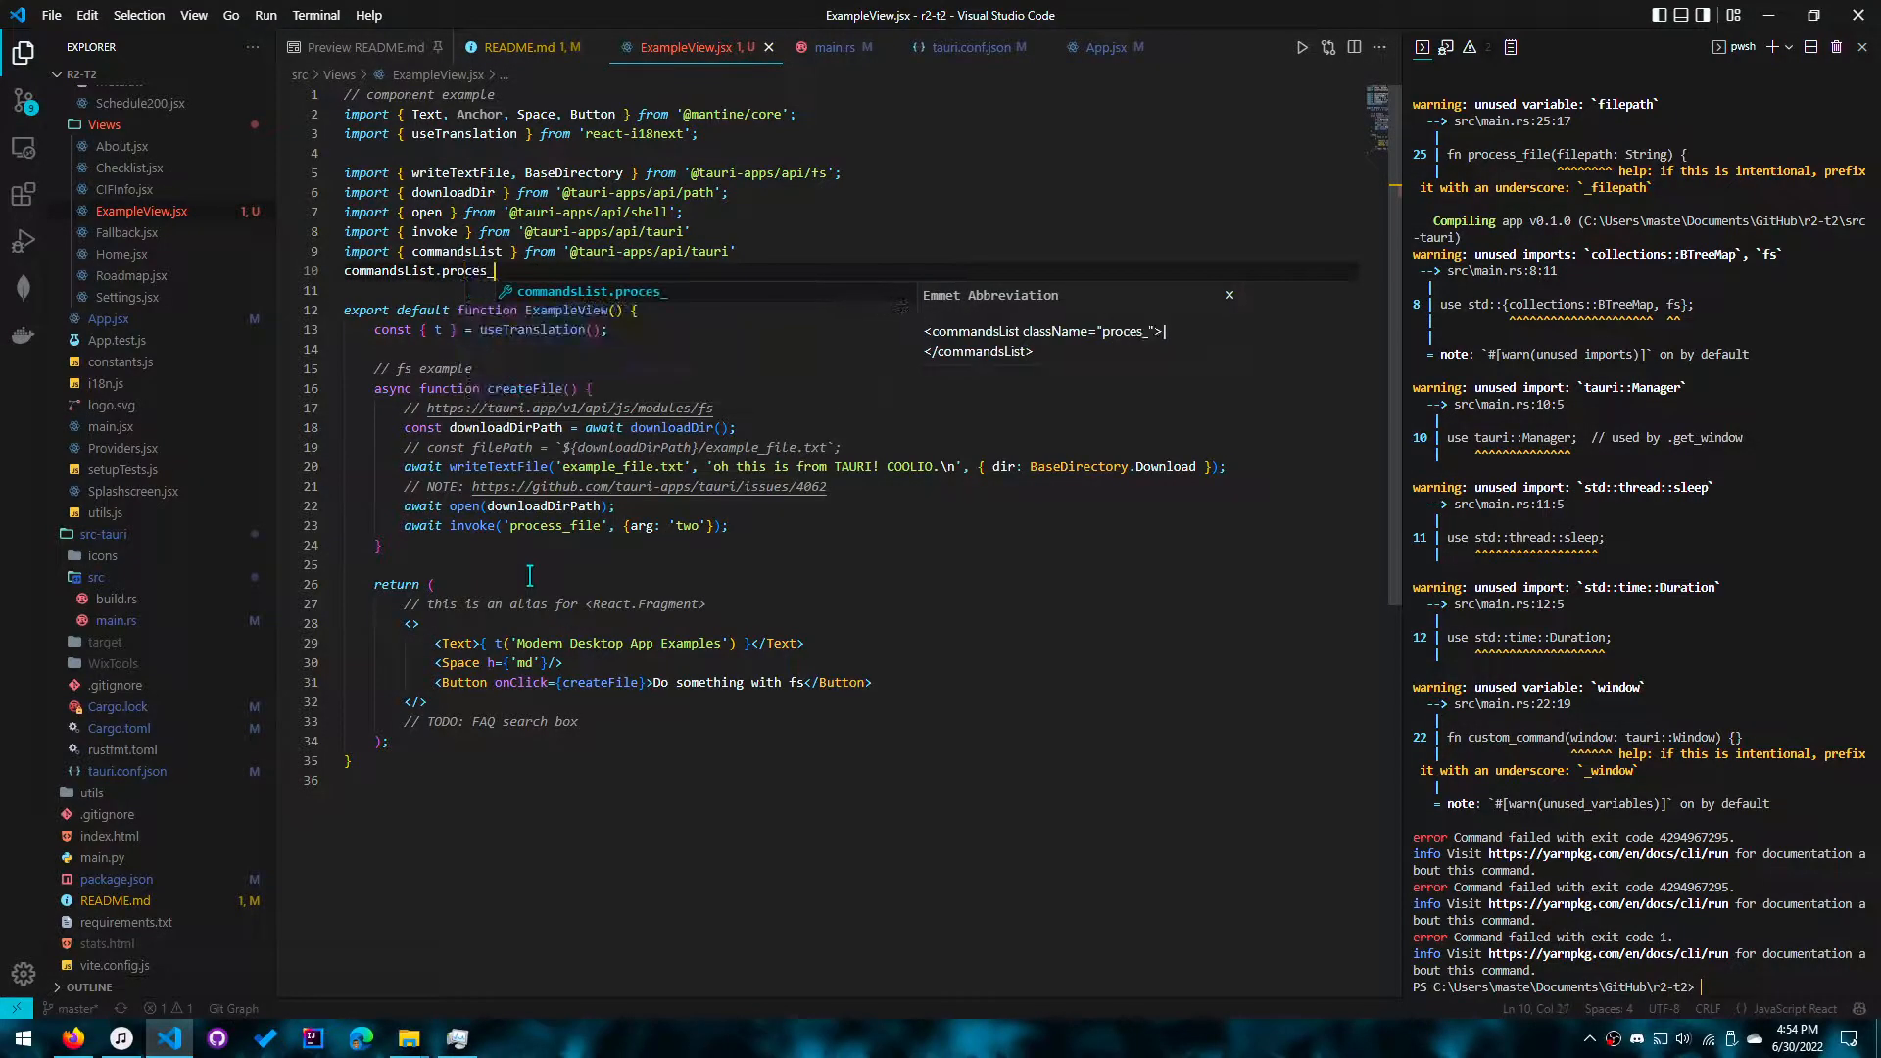
left_click(820, 47)
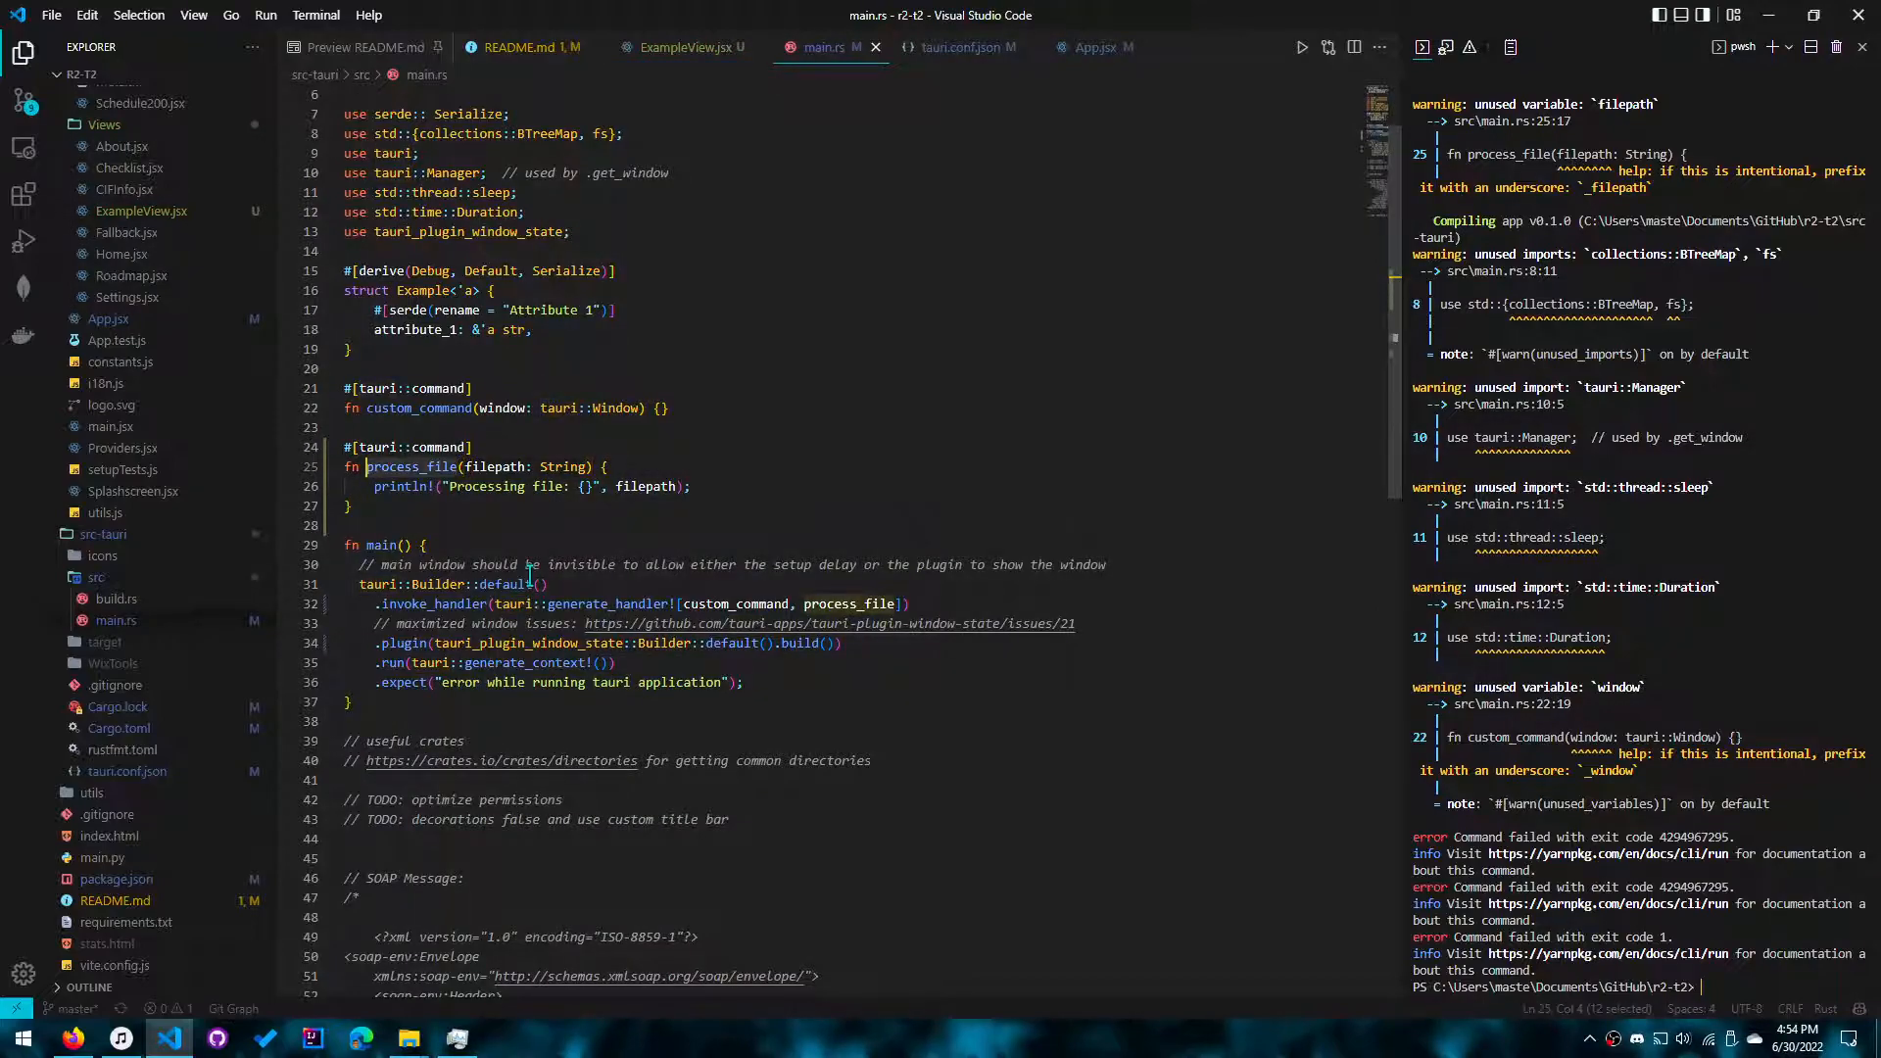
left_click(684, 47)
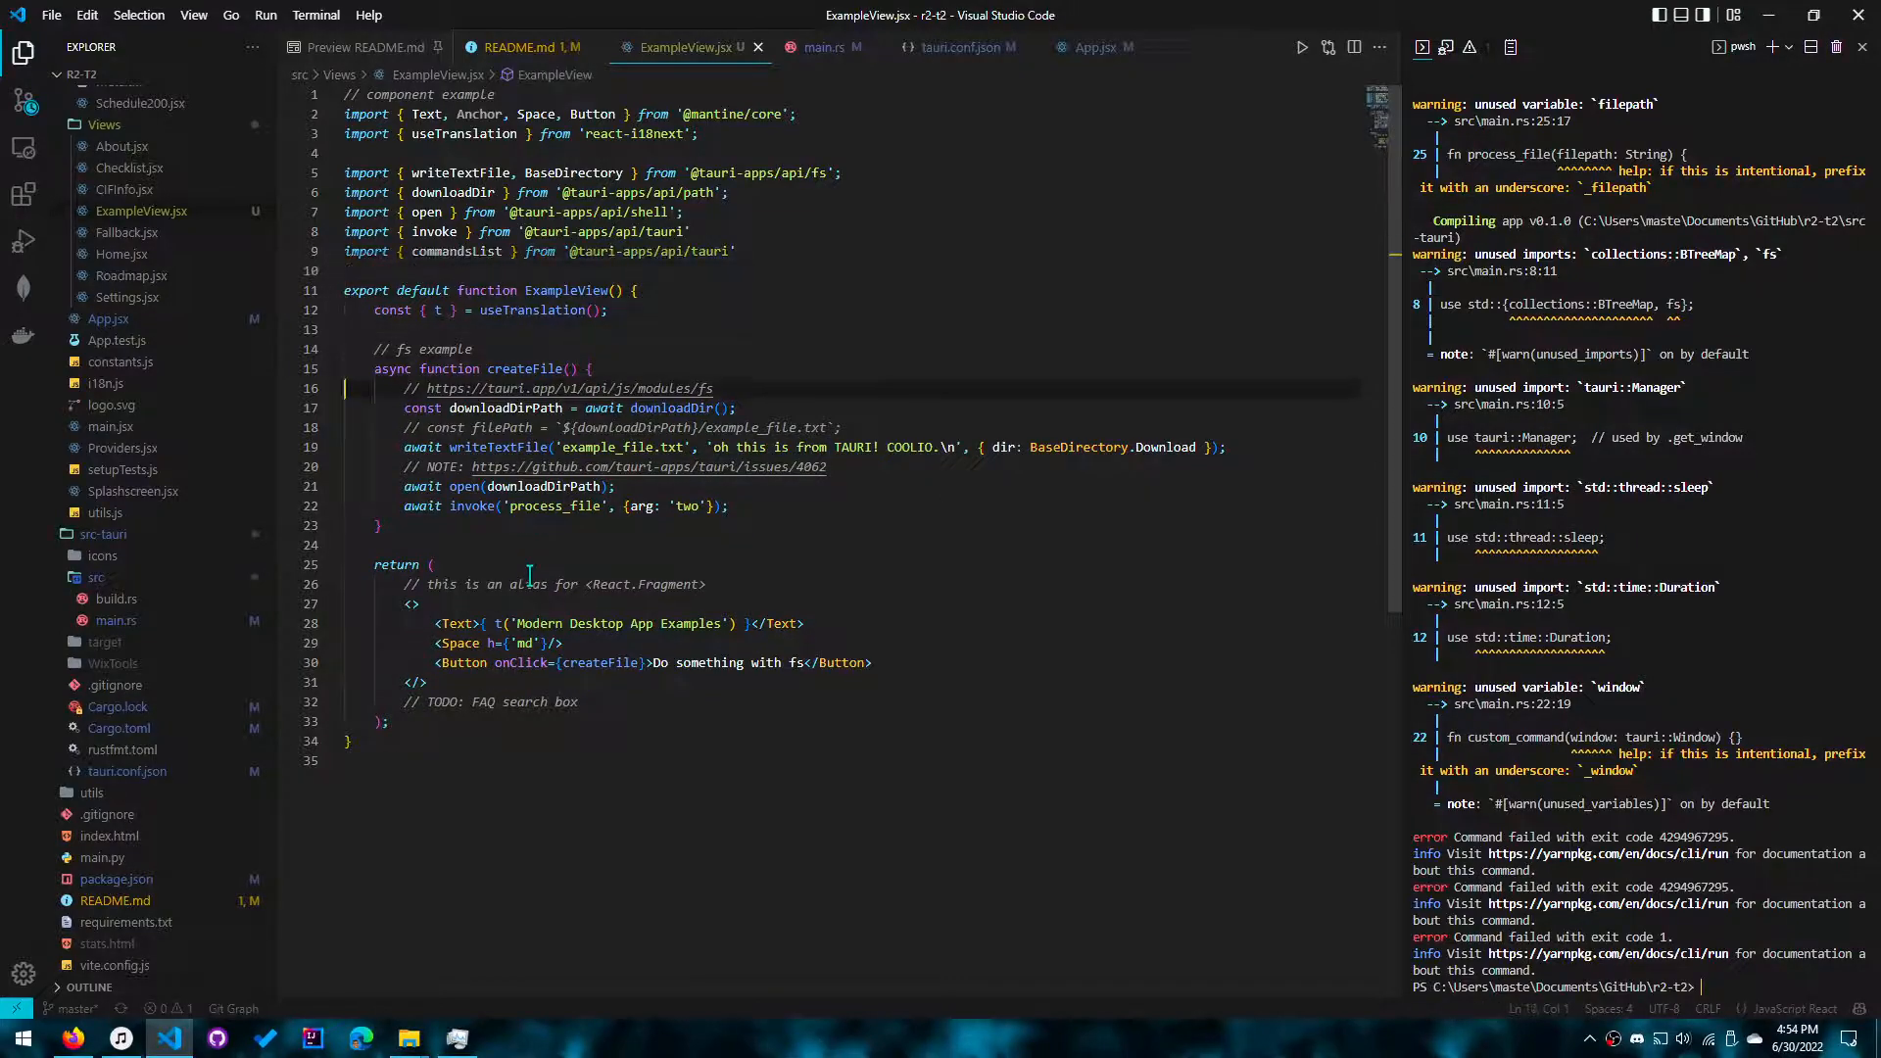
double_click(557, 505)
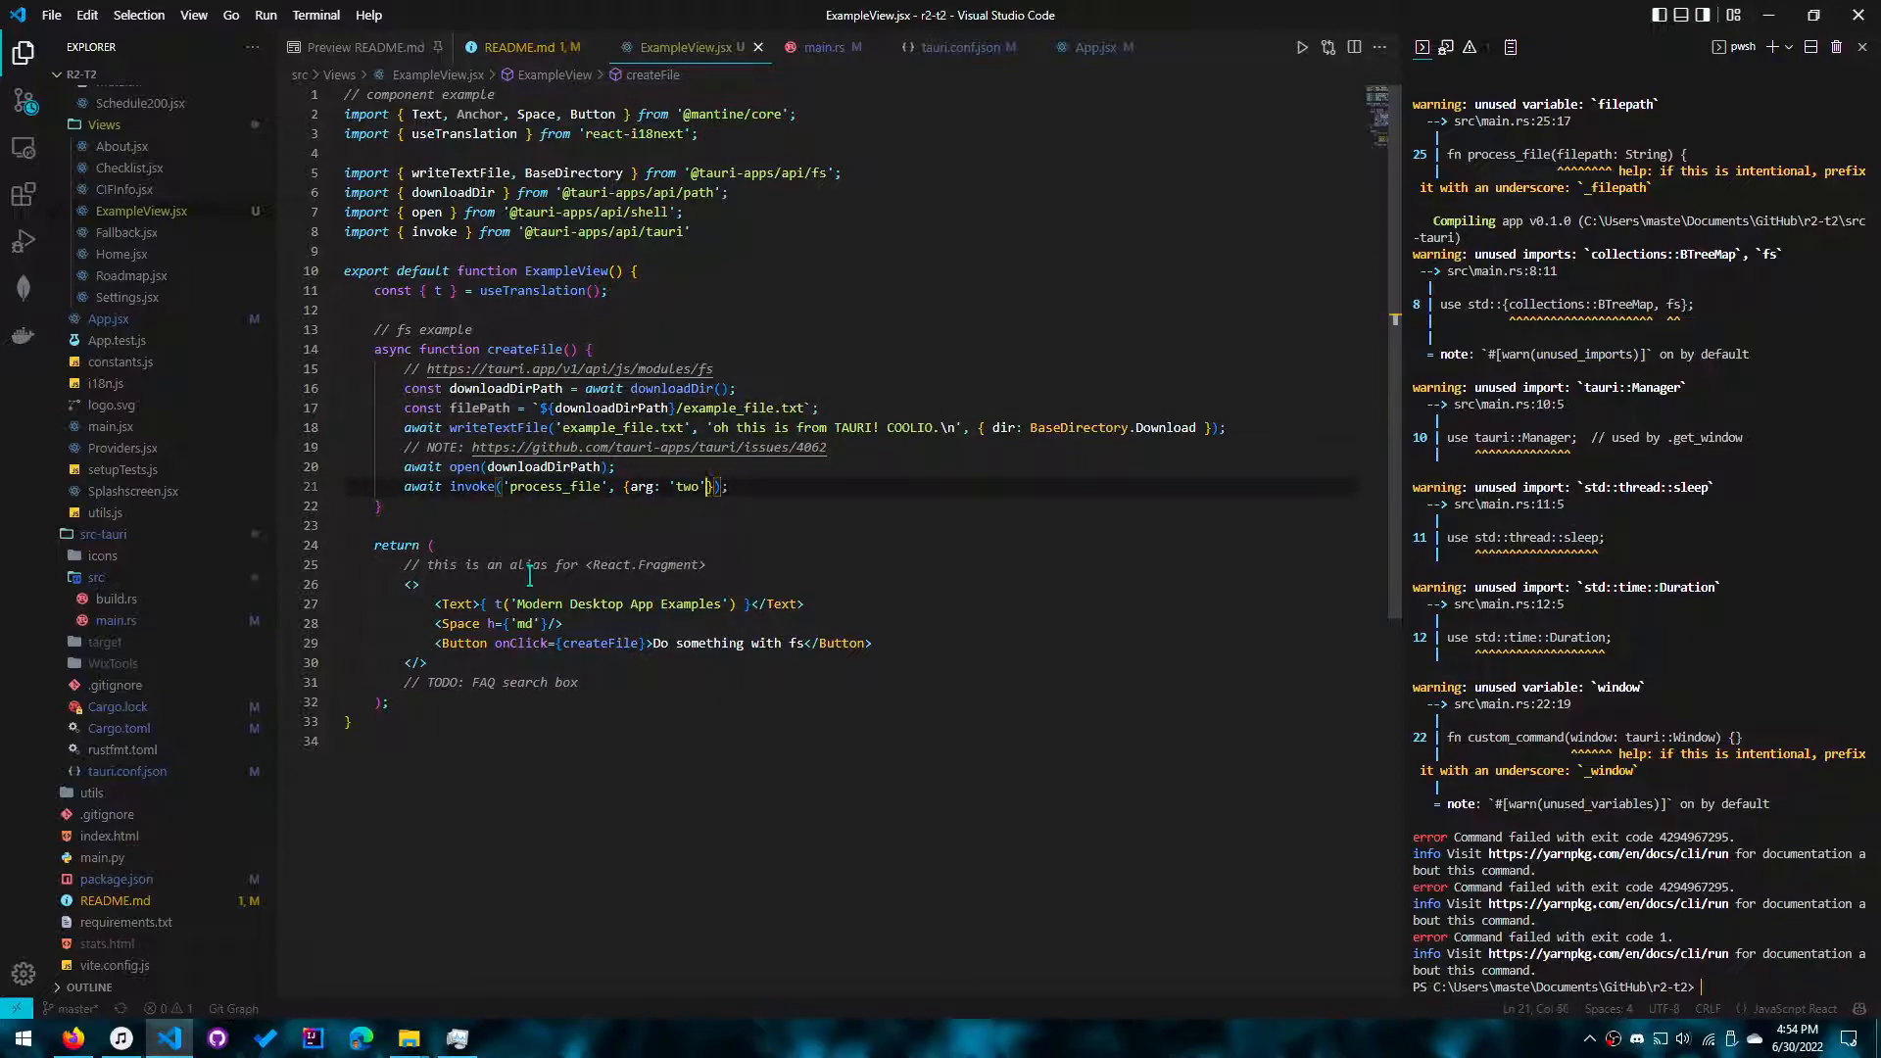
type("filePath")
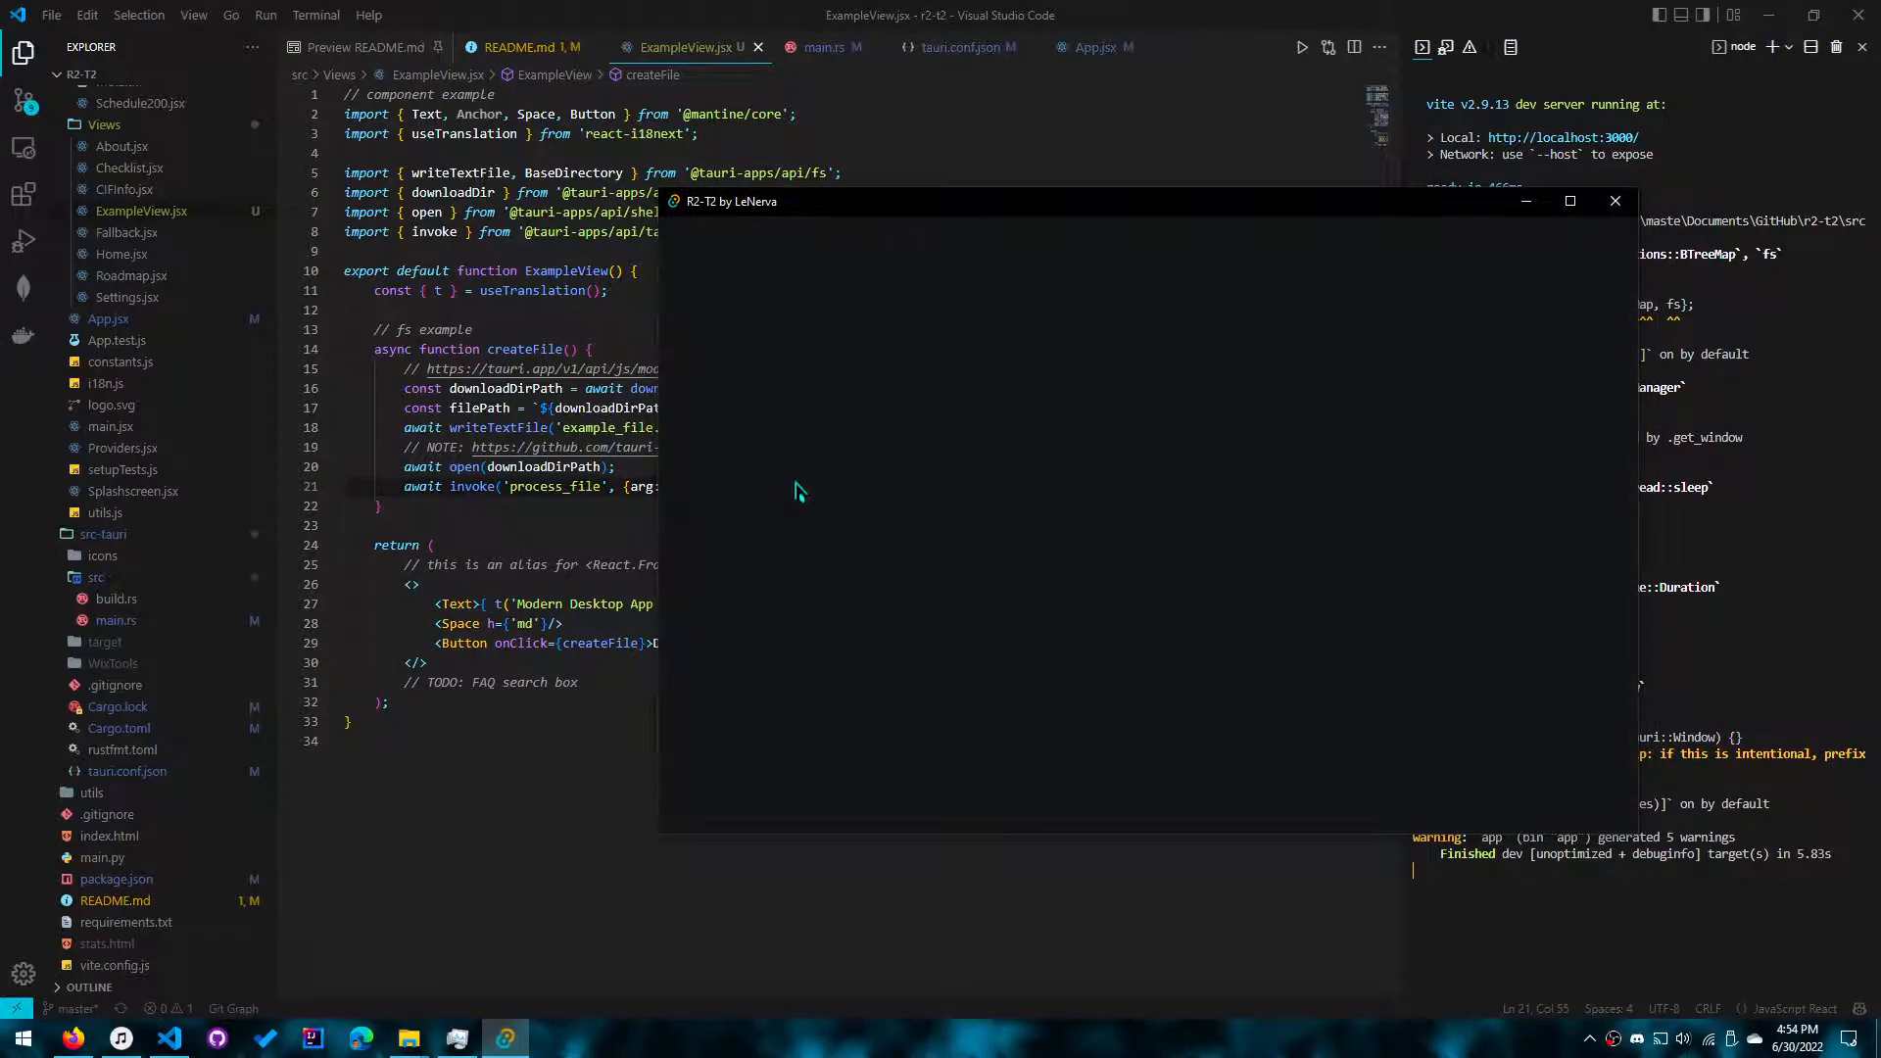
mouse_move(934, 259)
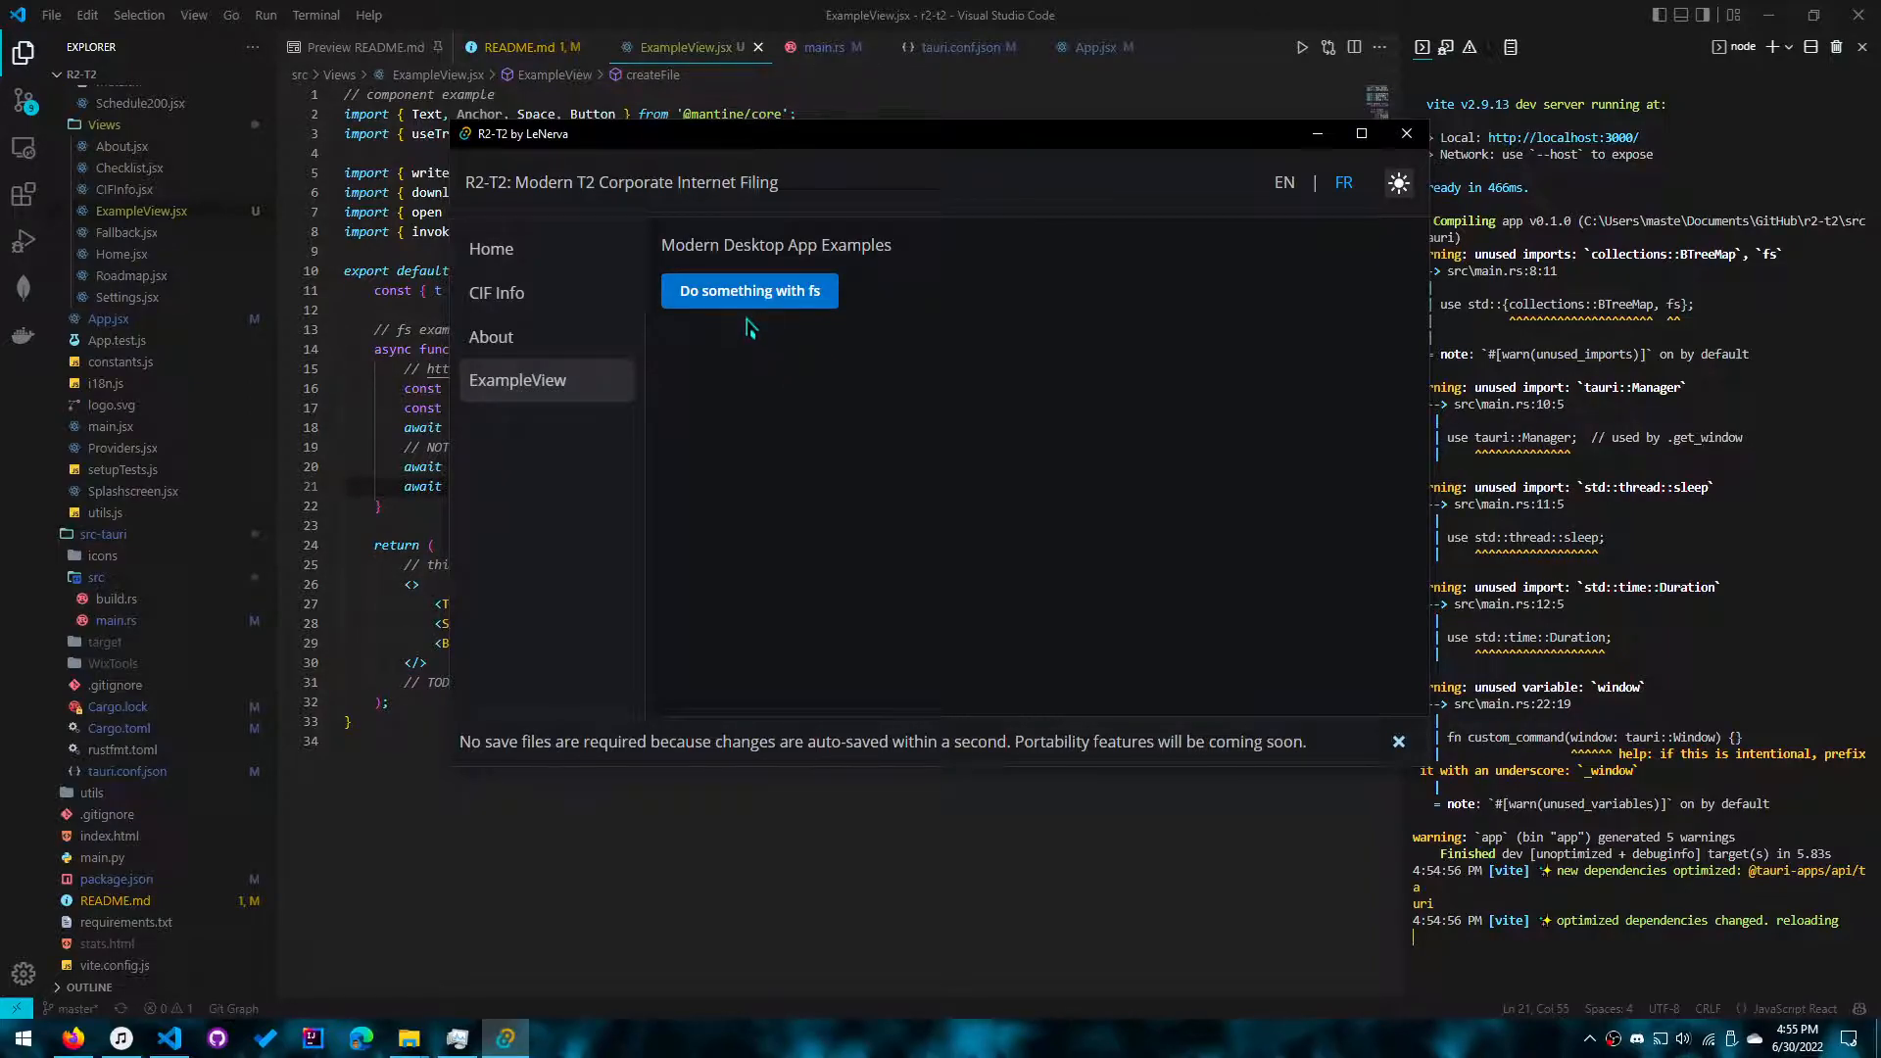
Step: Trigger 'Do something with fs' on the running R2-T2 app's ExampleView page
left_click(749, 290)
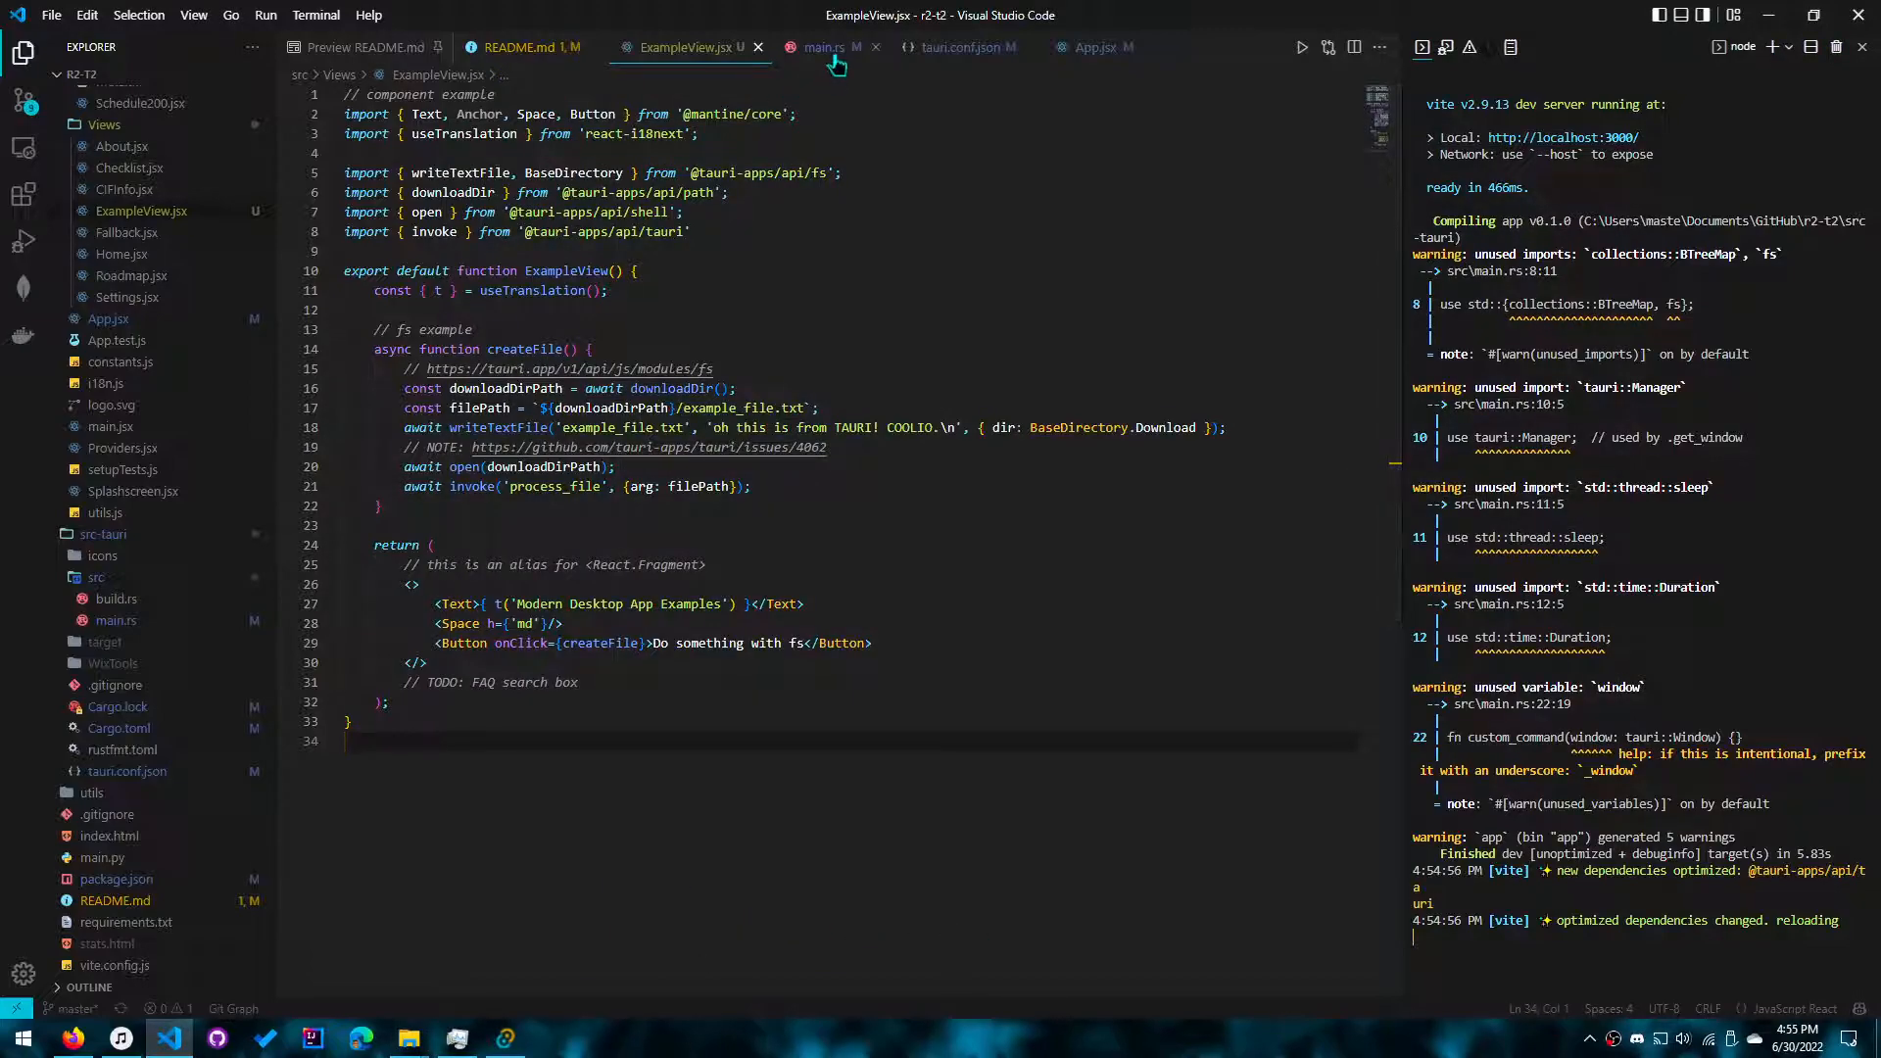
Step: Read the Tauri guide's Returning Data section, then start writing a return line in main.rs
left_click(822, 47)
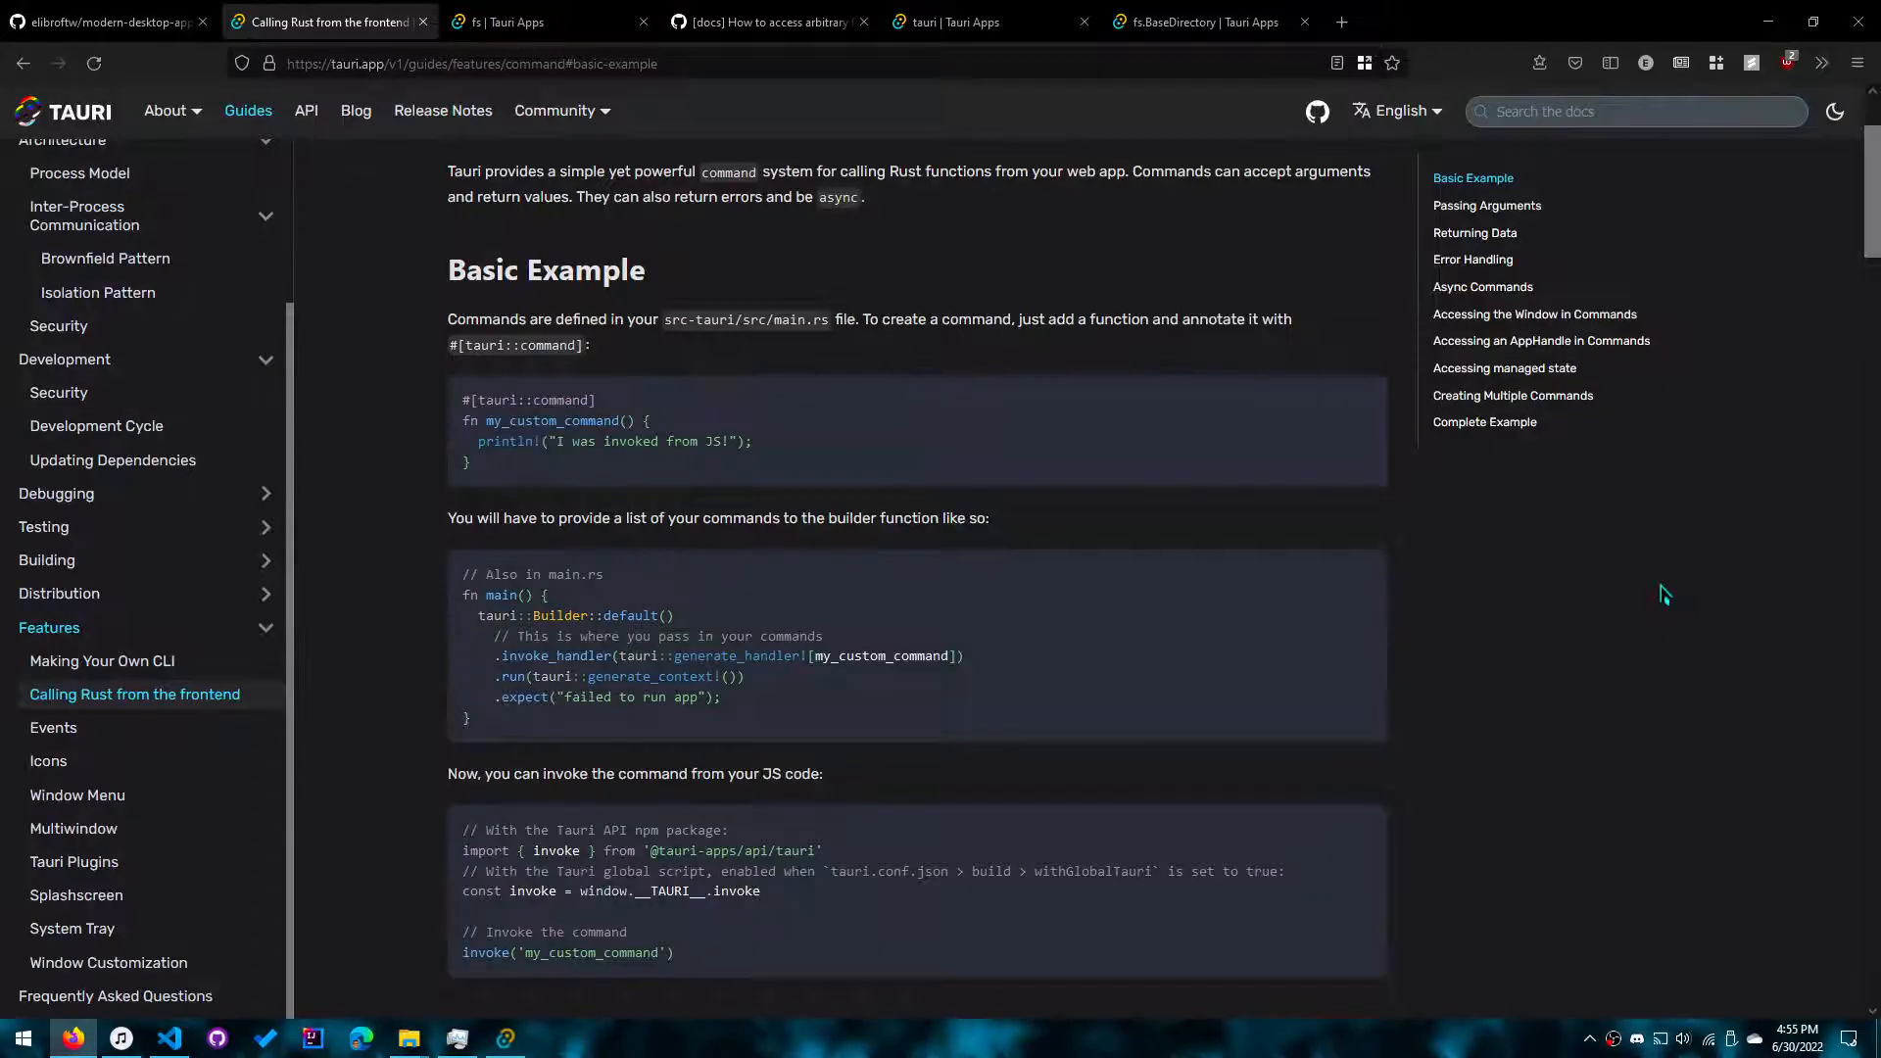
mouse_move(1466, 512)
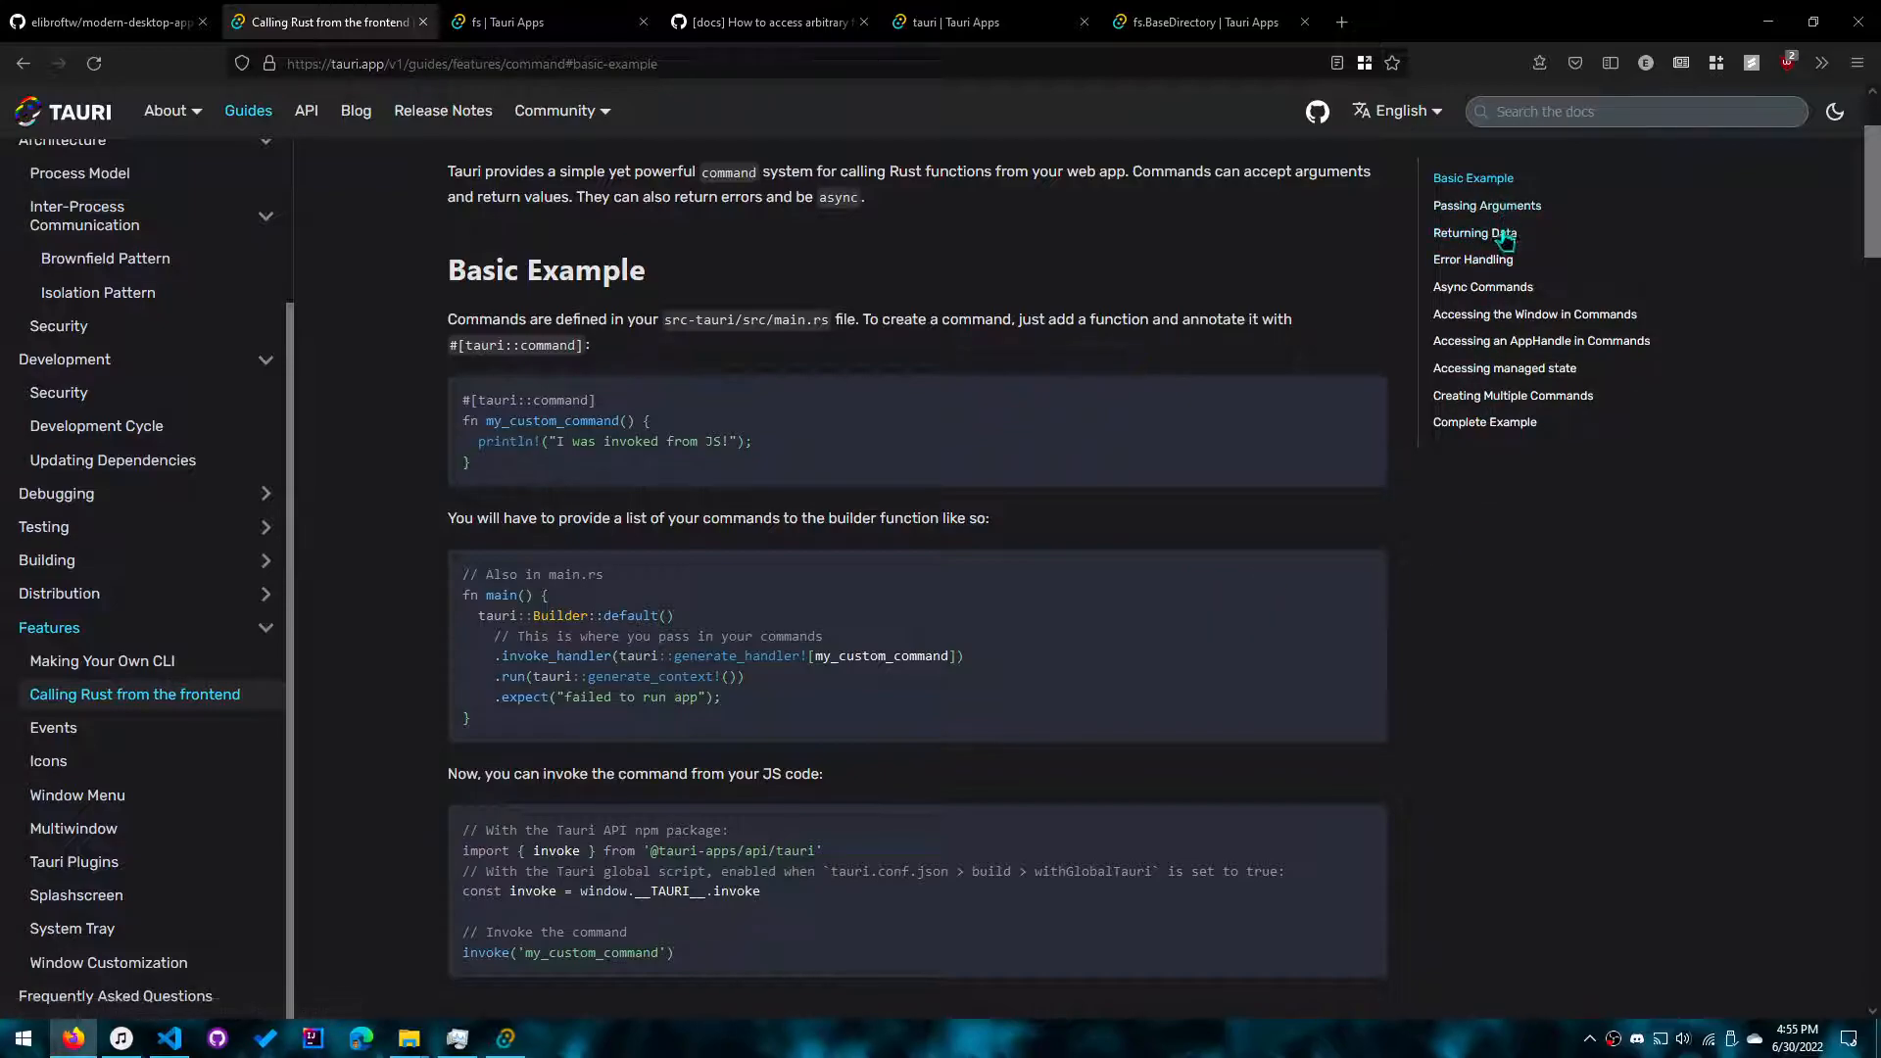
left_click(1474, 233)
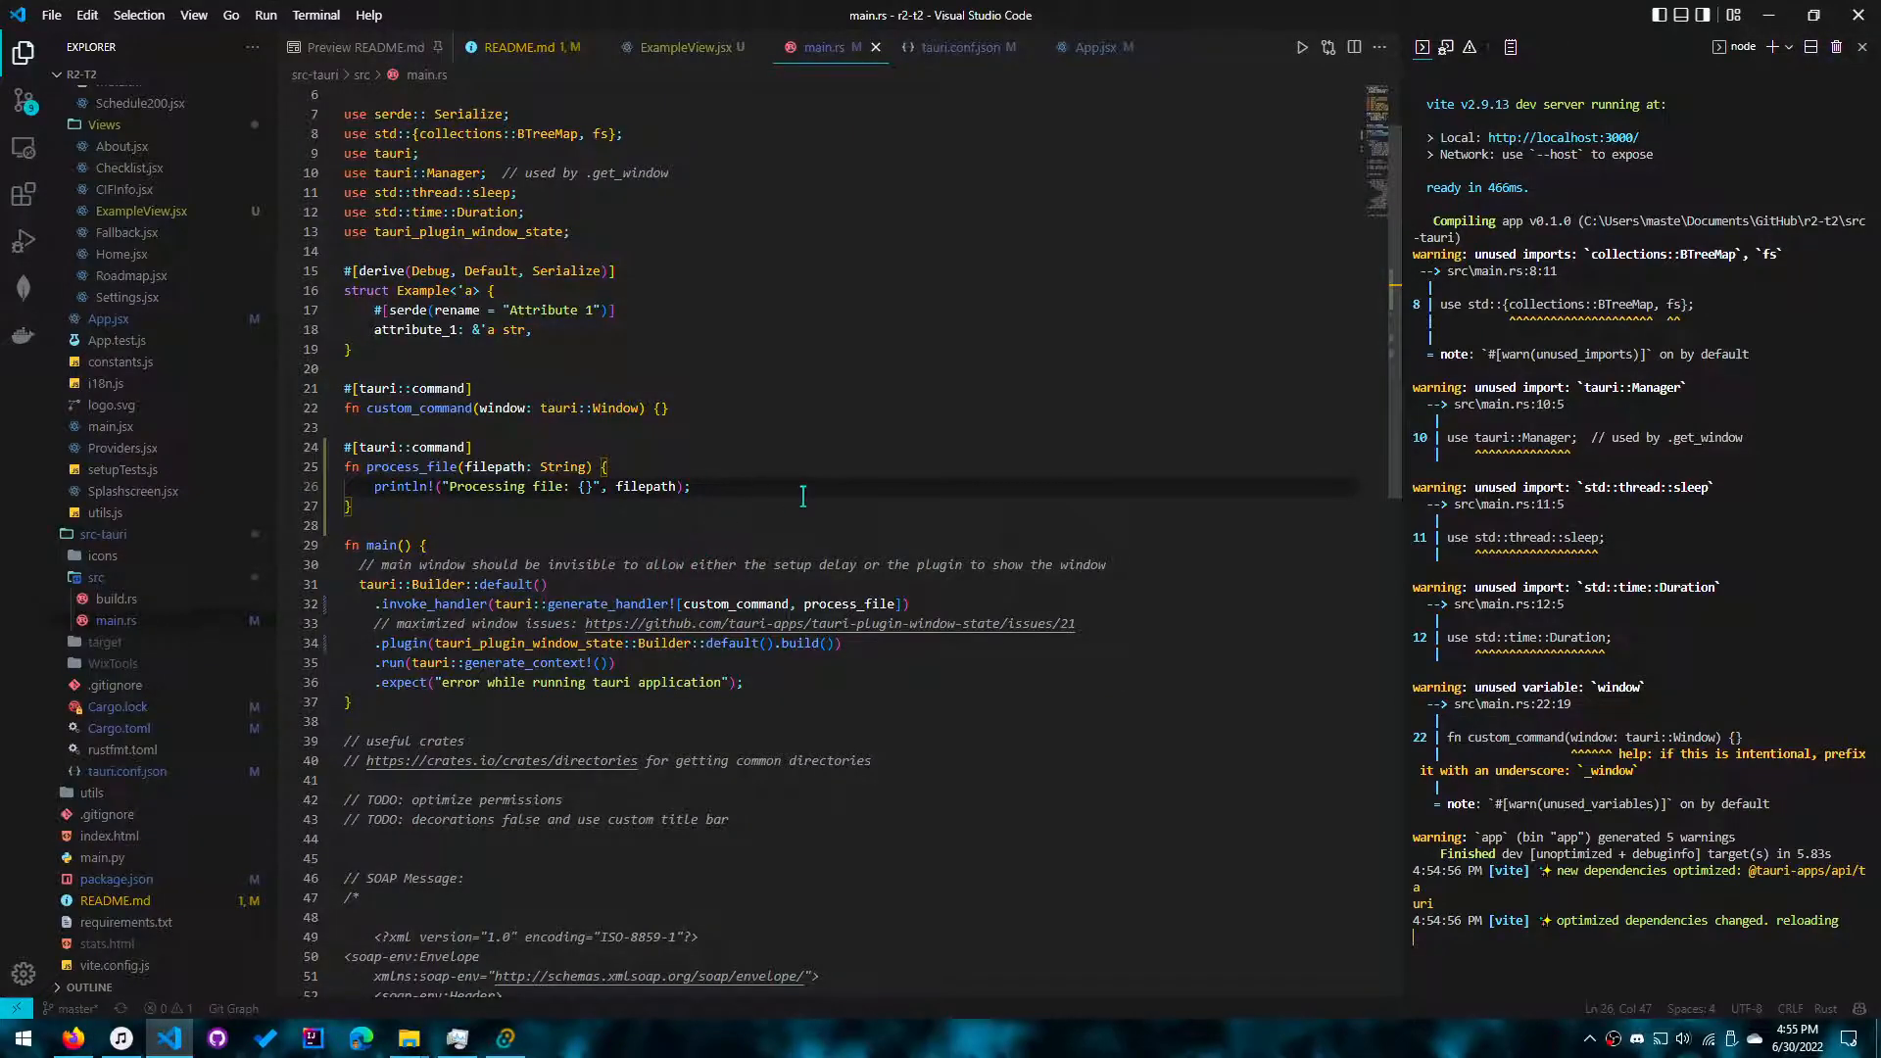
type("re")
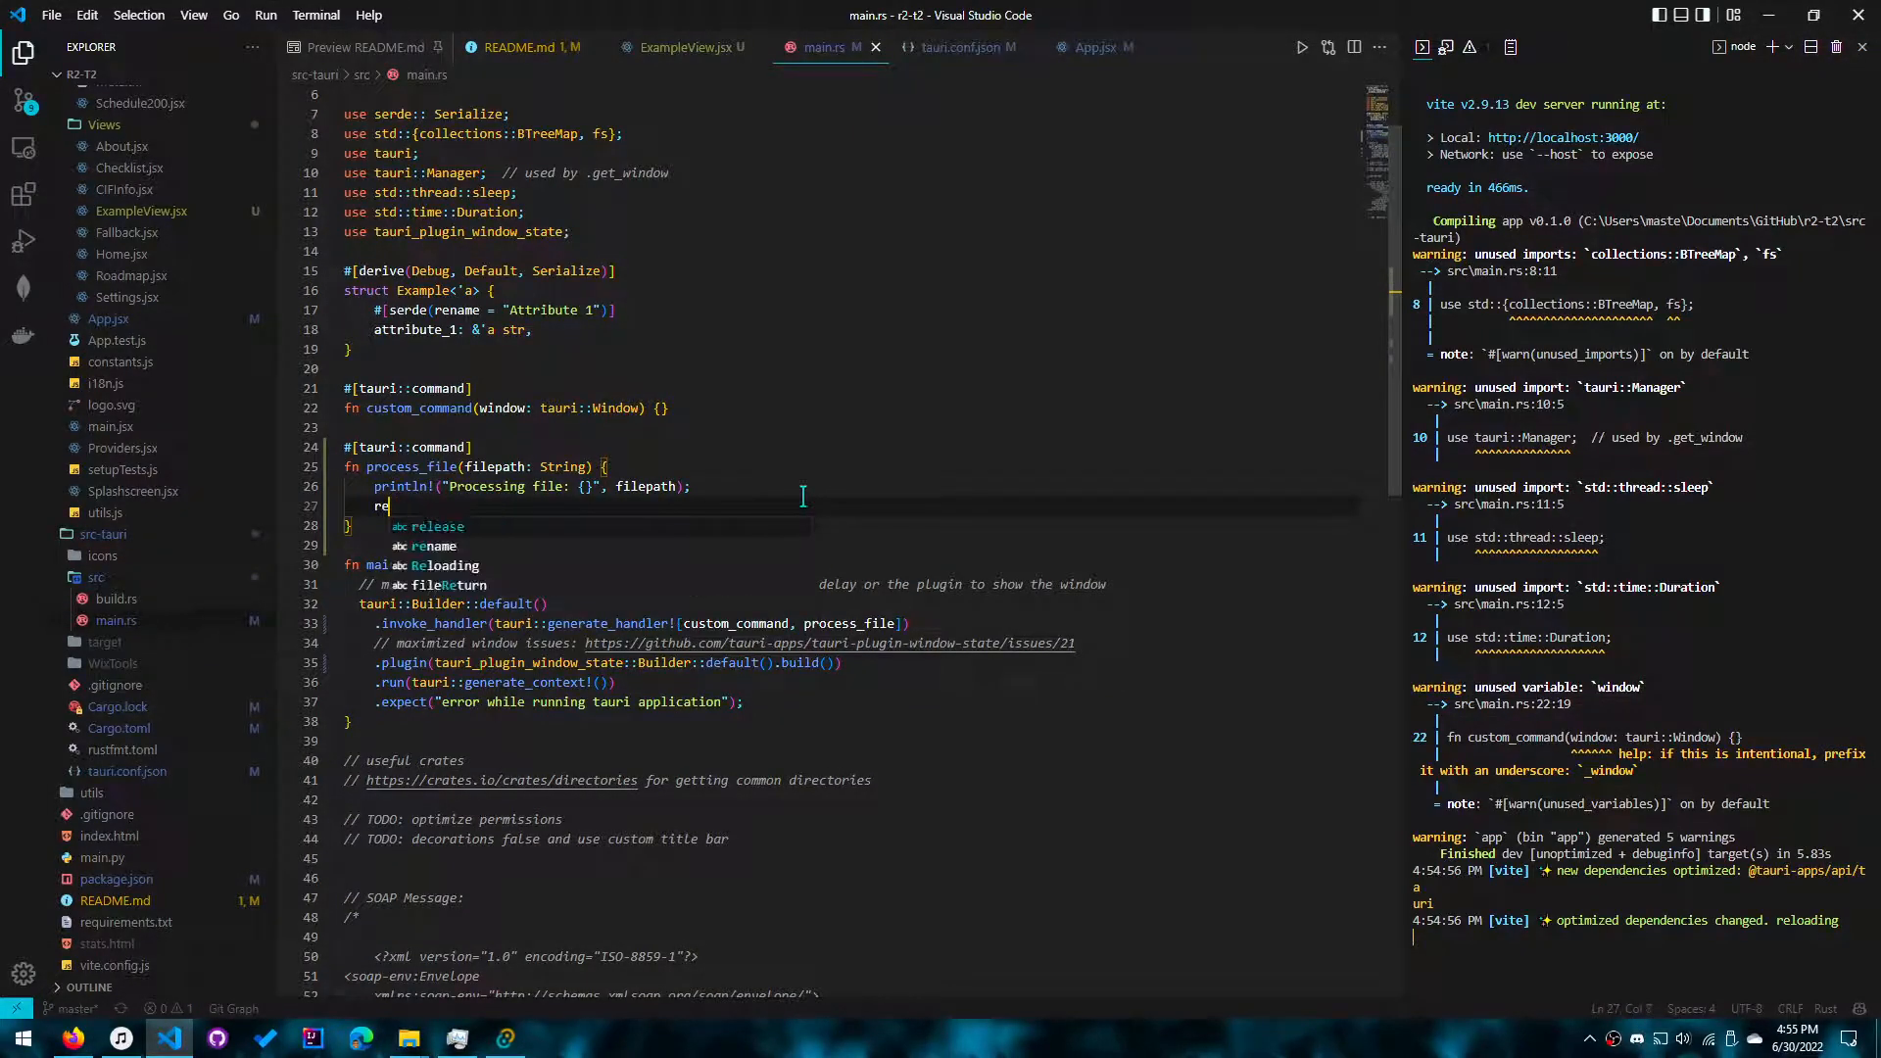
Step: Add a return of true and a String return type to process_file in main.rs
type("turn")
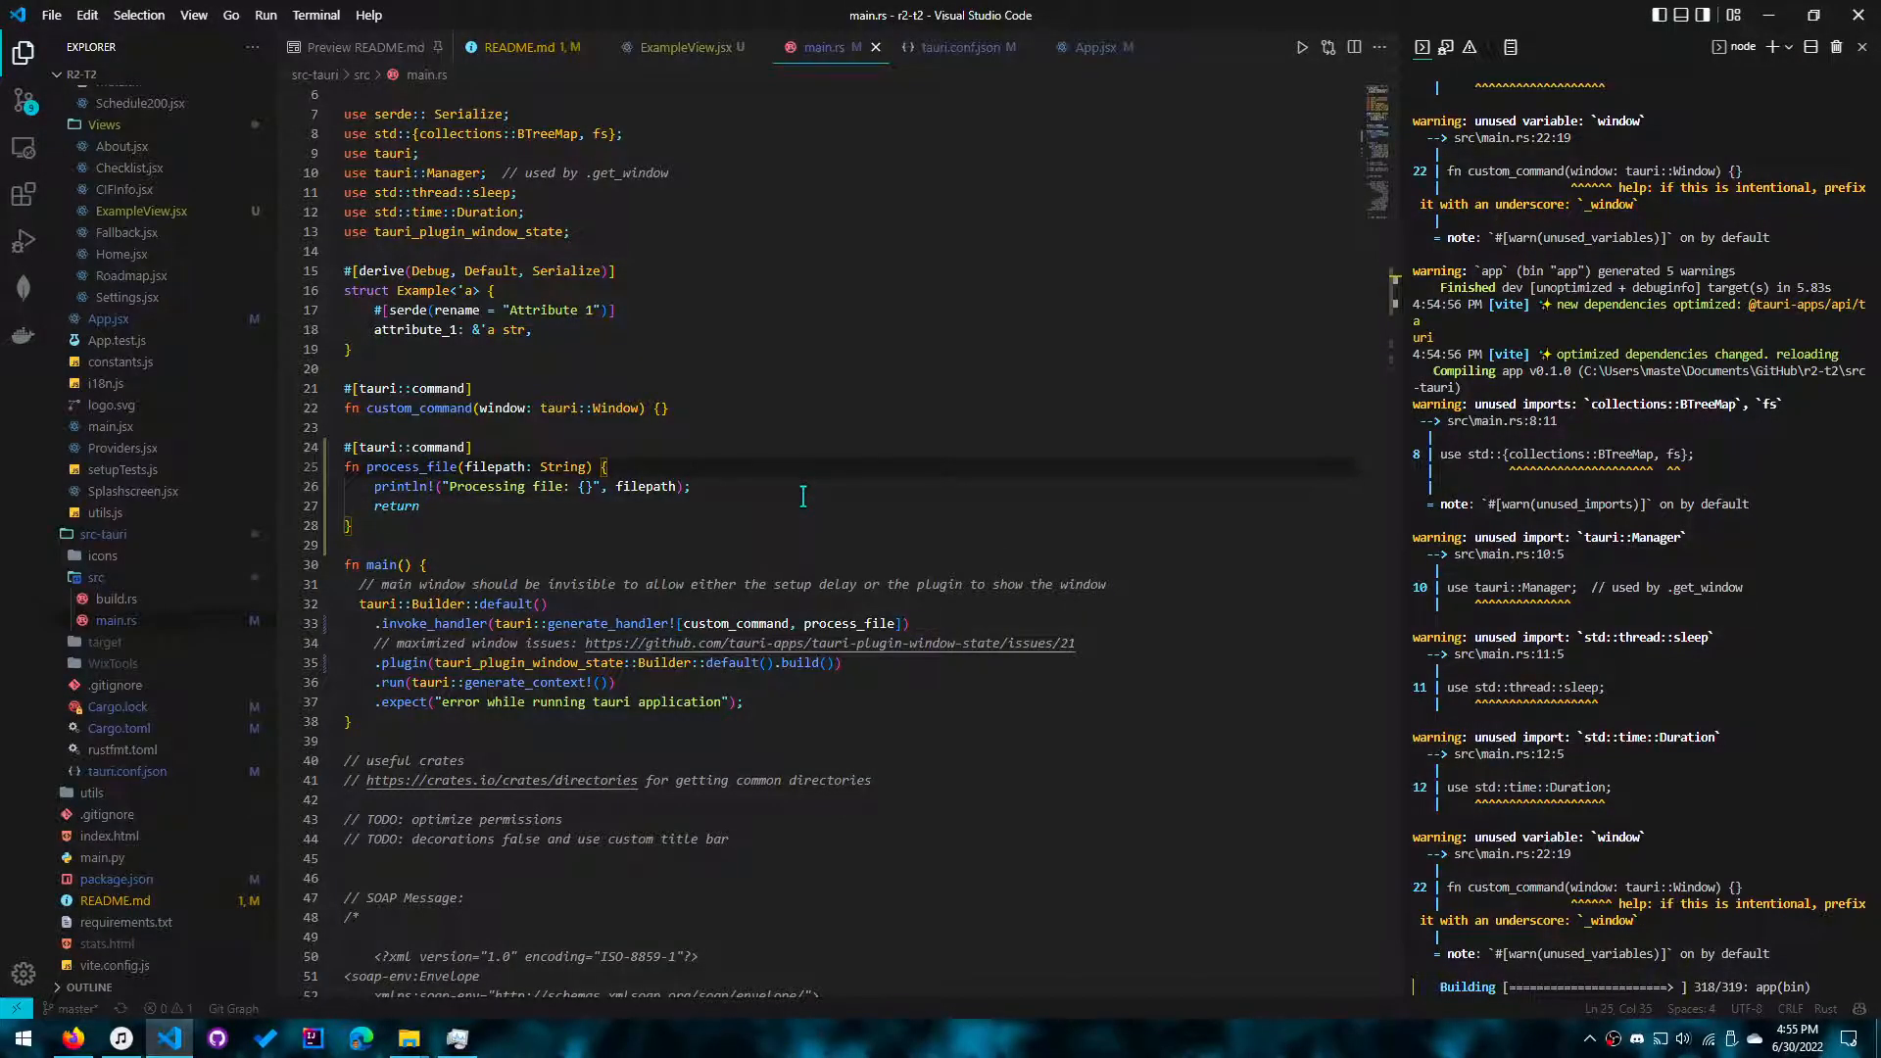
scroll("down", 3)
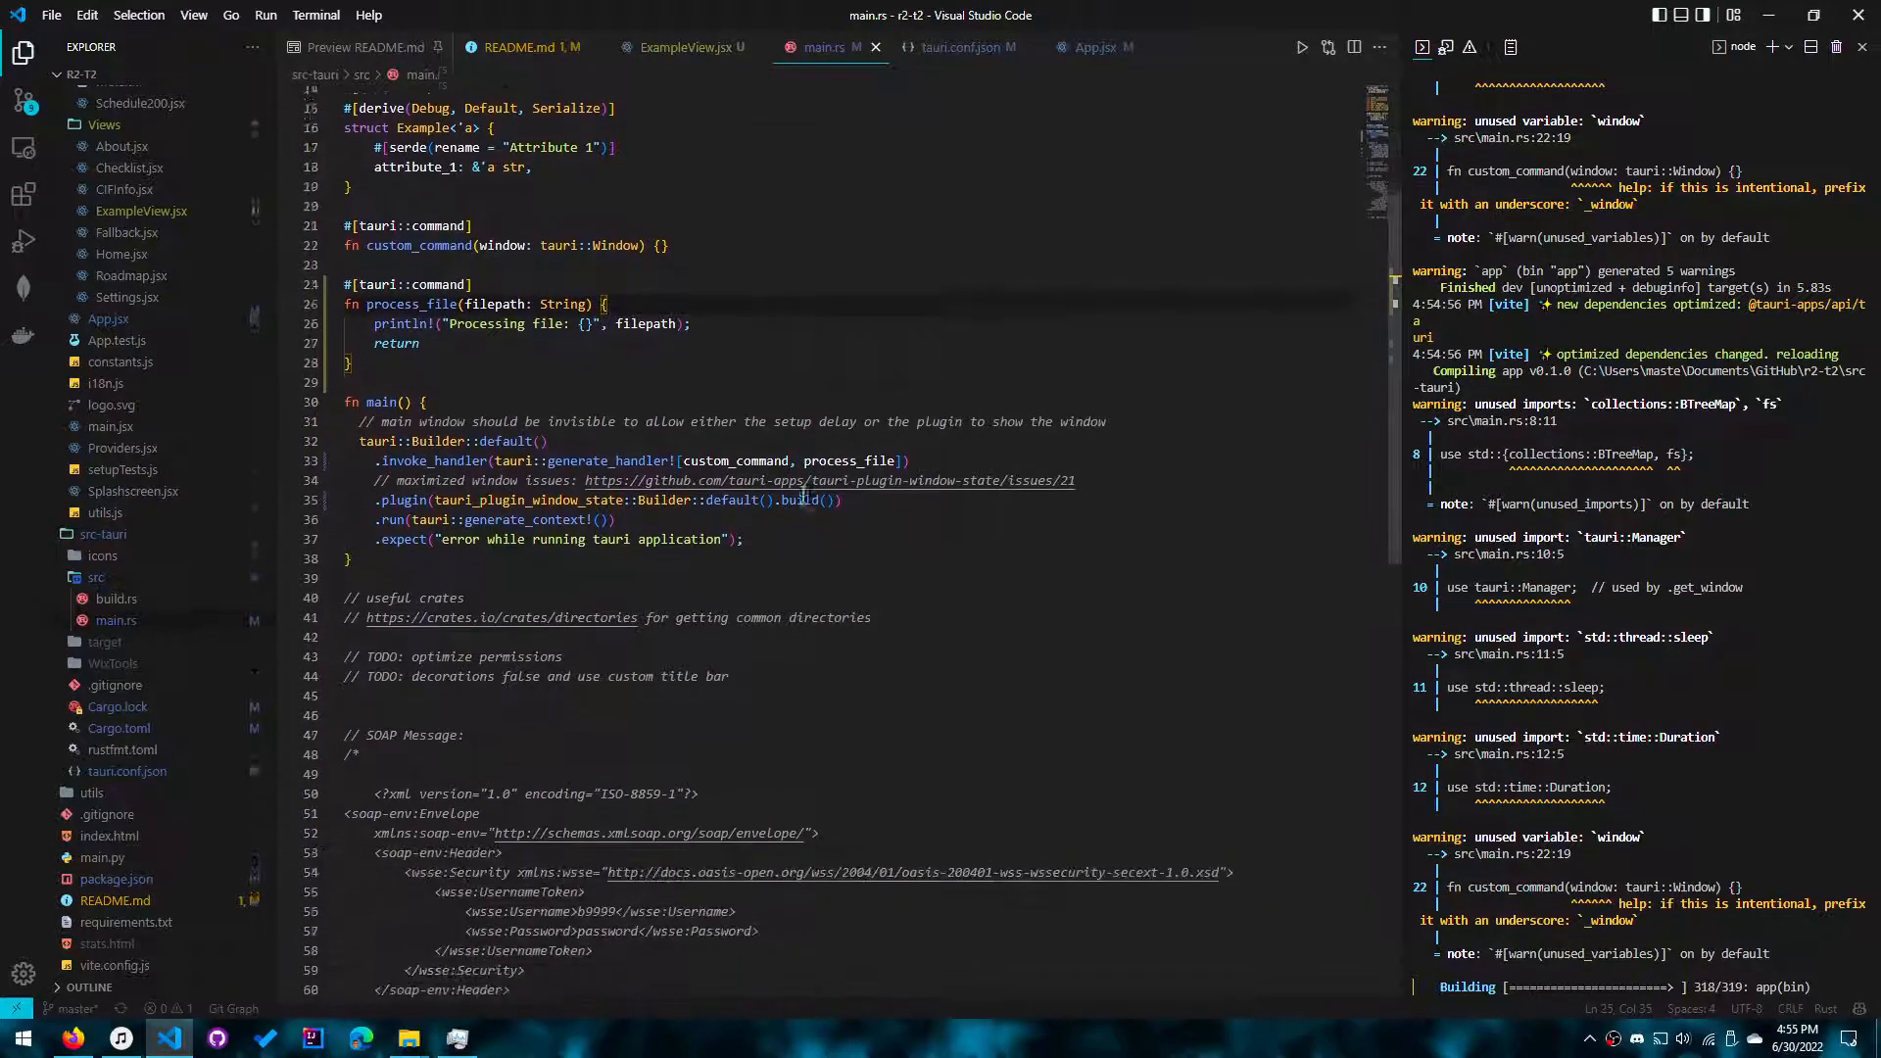
scroll("down", 3)
type("-> bool ")
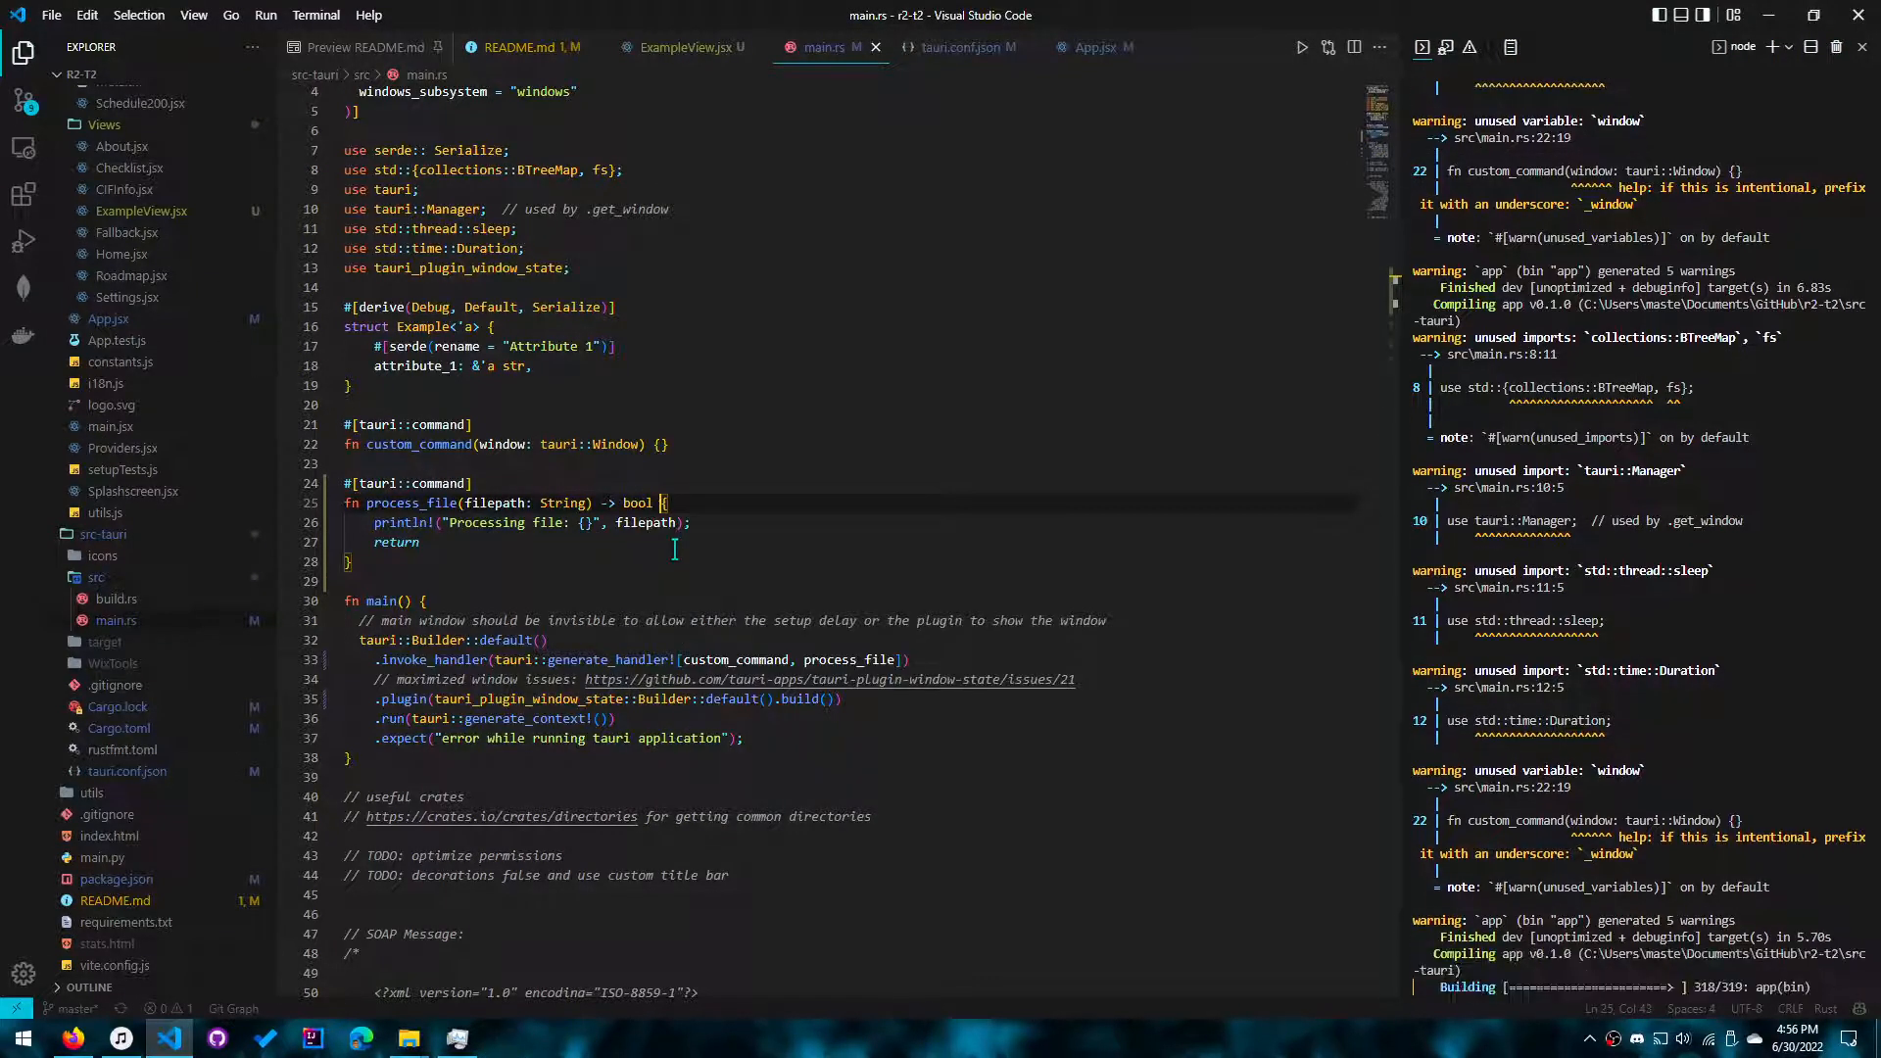
type("true")
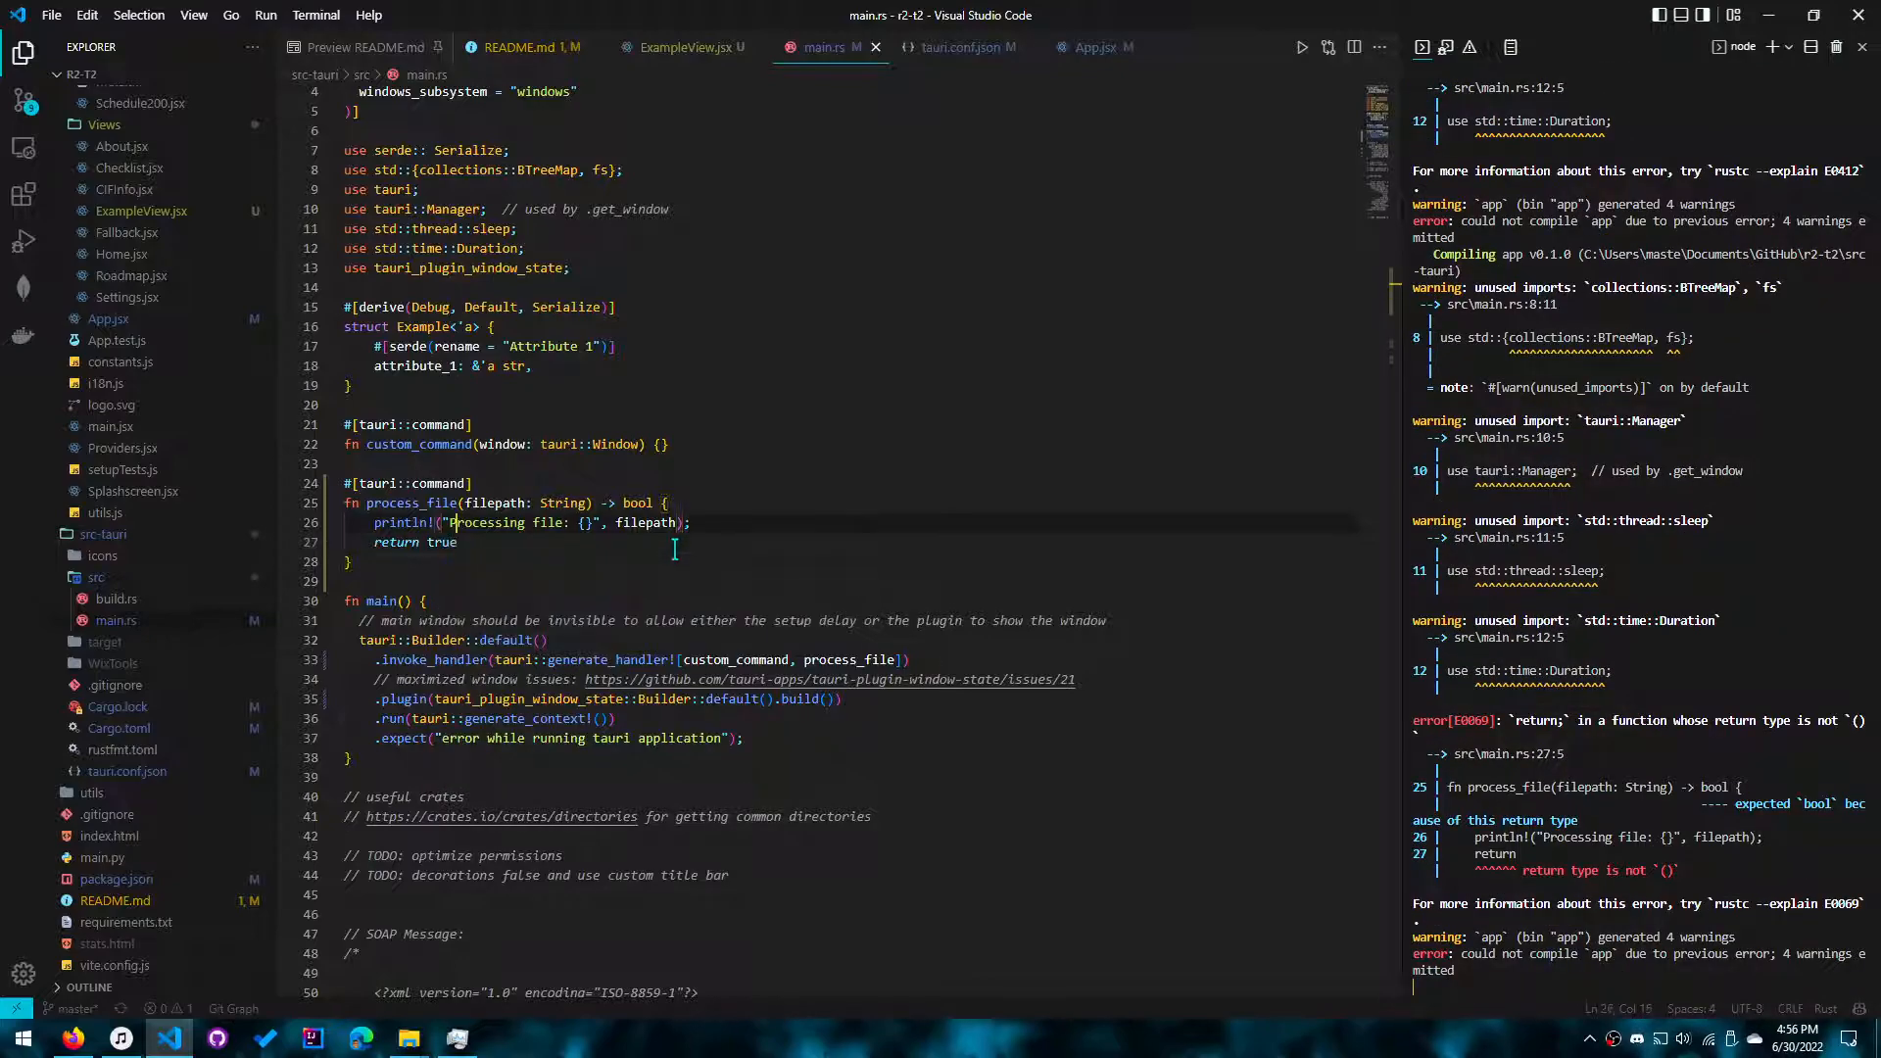
type("String")
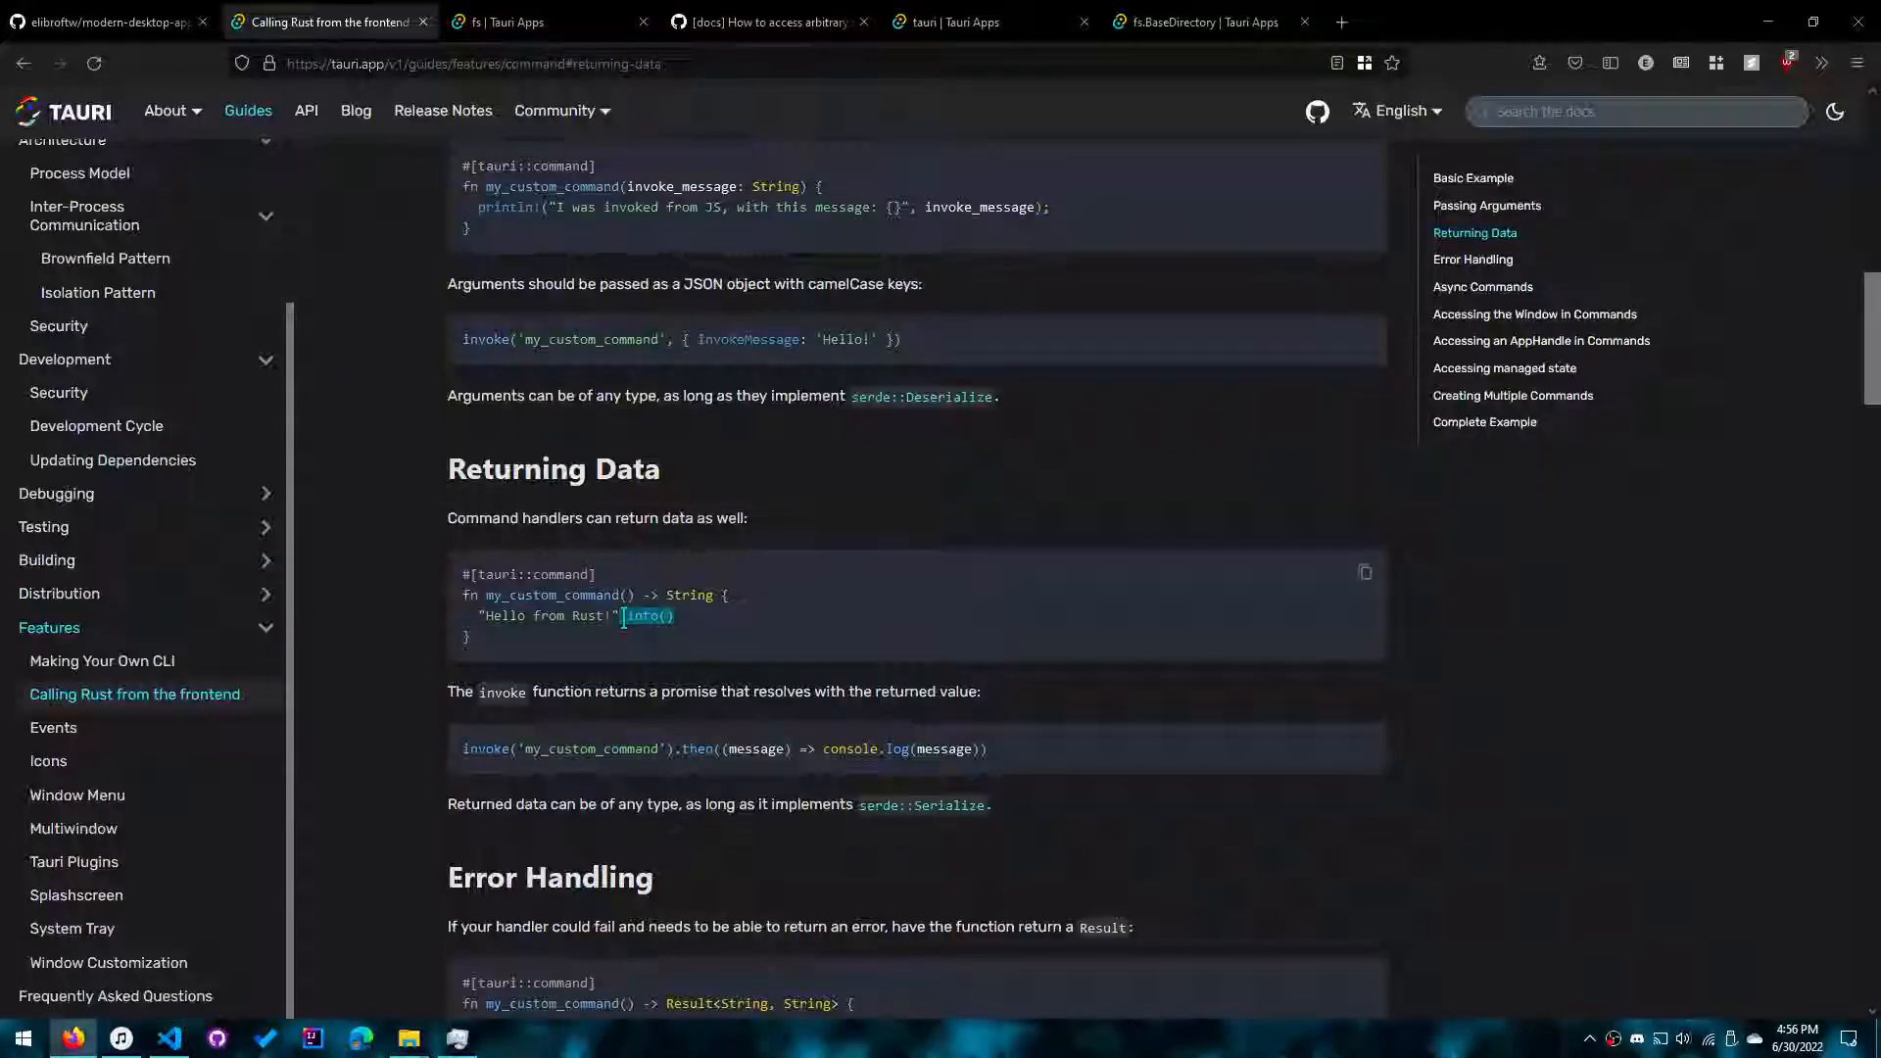
Step: Back in main.rs, rework process_file's return logic with an if () expression
left_click(851, 636)
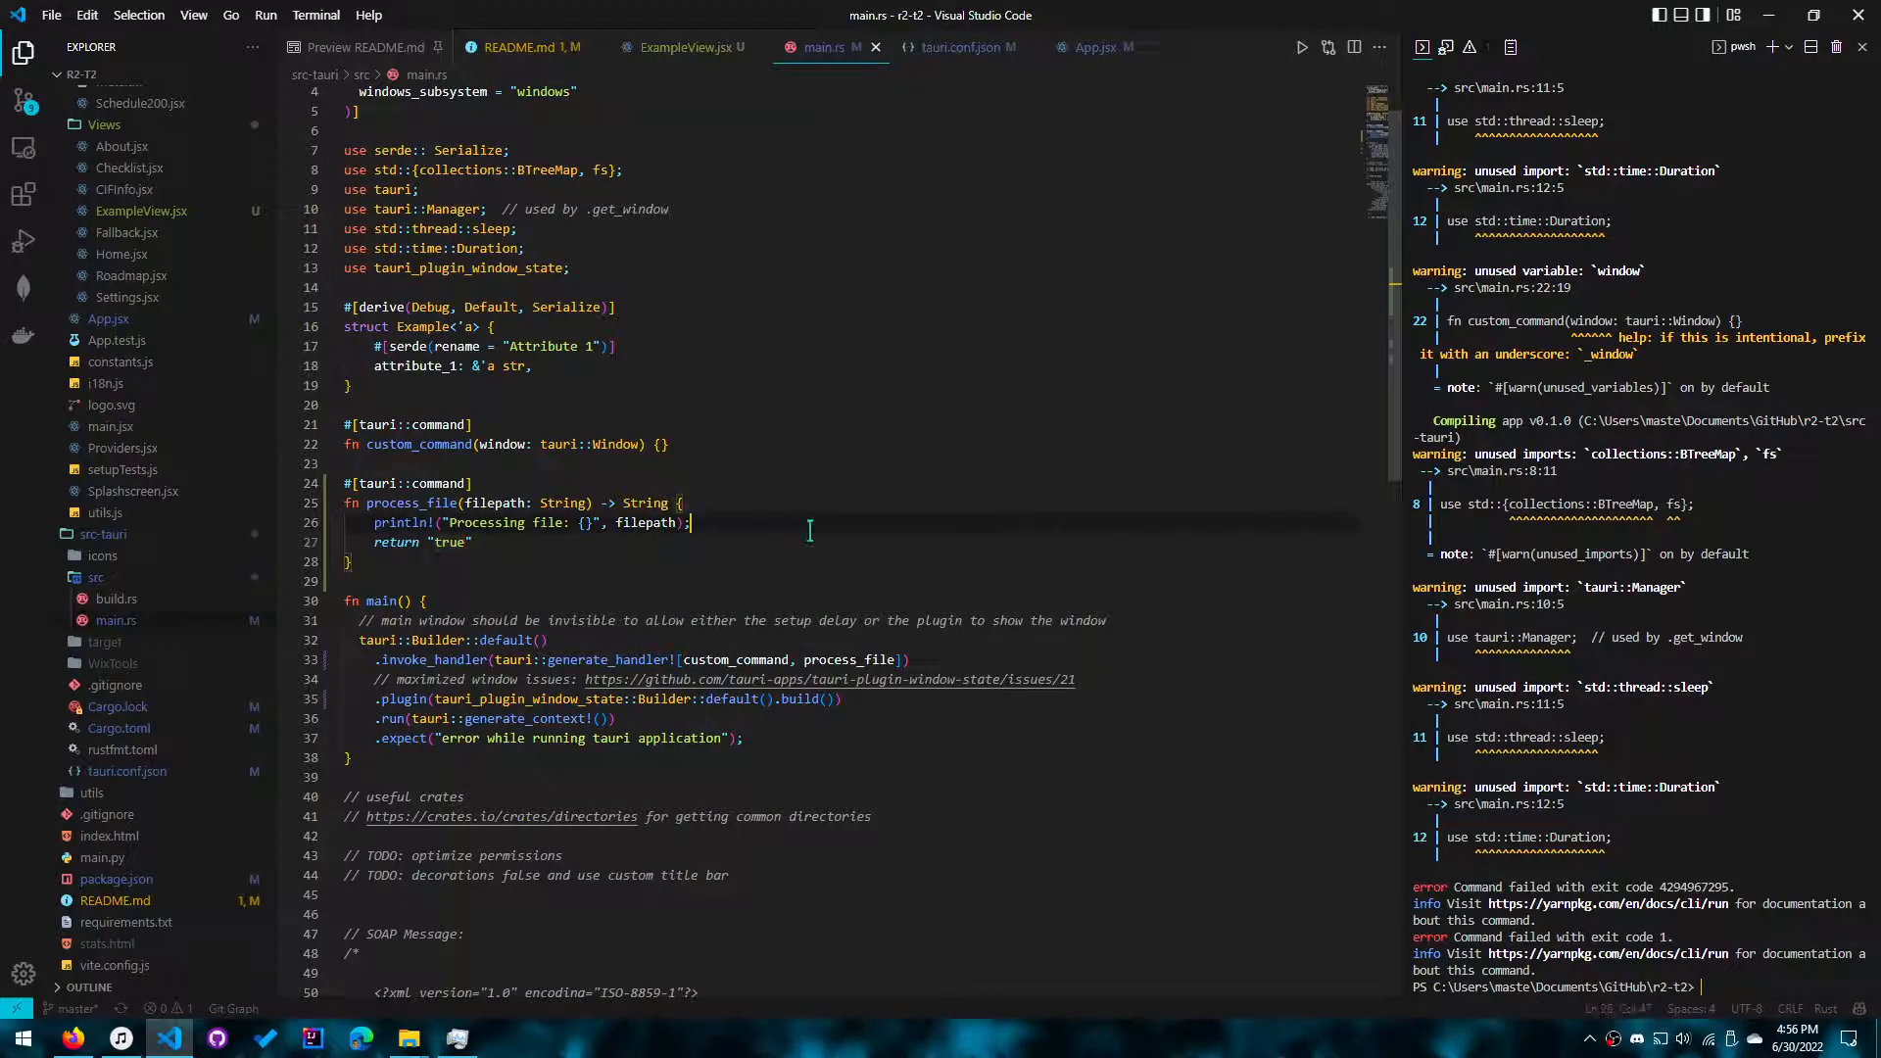
type("if ()")
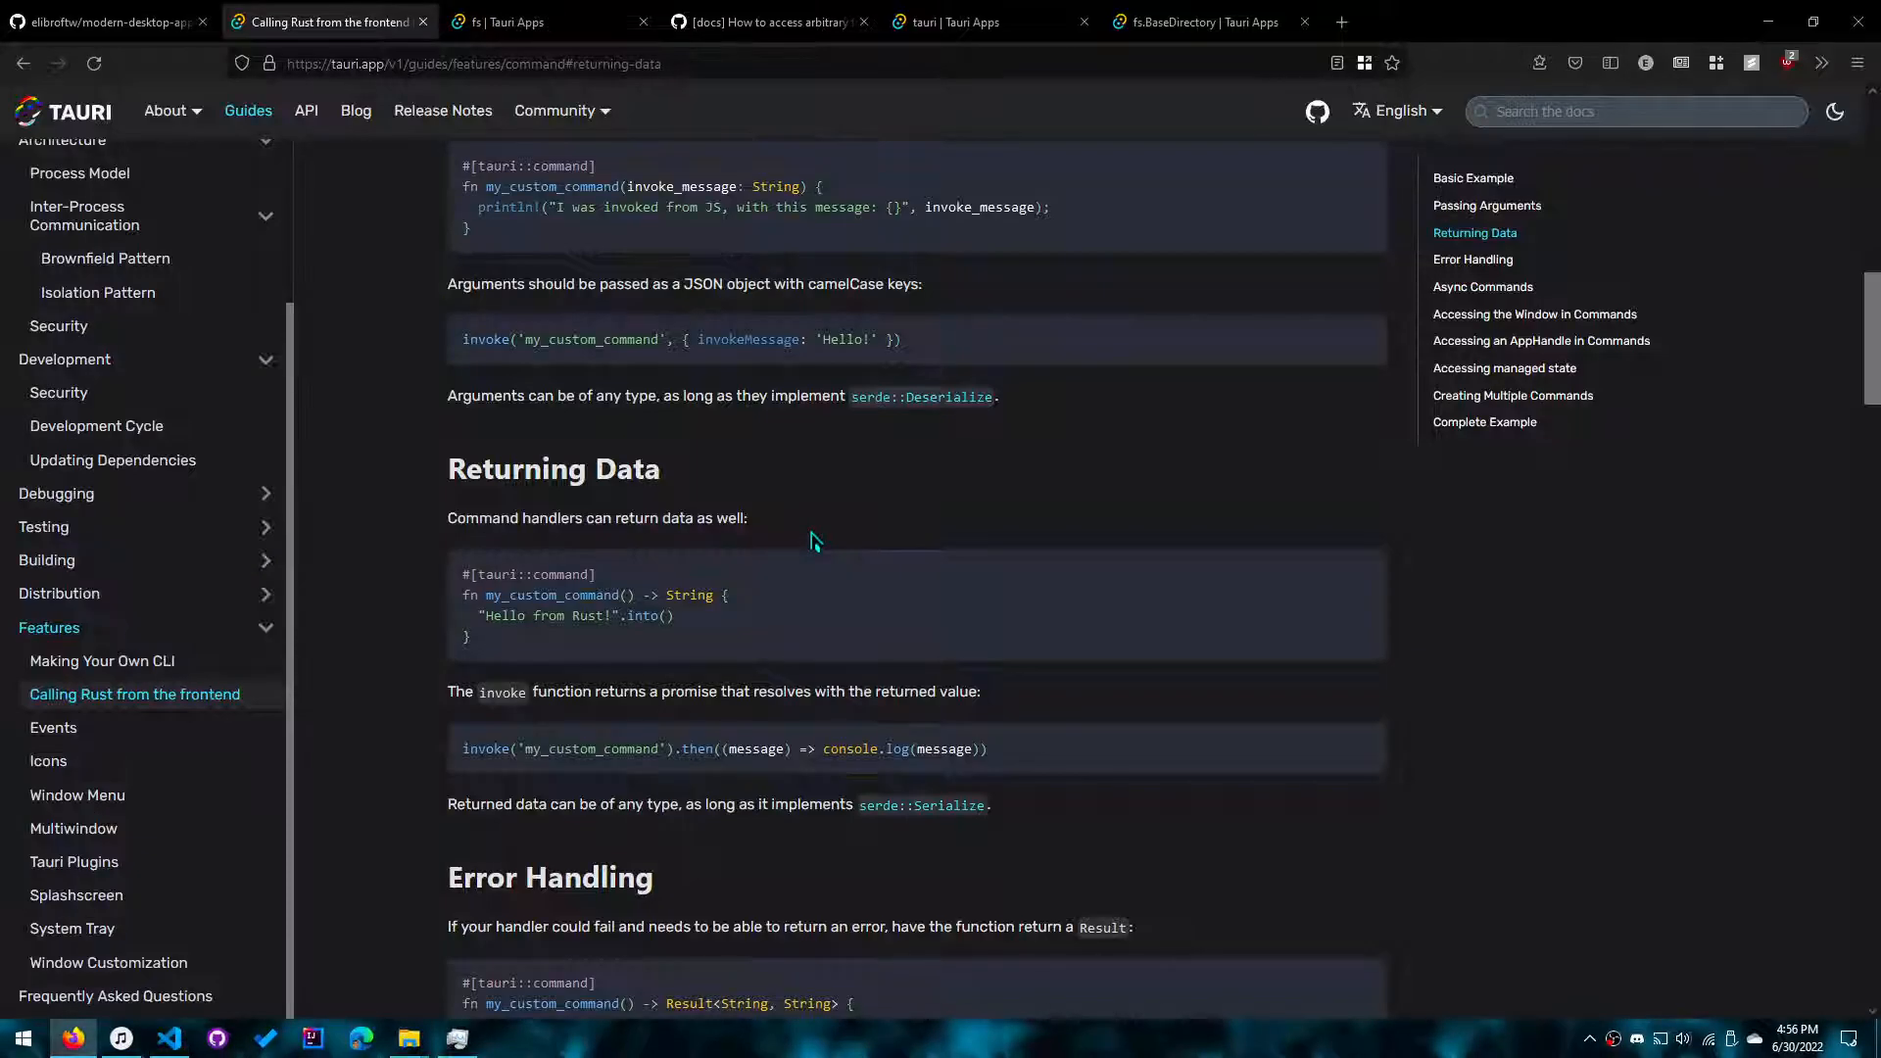
mouse_move(586, 596)
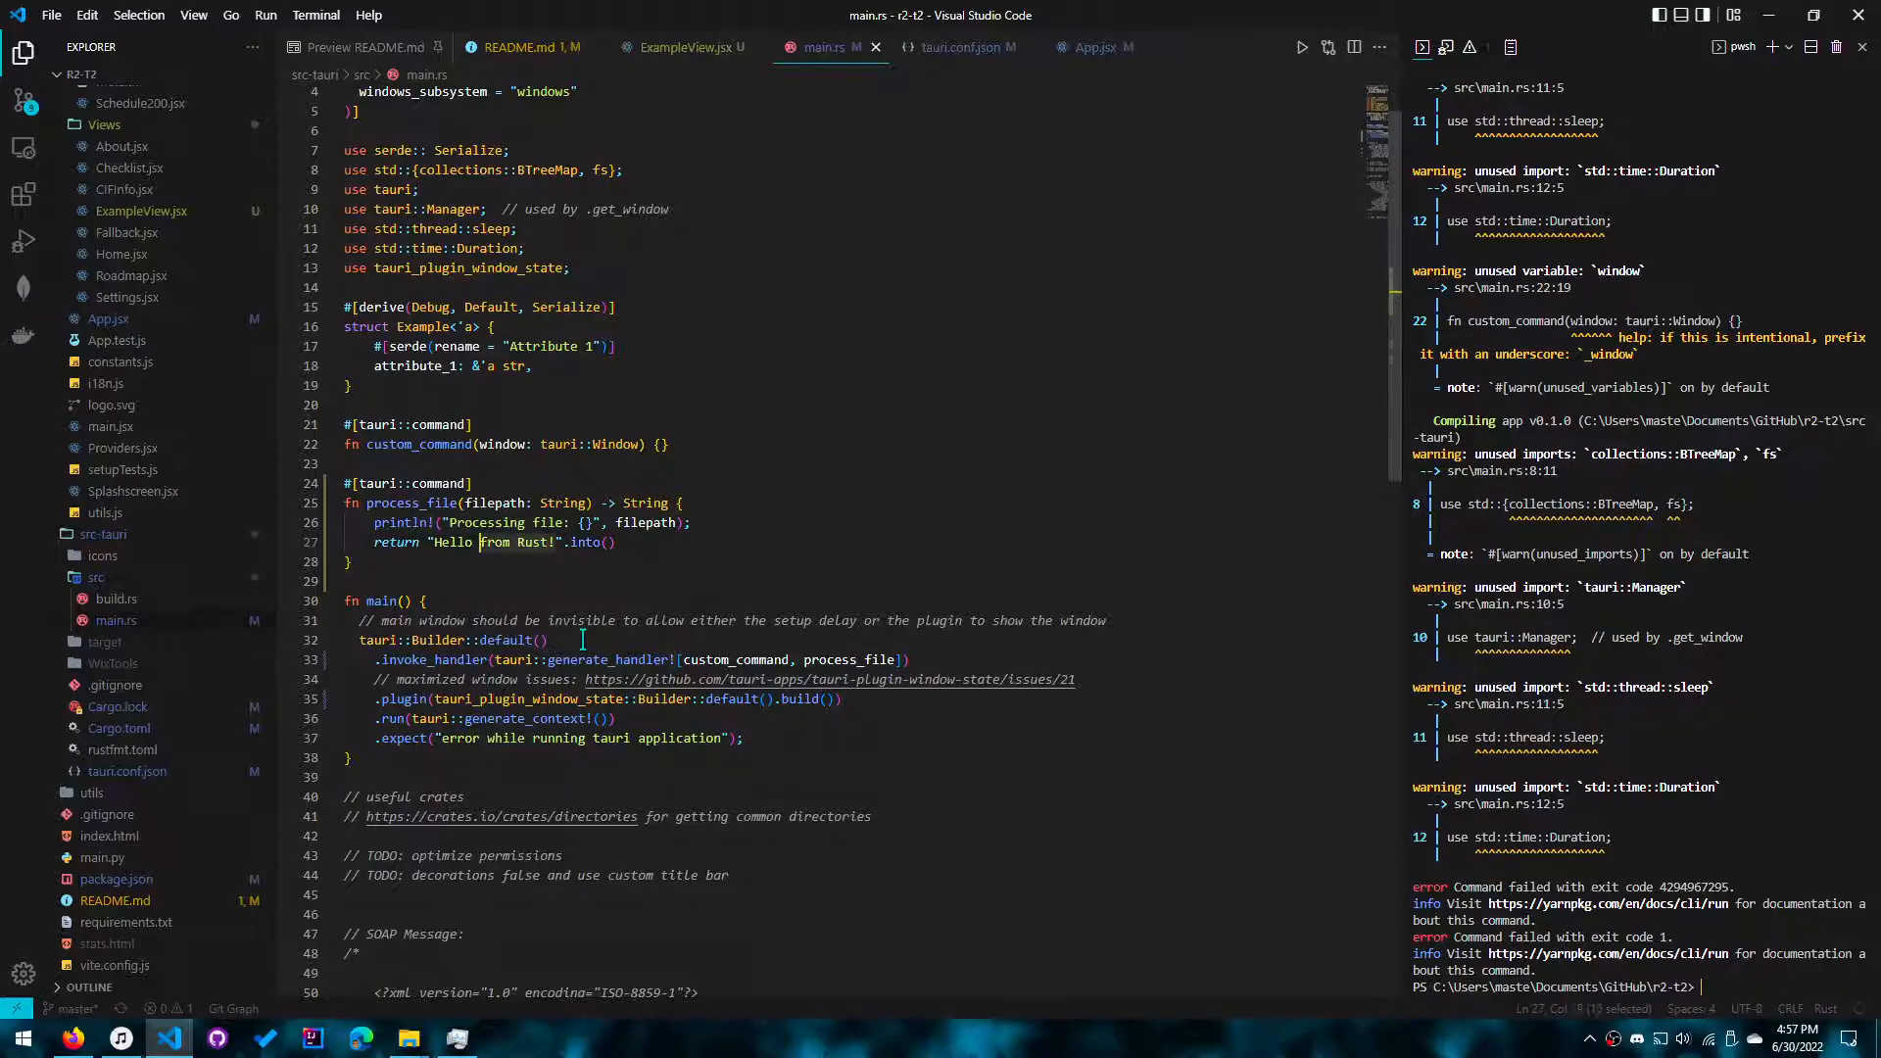
Step: Enter 'Hello from Rust!' in the code and bring the R2-T2 app window forward
left_click(685, 47)
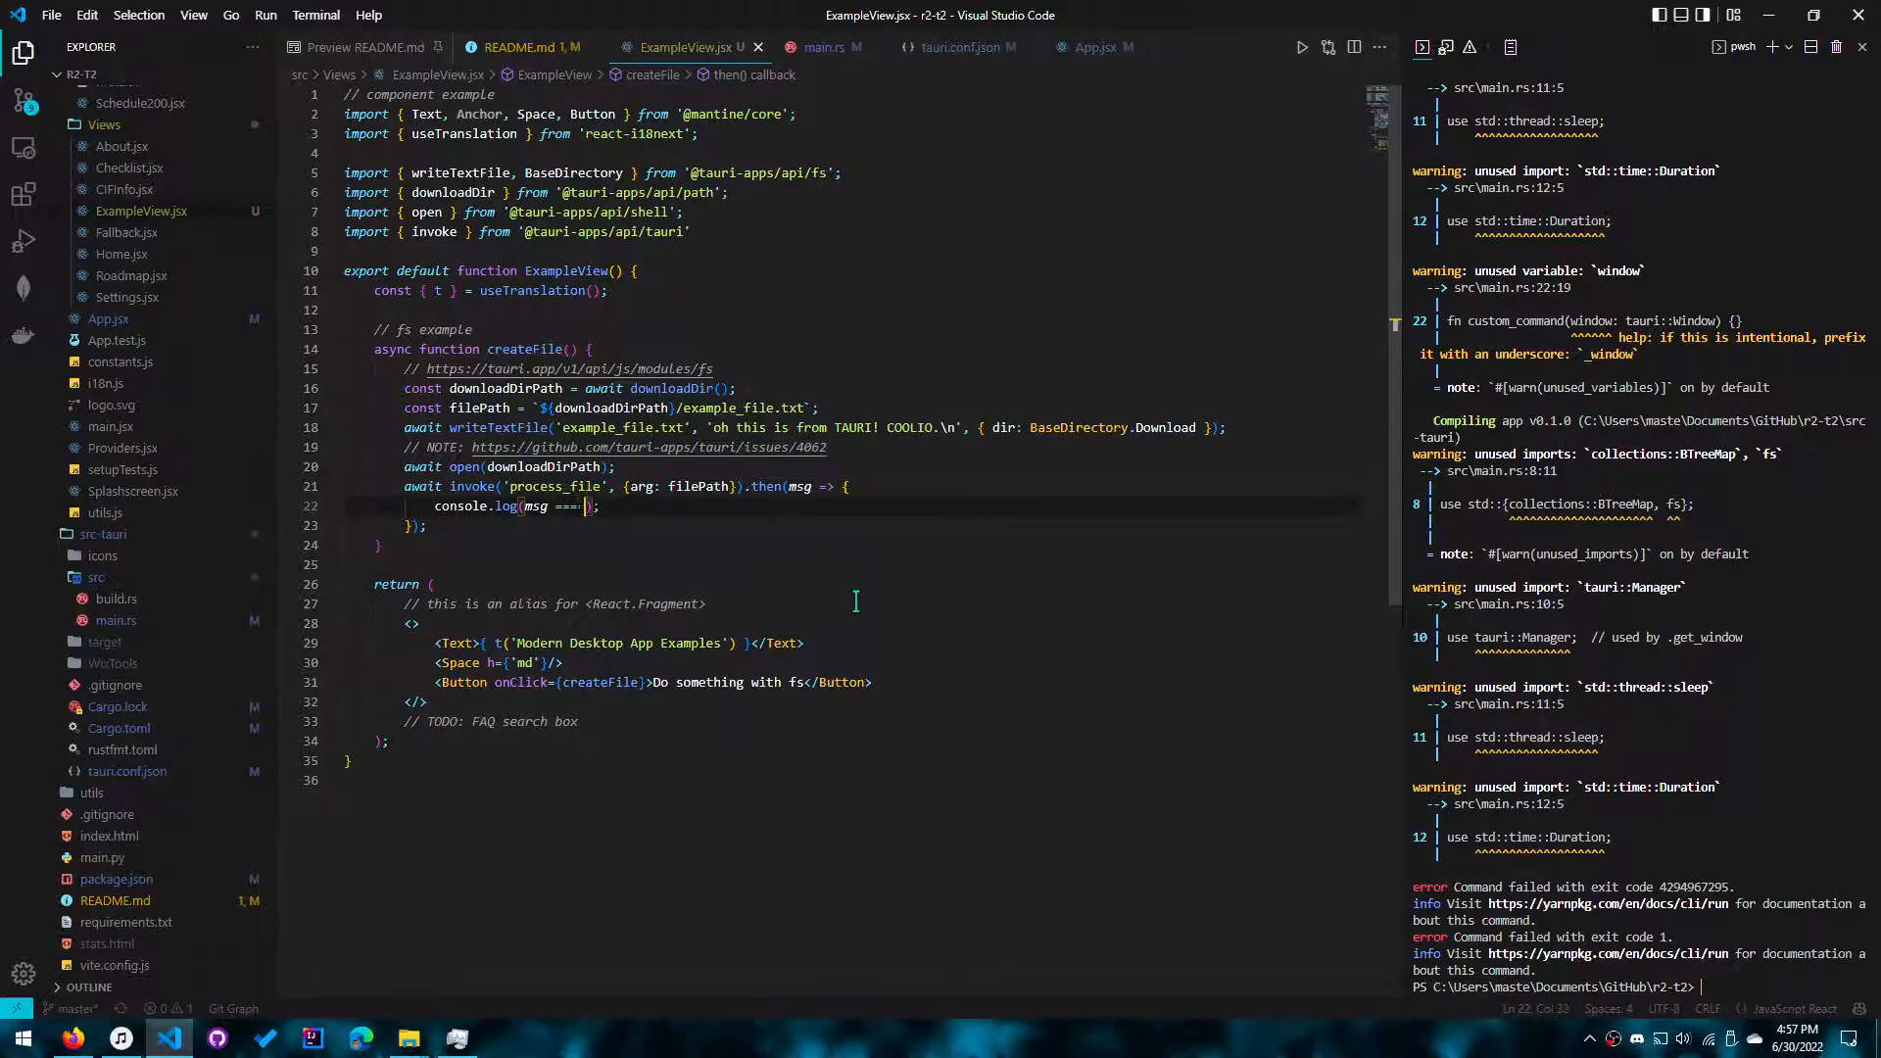
type("Hello from Rust!")
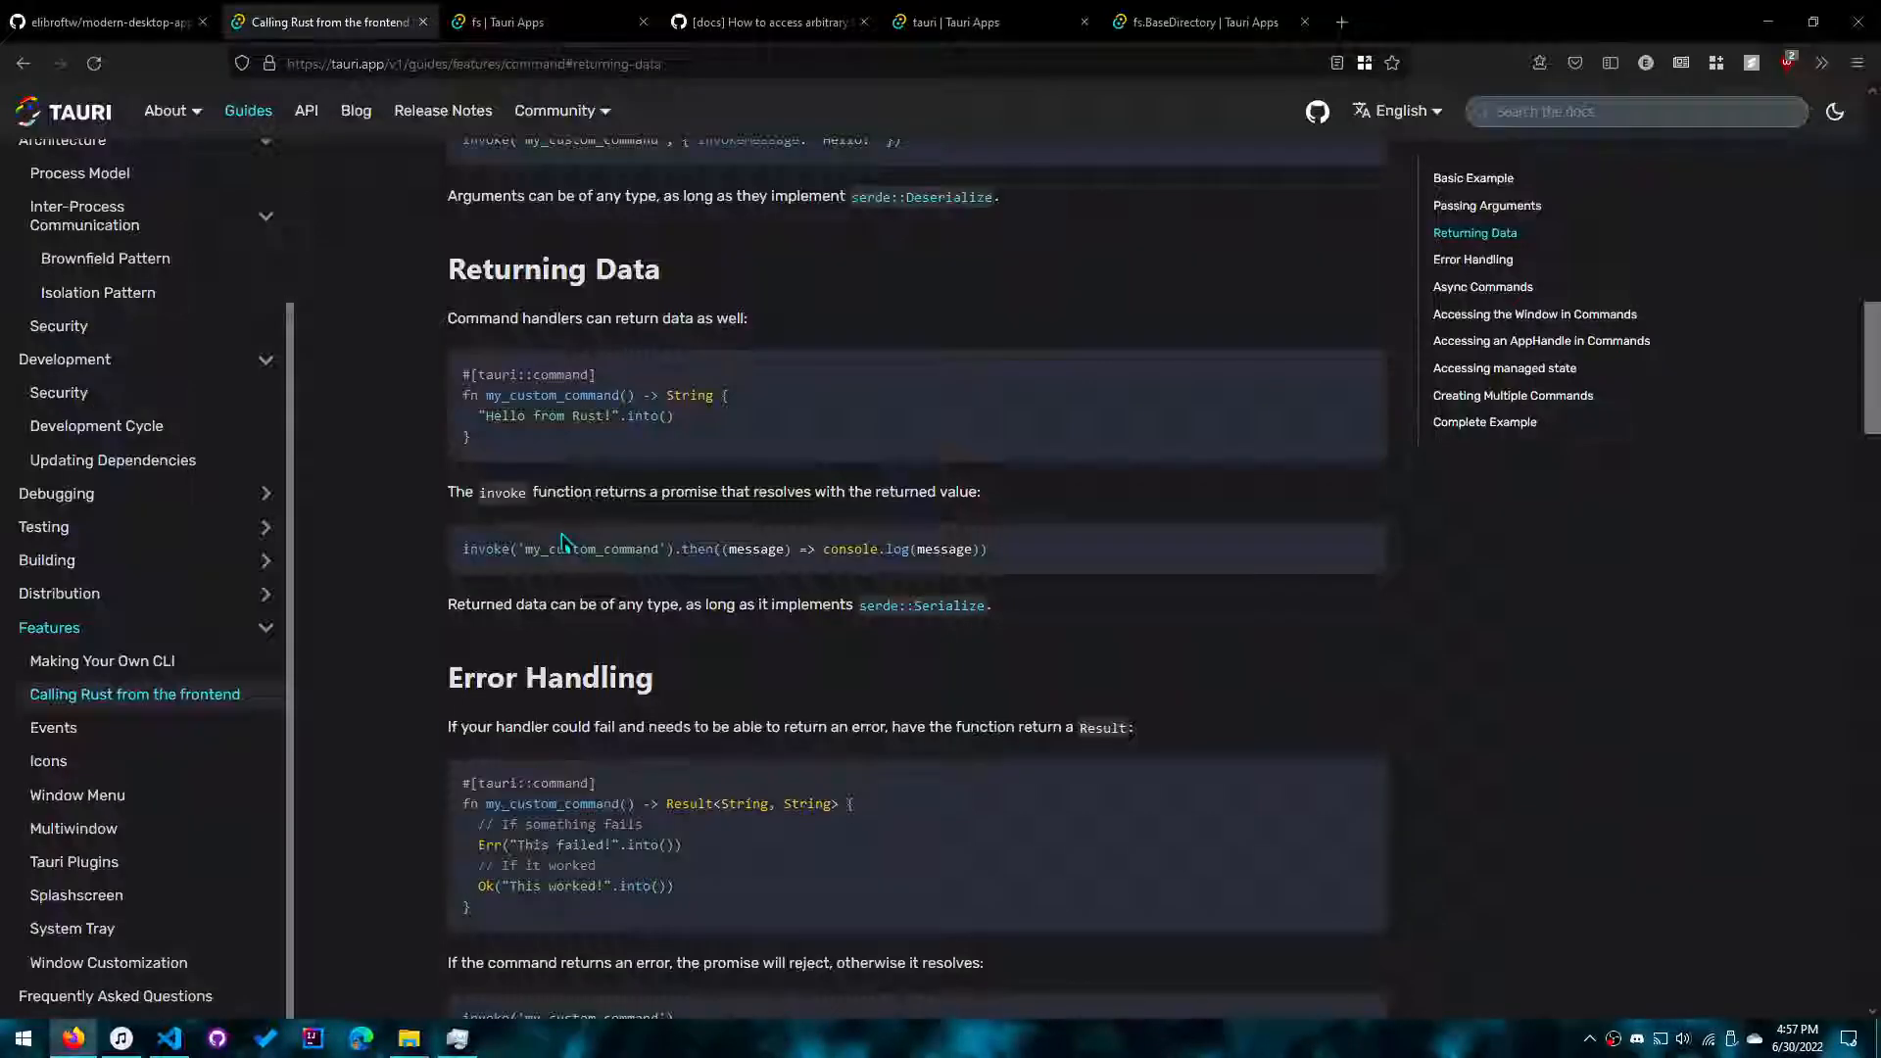
left_click(170, 1038)
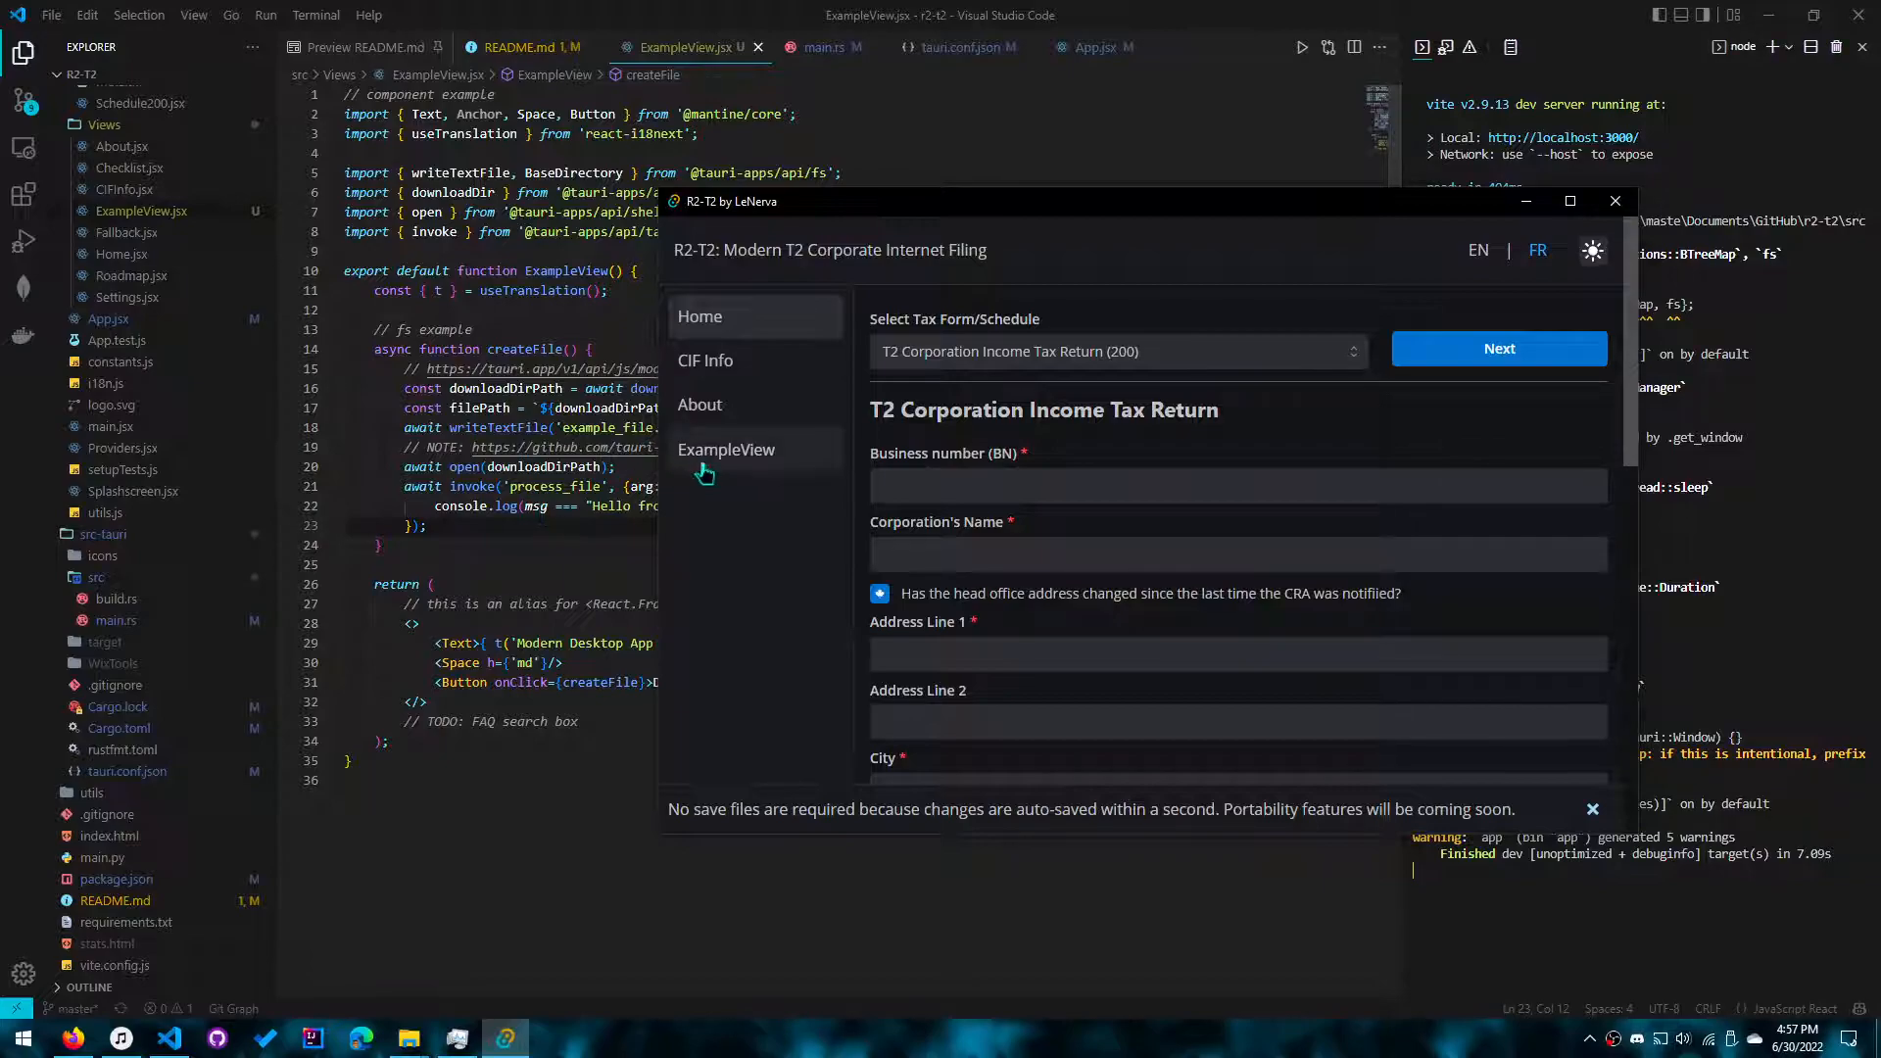
Step: Run the fs example from ExampleView and read the missing filepath error in DevTools
left_click(726, 449)
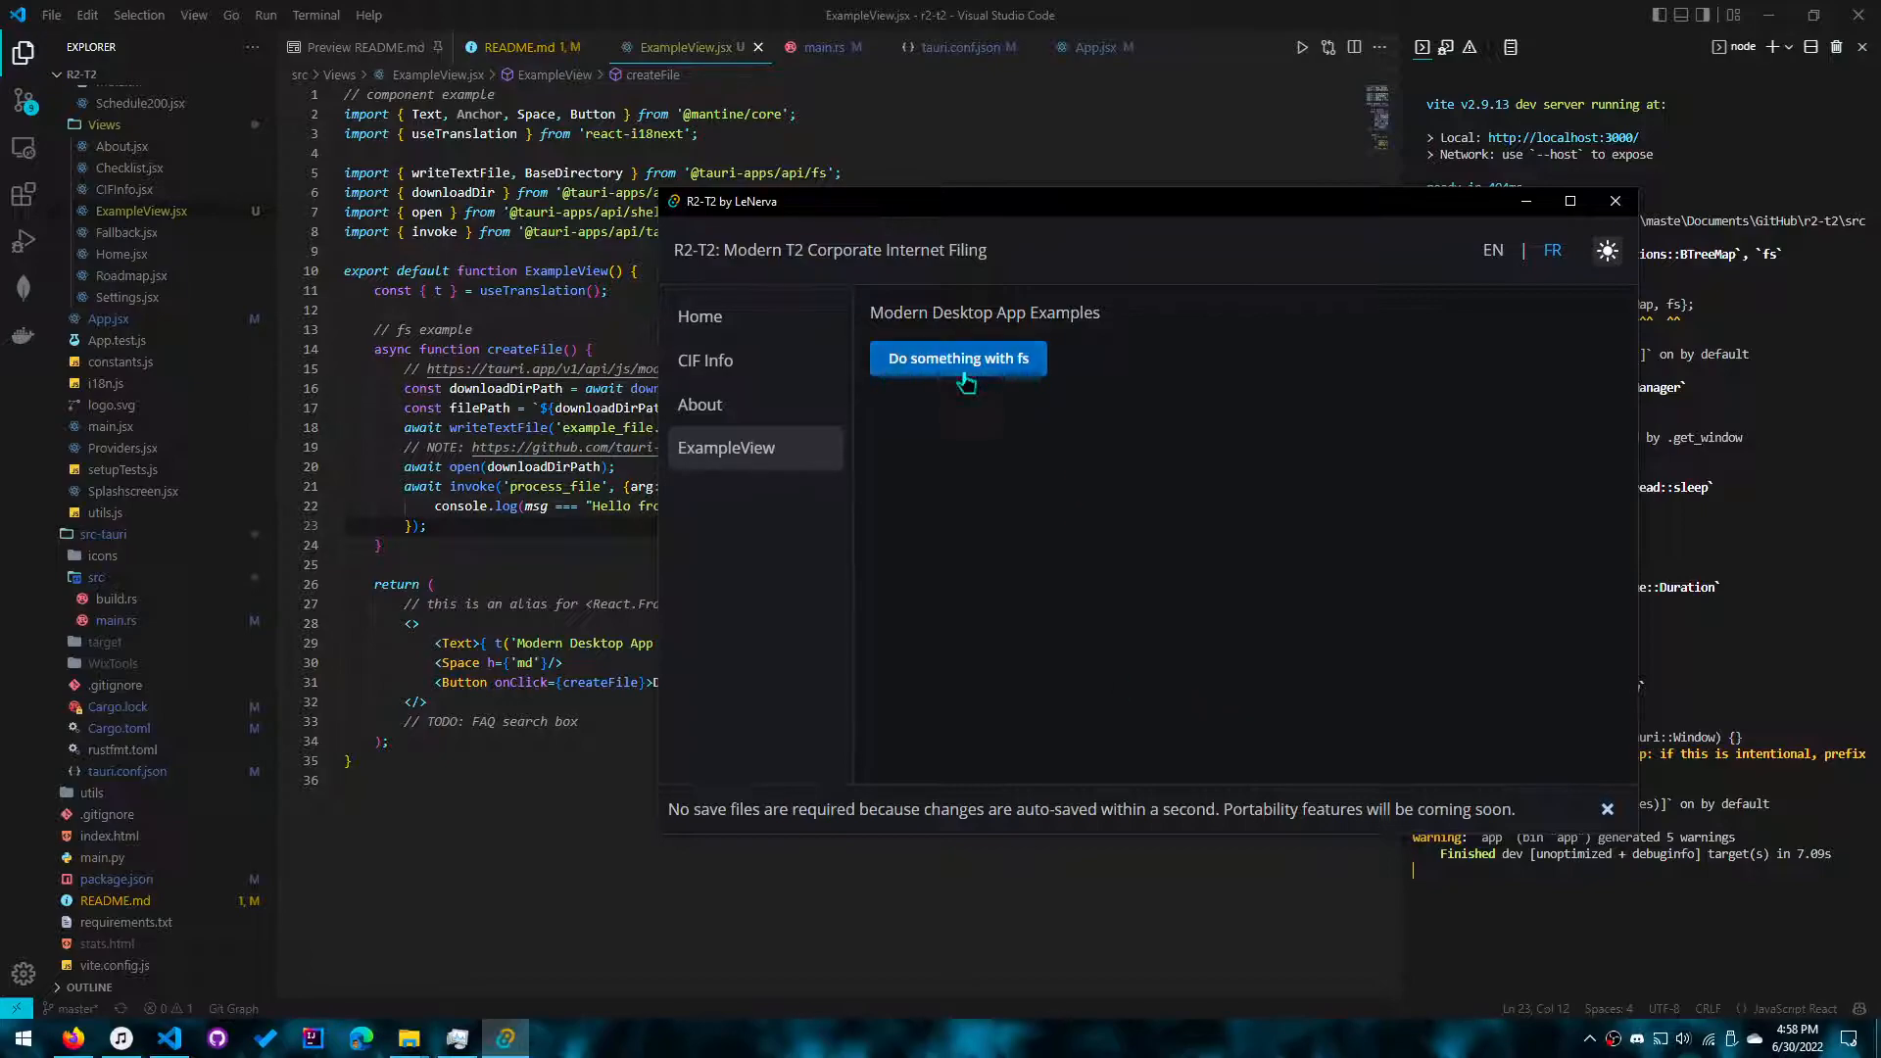
left_click(957, 358)
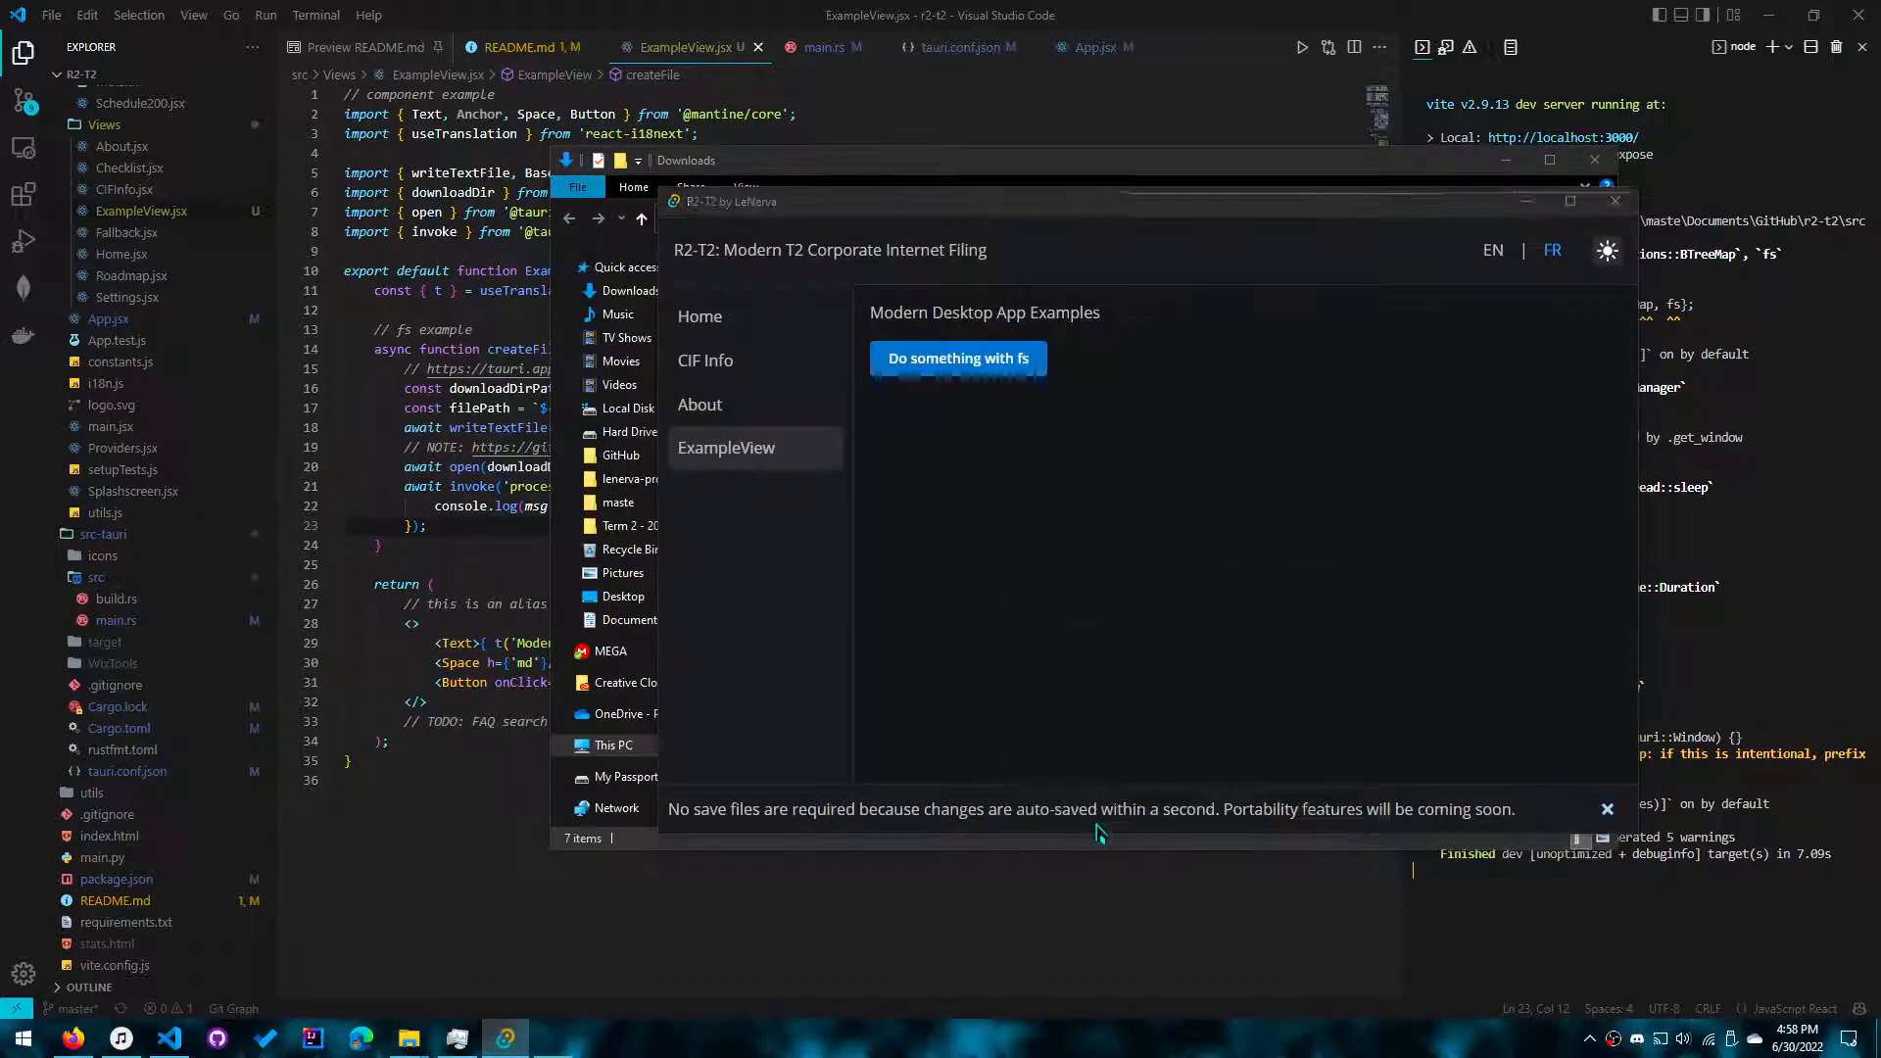
left_click(957, 358)
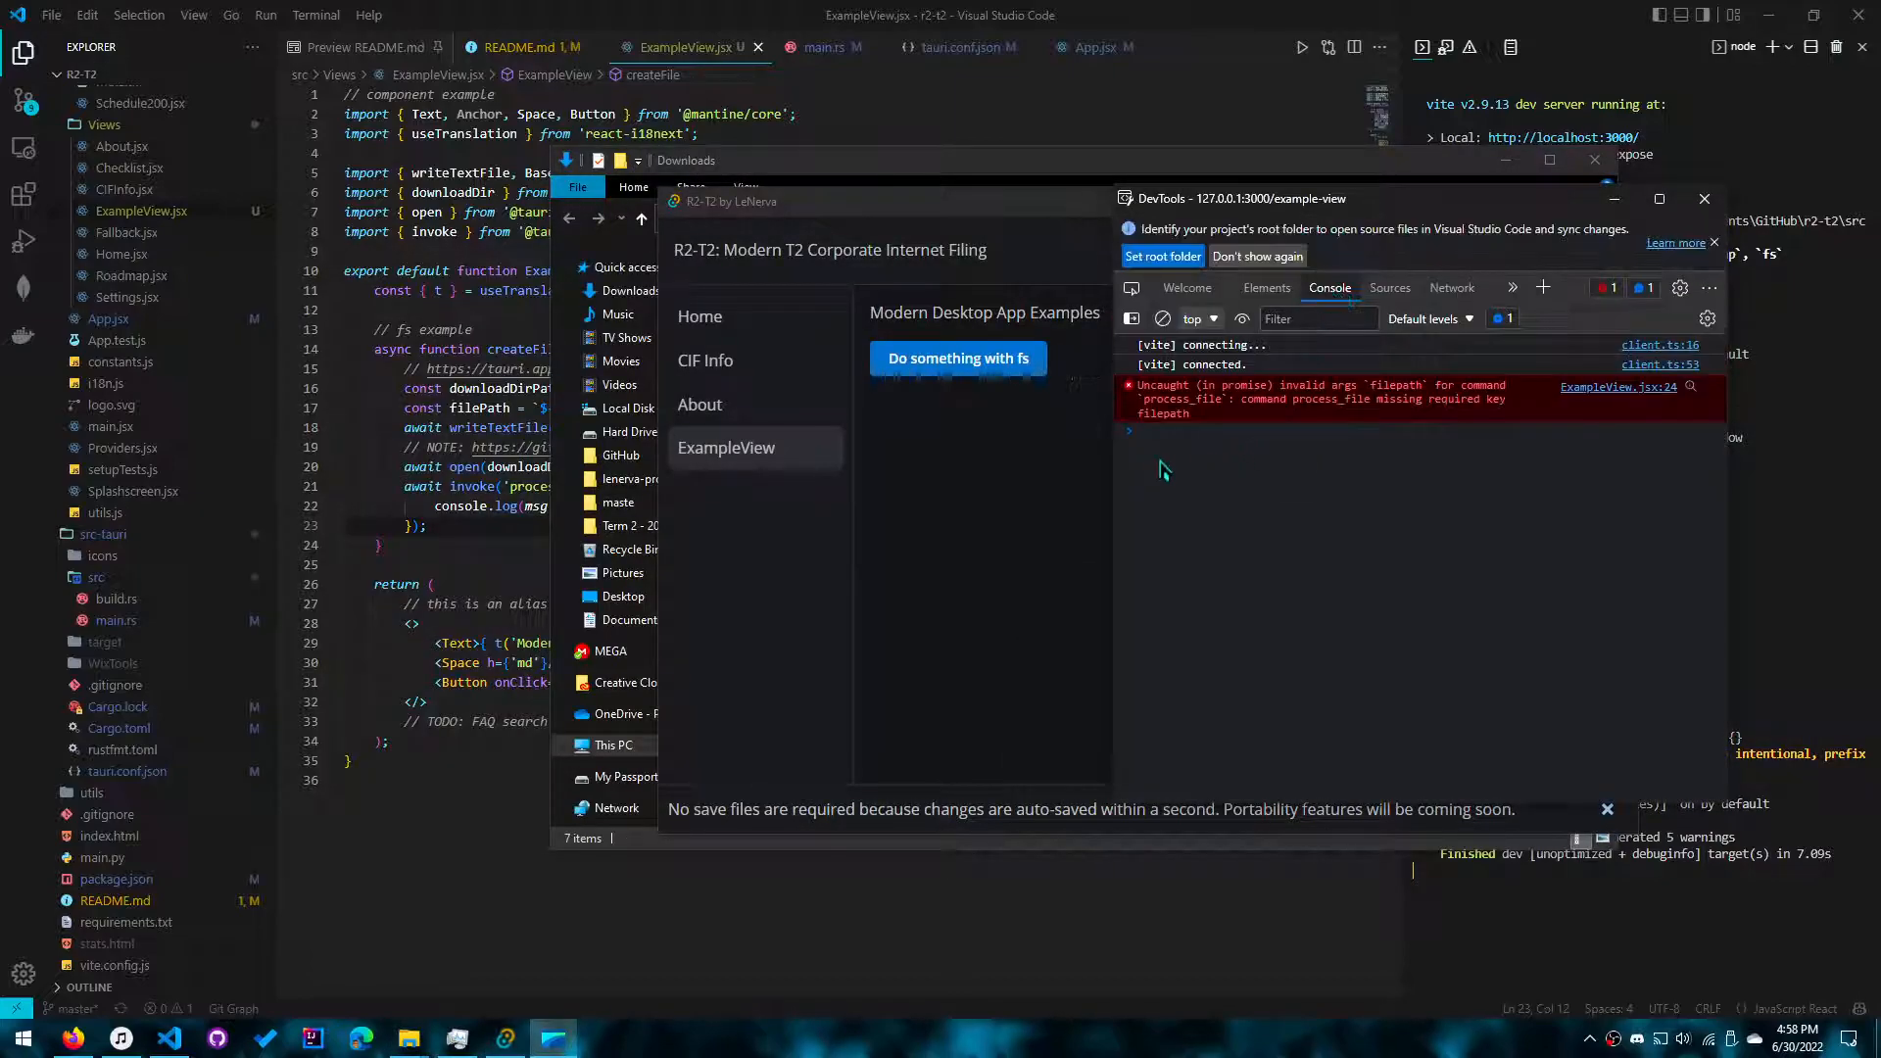
left_click(1269, 429)
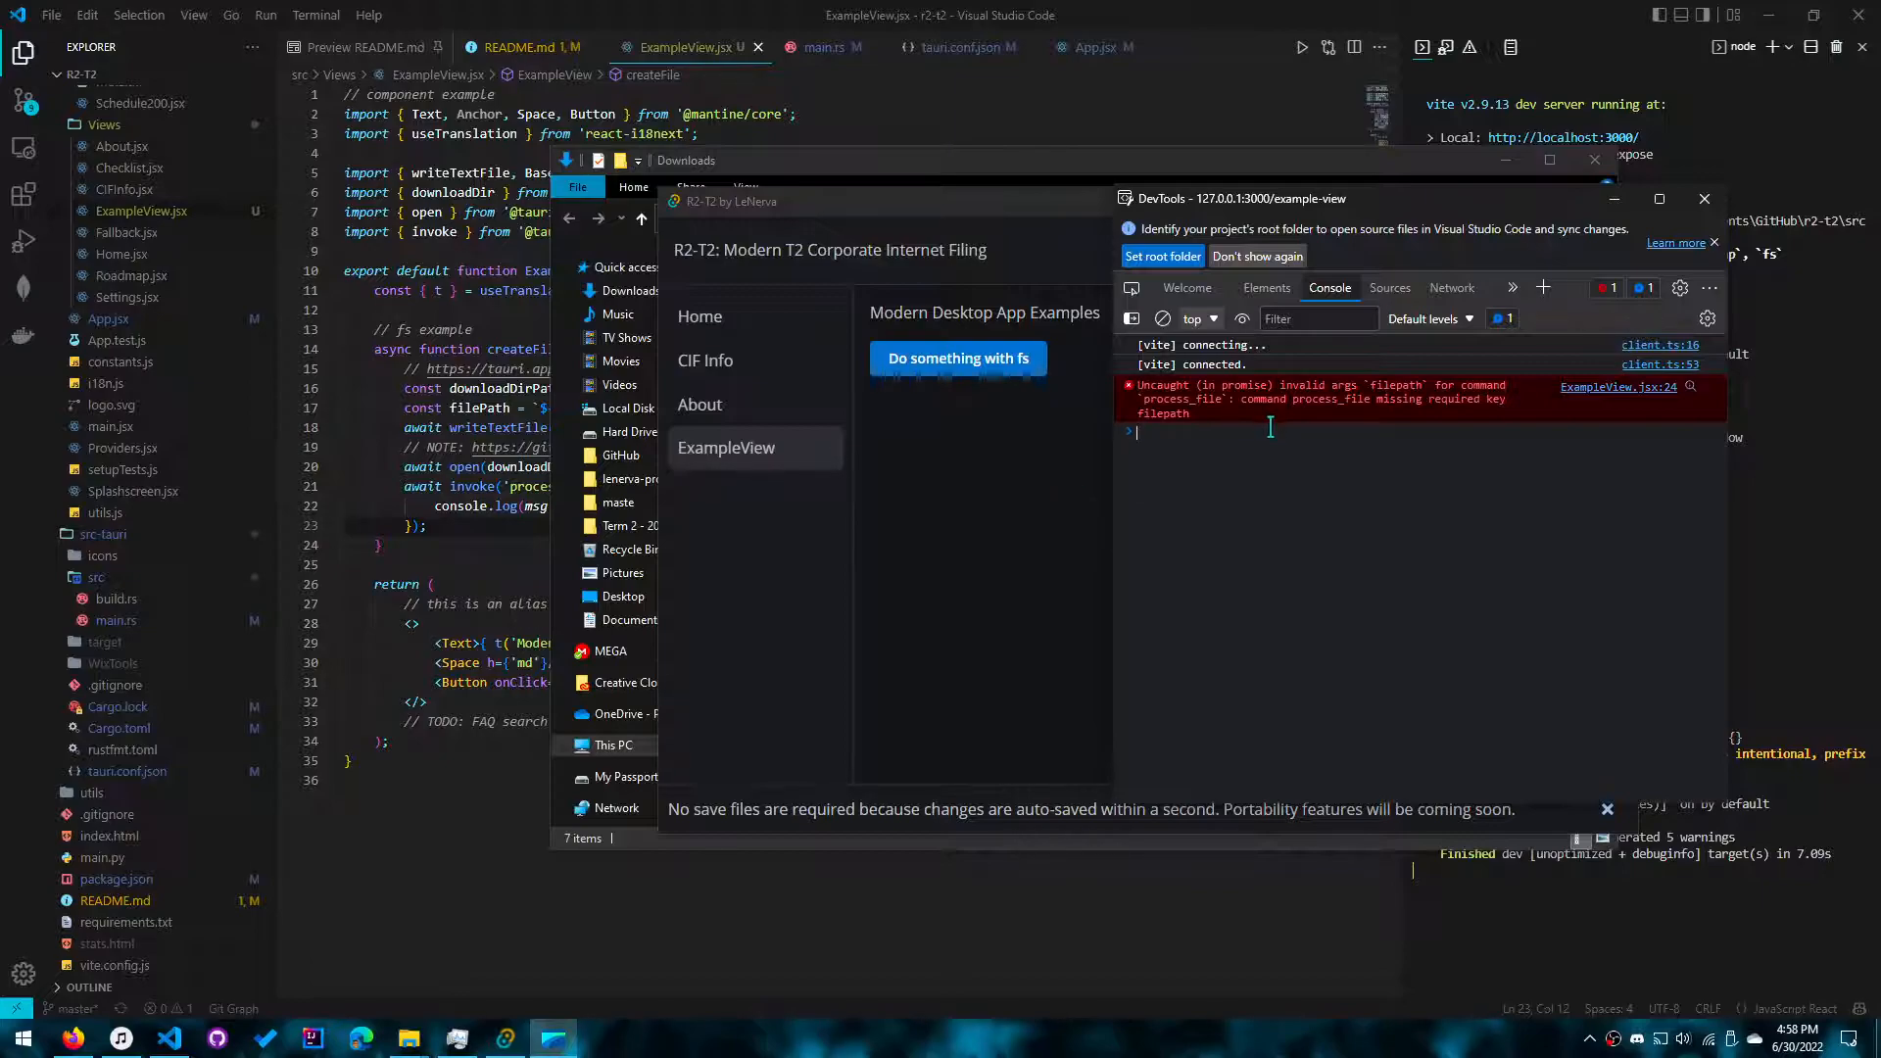
mouse_move(1311, 480)
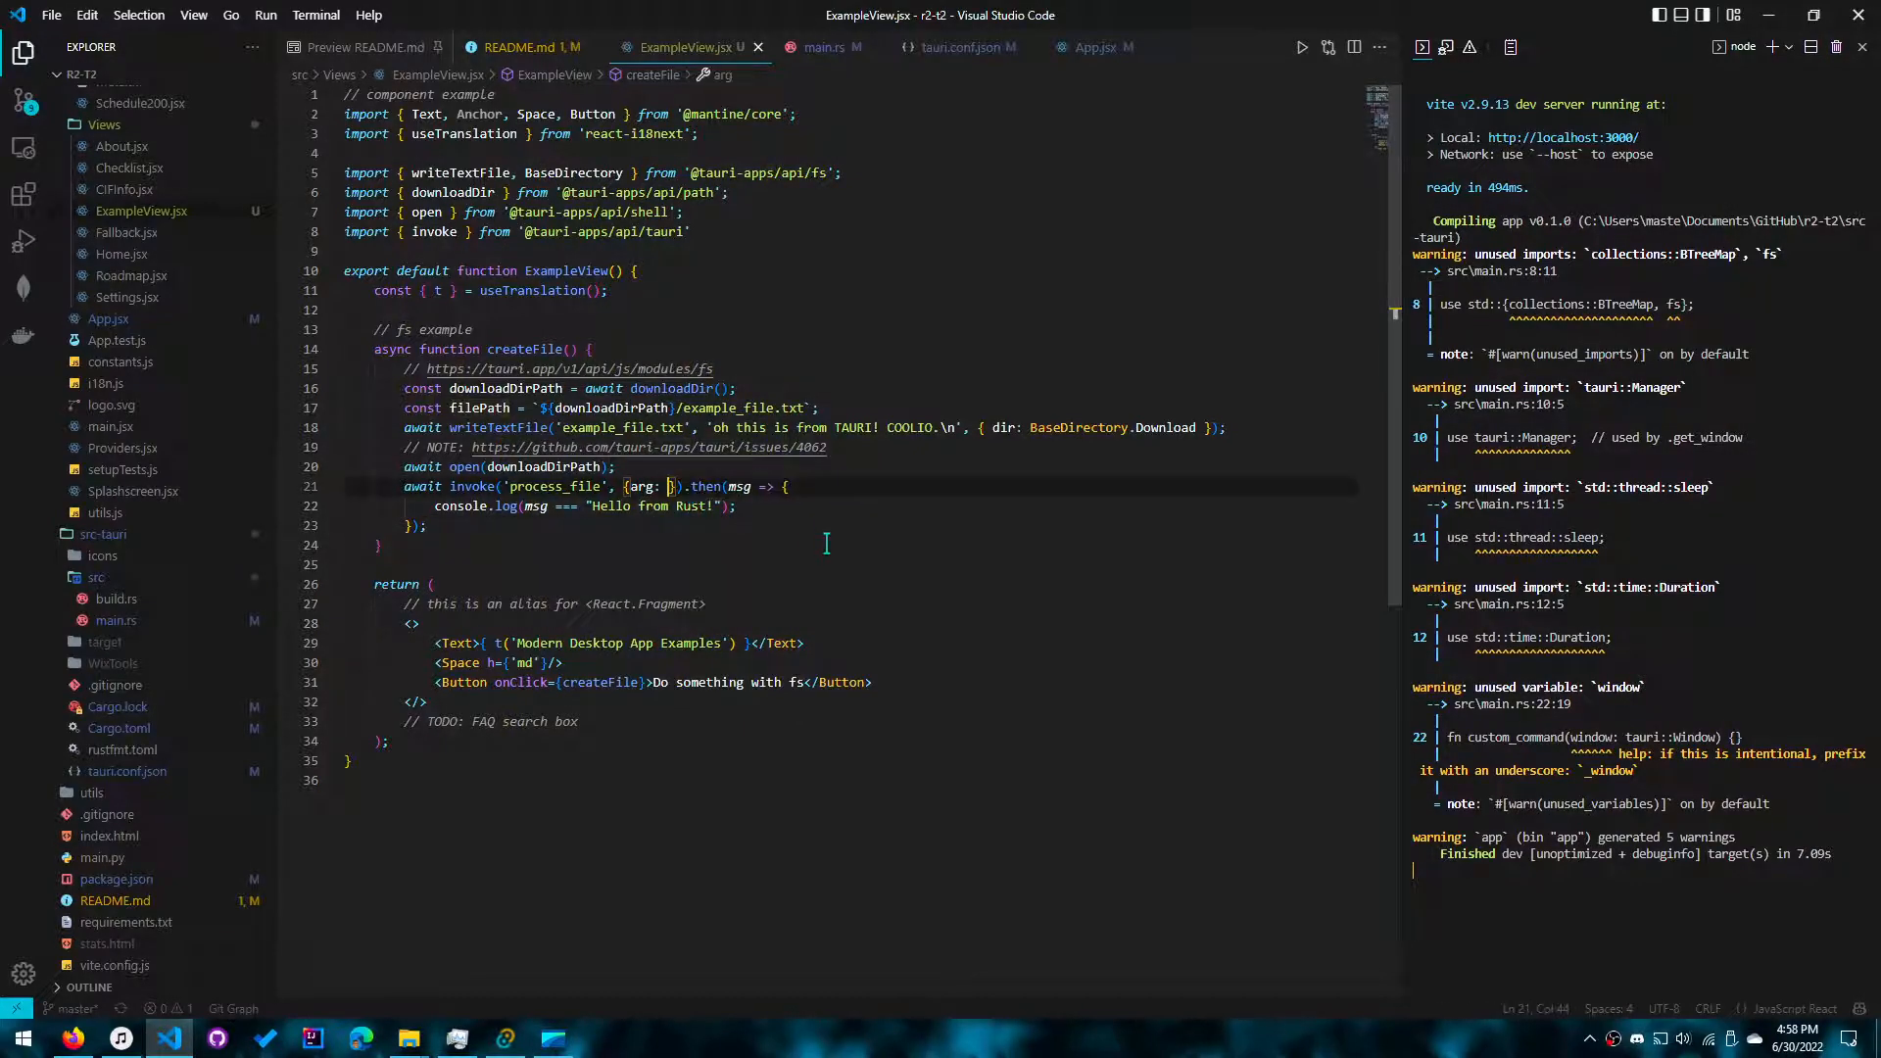
Step: Pass filePath as process_file's argument in ExampleView.jsx's invoke call
type("filePath")
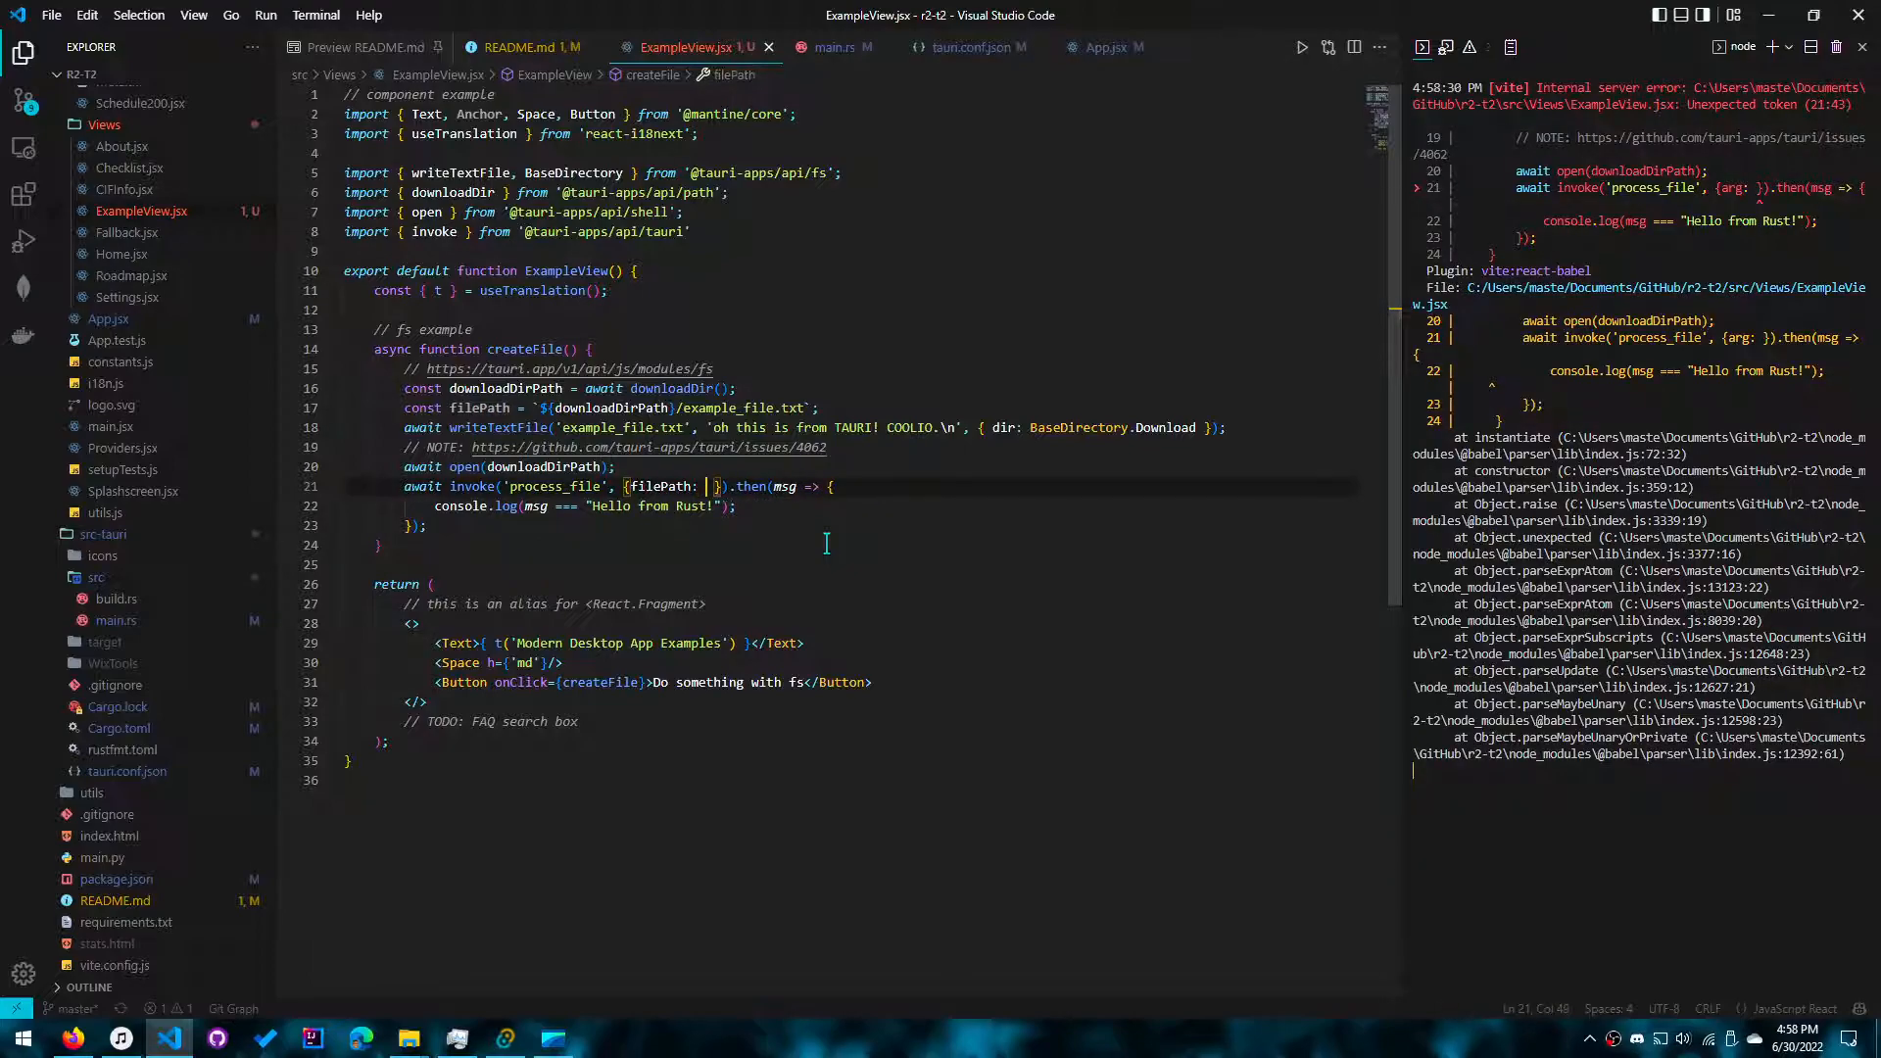
type("fi")
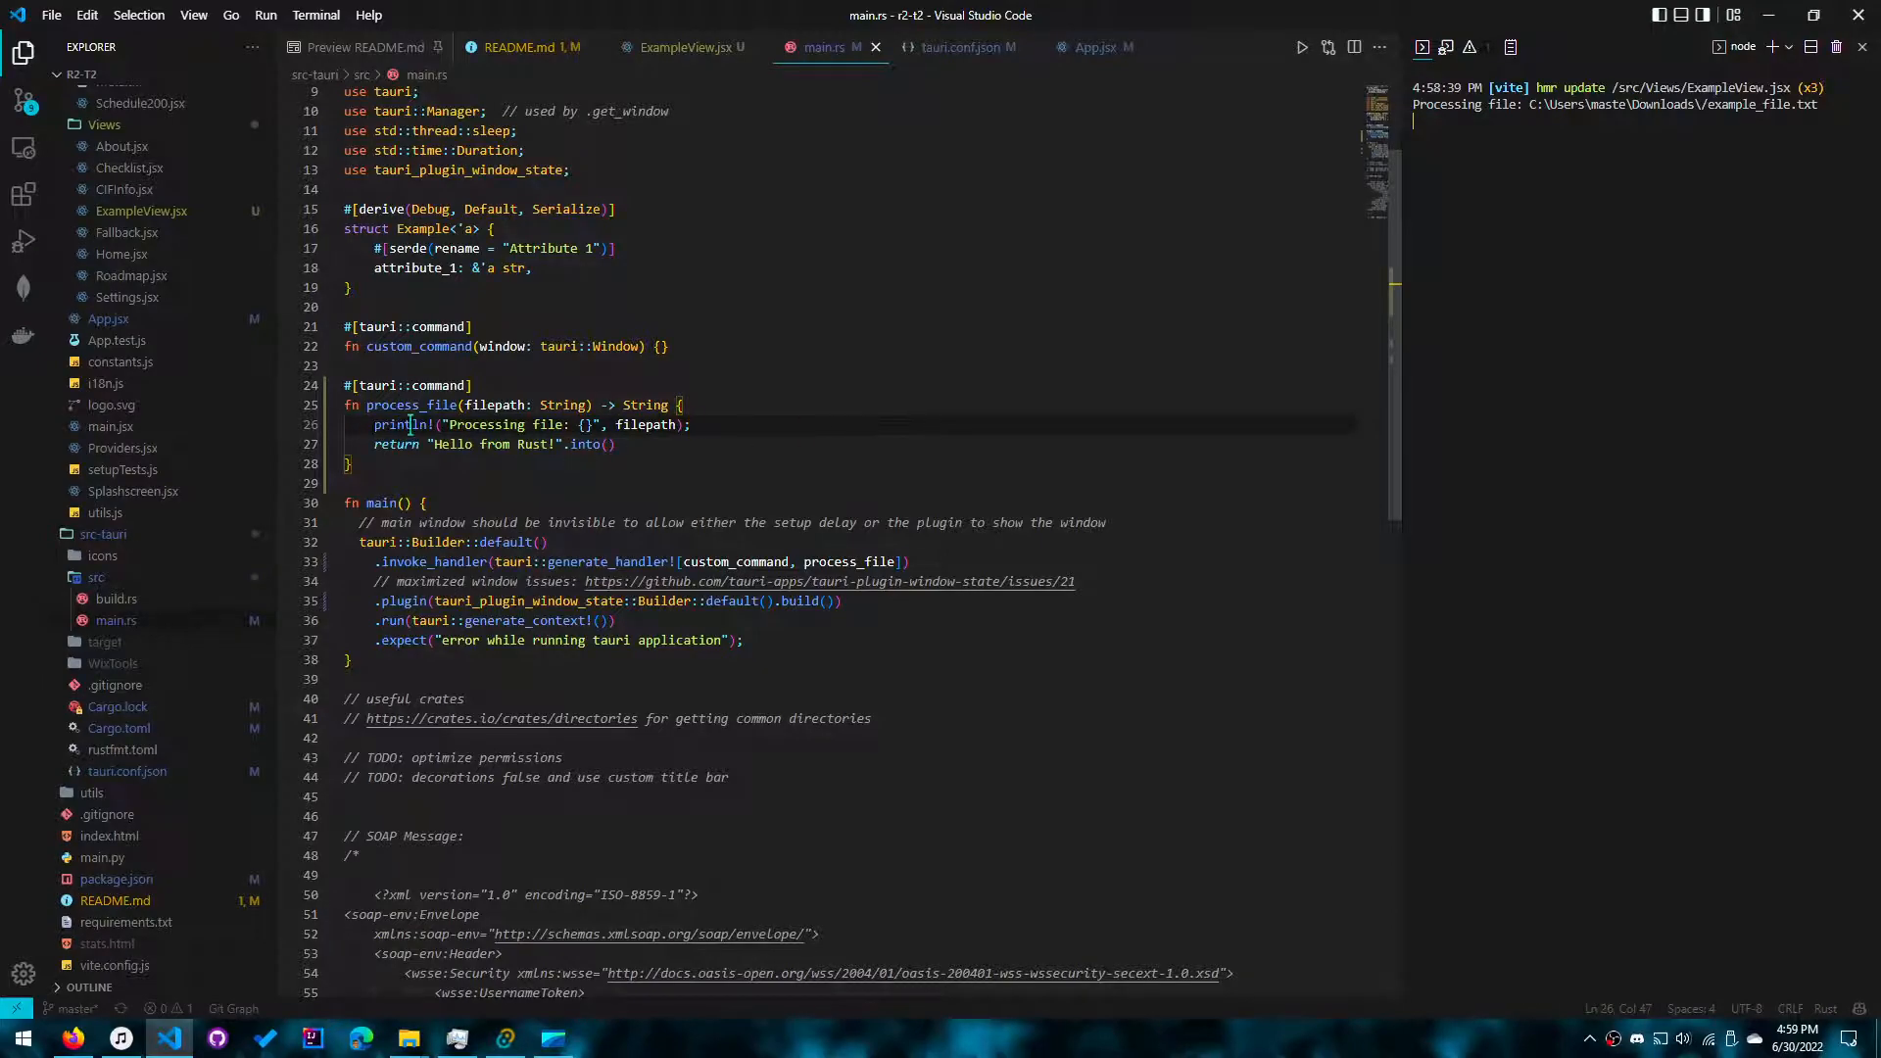
Step: Check the guide's return example and make process_file implicitly return "Hello from Rust!"
key("Alt+Tab")
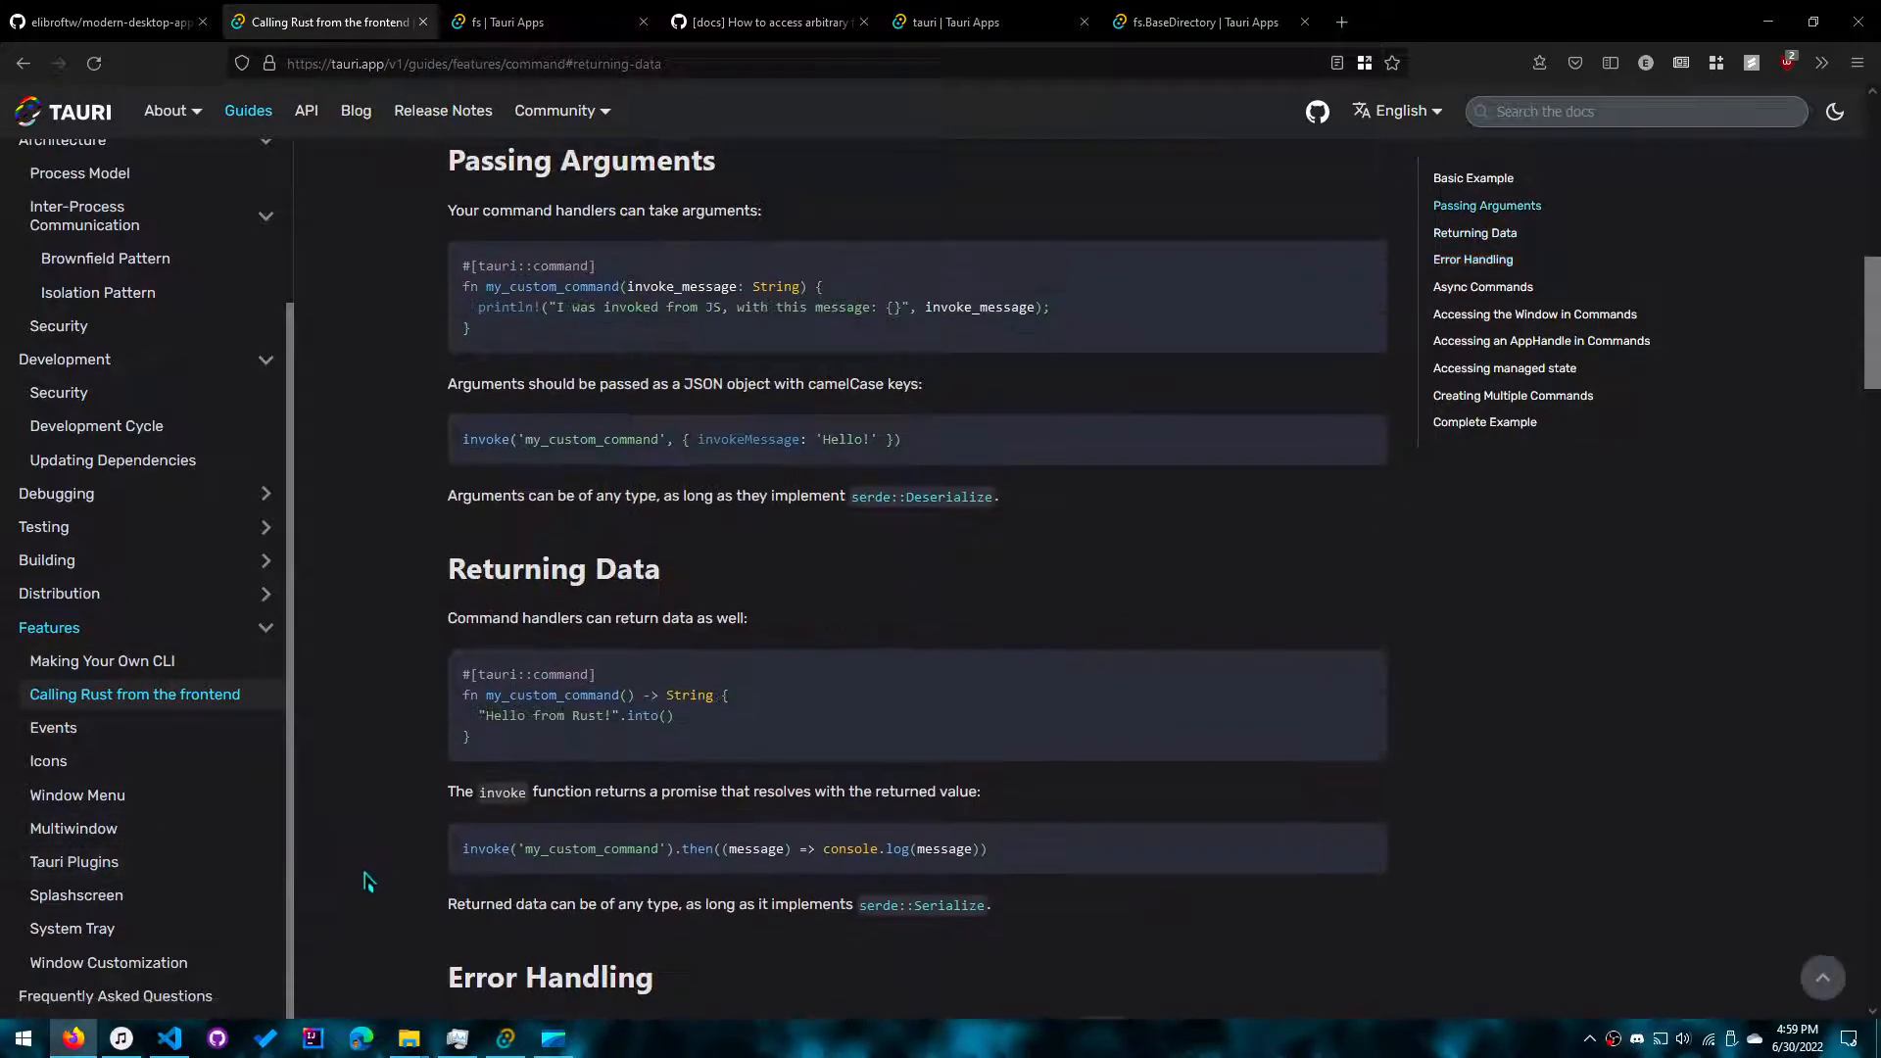
scroll("up", 3)
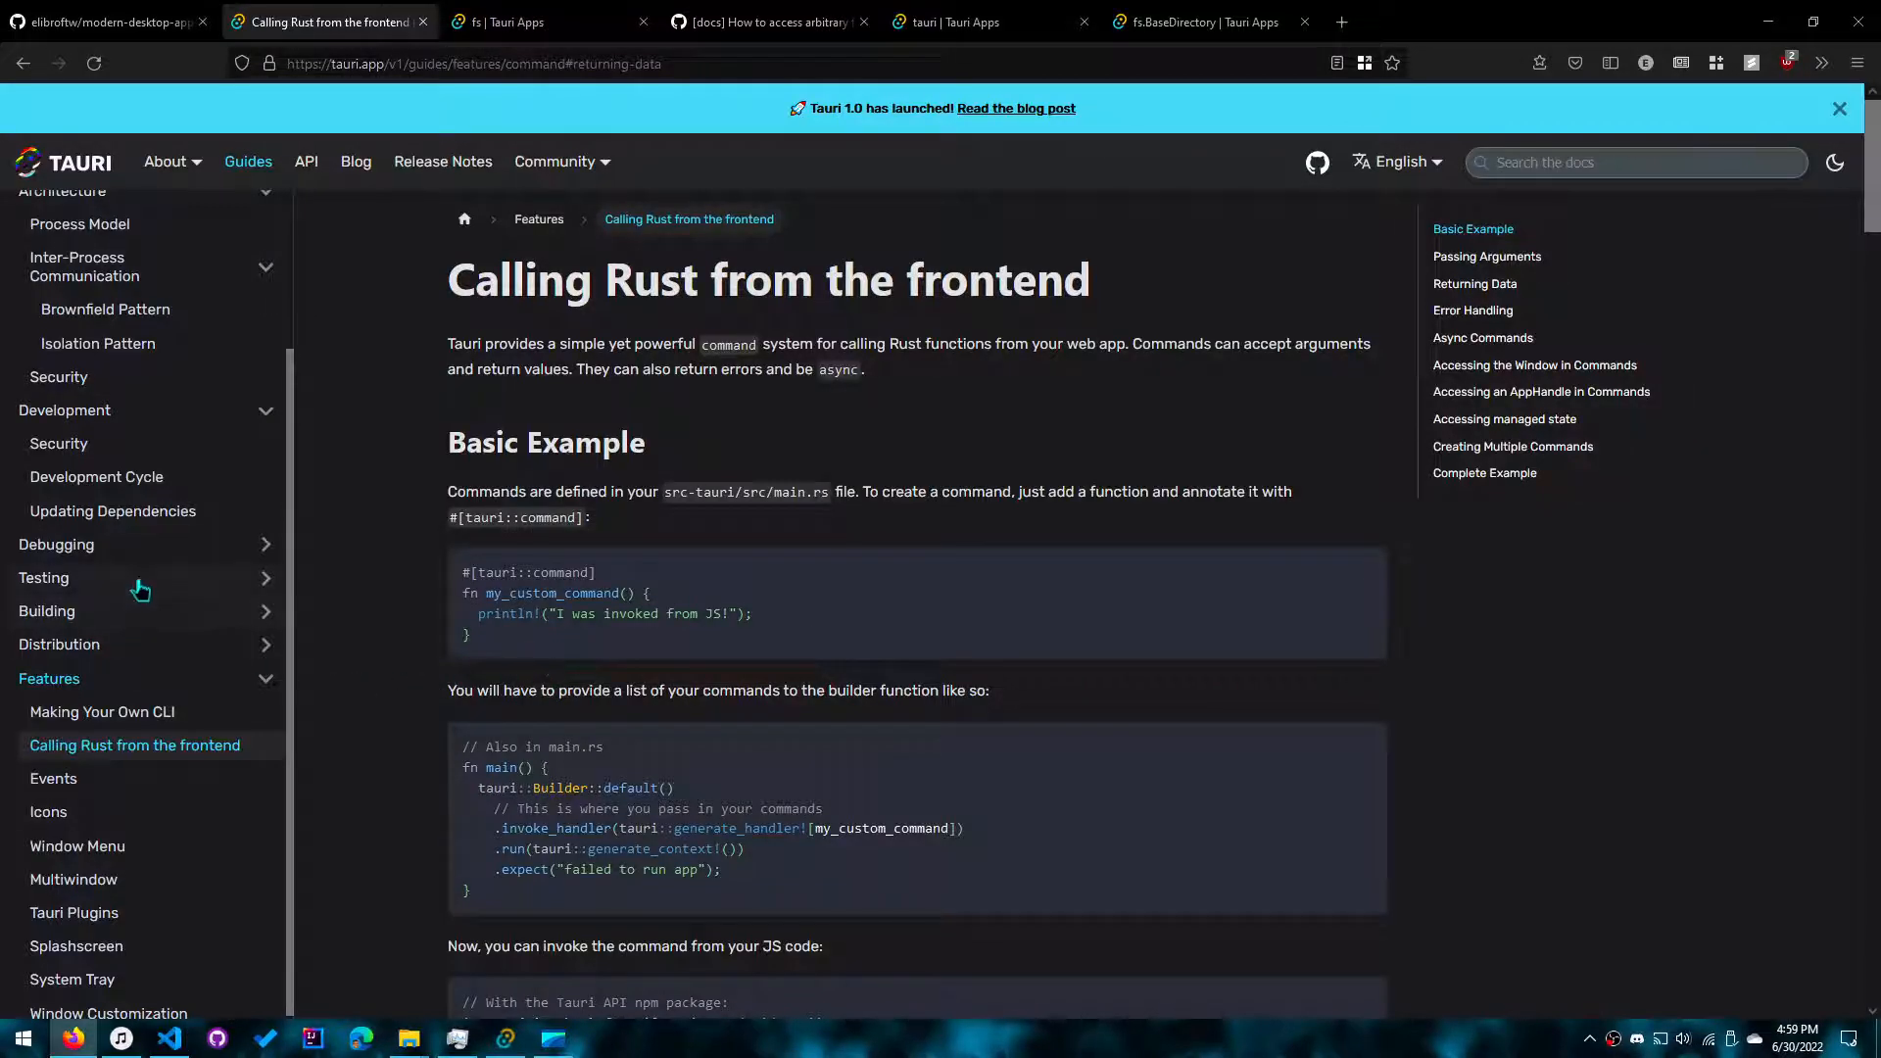
scroll("down", 3)
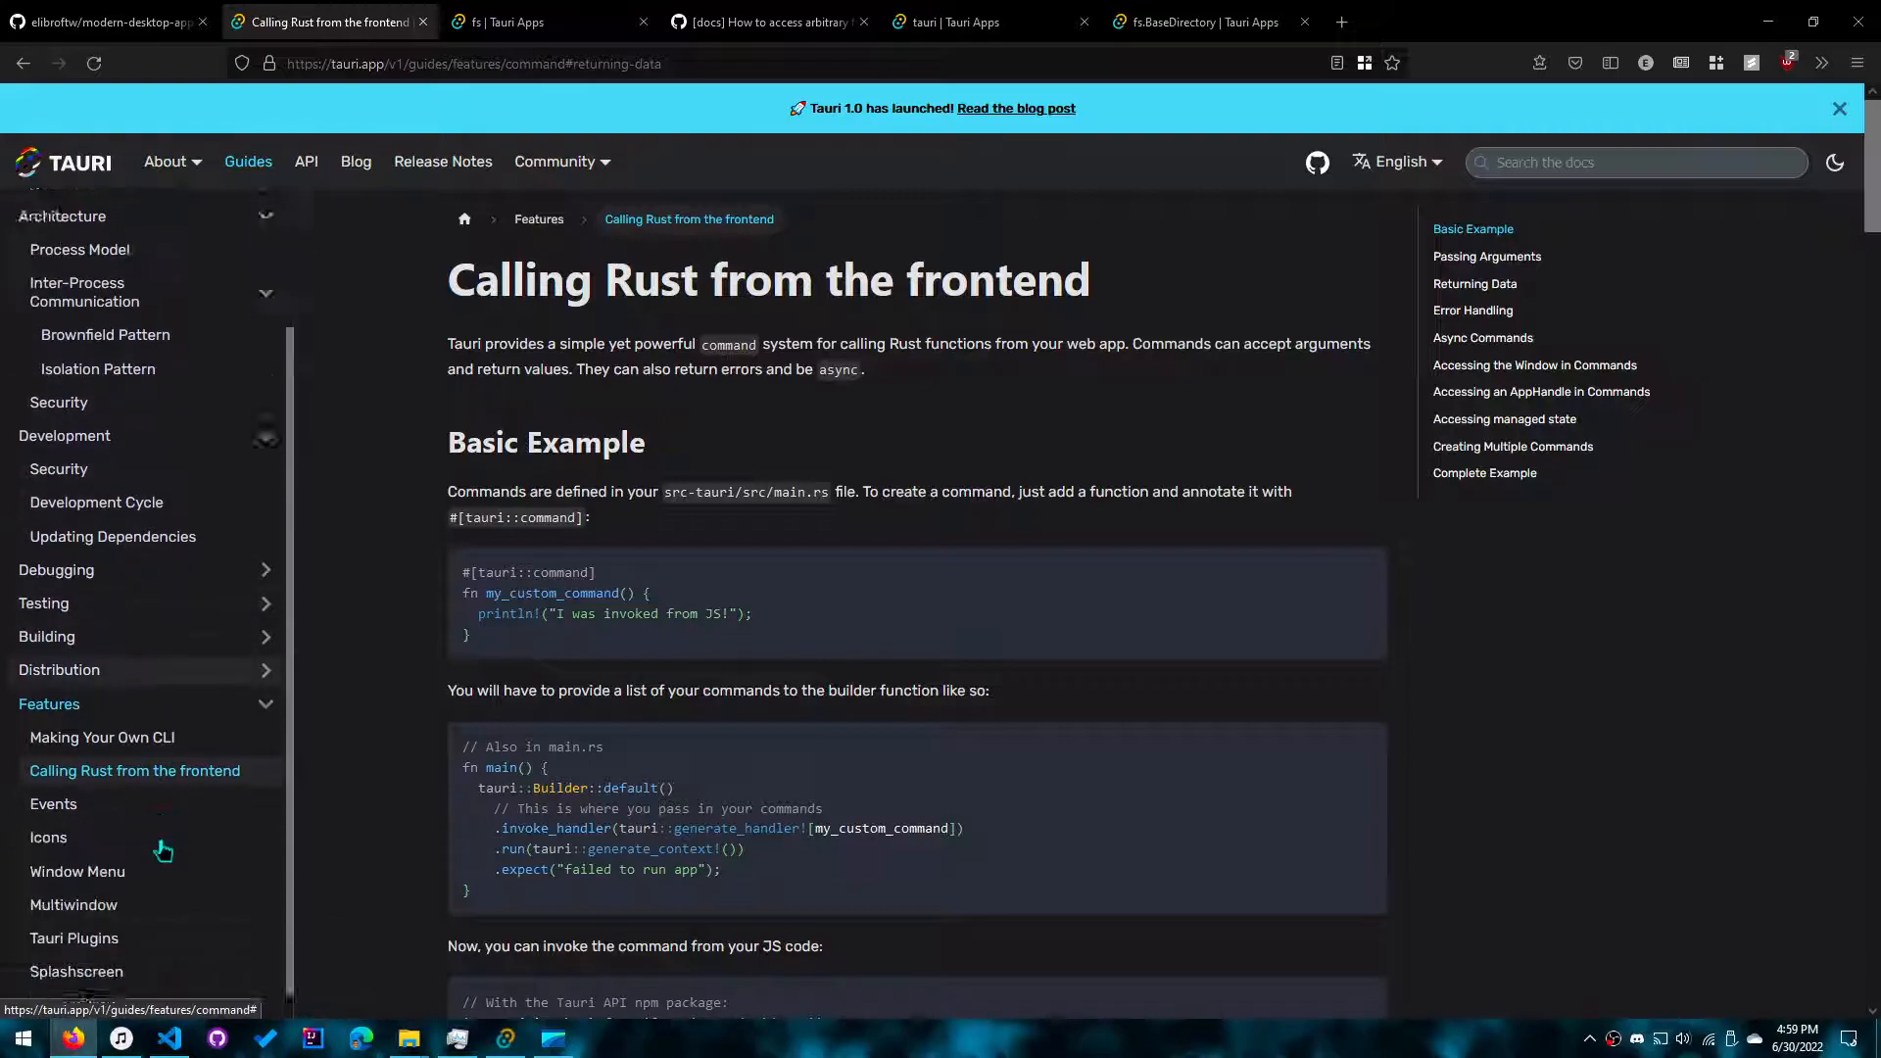
type("pr")
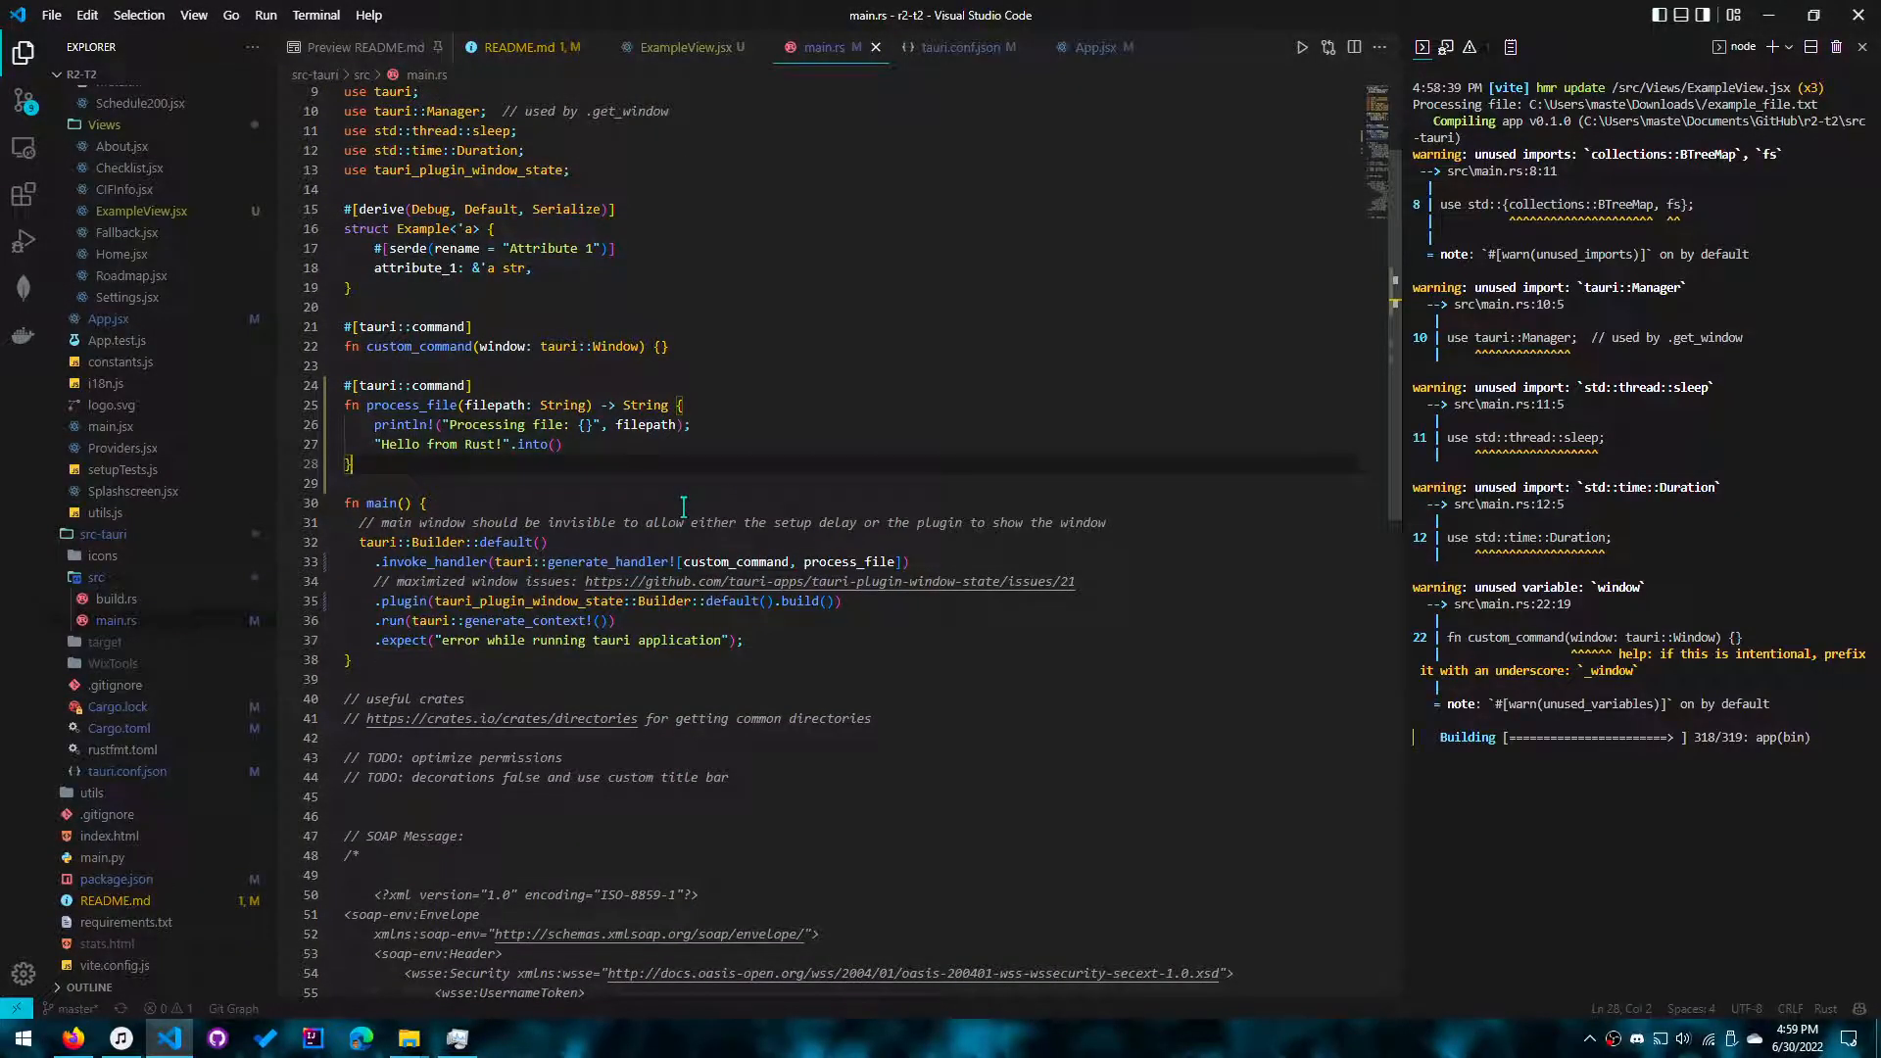
left_click(956, 47)
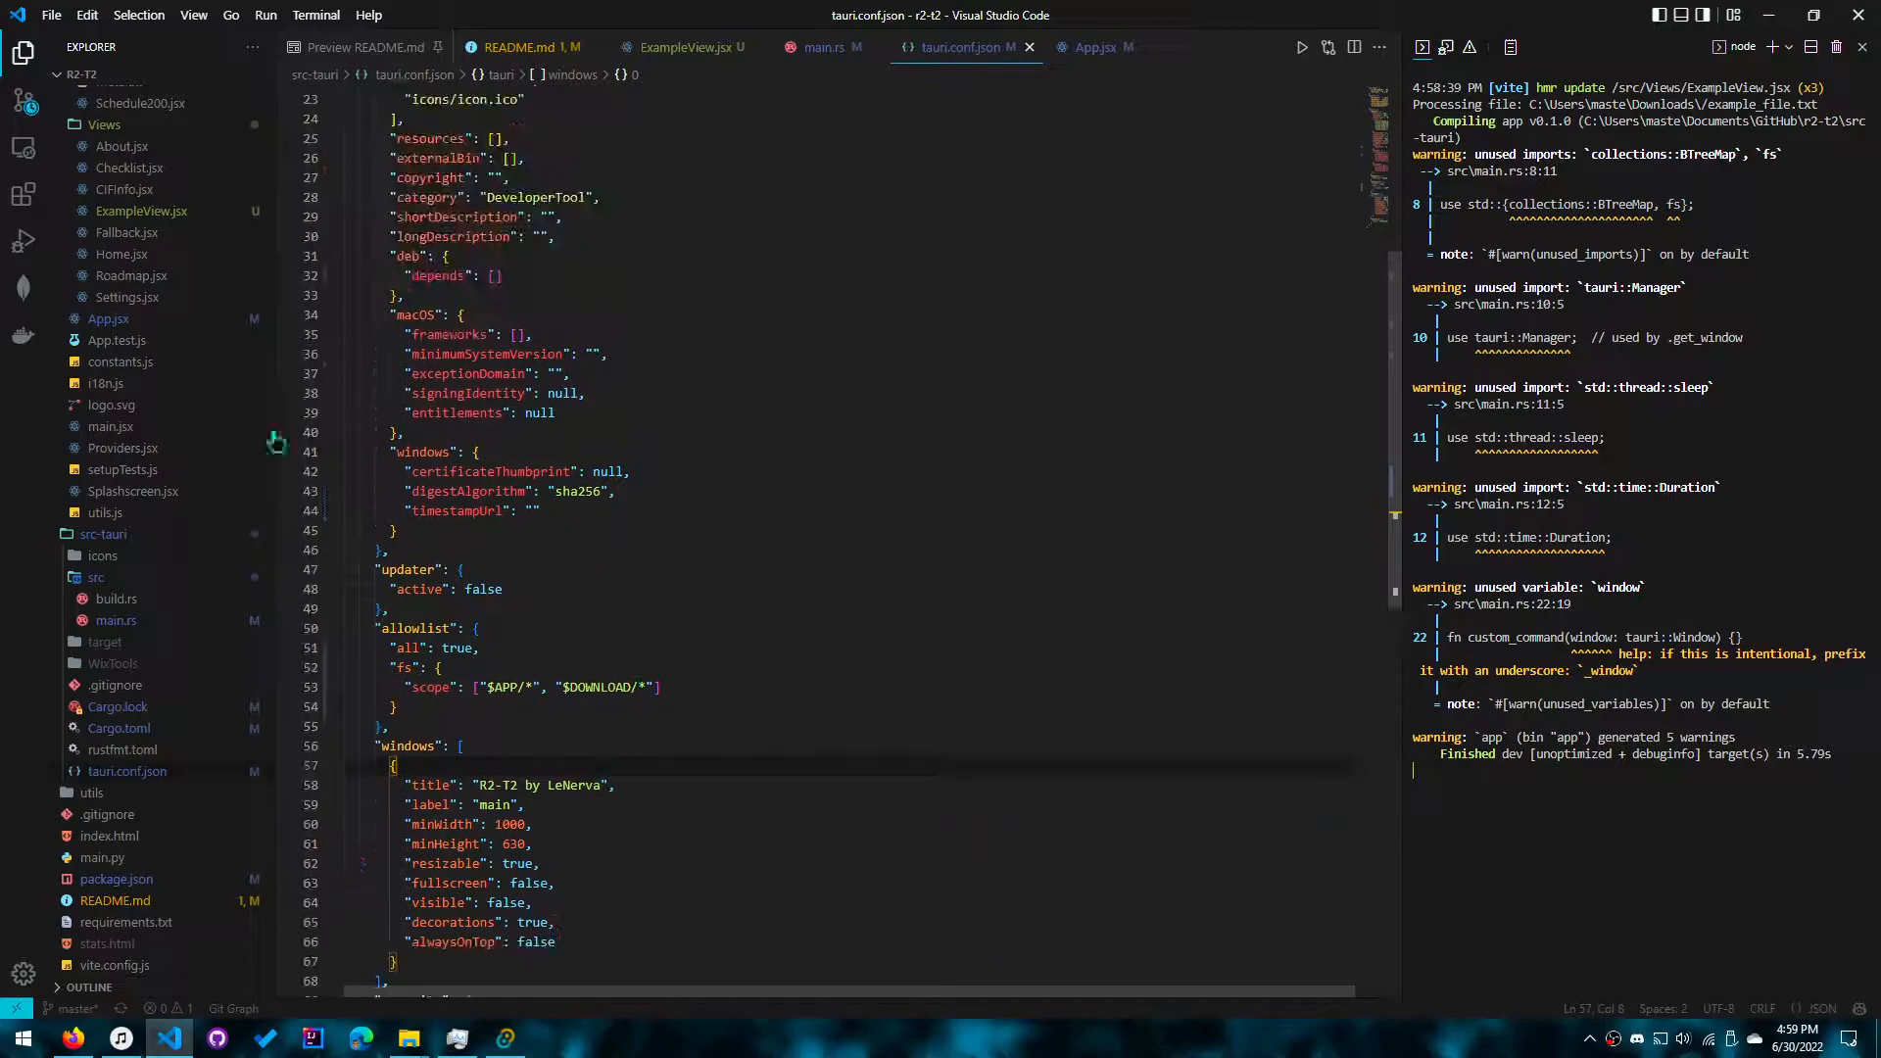
scroll("down", 3)
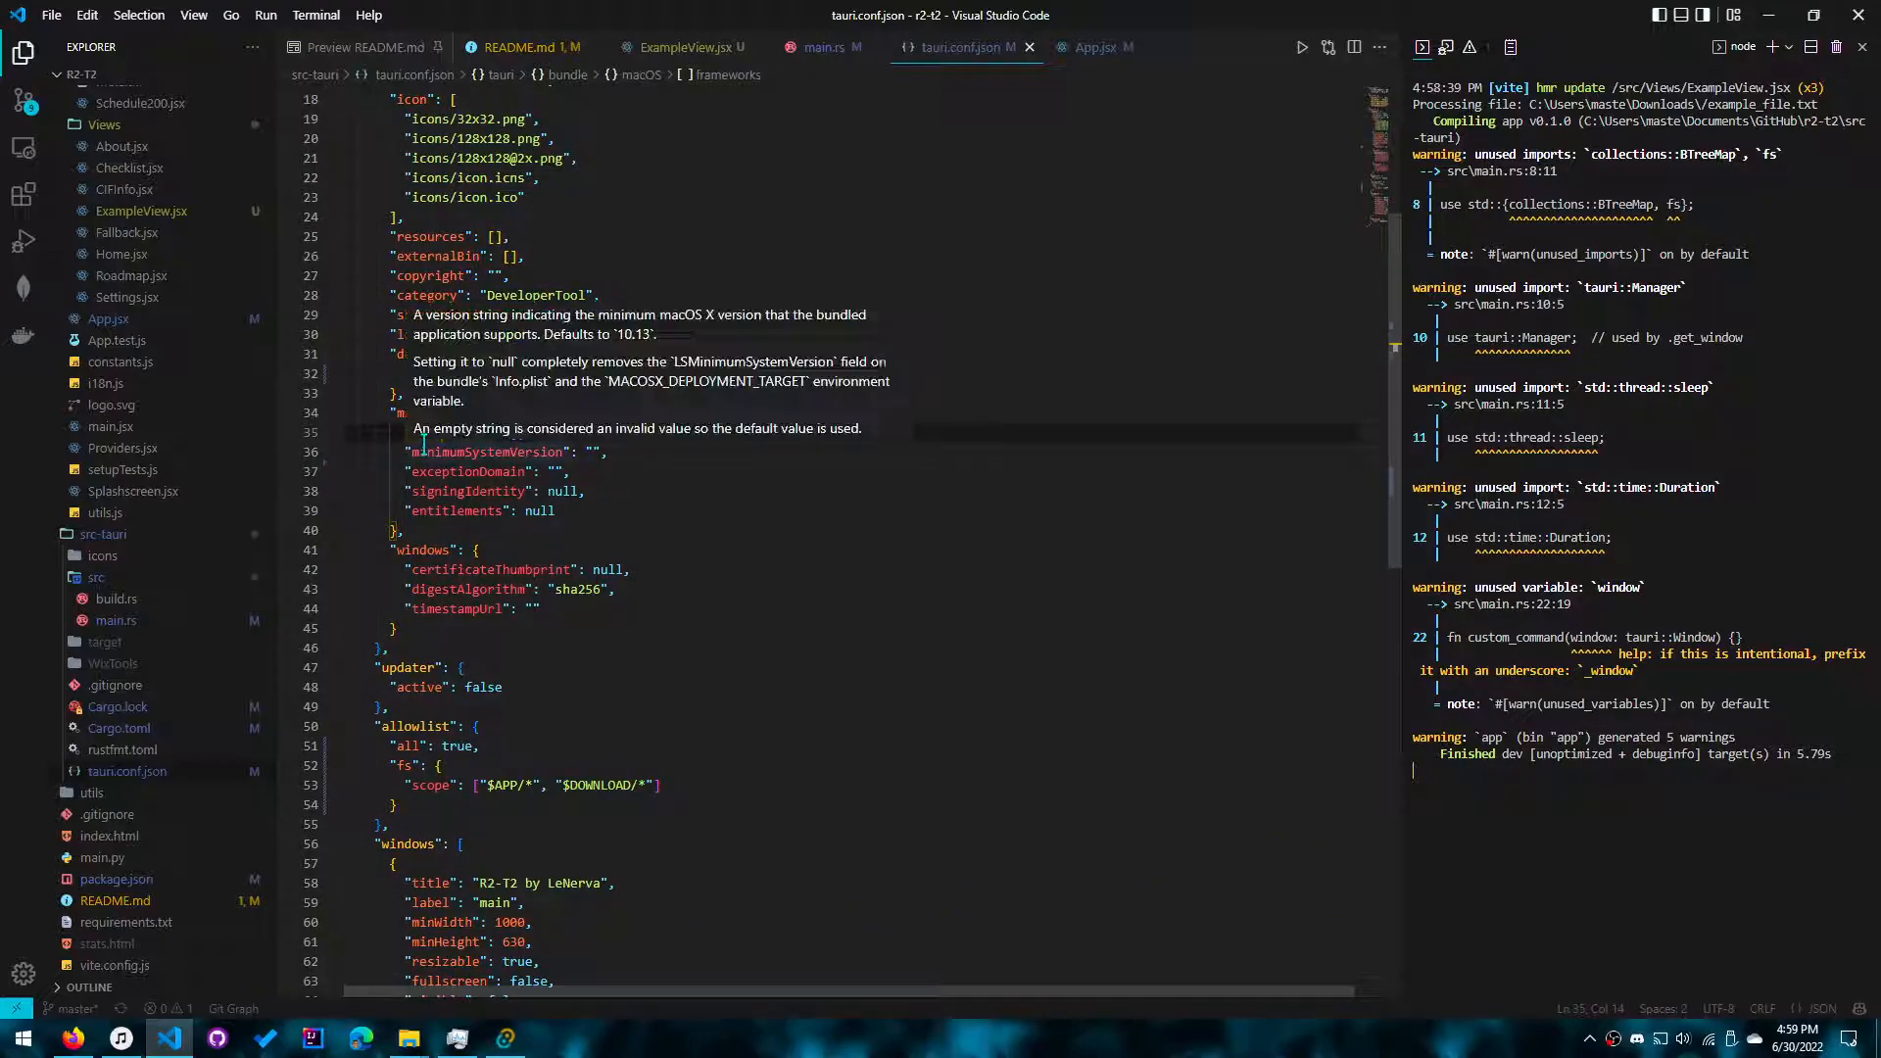
scroll("down", 3)
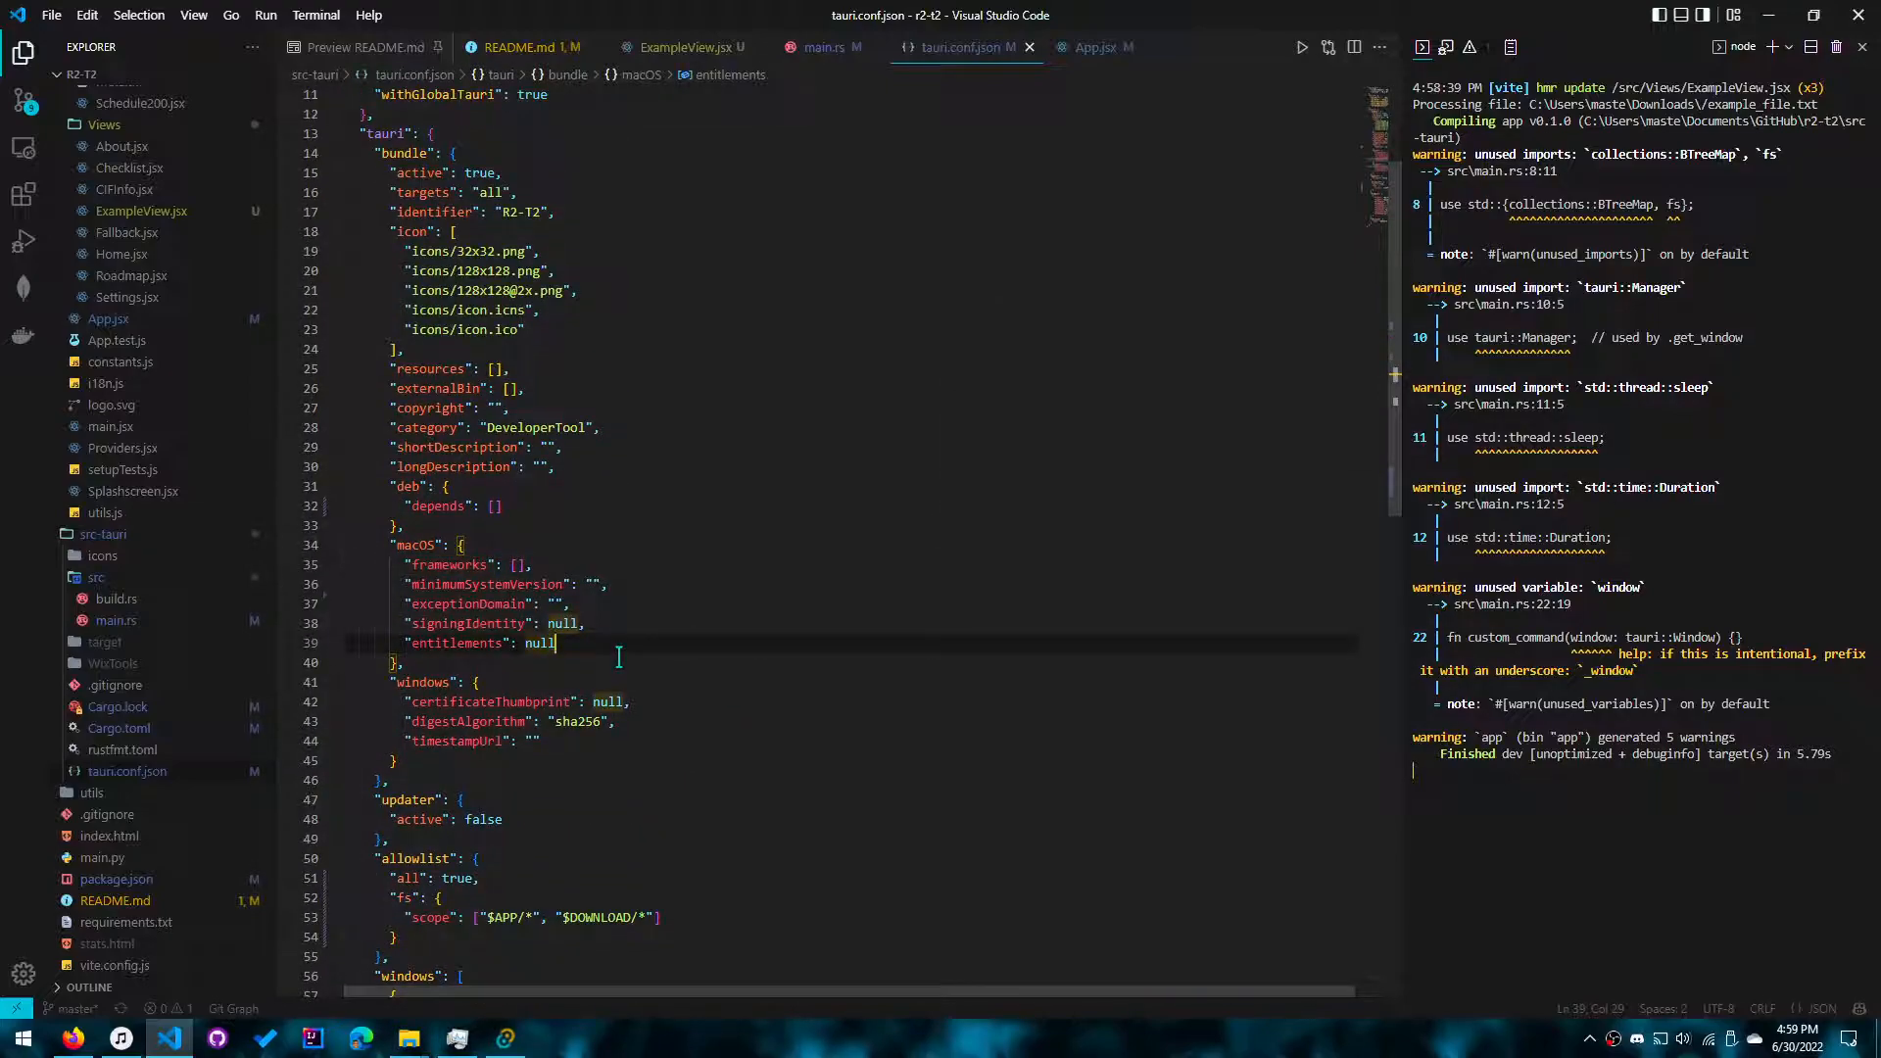
scroll("down", 3)
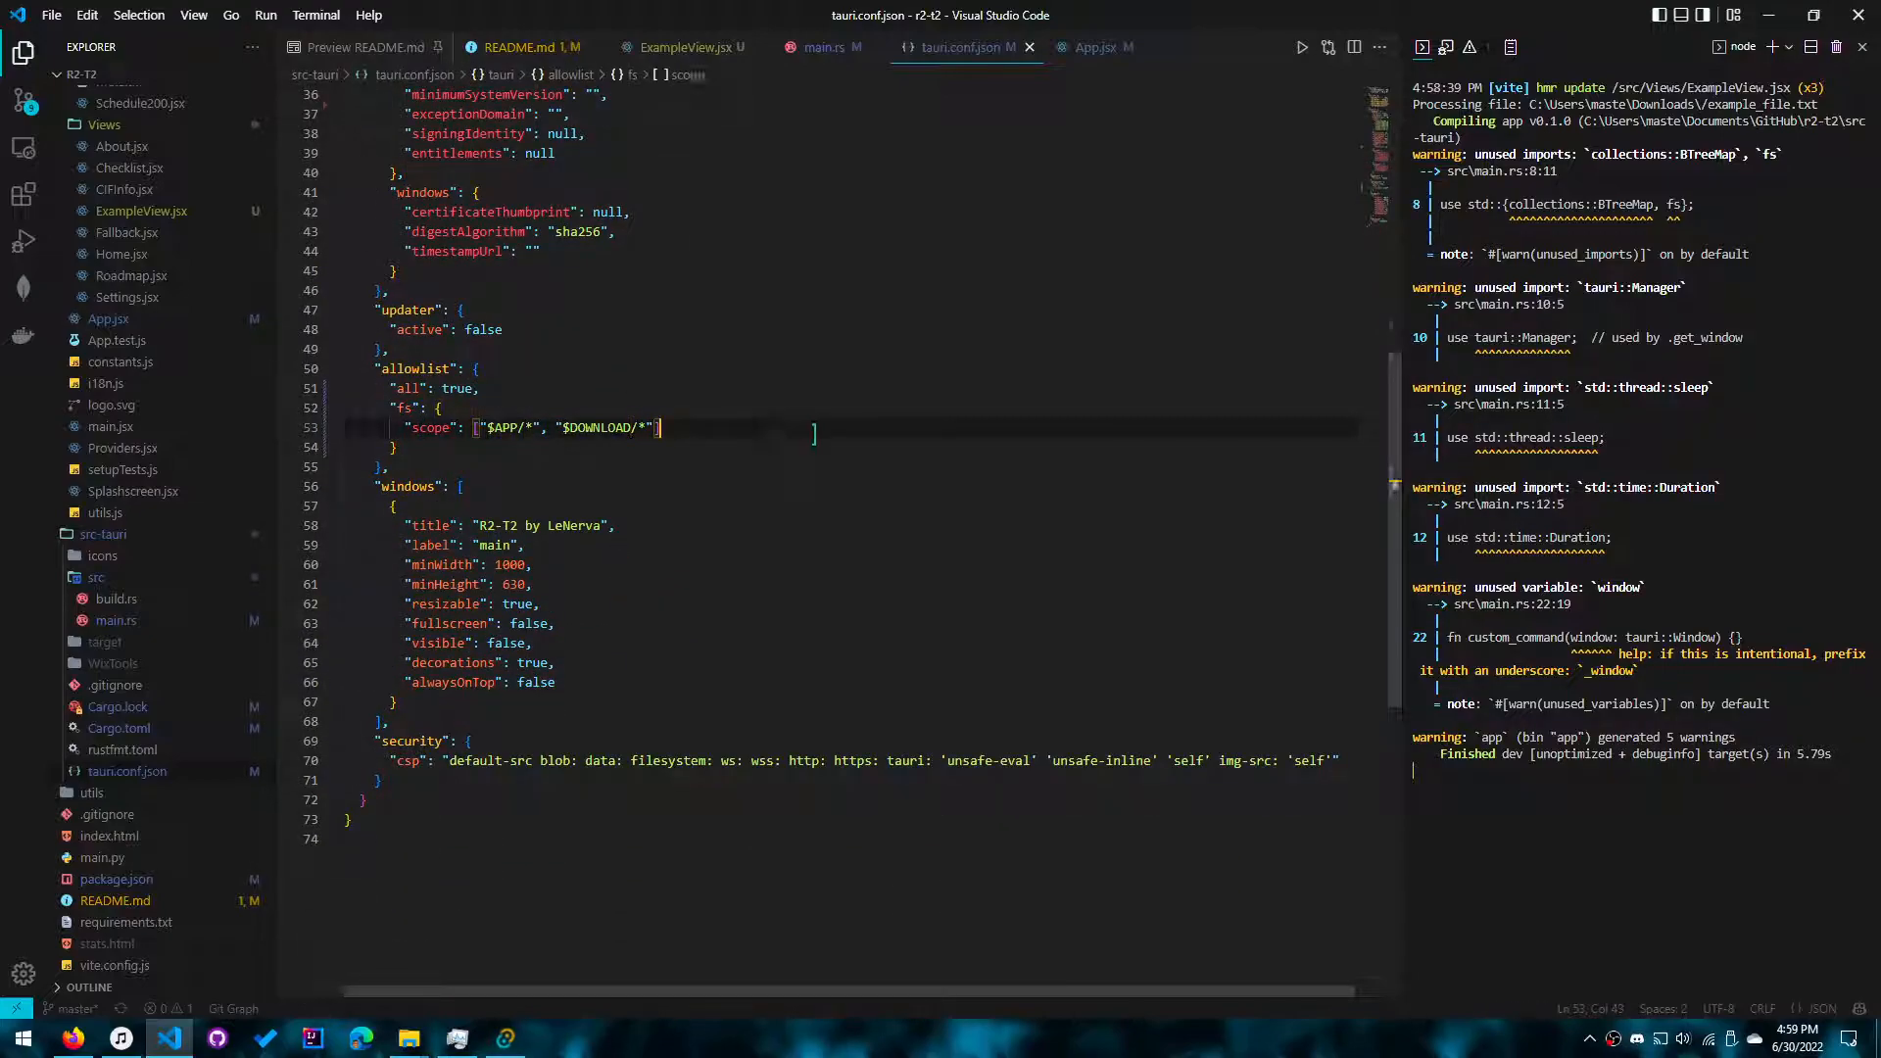
left_click(823, 47)
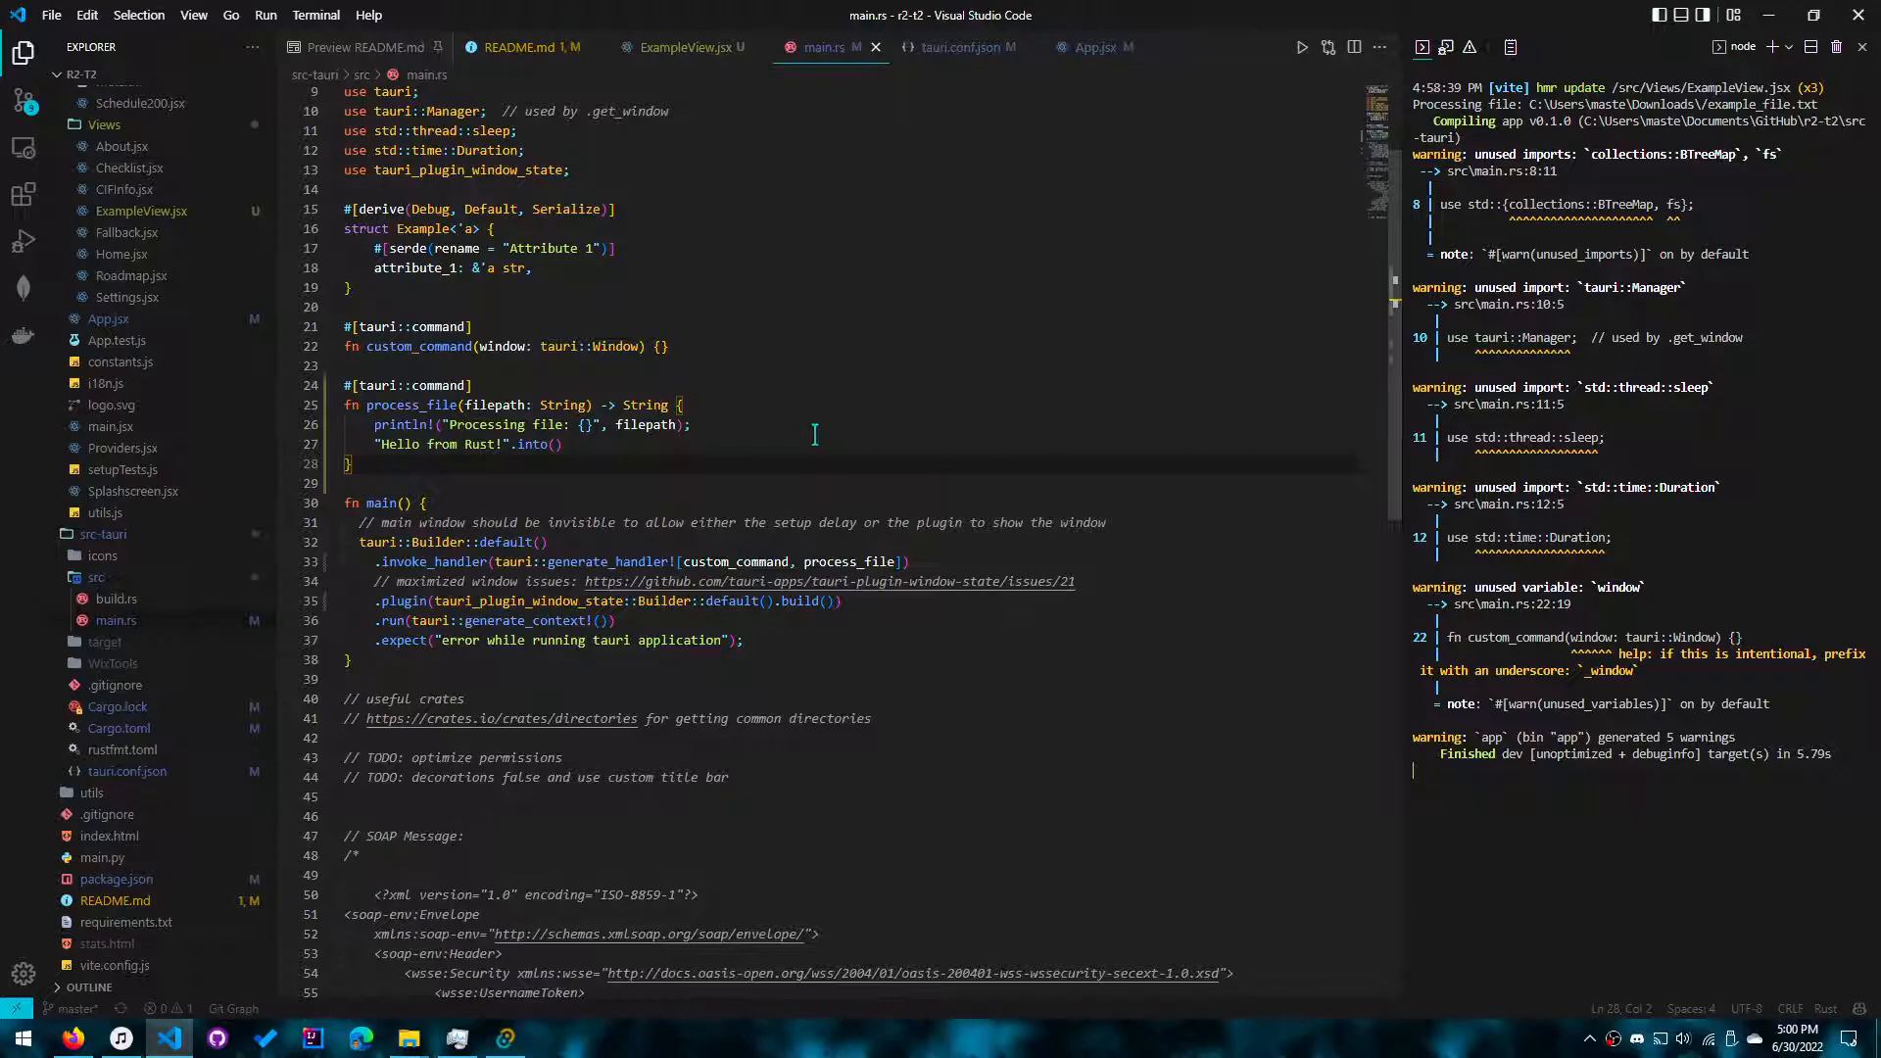
Step: Review the writeTextFile line and the invoke call's filepath key in ExampleView.jsx against main.rs
left_click(684, 47)
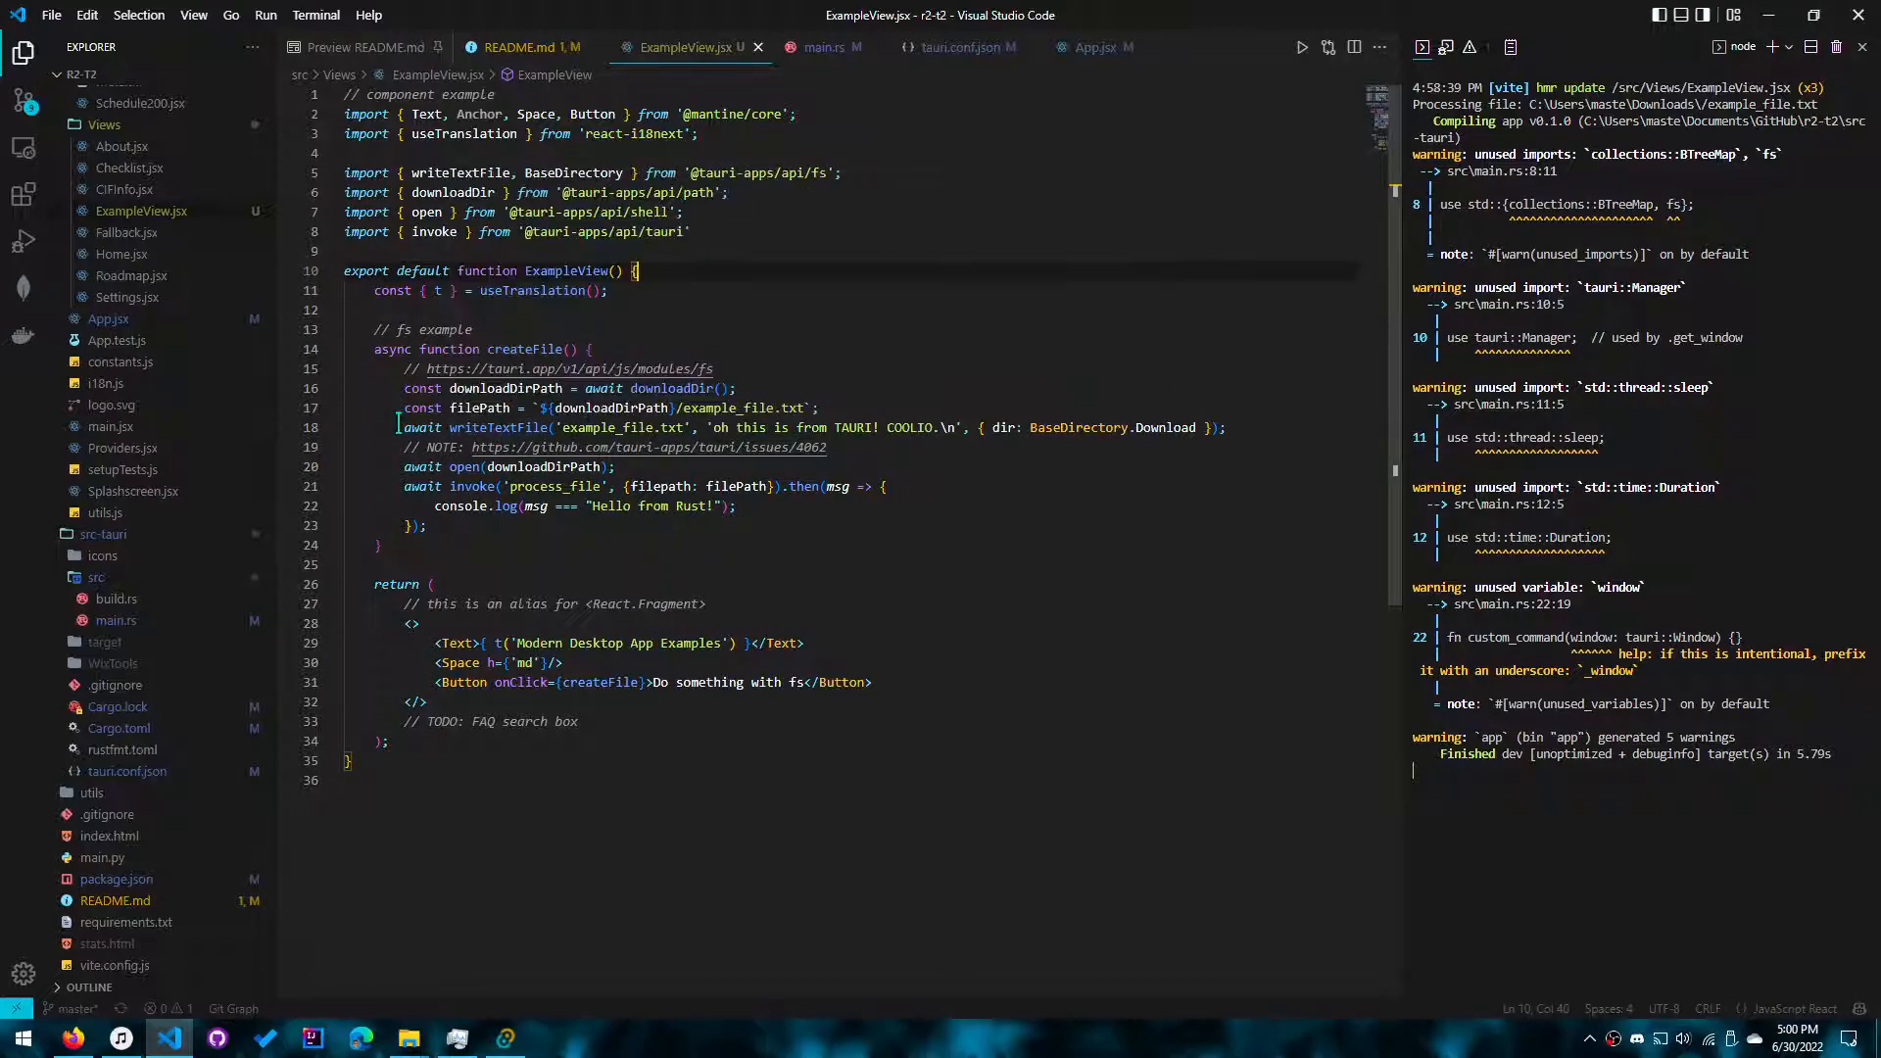
double_click(496, 428)
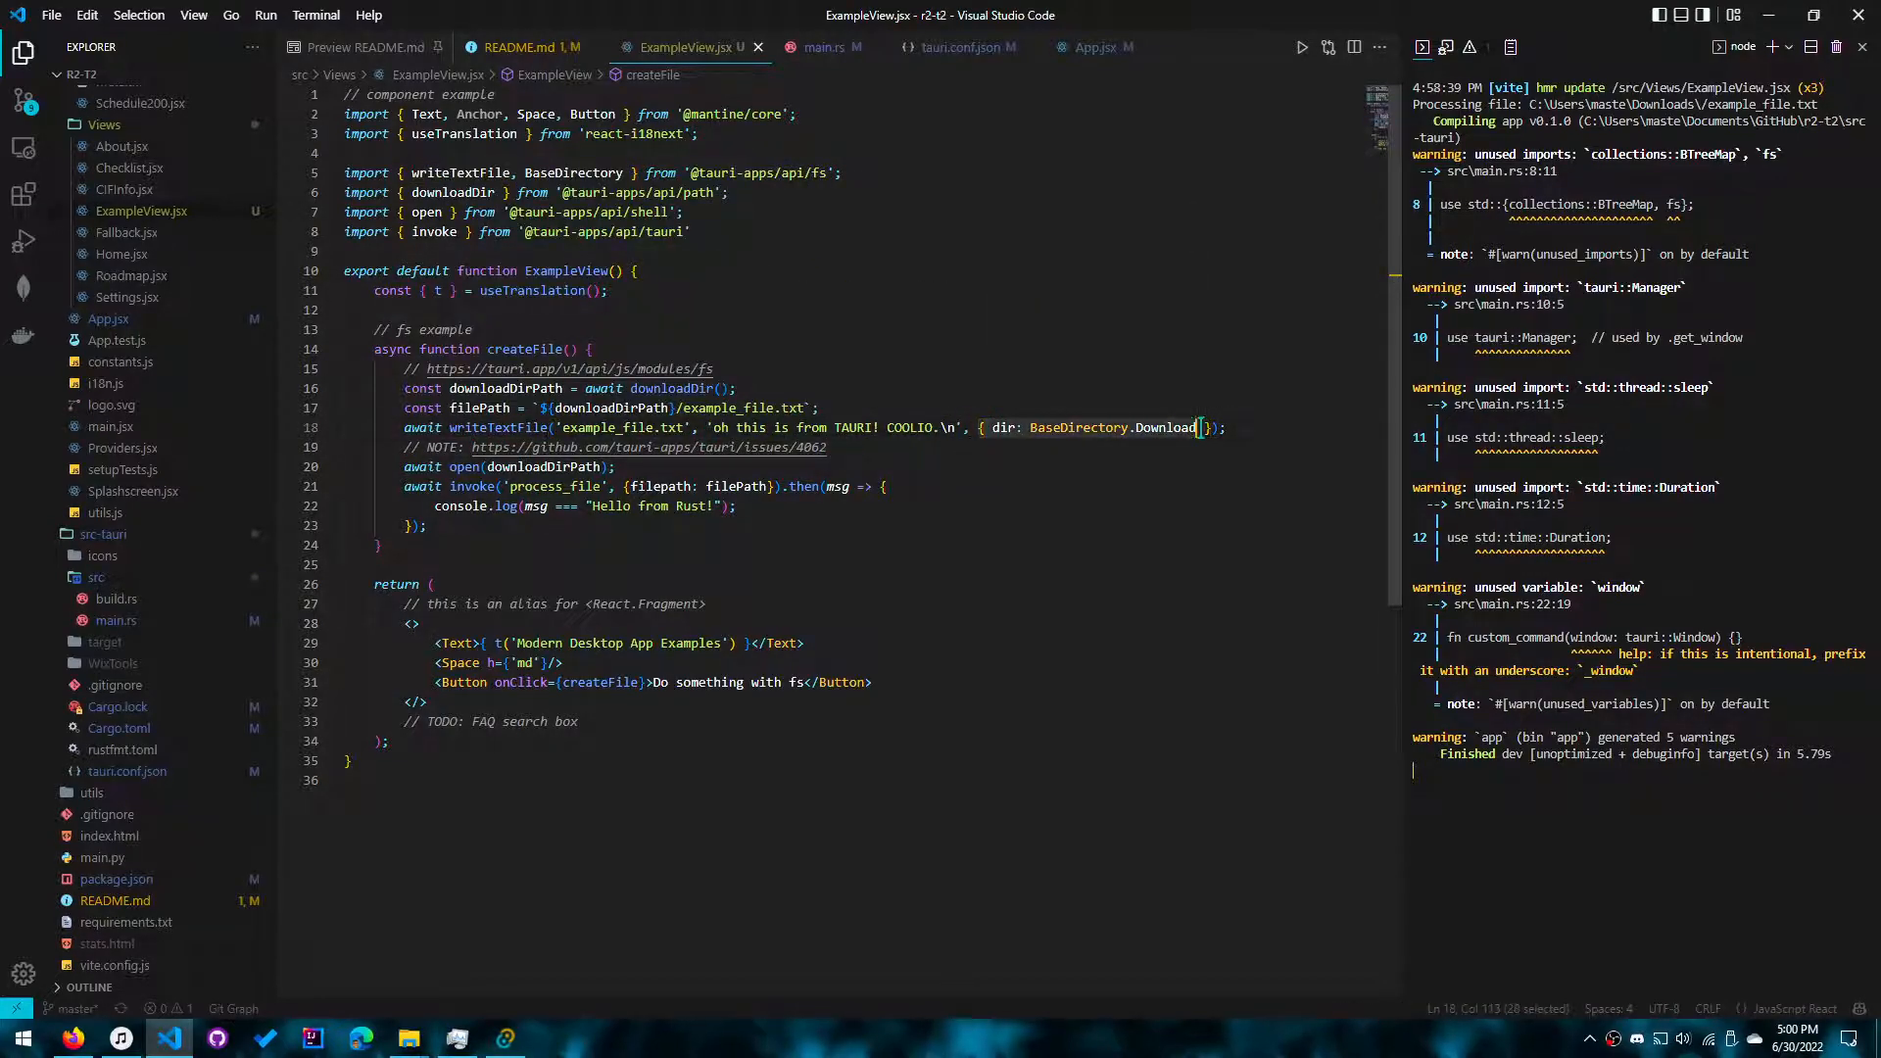
left_click(1161, 427)
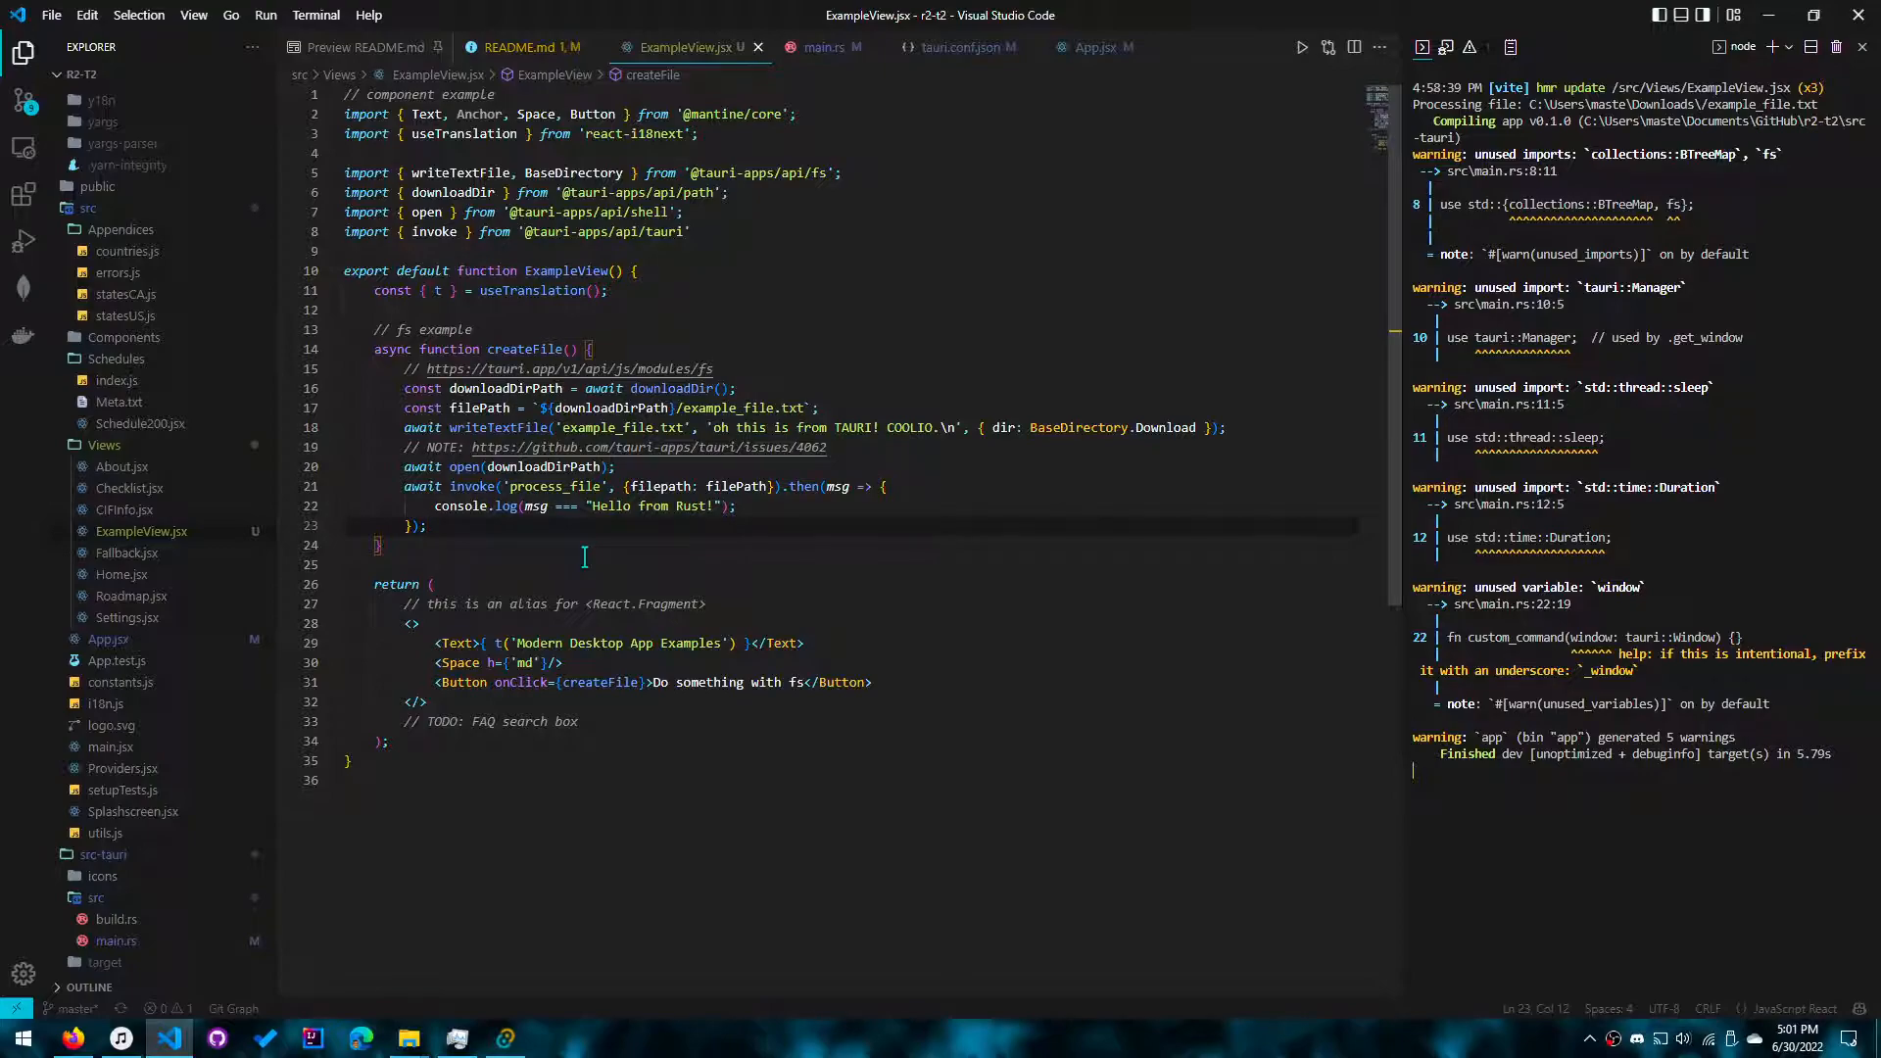
left_click(822, 47)
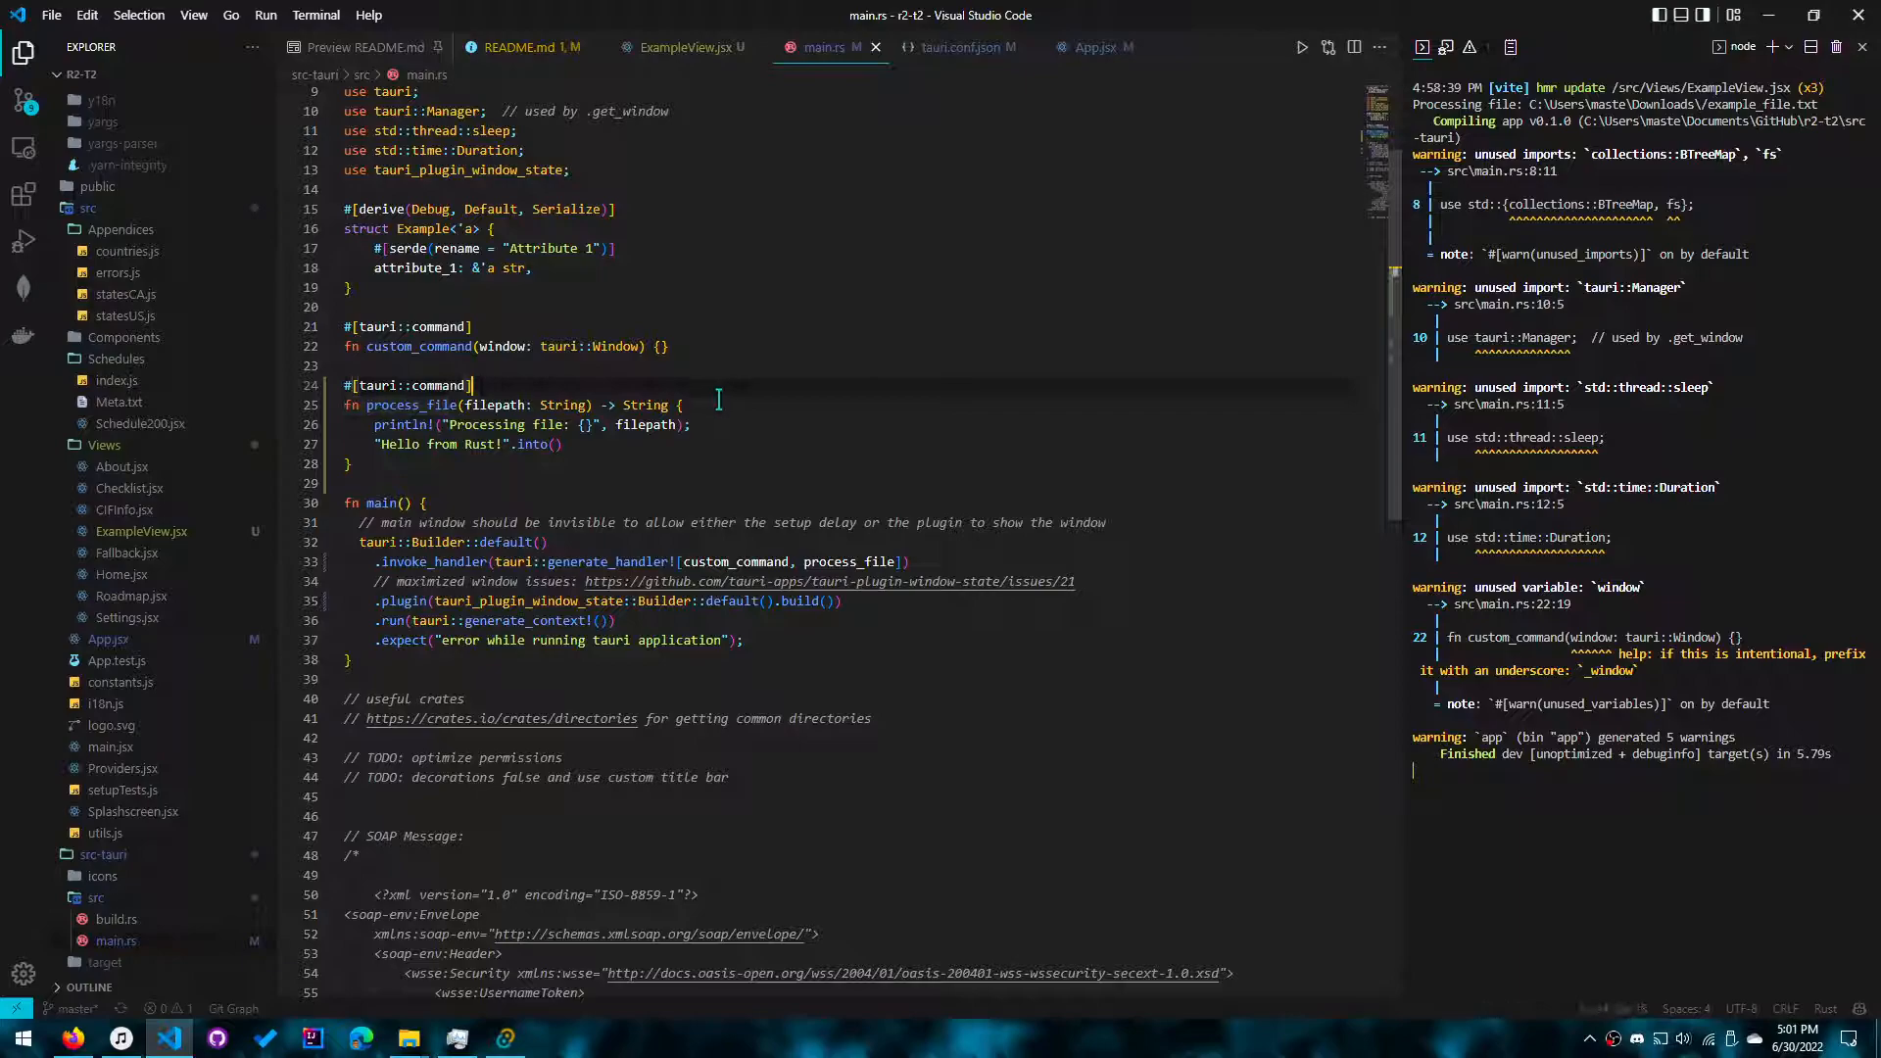
left_click(684, 405)
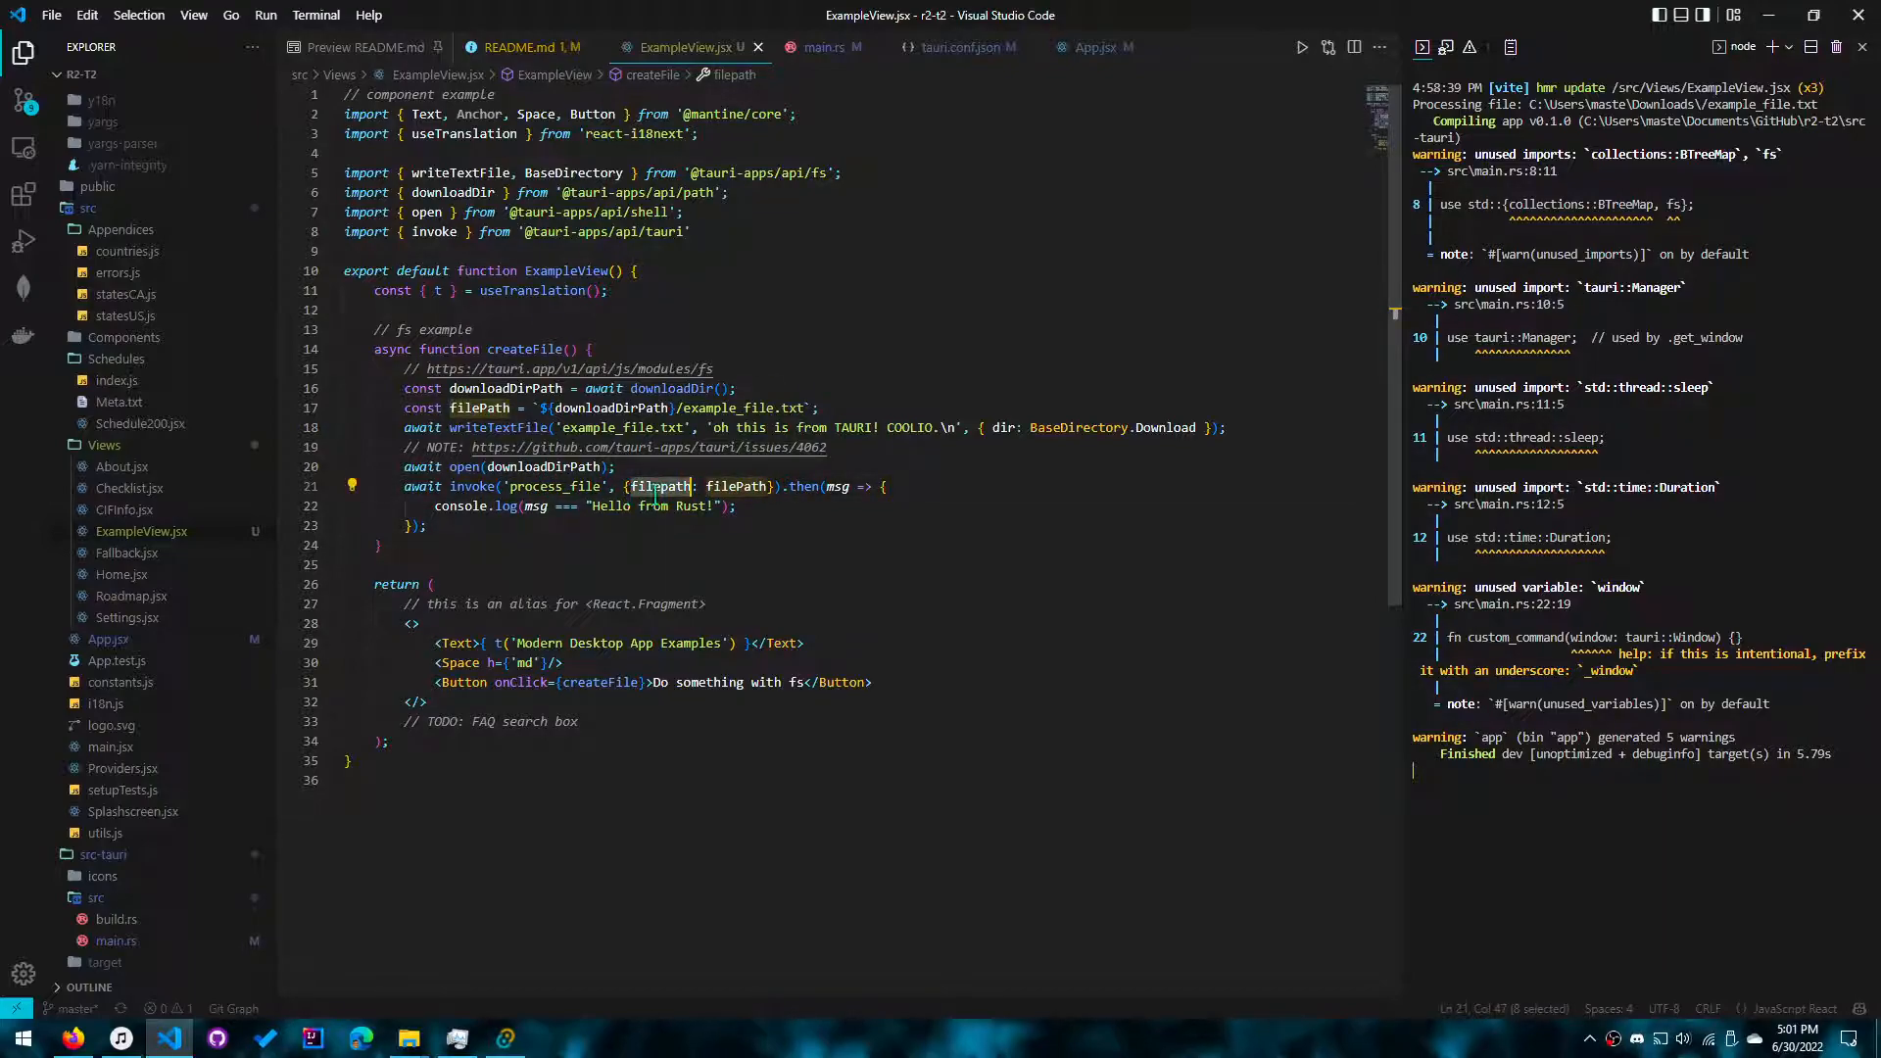
mouse_move(659, 486)
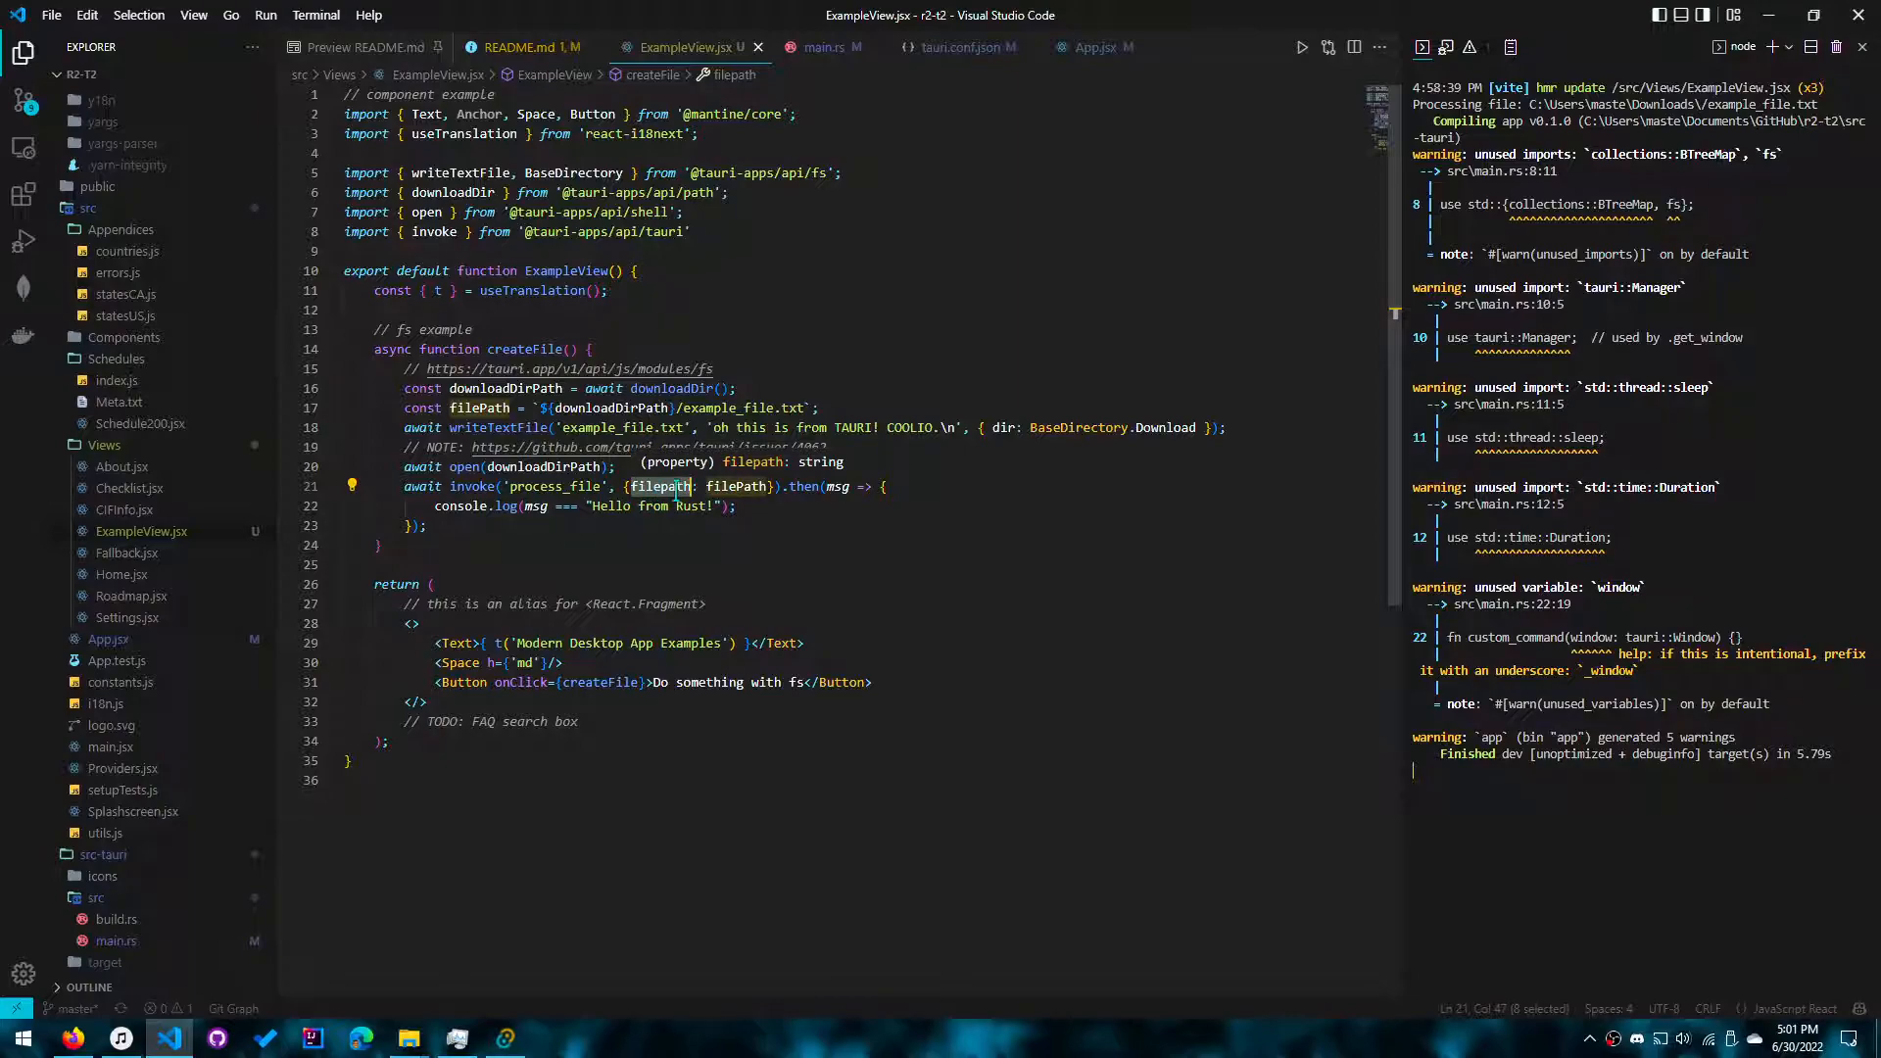